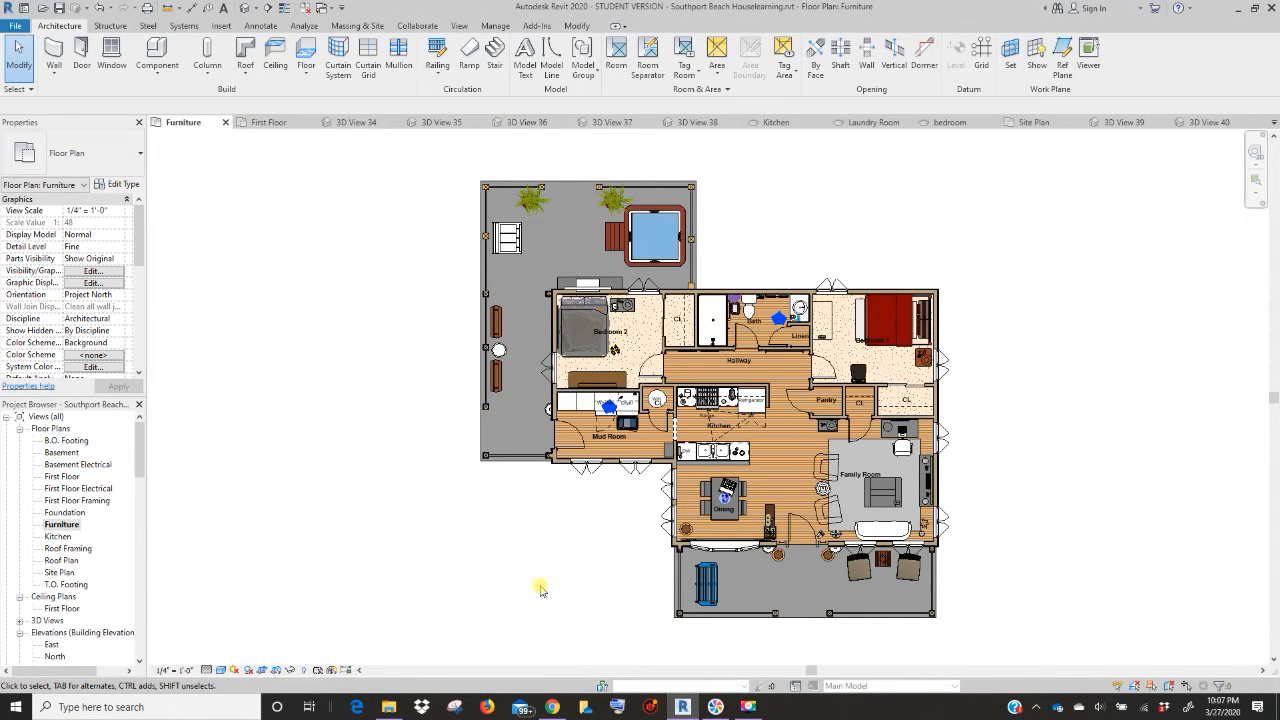
{"action": "mouse_move", "coordinate": [558, 600]}
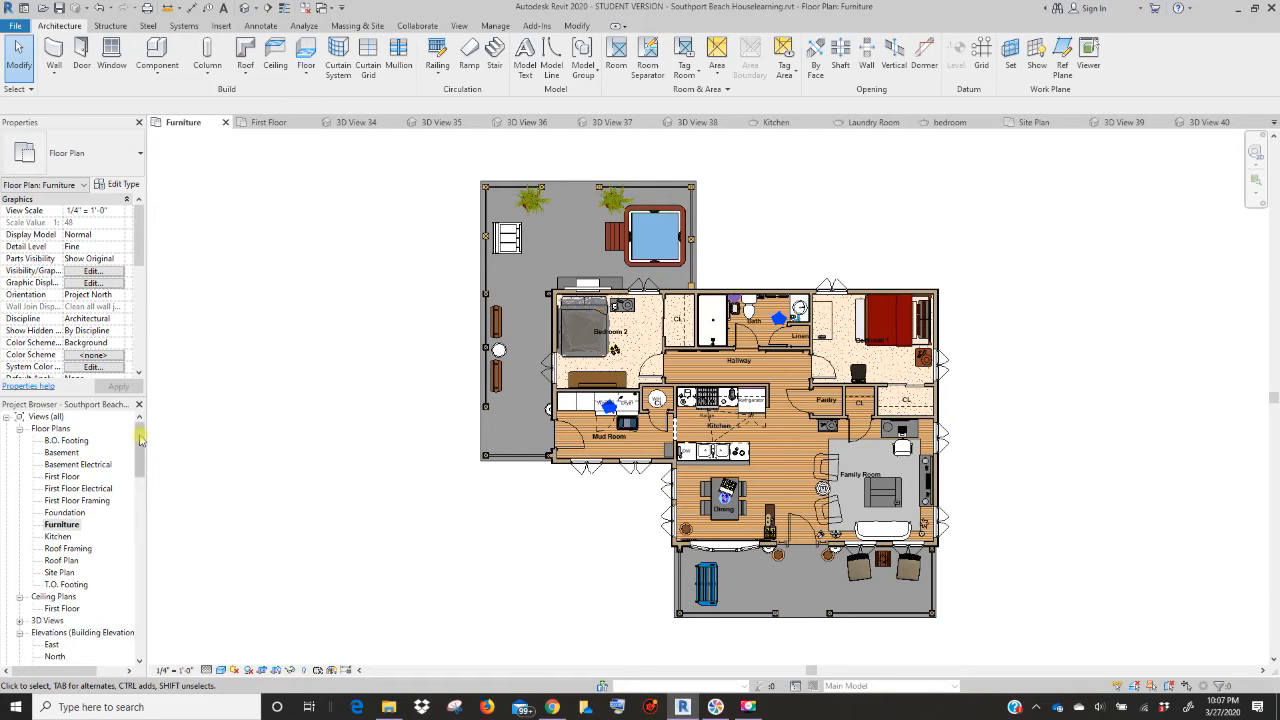
- Open sheet A0 COVER from the Project Browser's Sheets list
{"action": "scroll", "scroll_direction": "down", "scroll_amount": 3}
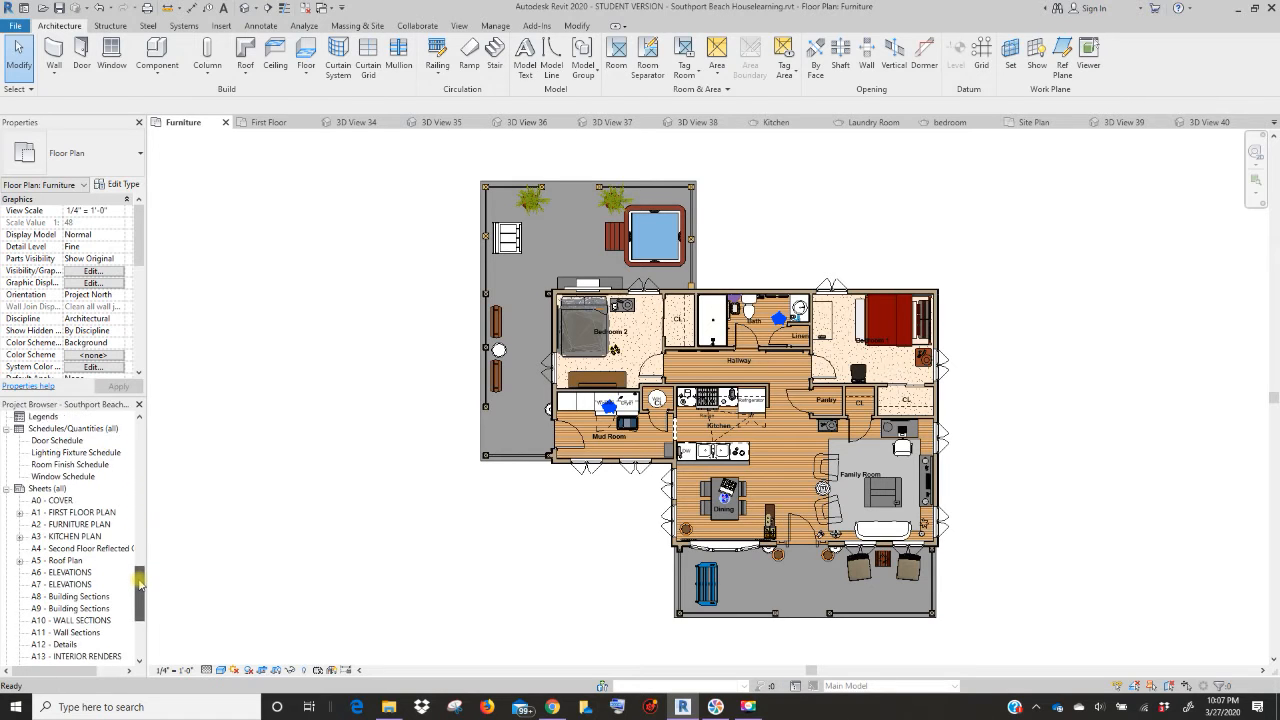
{"action": "scroll", "scroll_direction": "down", "scroll_amount": 3}
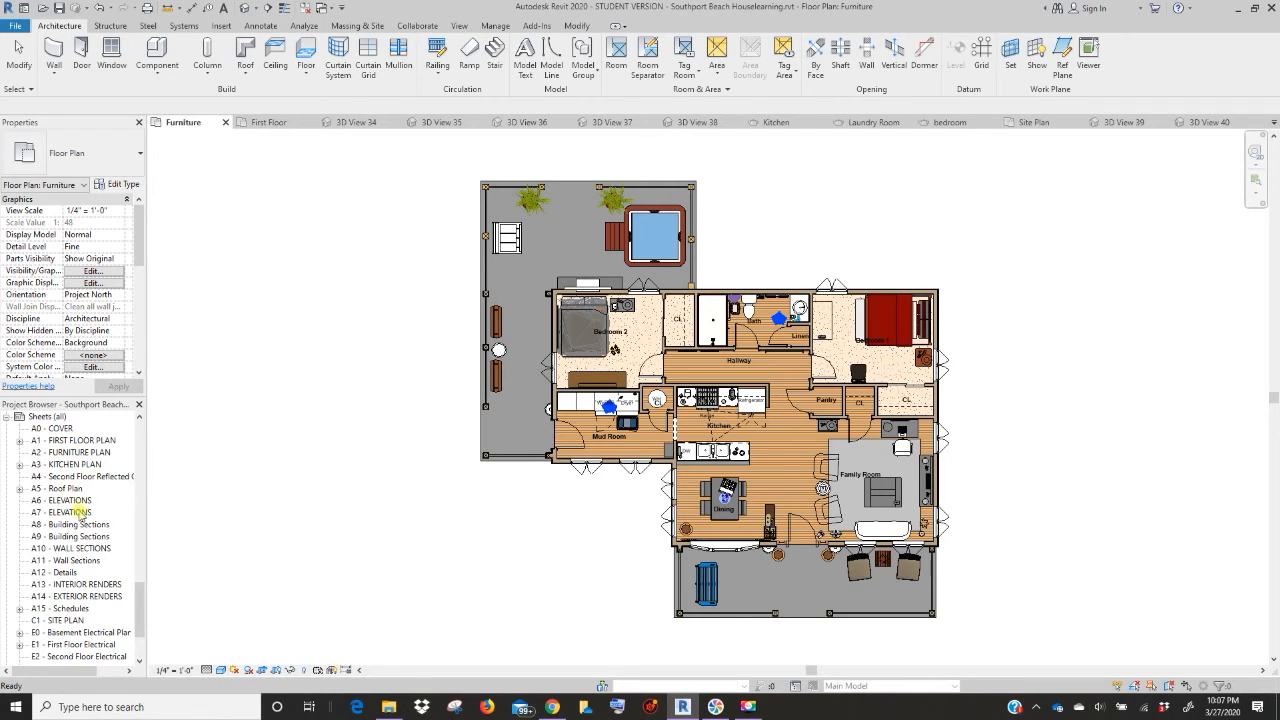
{"action": "mouse_move", "coordinate": [76, 600]}
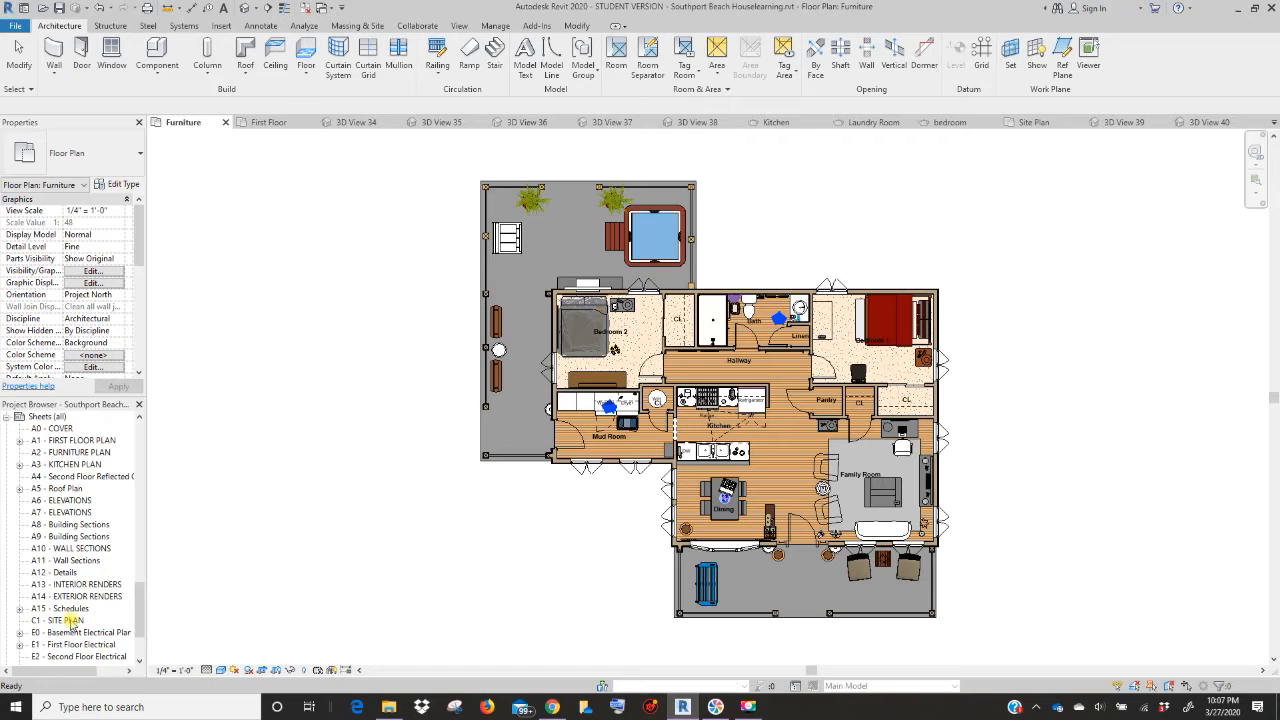
{"action": "left_click", "coordinate": [58, 428]}
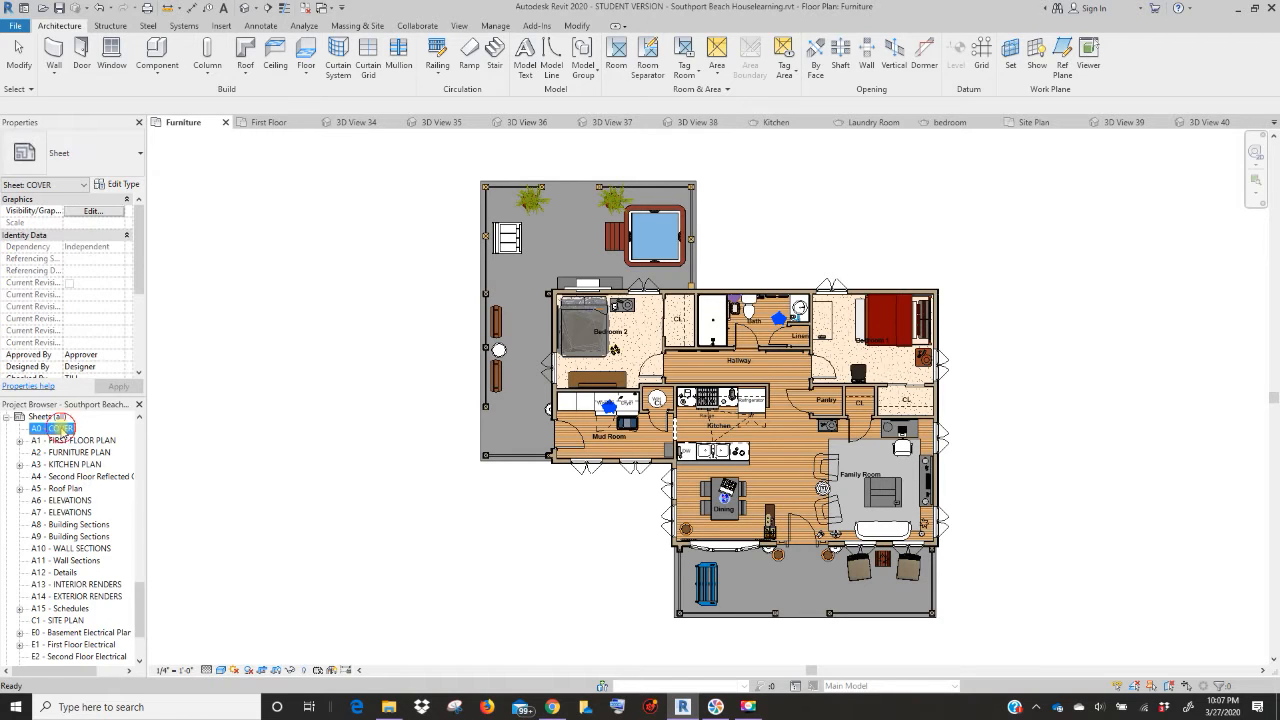
{"action": "double_click", "coordinate": [62, 428]}
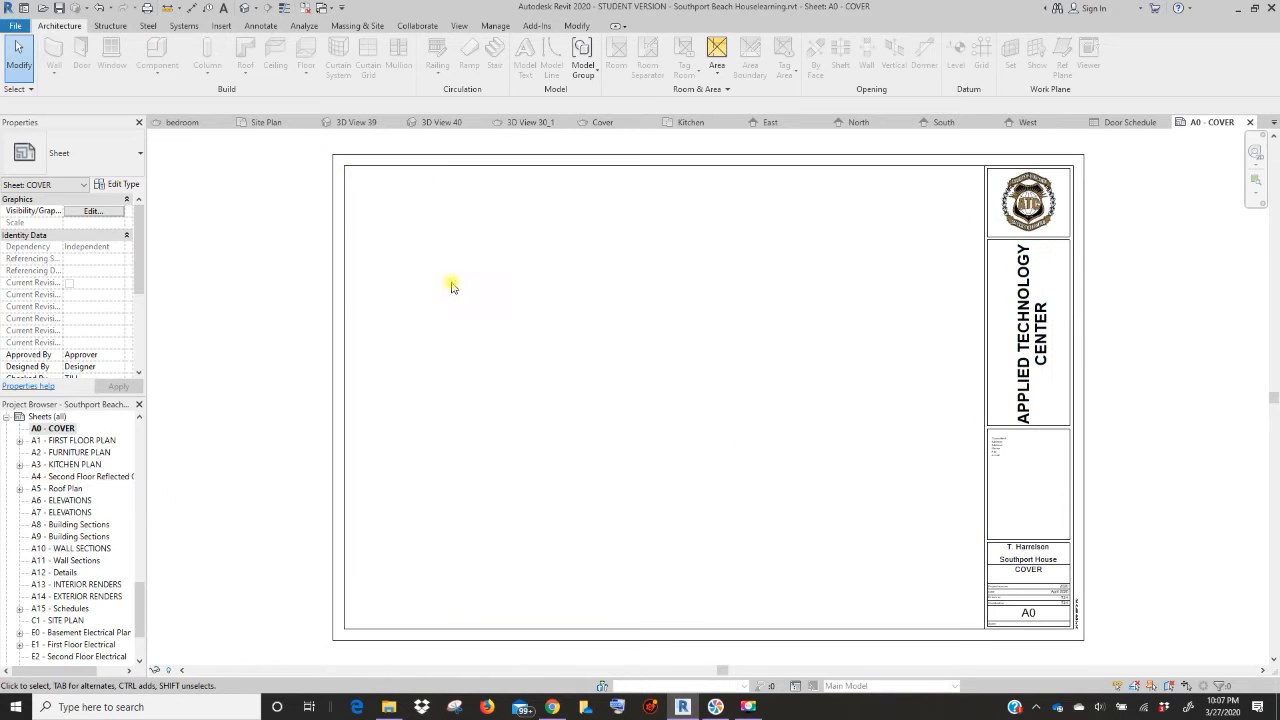
{"action": "mouse_move", "coordinate": [848, 284]}
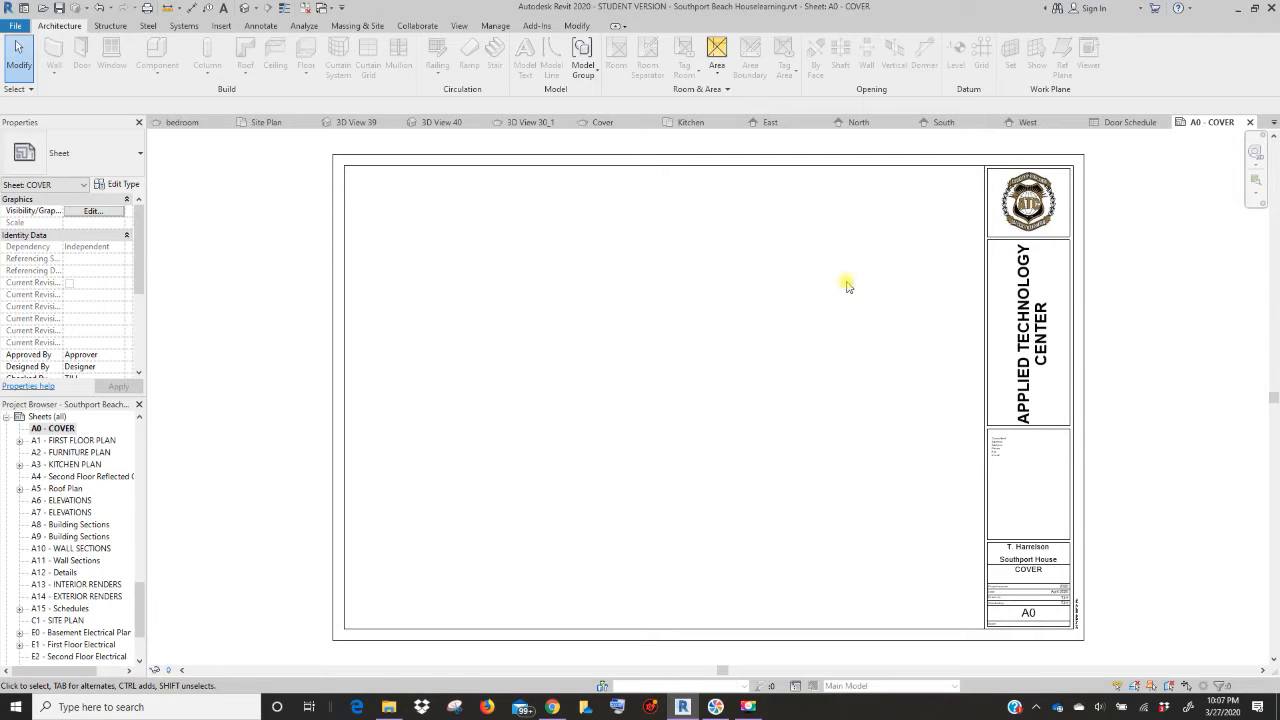
{"action": "mouse_move", "coordinate": [144, 604]}
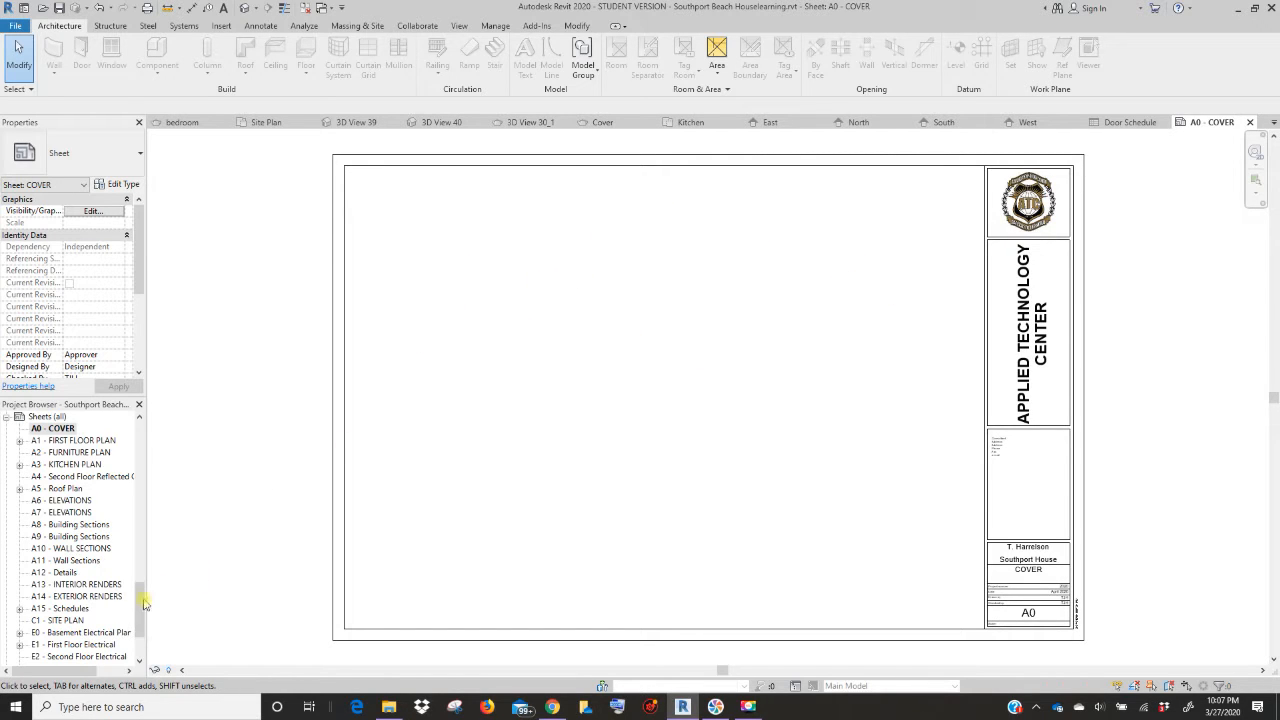
{"action": "mouse_move", "coordinate": [296, 406]}
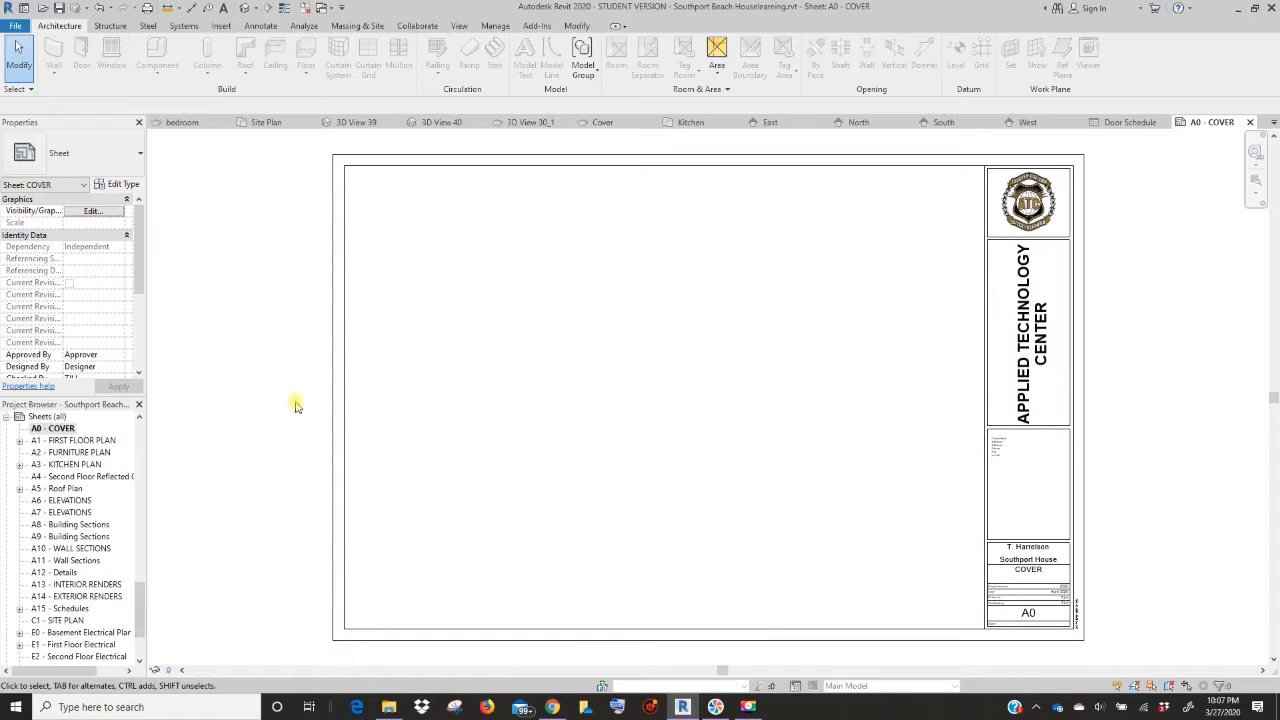
- Select the Cover rendering under the Renderings group in the Project Browser
{"action": "scroll", "scroll_direction": "up", "scroll_amount": 3}
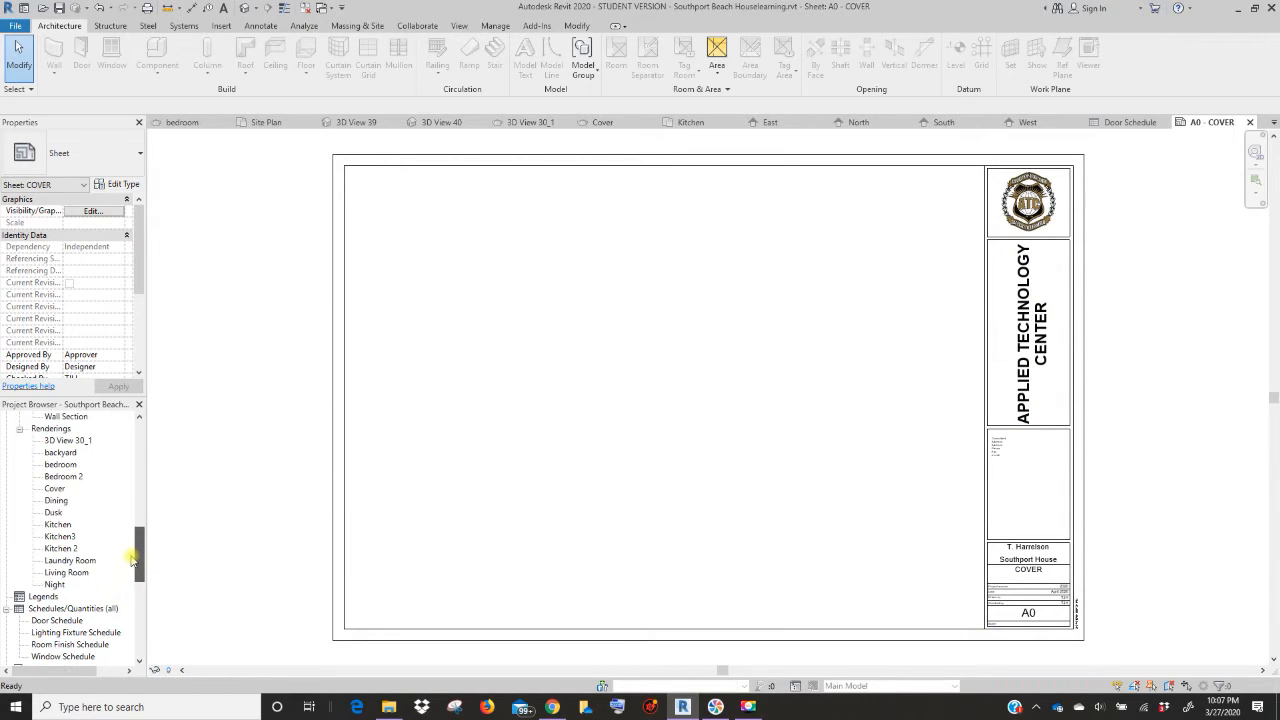
{"action": "scroll", "scroll_direction": "up", "scroll_amount": 3}
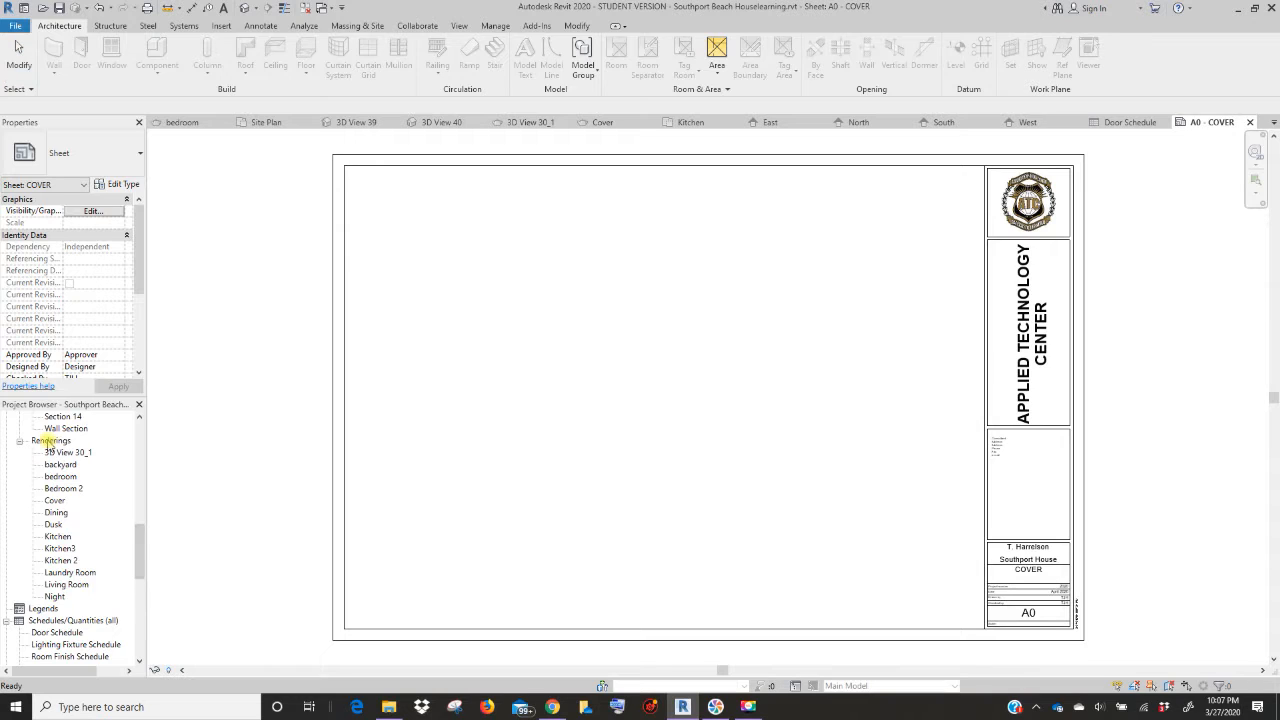
{"action": "left_click", "coordinate": [56, 500]}
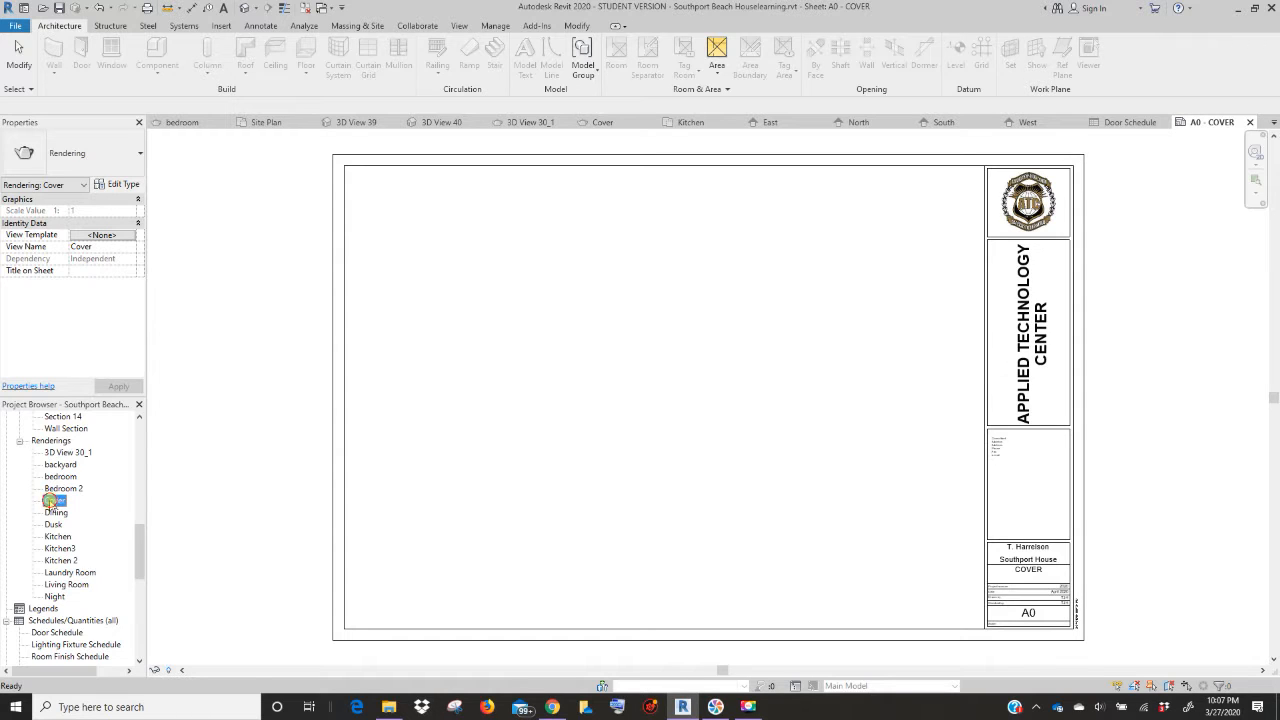
- Place the Cover house rendering at the lower-left corner of sheet A0
{"action": "left_click", "coordinate": [54, 500]}
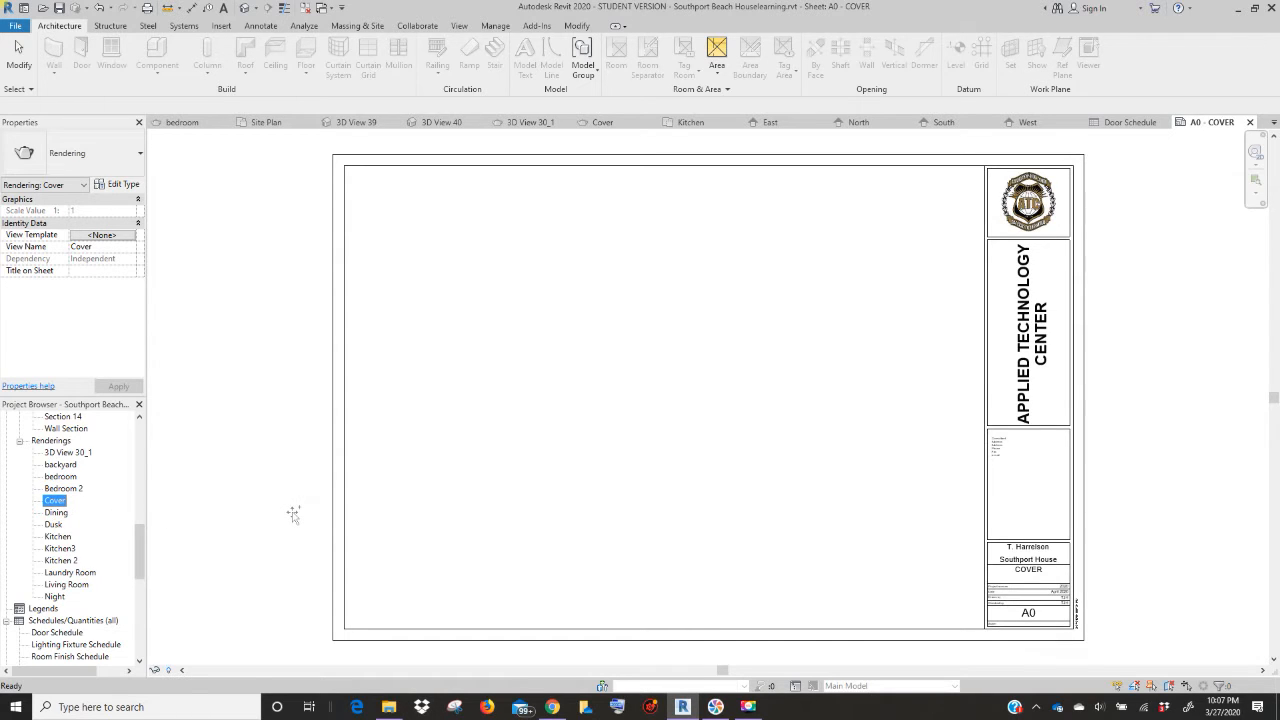
{"action": "mouse_move", "coordinate": [388, 514]}
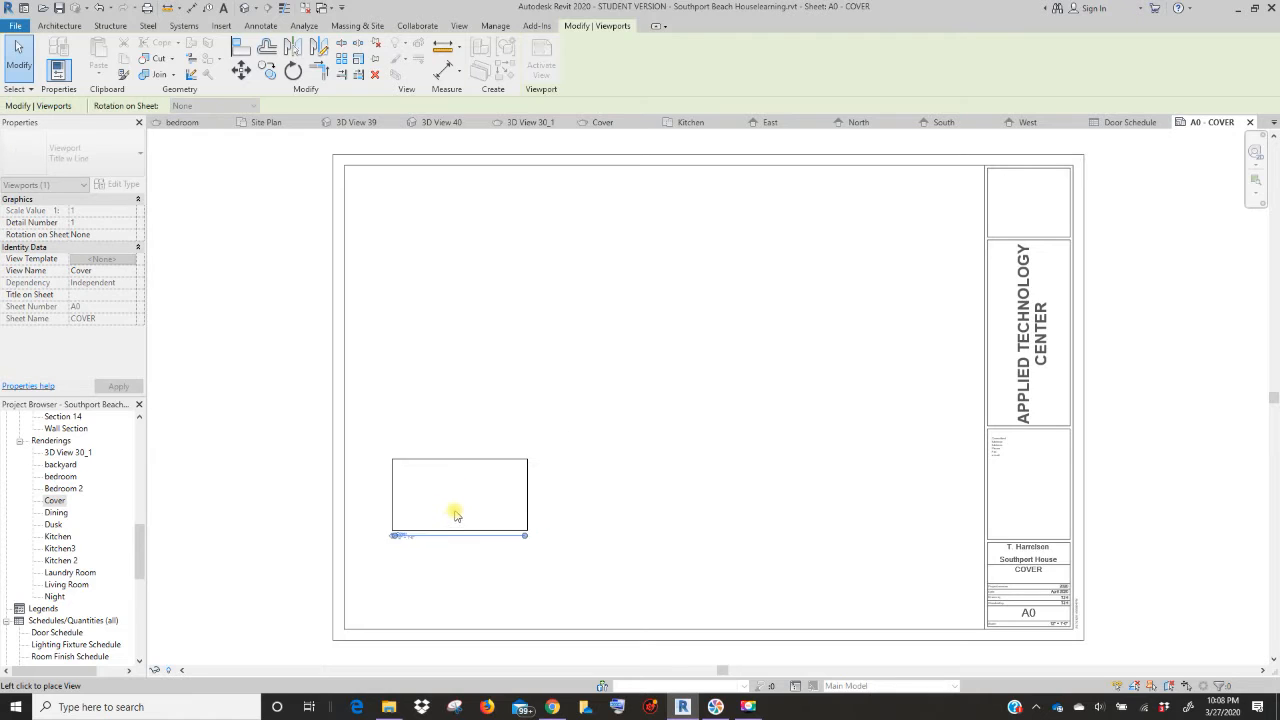
{"action": "left_click_drag", "start_coordinate": [460, 496], "coordinate": [430, 568]}
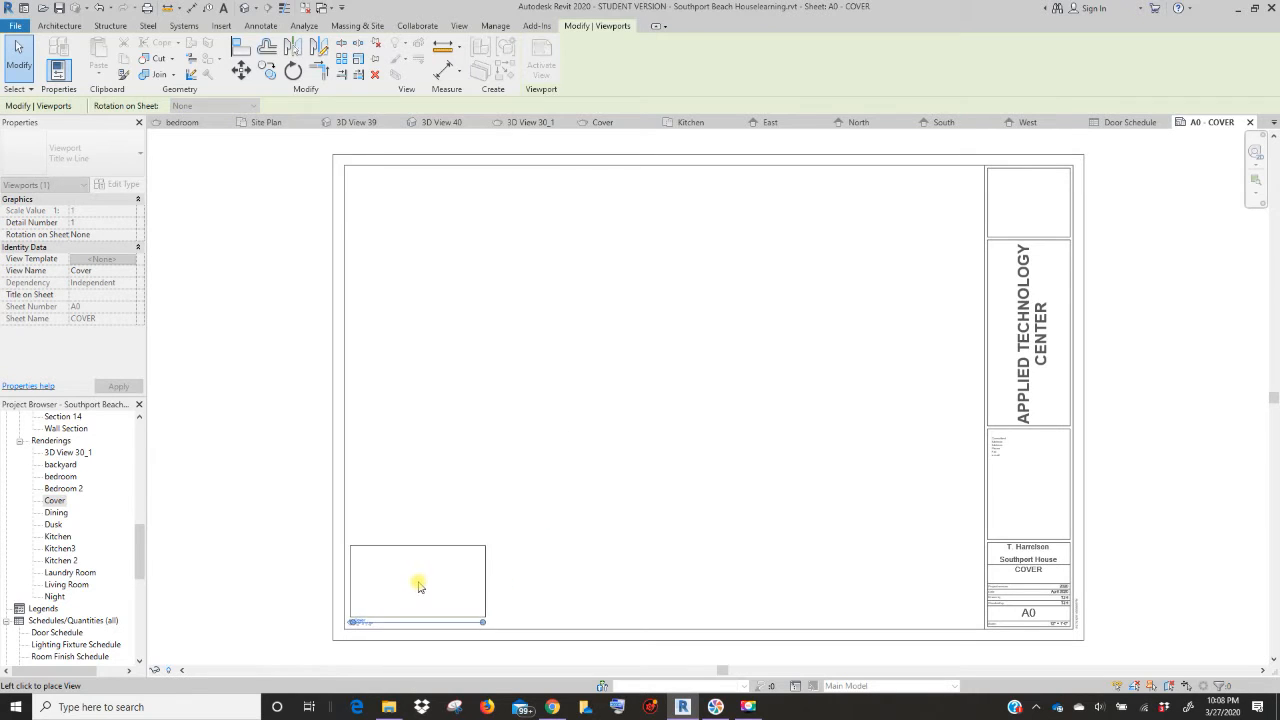
{"action": "left_click", "coordinate": [418, 582]}
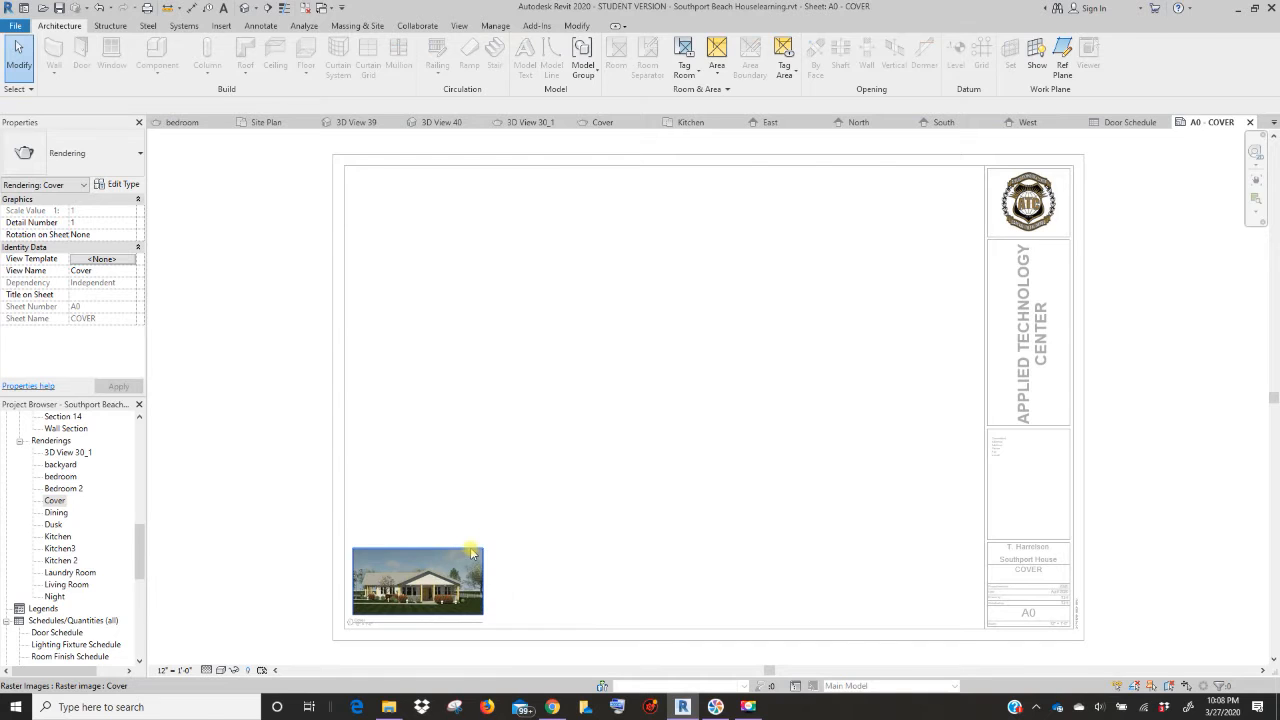
- Enlarge the Cover rendering viewport to span the sheet width below the top border
{"action": "left_click", "coordinate": [676, 376]}
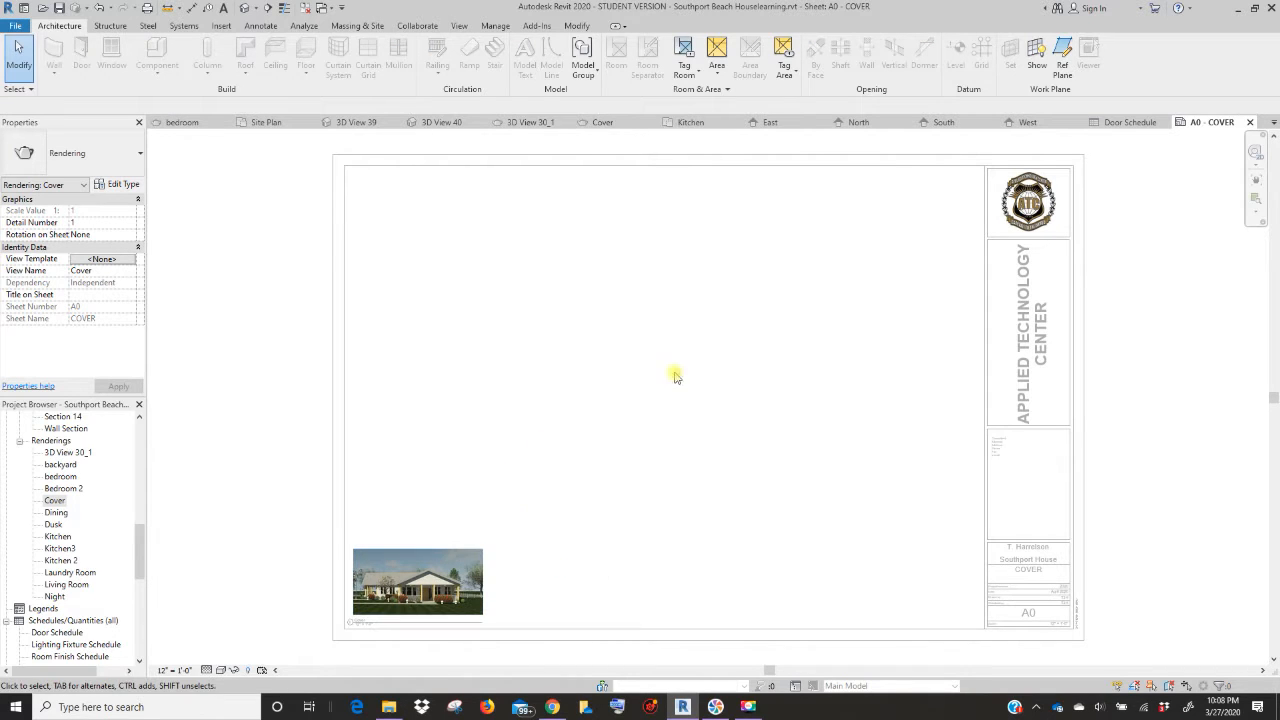
{"action": "mouse_move", "coordinate": [444, 188]}
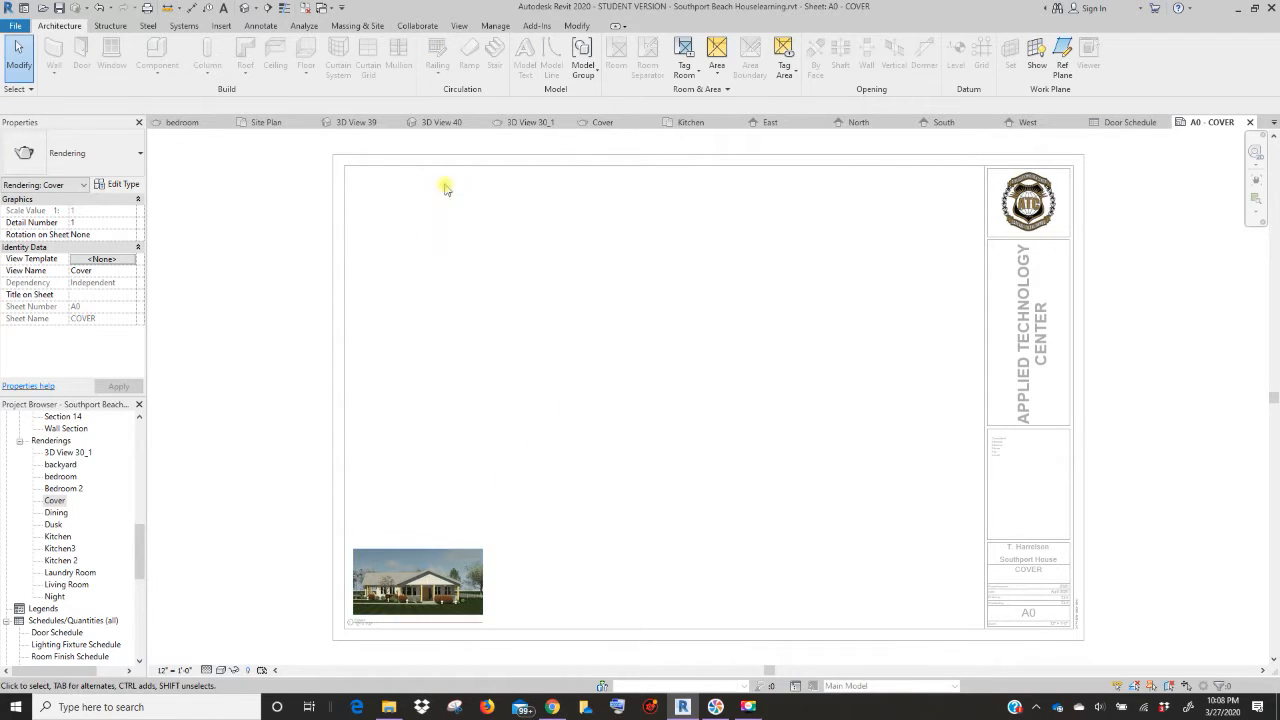
{"action": "mouse_move", "coordinate": [500, 560]}
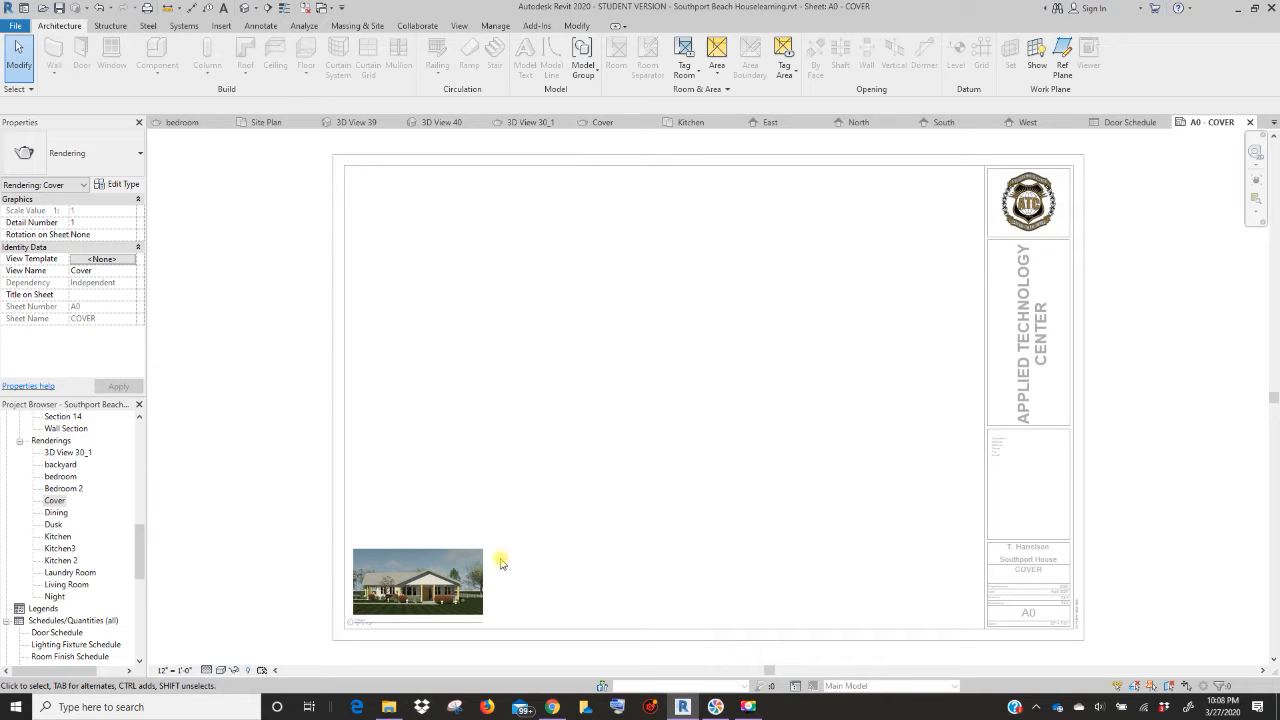
{"action": "left_click", "coordinate": [416, 580]}
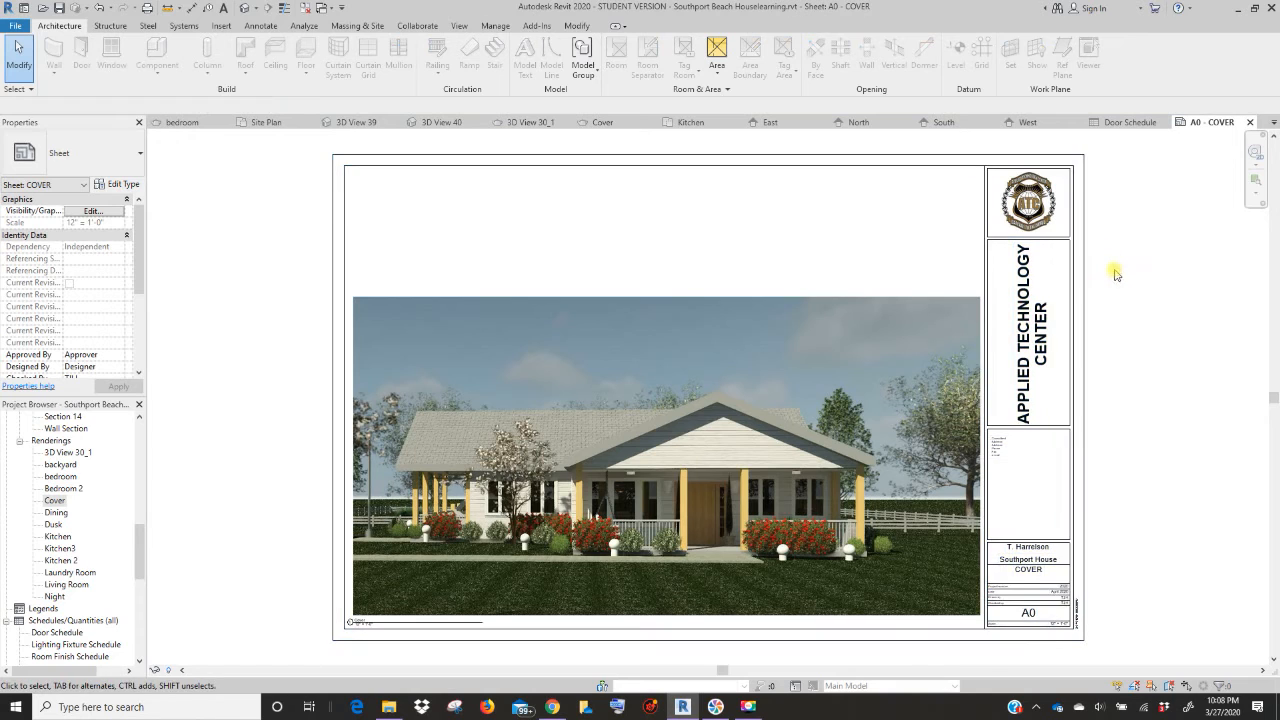
{"action": "mouse_move", "coordinate": [798, 336]}
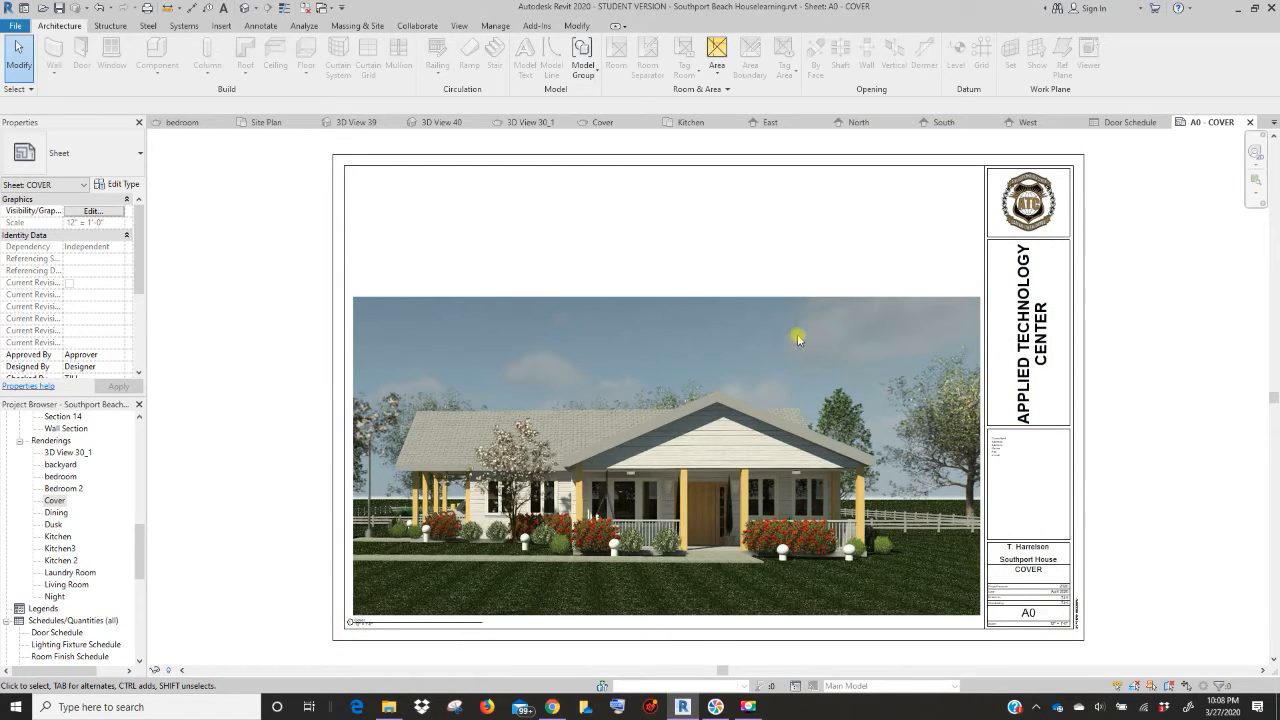
{"action": "mouse_move", "coordinate": [844, 348]}
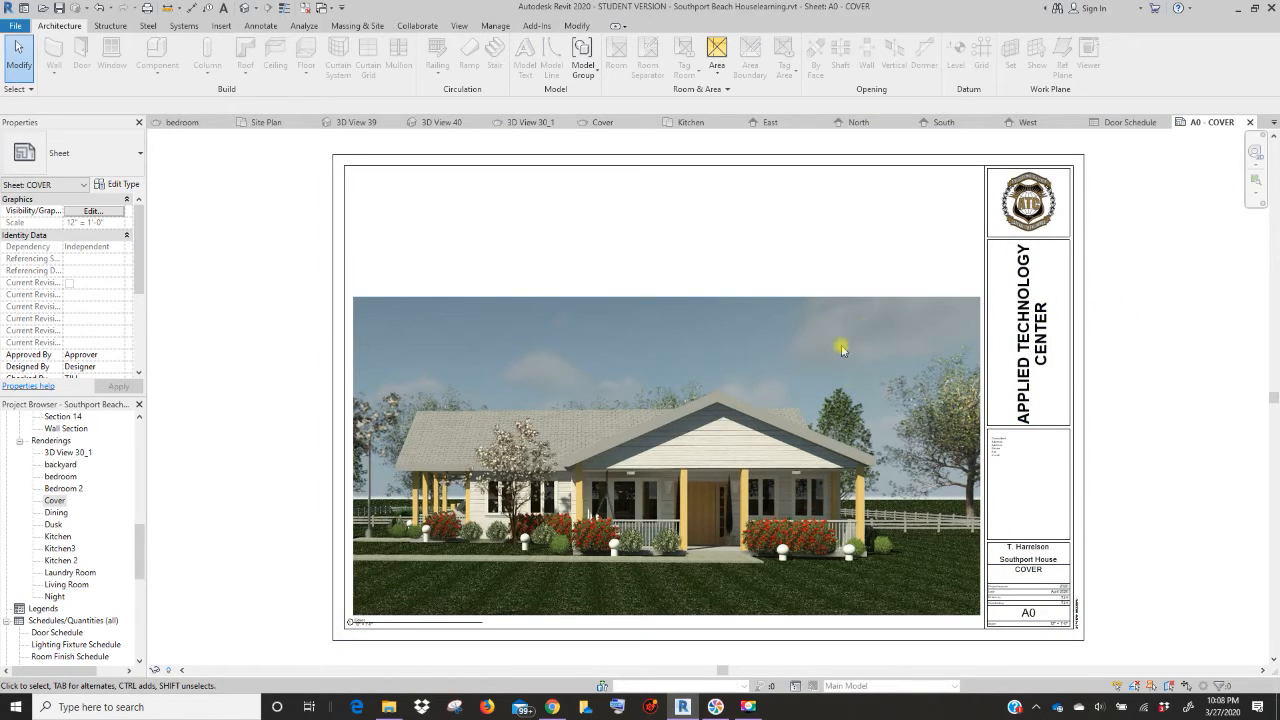
{"action": "mouse_move", "coordinate": [840, 390]}
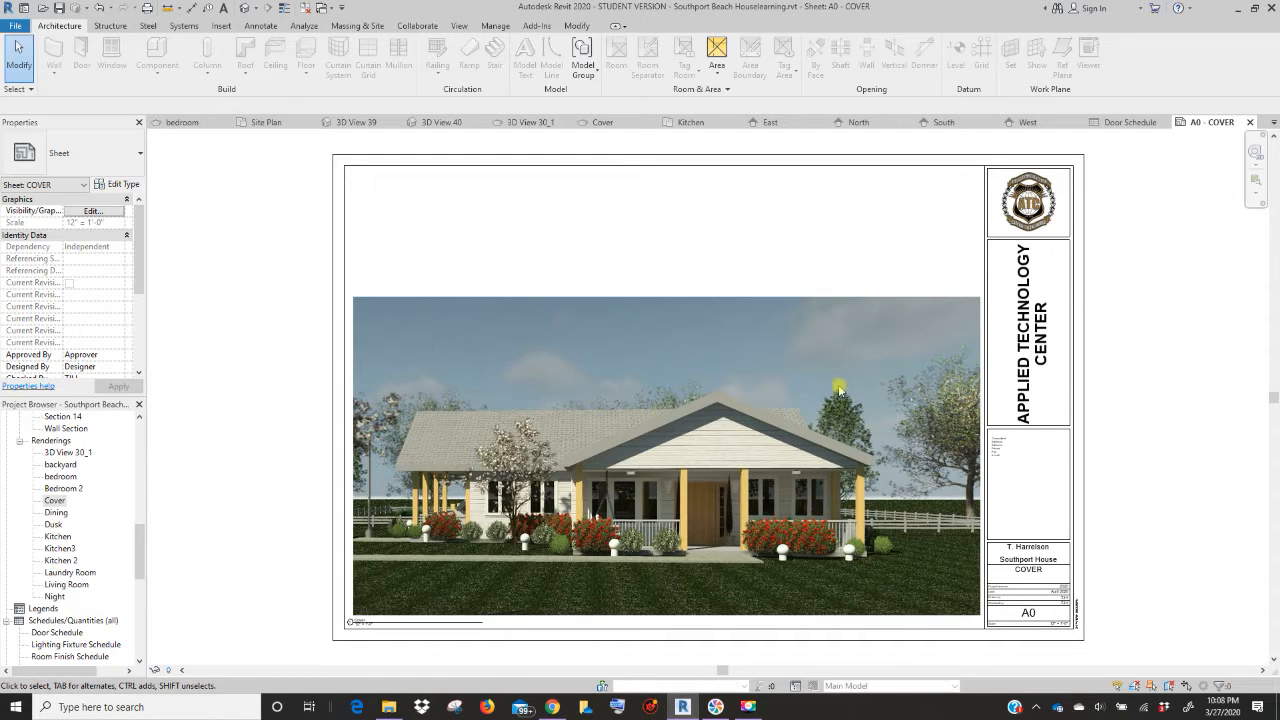
{"action": "mouse_move", "coordinate": [820, 304]}
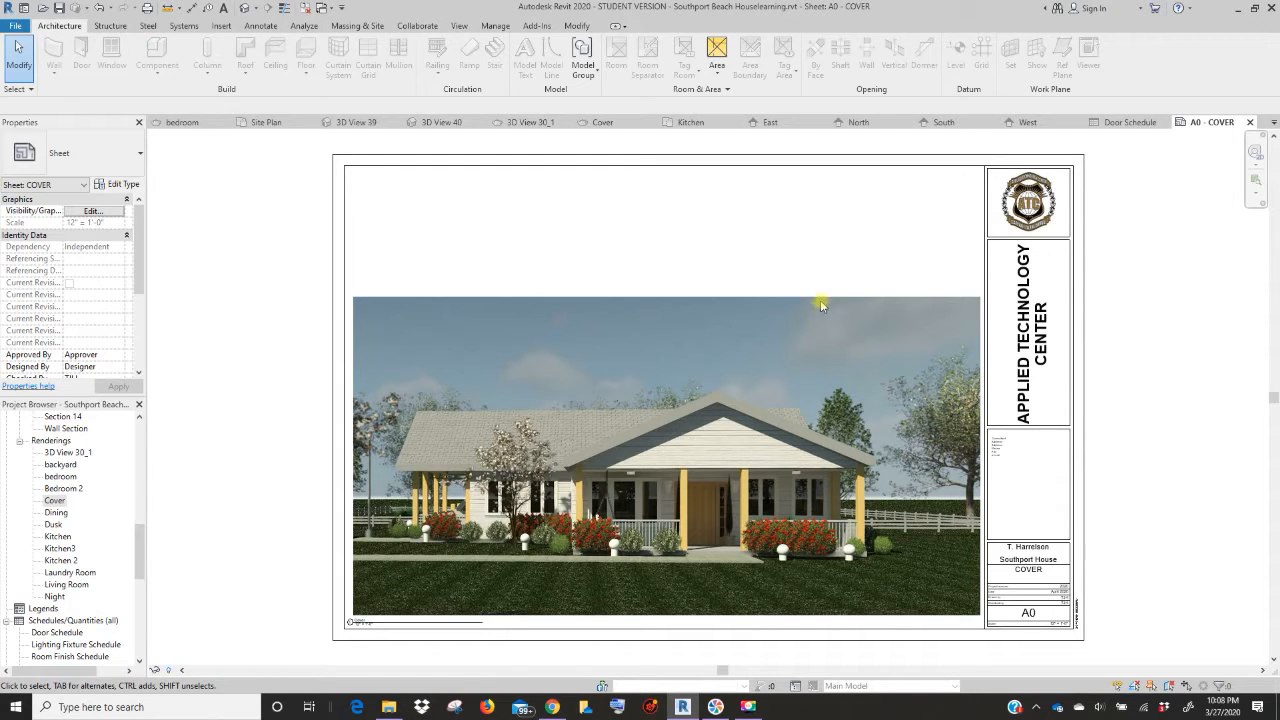
{"action": "mouse_move", "coordinate": [786, 296]}
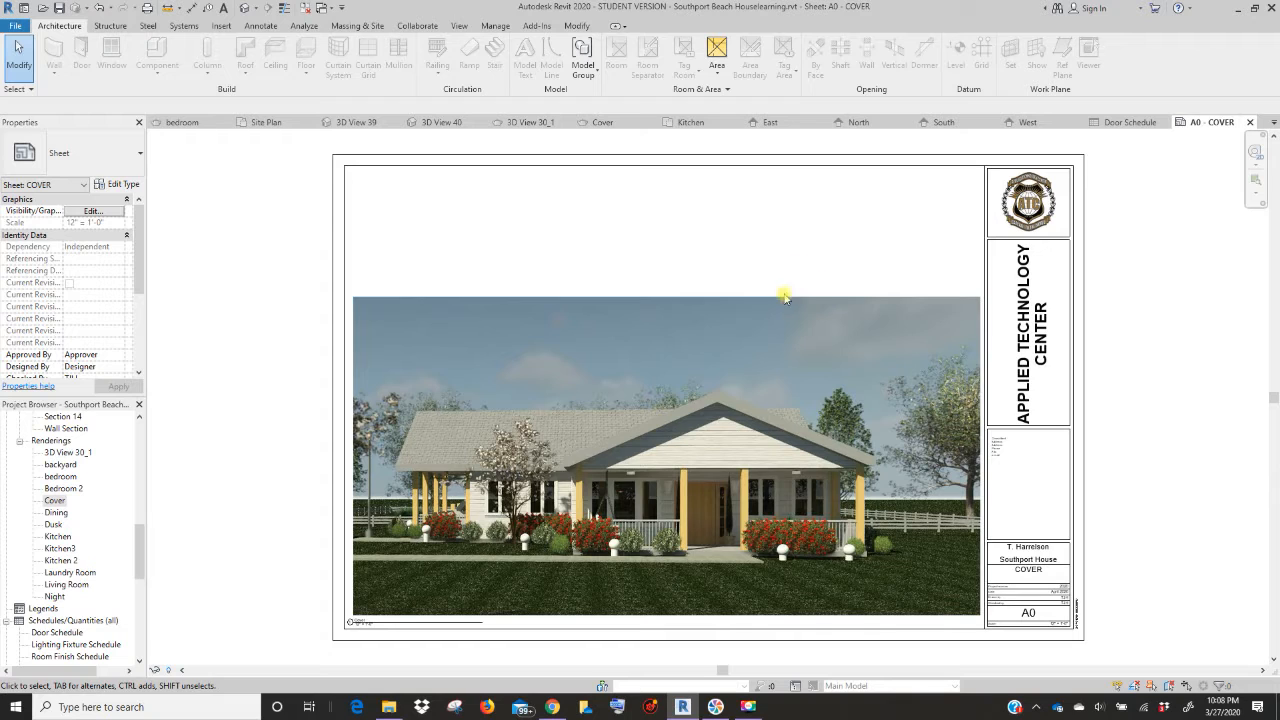
{"action": "left_click", "coordinate": [378, 610]}
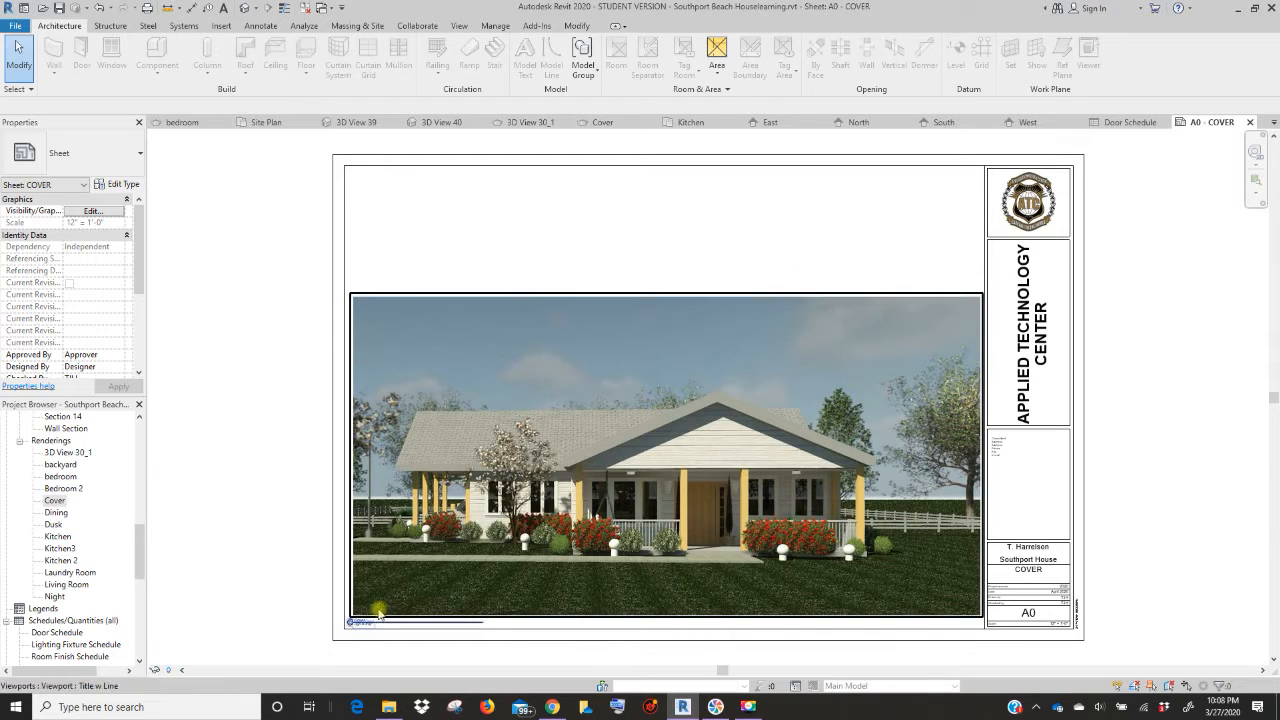
- Reposition the Cover rendering higher so it fills the drawing area beside the title block
{"action": "left_click", "coordinate": [628, 356]}
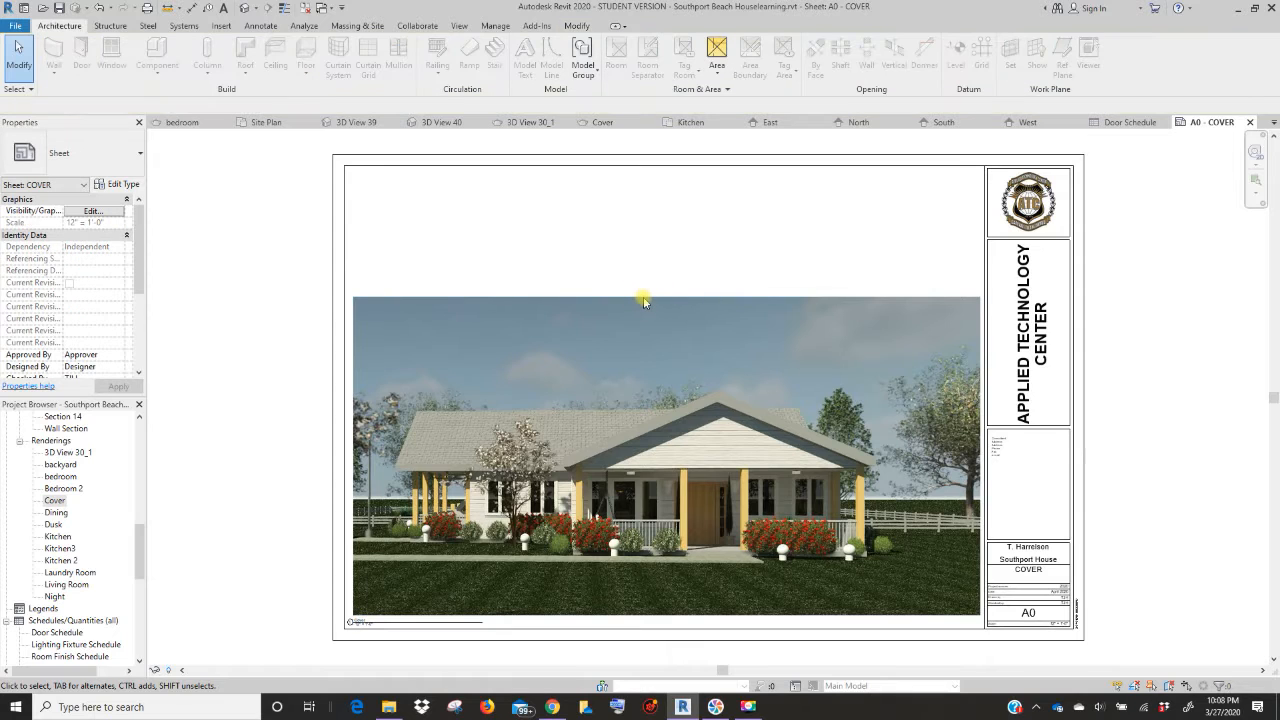
{"action": "mouse_move", "coordinate": [636, 300]}
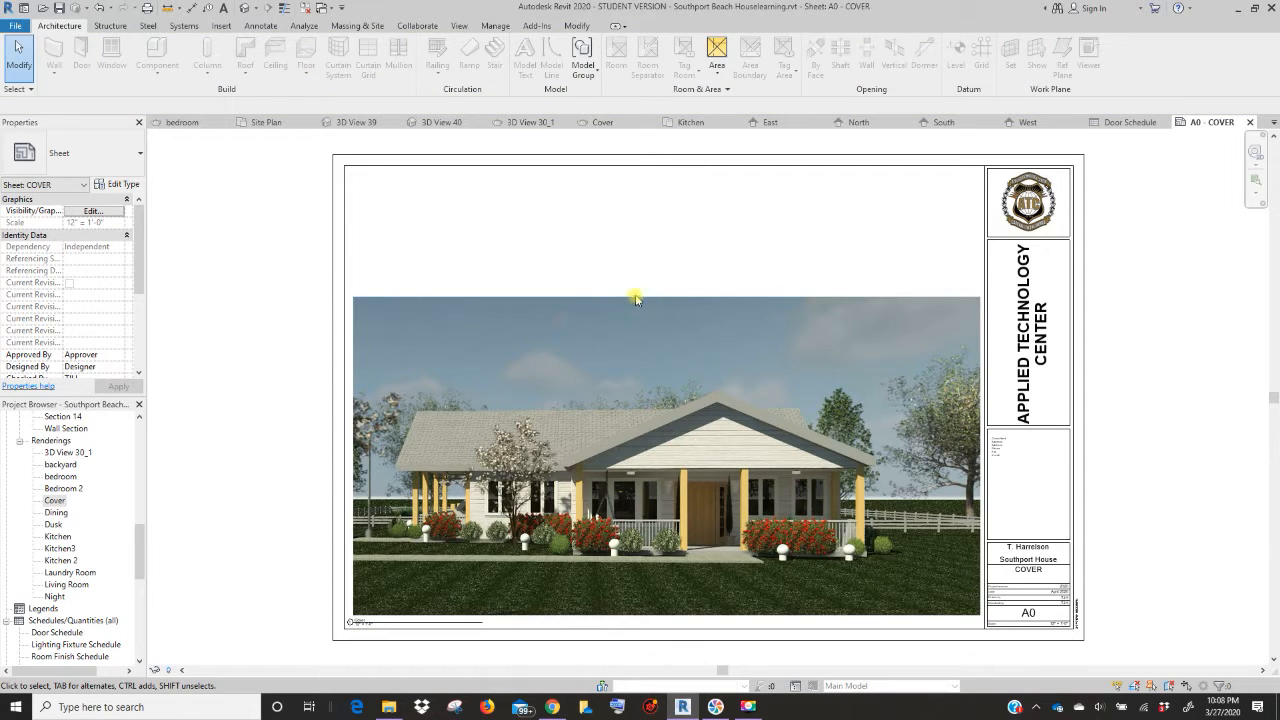
{"action": "mouse_move", "coordinate": [388, 308]}
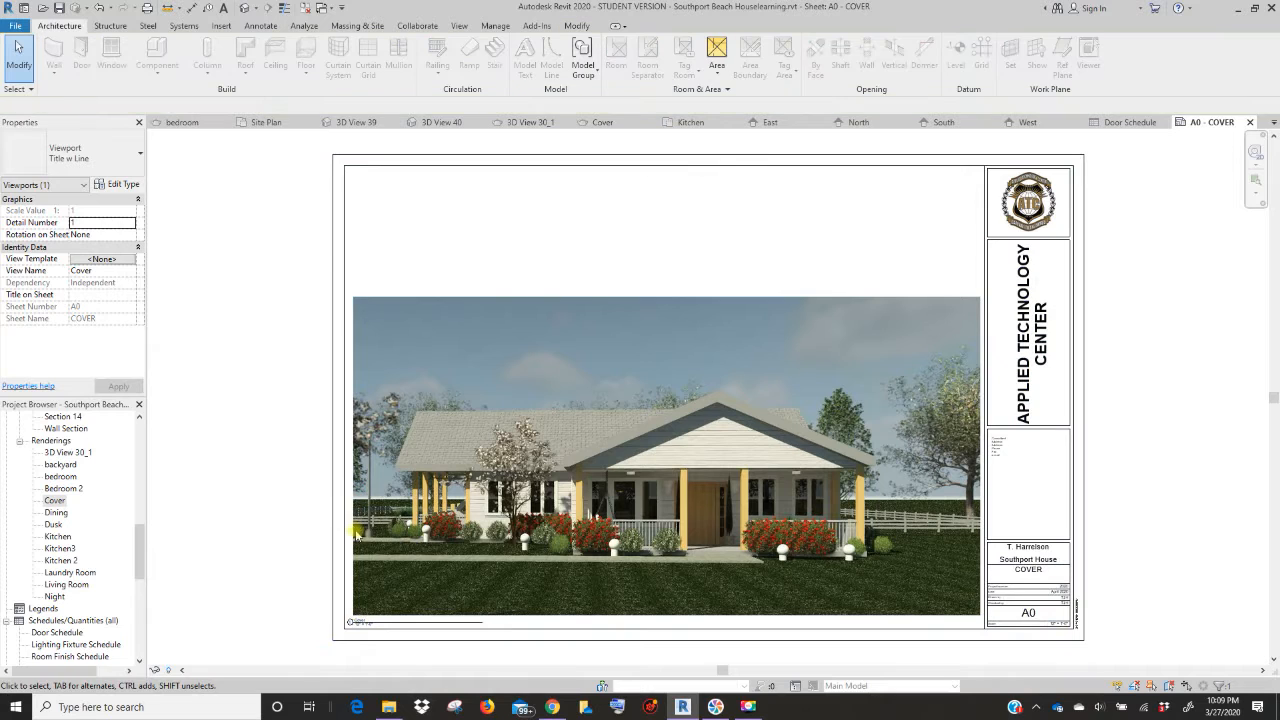
{"action": "left_click", "coordinate": [356, 622]}
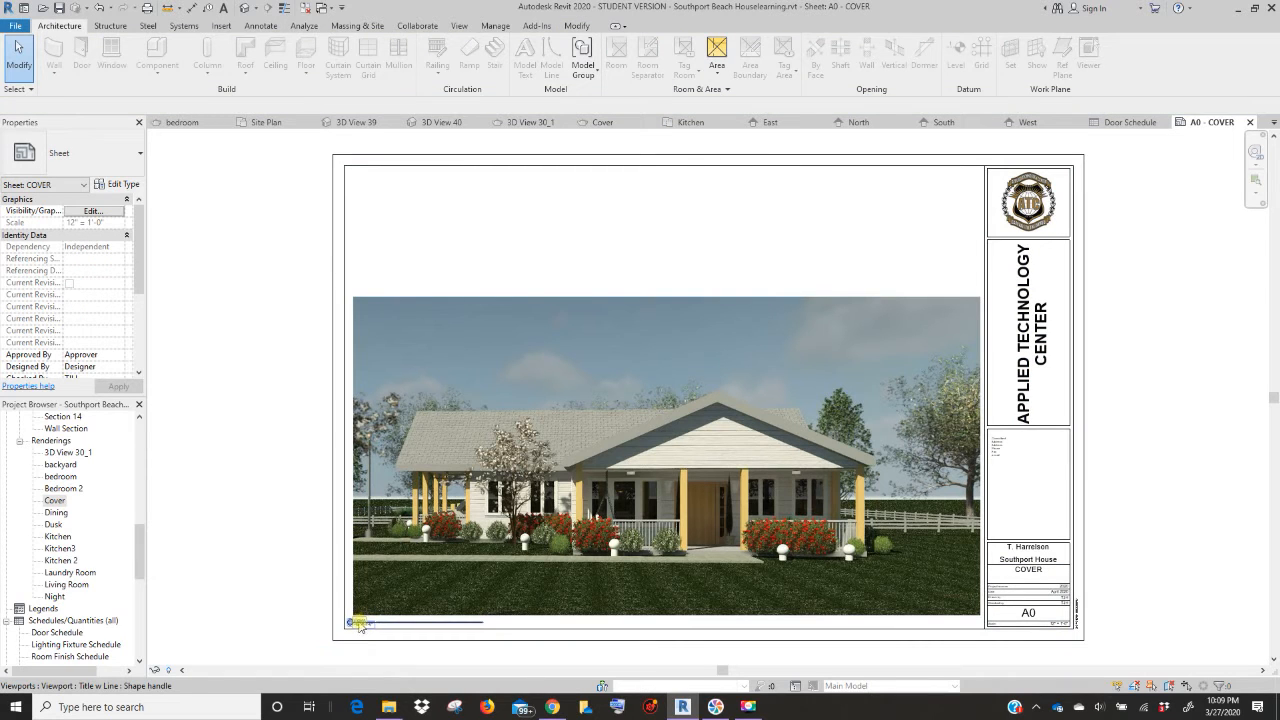
{"action": "left_click", "coordinate": [668, 456]}
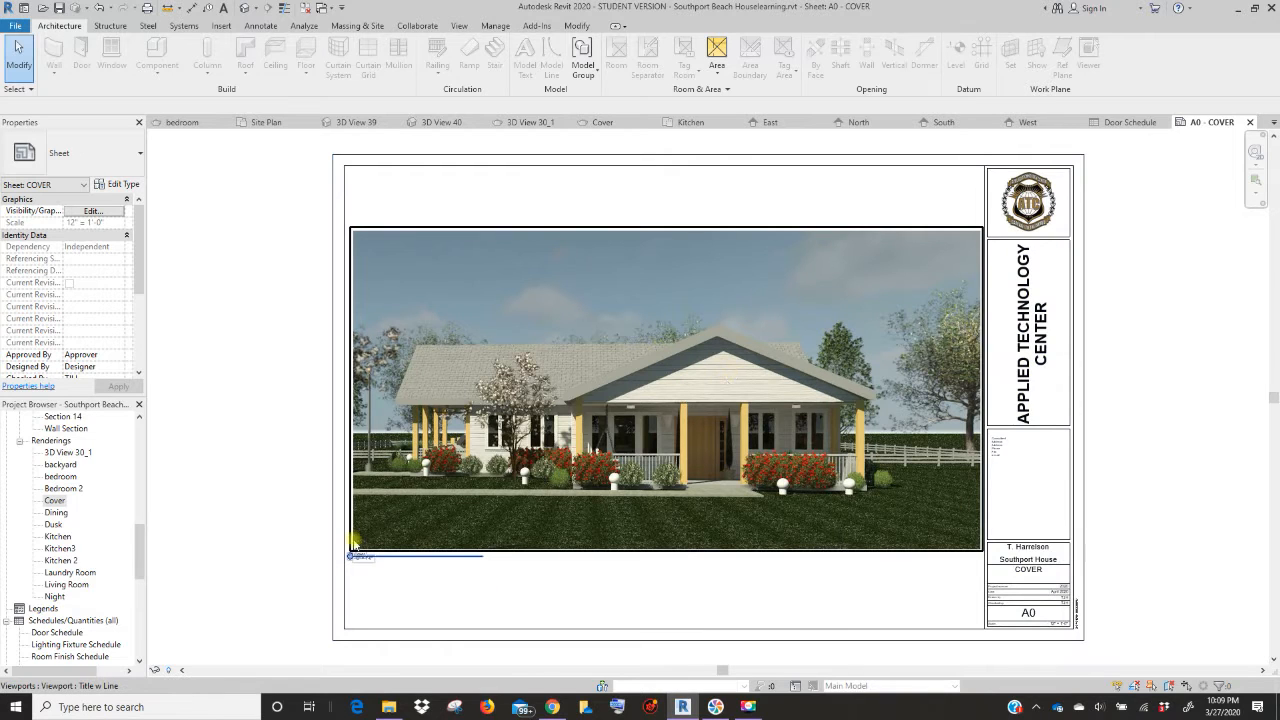
- Select sheet A1 FIRST FLOOR PLAN in the Project Browser's Sheets list
{"action": "scroll", "scroll_direction": "down", "scroll_amount": 3}
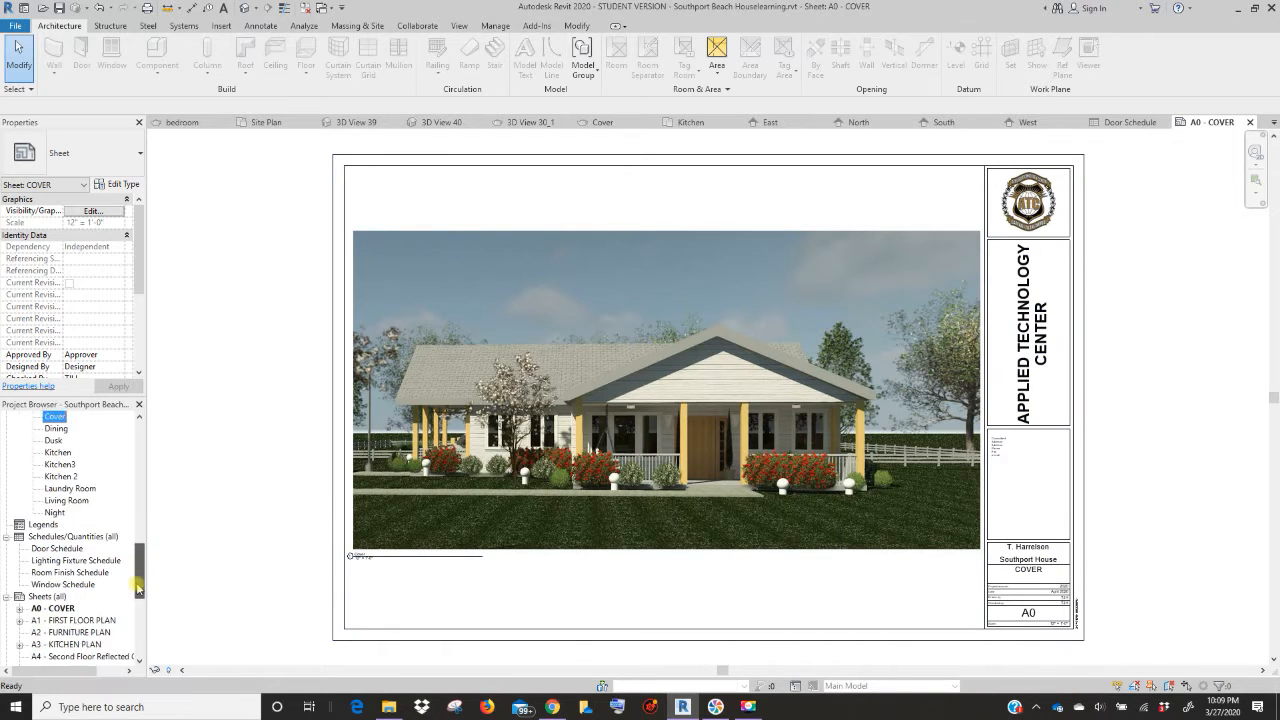
{"action": "left_click", "coordinate": [70, 464]}
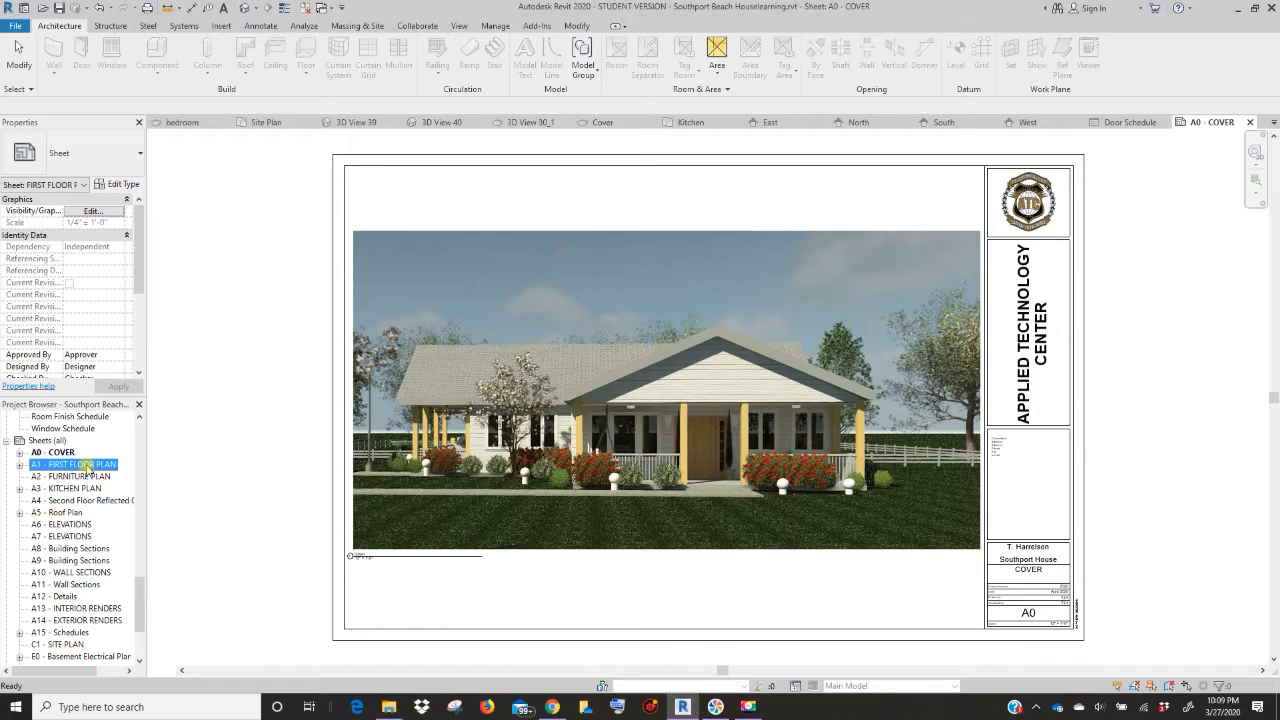
- Open sheet A1 FIRST FLOOR PLAN and clear the selection on the sheet
{"action": "double_click", "coordinate": [72, 464]}
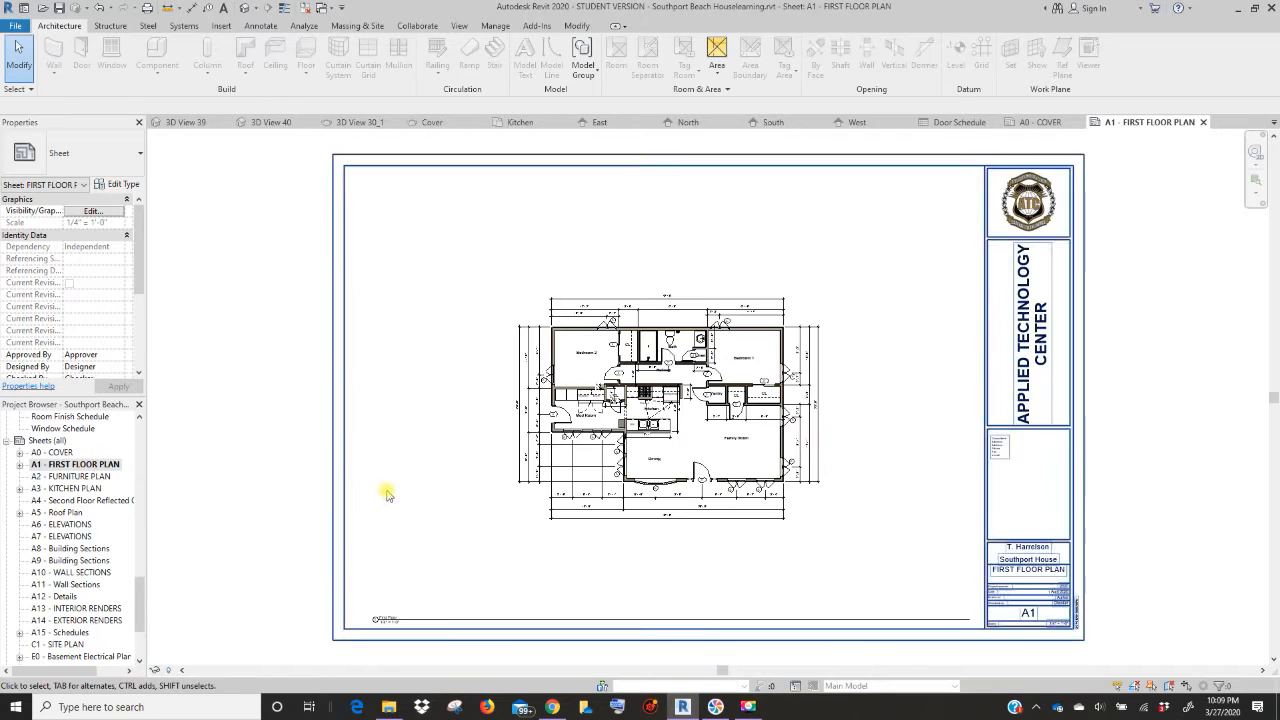
{"action": "left_click", "coordinate": [664, 400]}
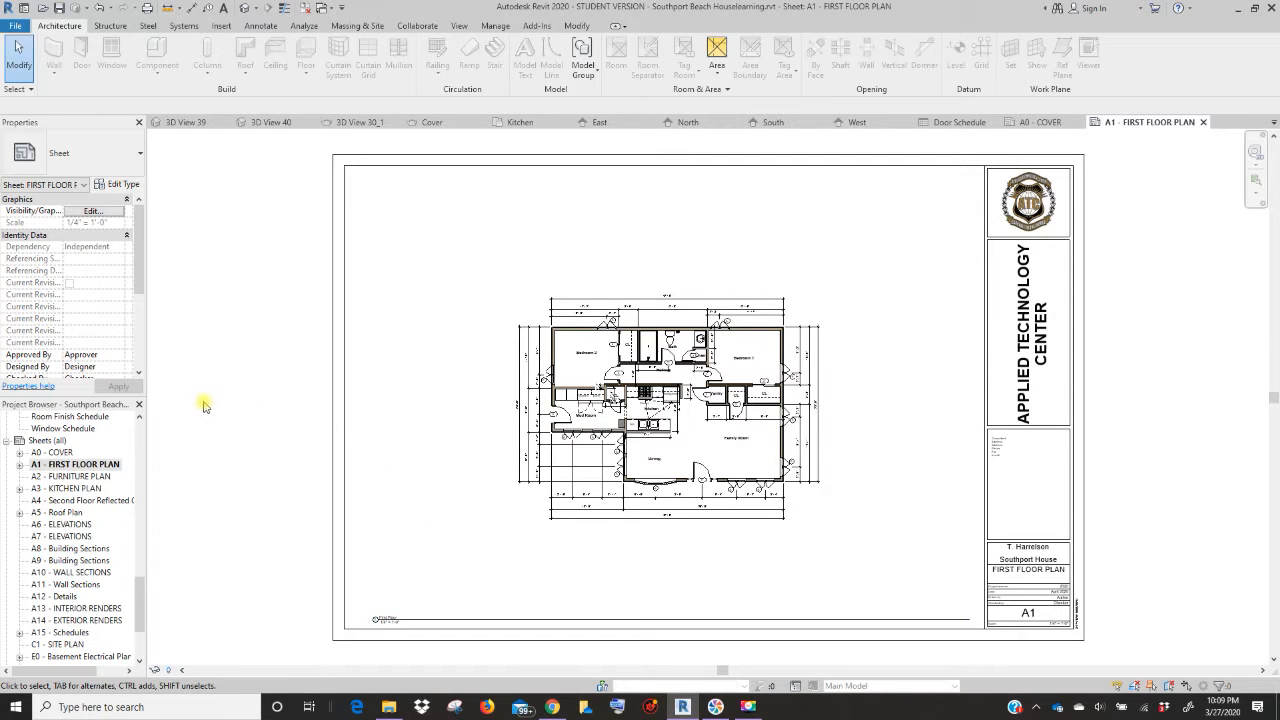
{"action": "mouse_move", "coordinate": [476, 532]}
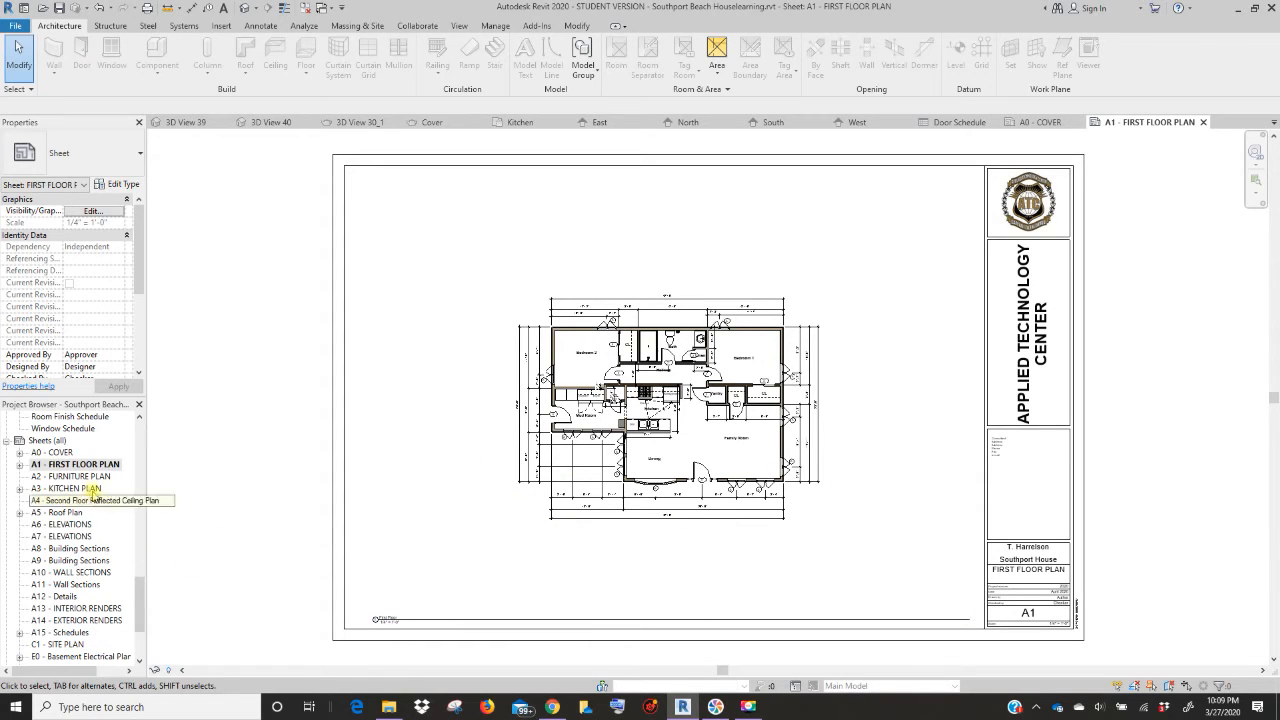
- Open sheet A2 FURNITURE PLAN and place the coloured Furniture floor plan viewport on it
{"action": "double_click", "coordinate": [72, 476]}
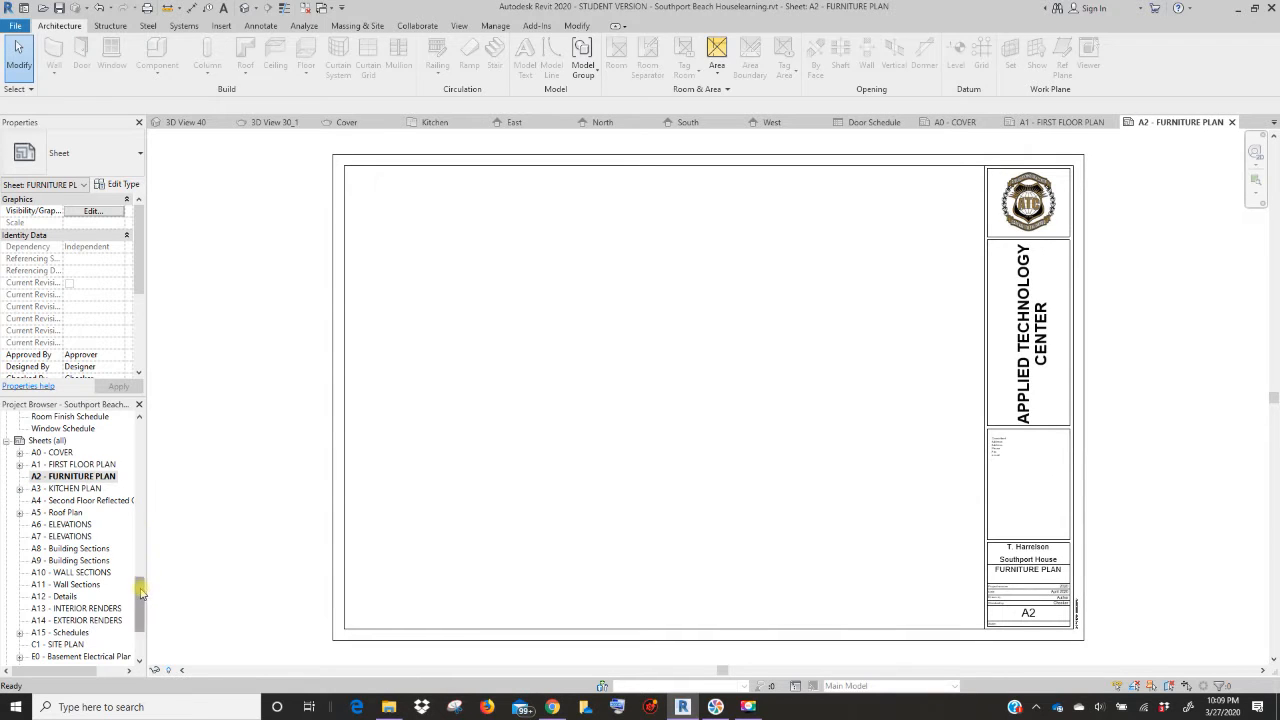
{"action": "scroll", "scroll_direction": "down", "scroll_amount": 3}
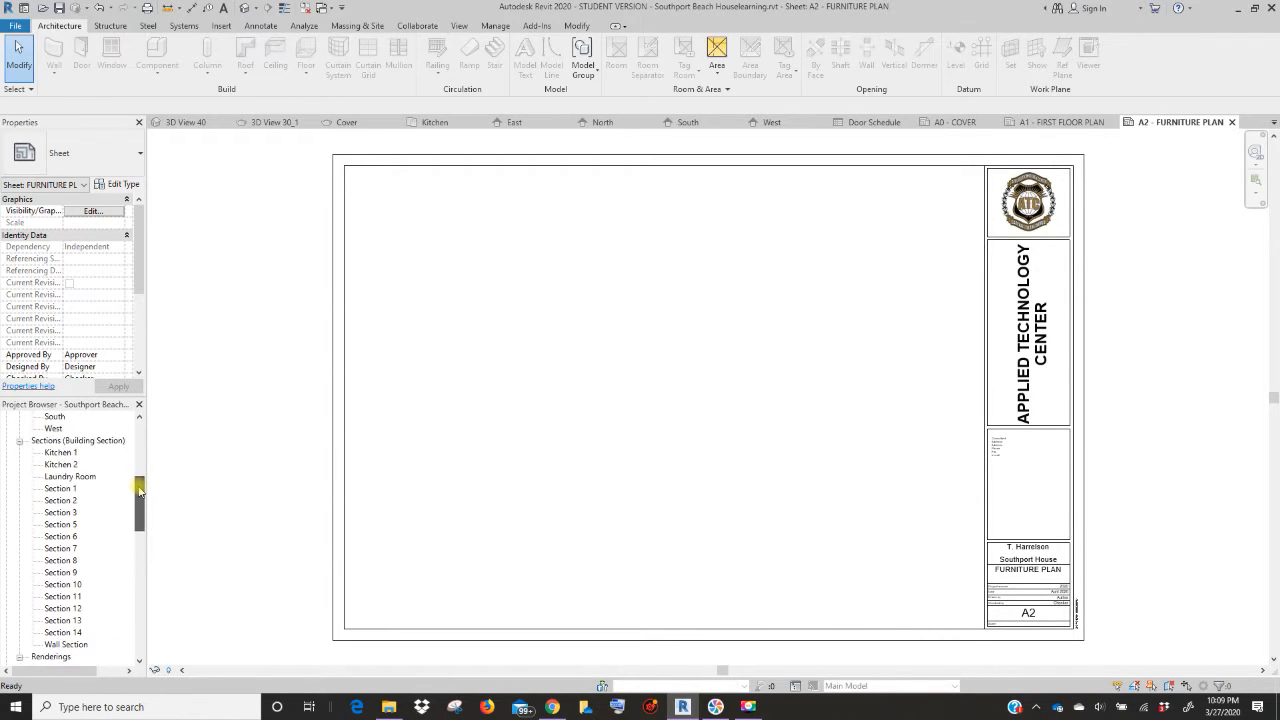
{"action": "scroll", "scroll_direction": "up", "scroll_amount": 3}
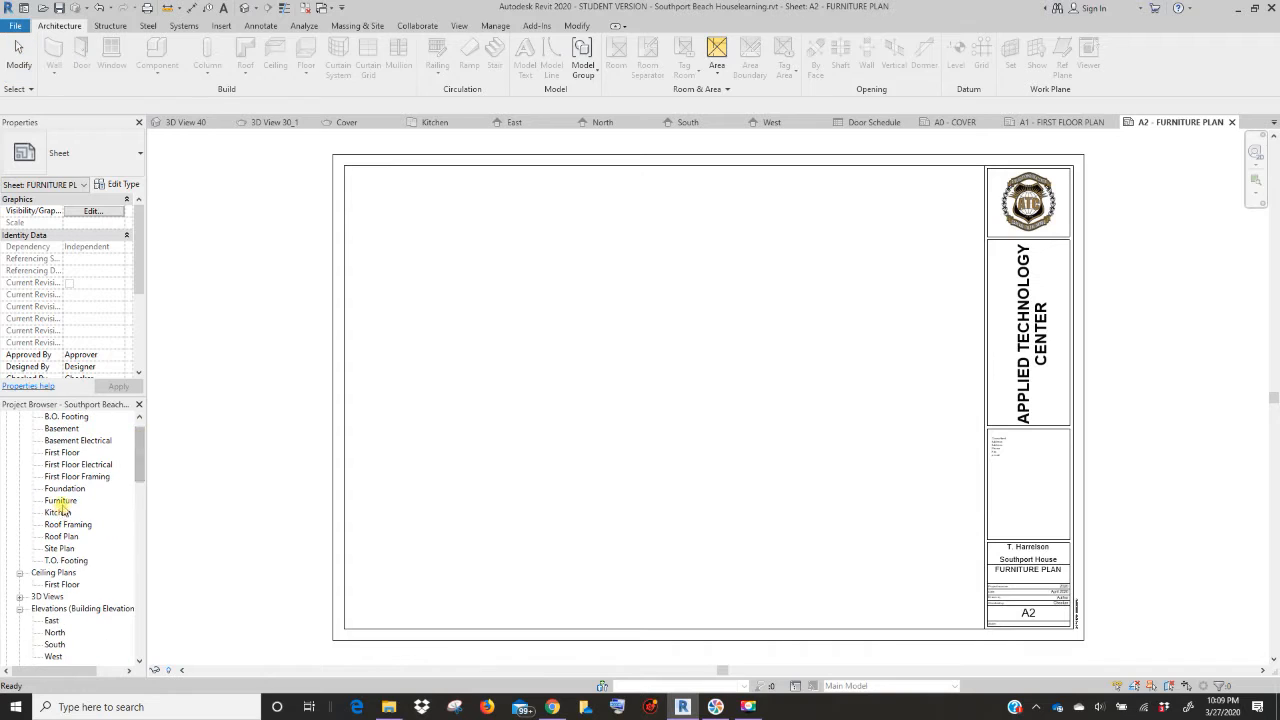
{"action": "left_click", "coordinate": [60, 500]}
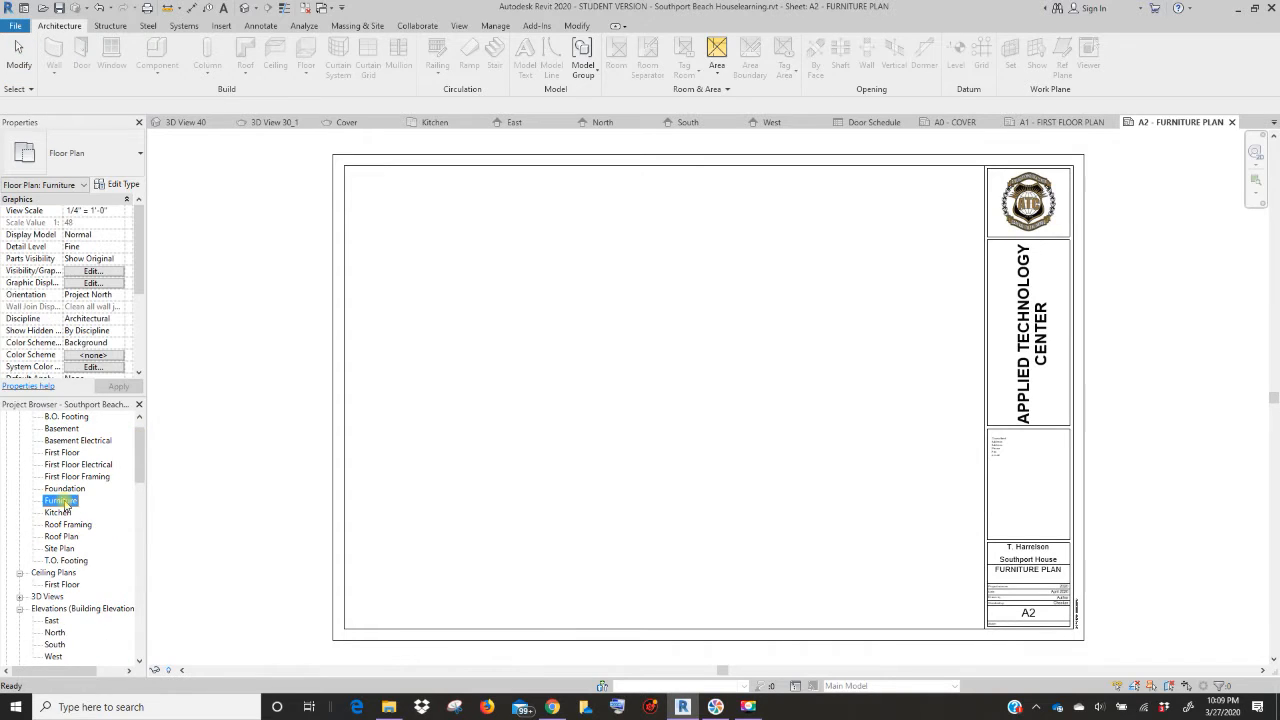
{"action": "mouse_move", "coordinate": [456, 502]}
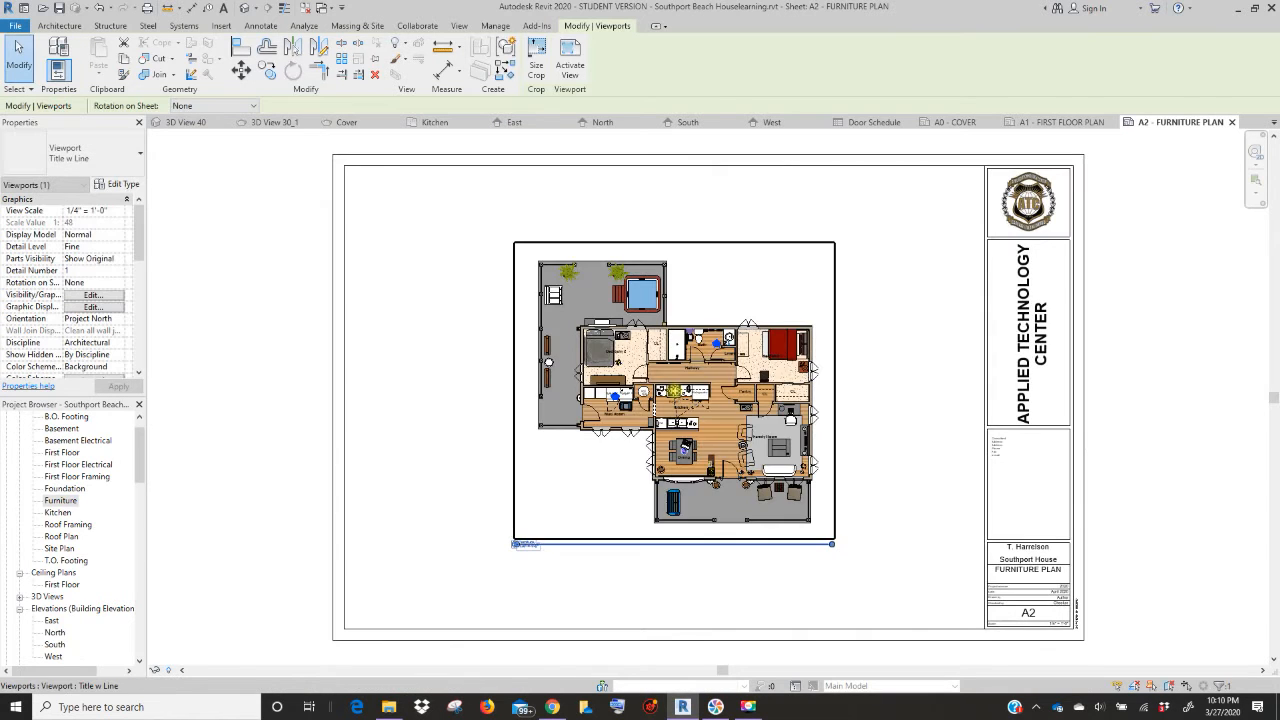
{"action": "left_click", "coordinate": [502, 598]}
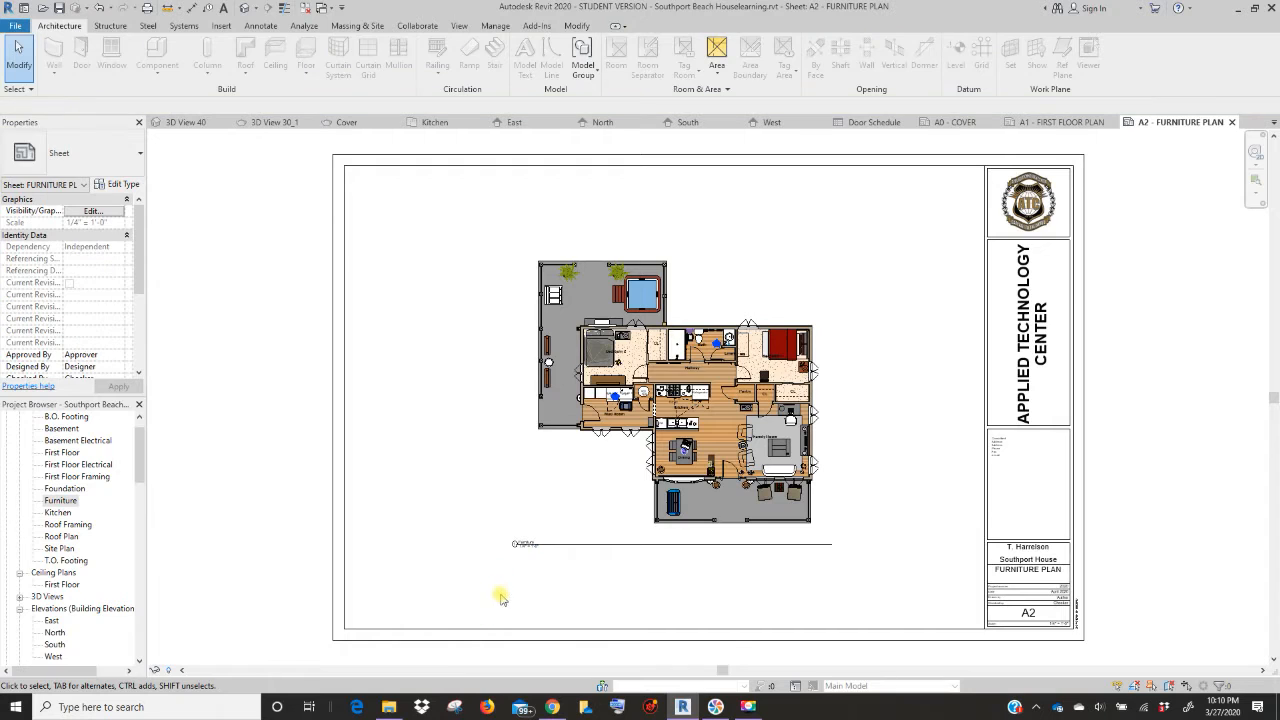
{"action": "mouse_move", "coordinate": [122, 504]}
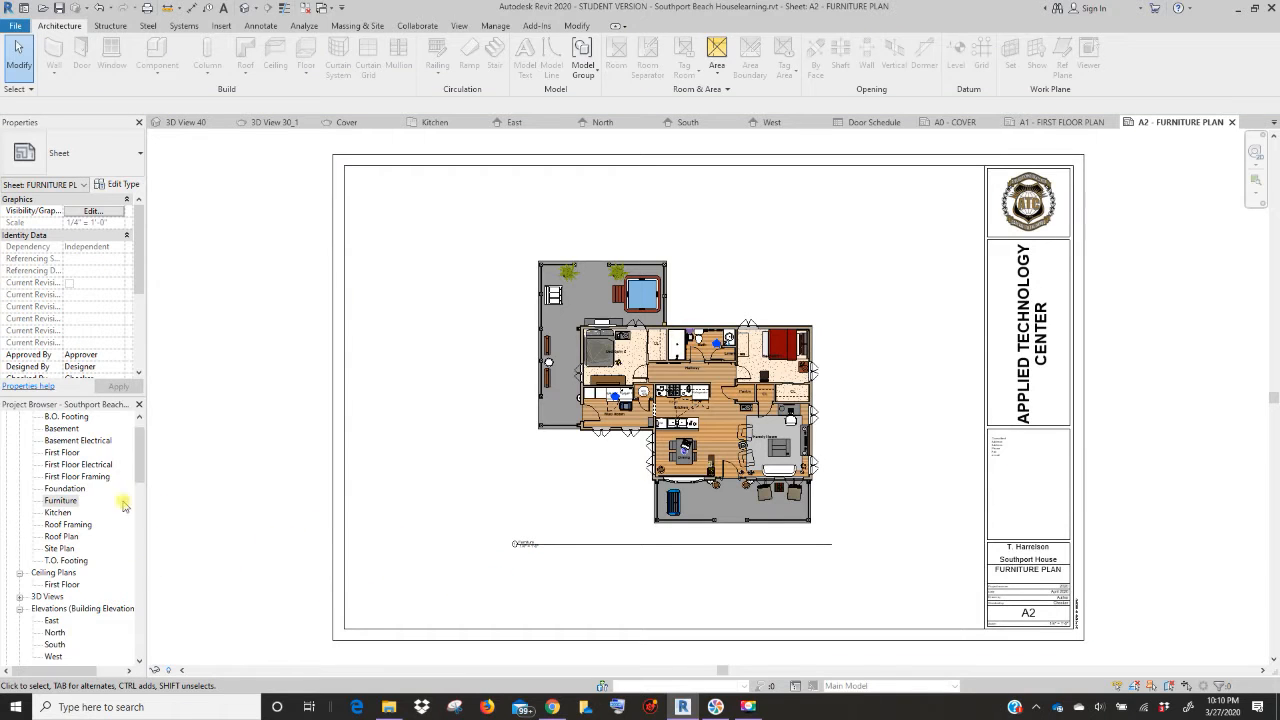
- Open sheet A3 KITCHEN PLAN and delete the wrongly placed site plan viewport
{"action": "double_click", "coordinate": [58, 512]}
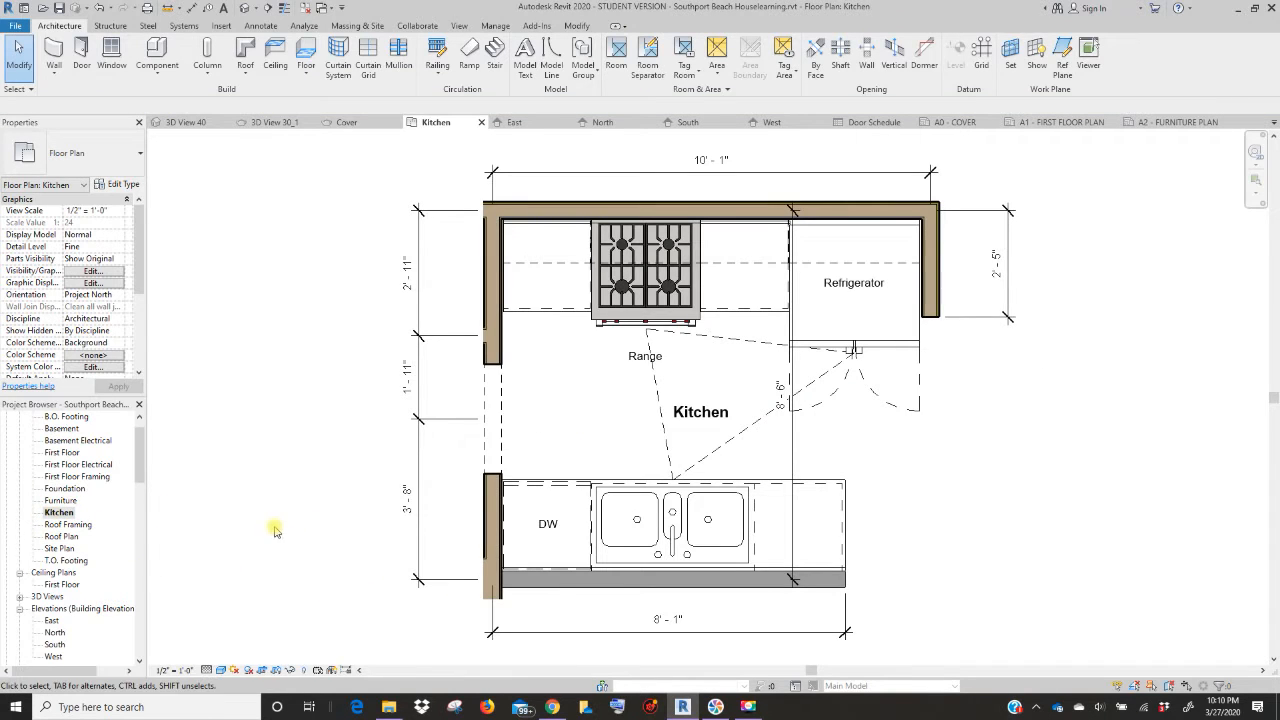
{"action": "scroll", "scroll_direction": "down", "scroll_amount": 3}
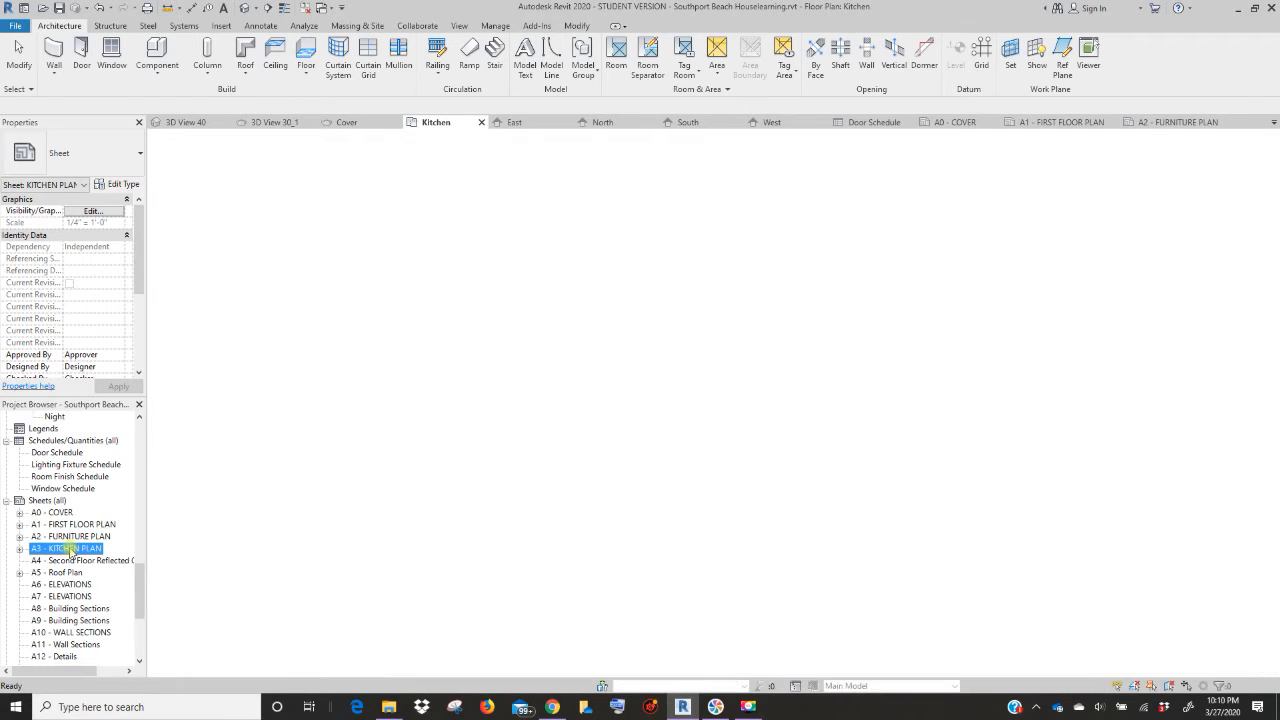
{"action": "double_click", "coordinate": [72, 548]}
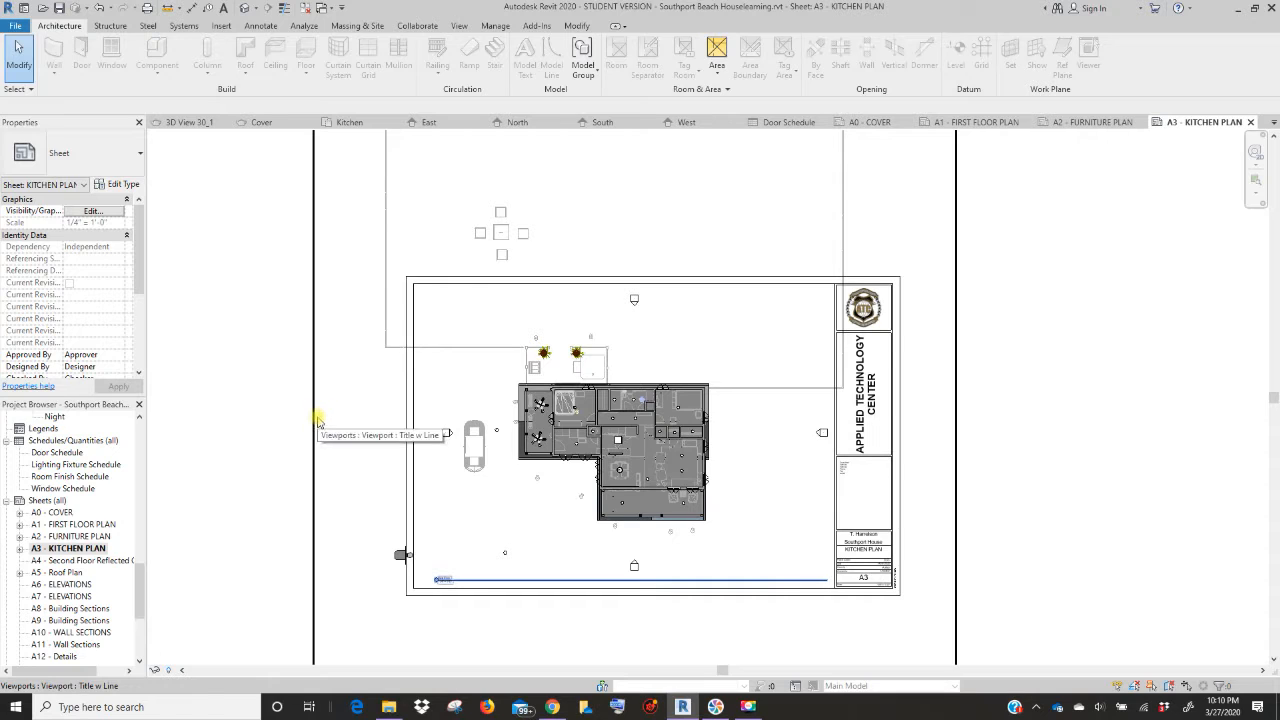
{"action": "mouse_move", "coordinate": [1006, 464]}
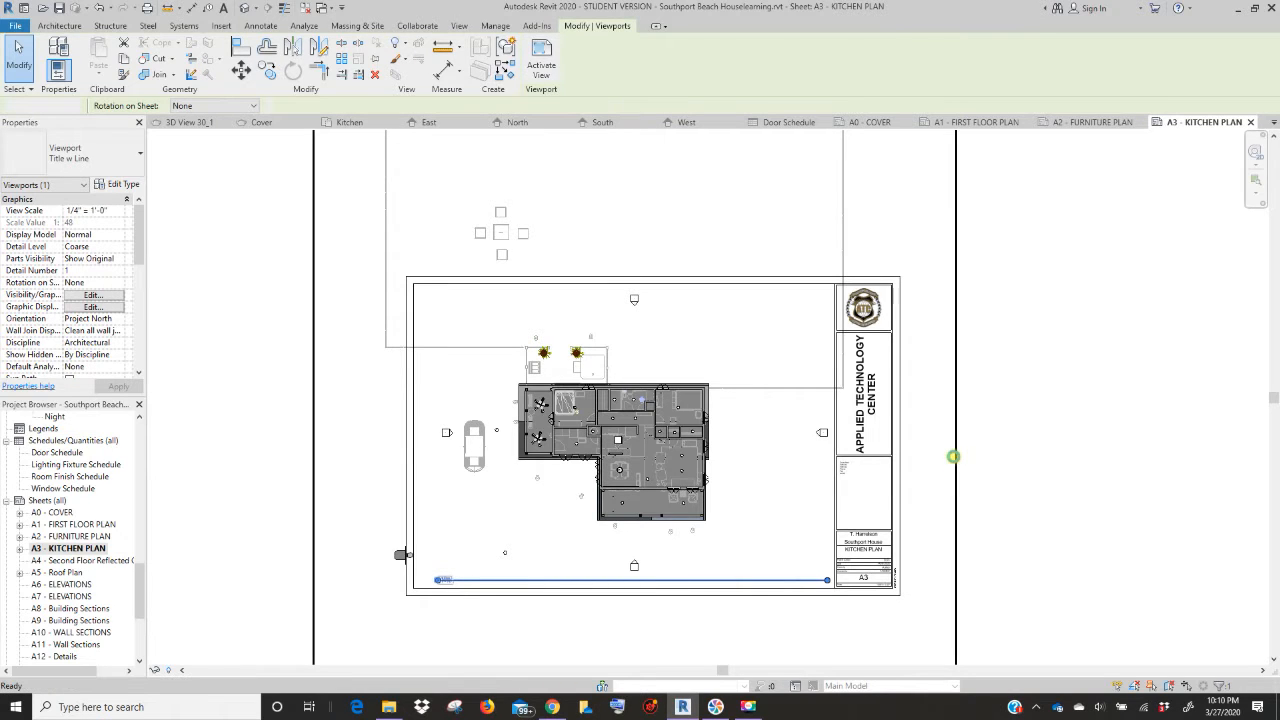
{"action": "left_click", "coordinate": [640, 456]}
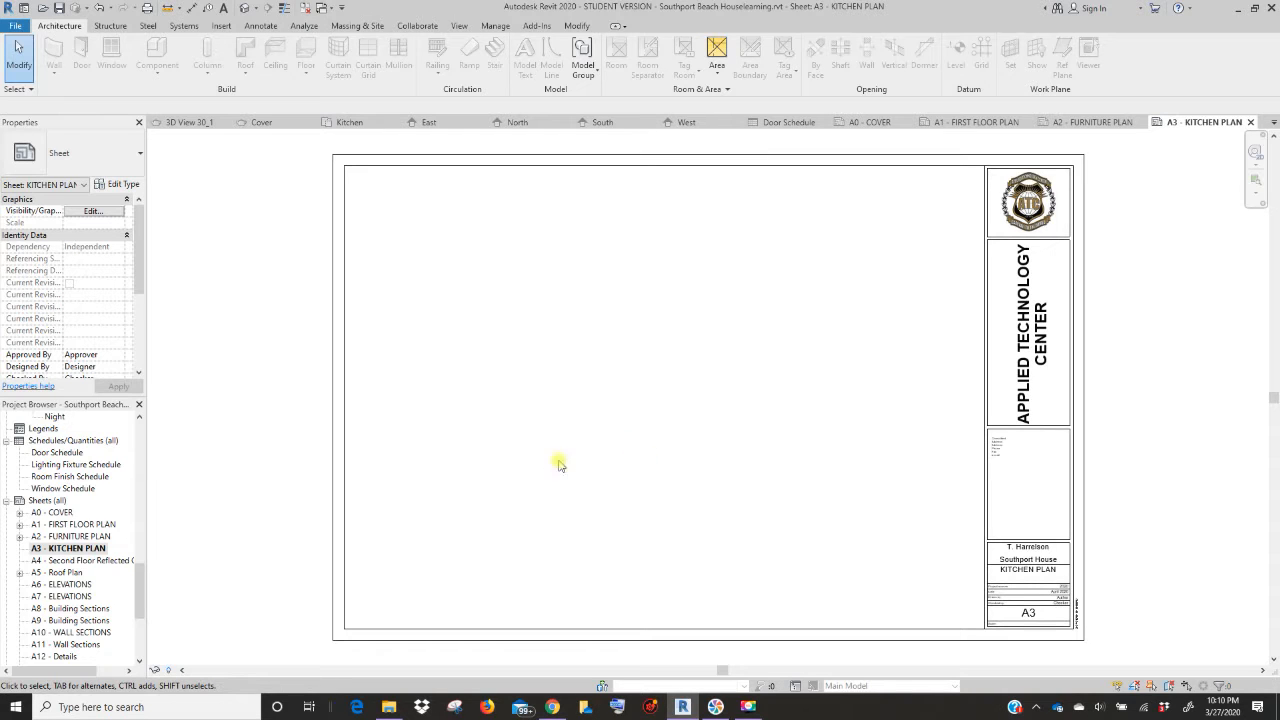
{"action": "mouse_move", "coordinate": [876, 406]}
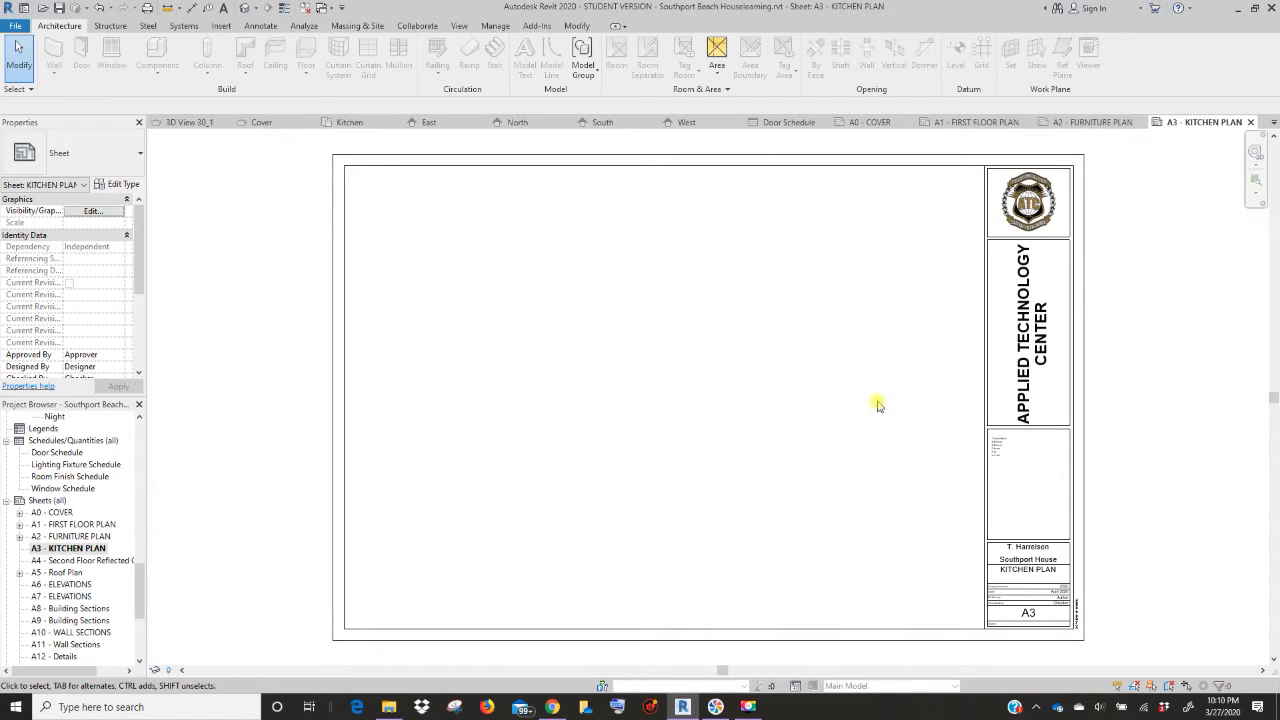
{"action": "mouse_move", "coordinate": [368, 560]}
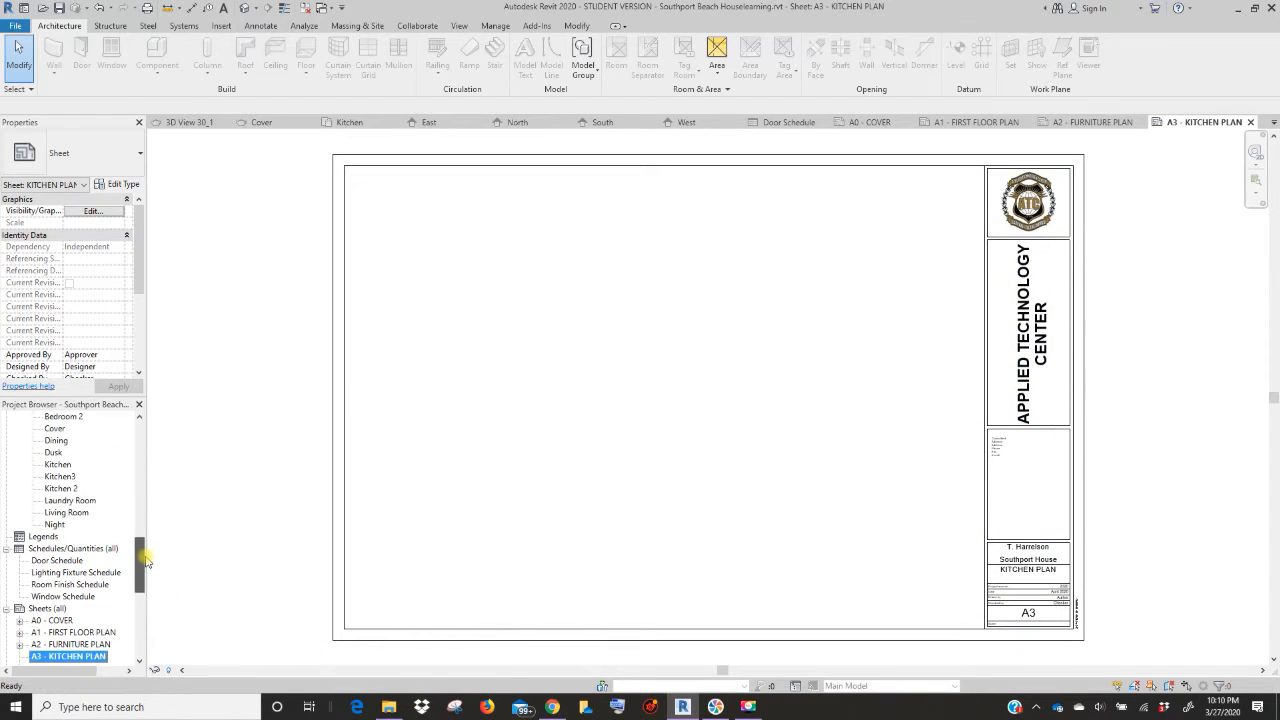
- Place the Kitchen 1 section on sheet A3 below the kitchen floor plan
{"action": "scroll", "scroll_direction": "up", "scroll_amount": 3}
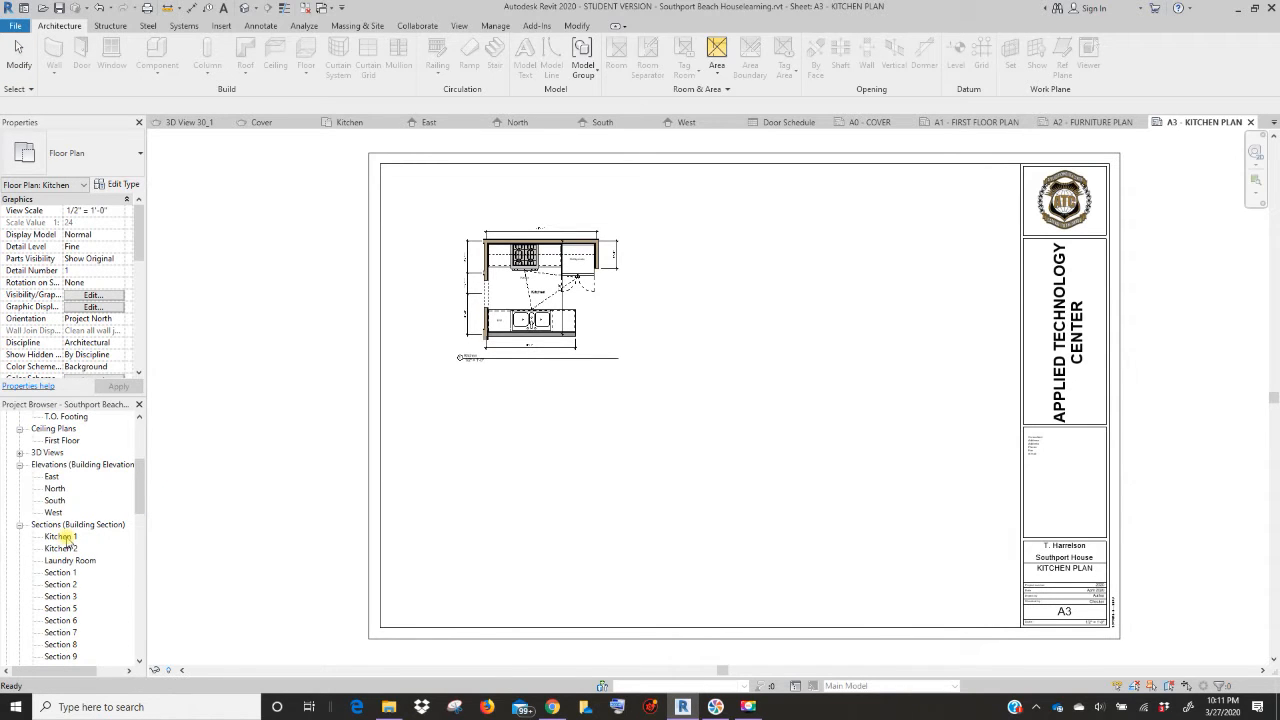
{"action": "left_click", "coordinate": [60, 536]}
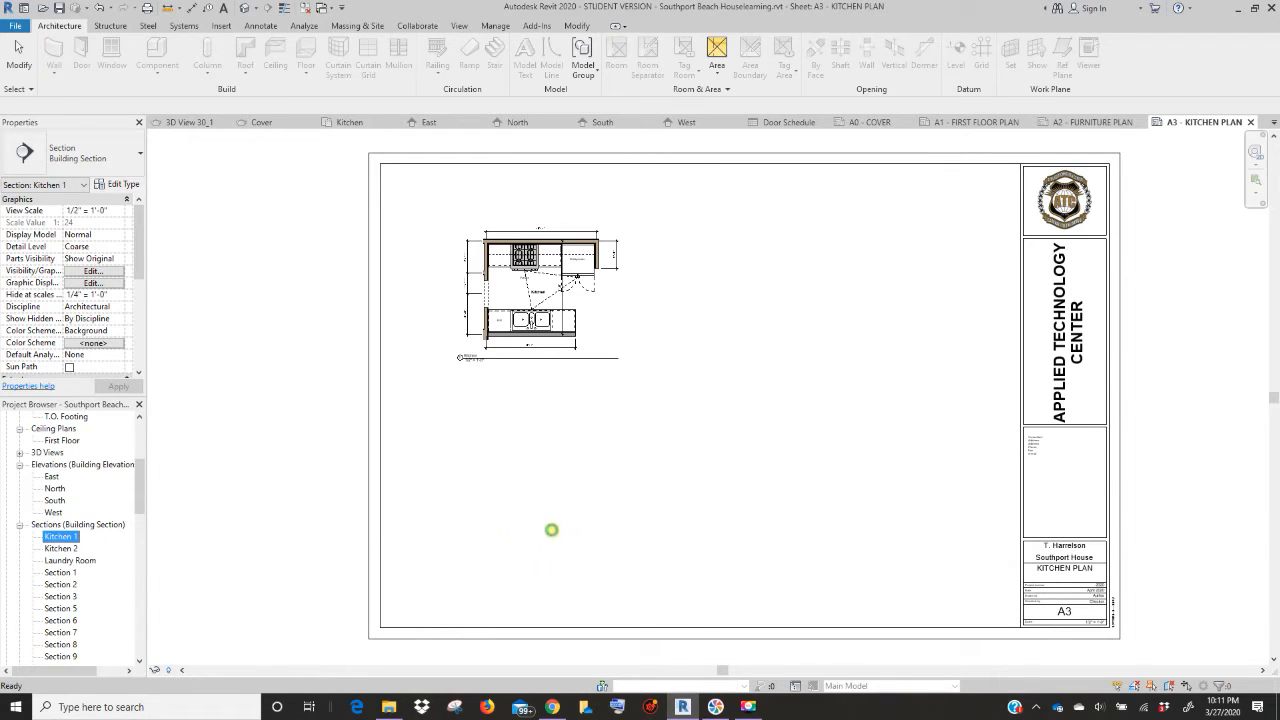
{"action": "left_click", "coordinate": [552, 530]}
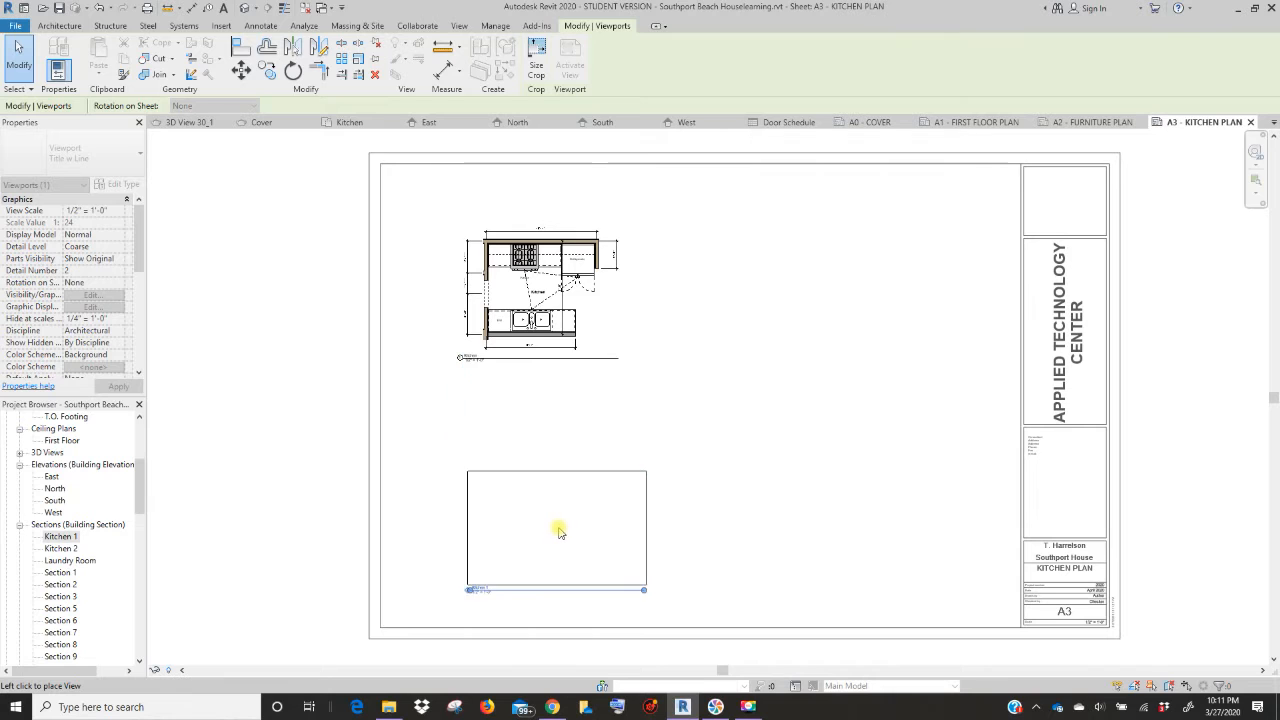
{"action": "left_click", "coordinate": [556, 528]}
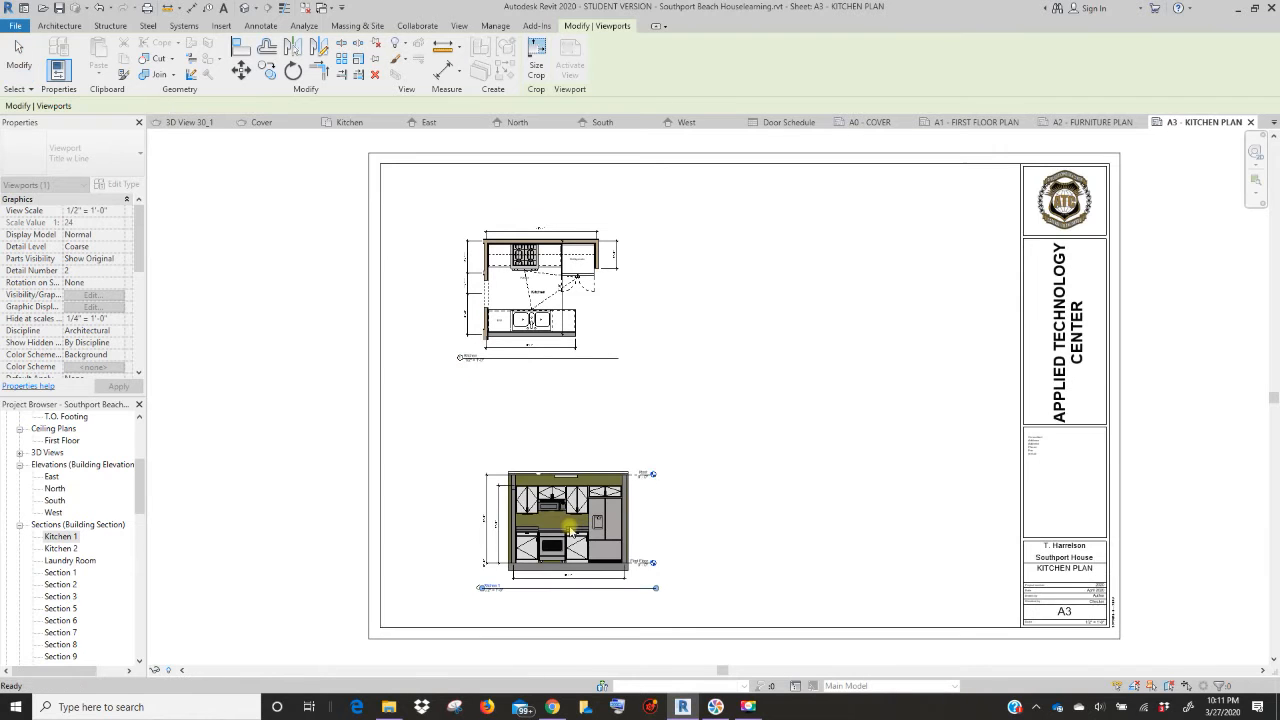
- Place the Kitchen 2 section at the lower right of sheet A3
{"action": "left_click", "coordinate": [60, 548]}
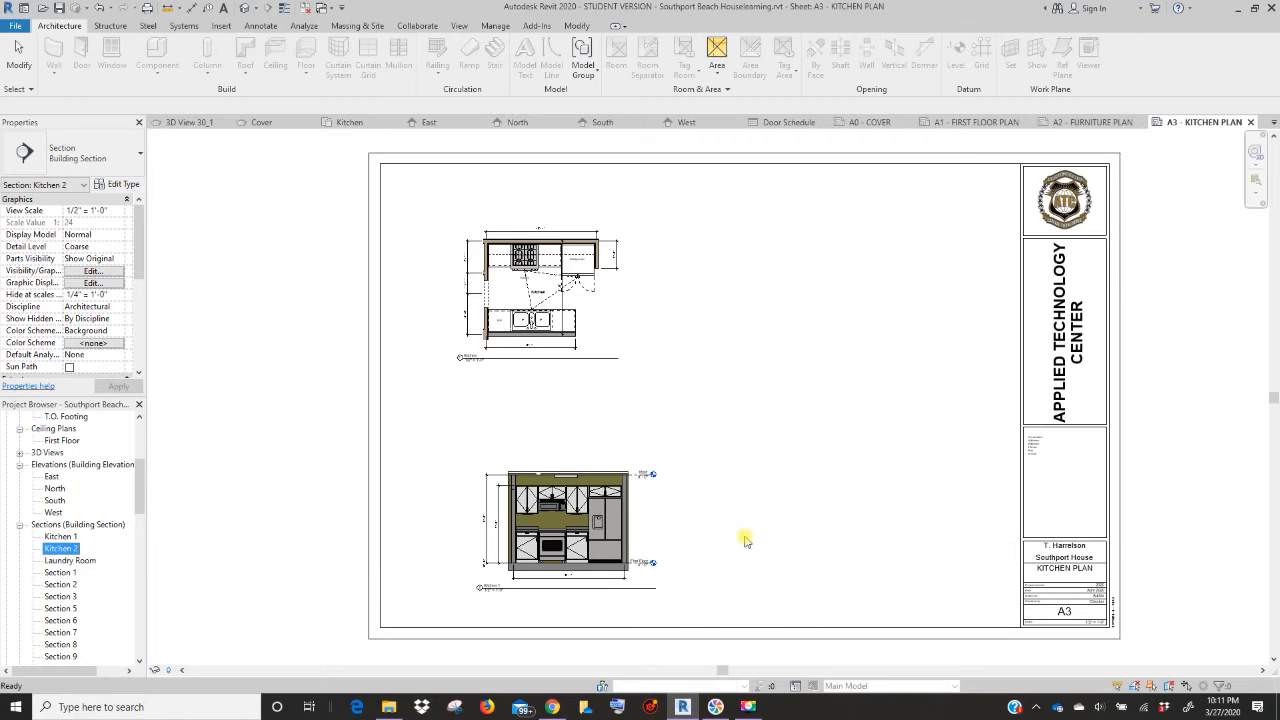
{"action": "left_click", "coordinate": [796, 528]}
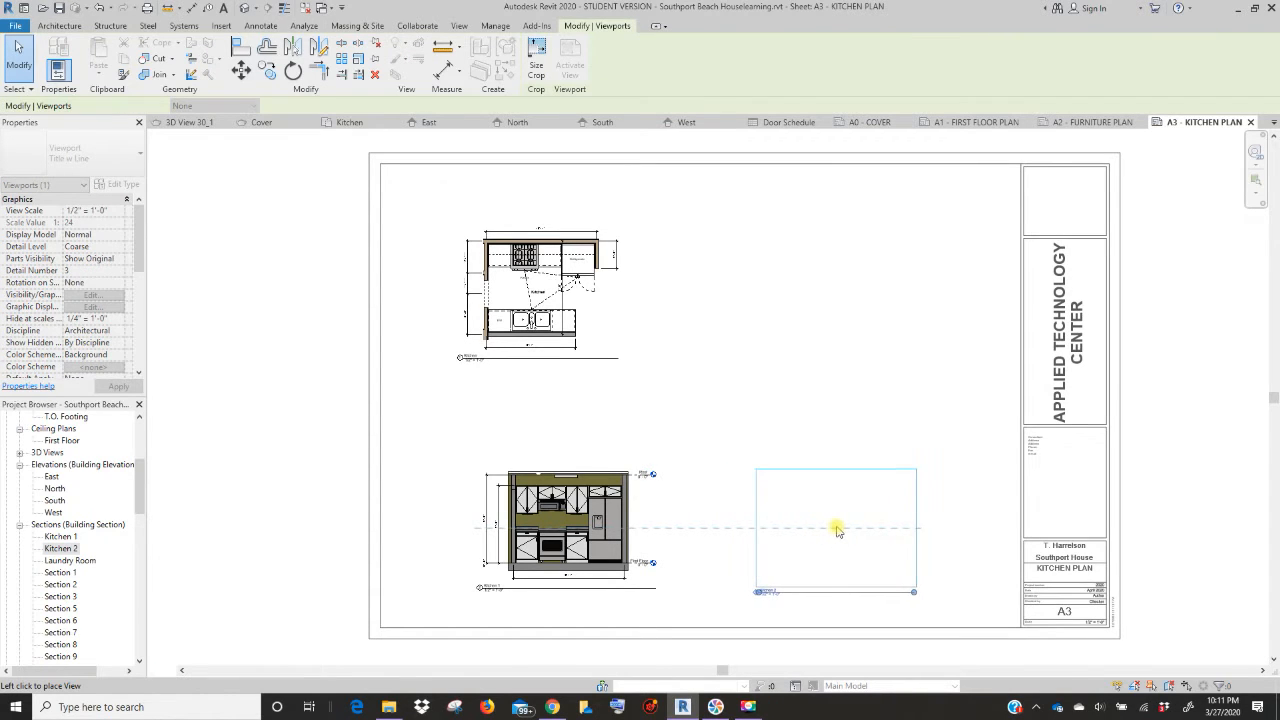
{"action": "left_click", "coordinate": [836, 528]}
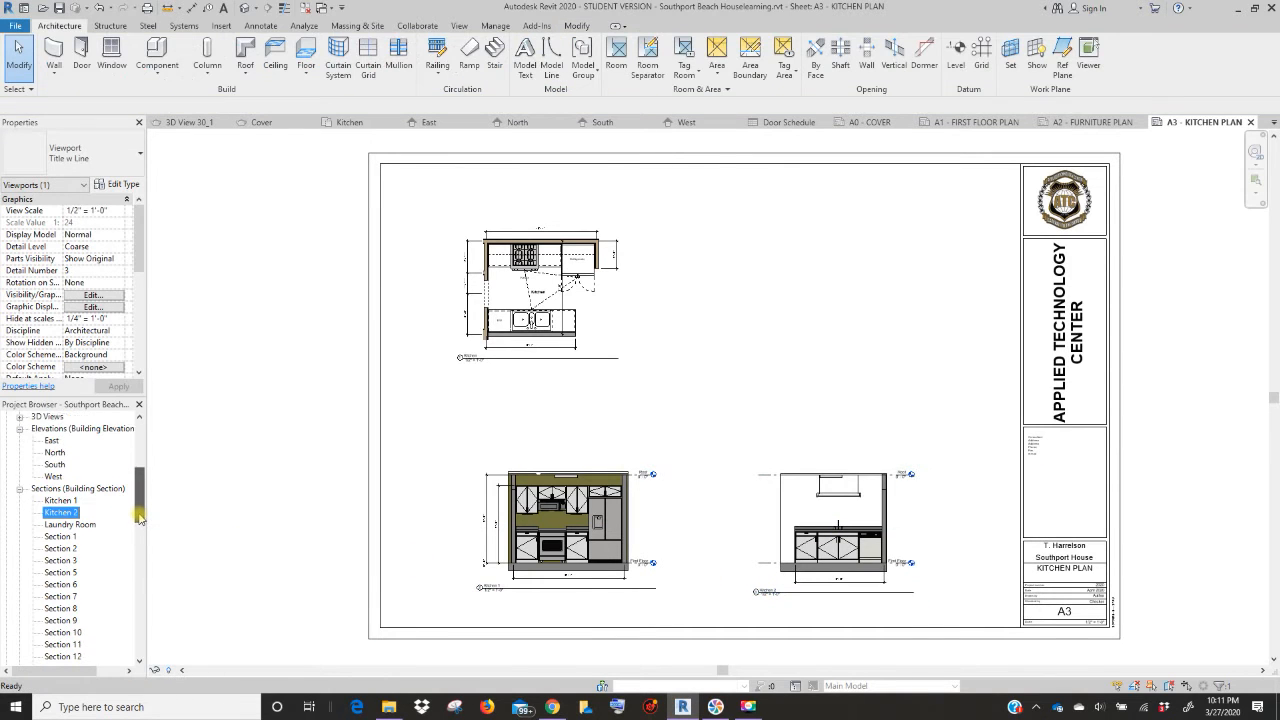
{"action": "scroll", "scroll_direction": "down", "scroll_amount": 3}
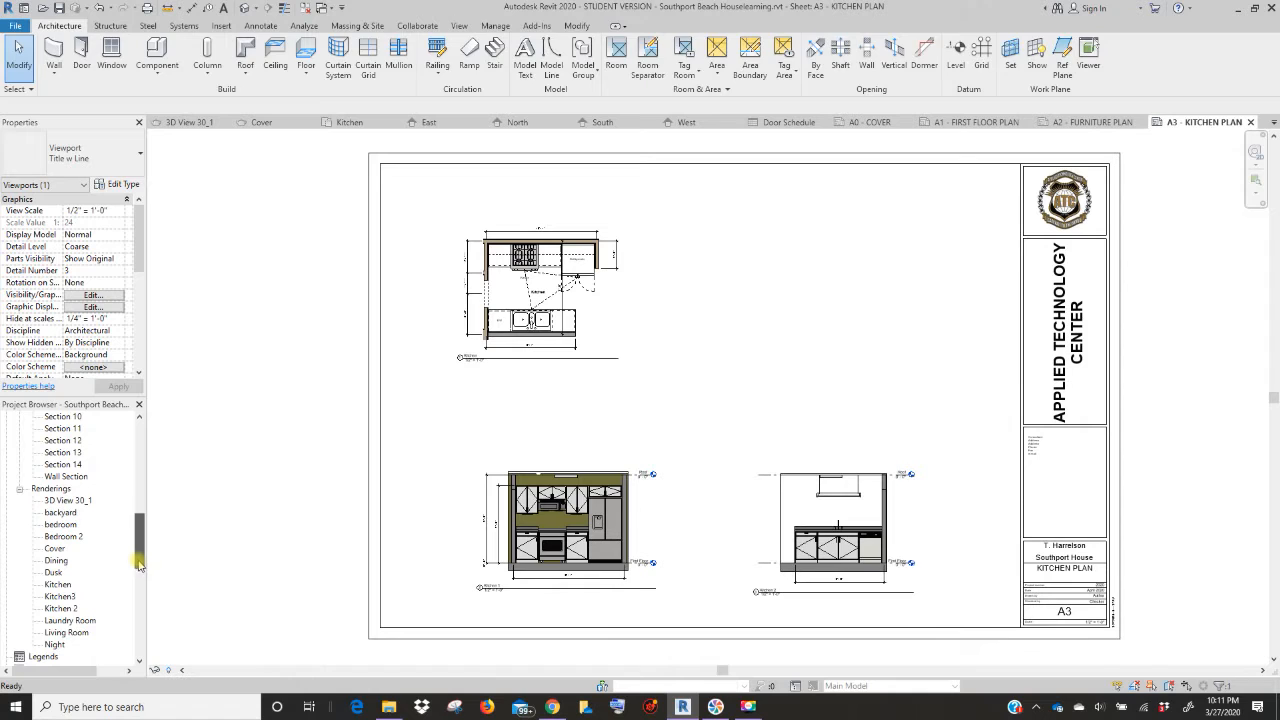
{"action": "left_click", "coordinate": [60, 596]}
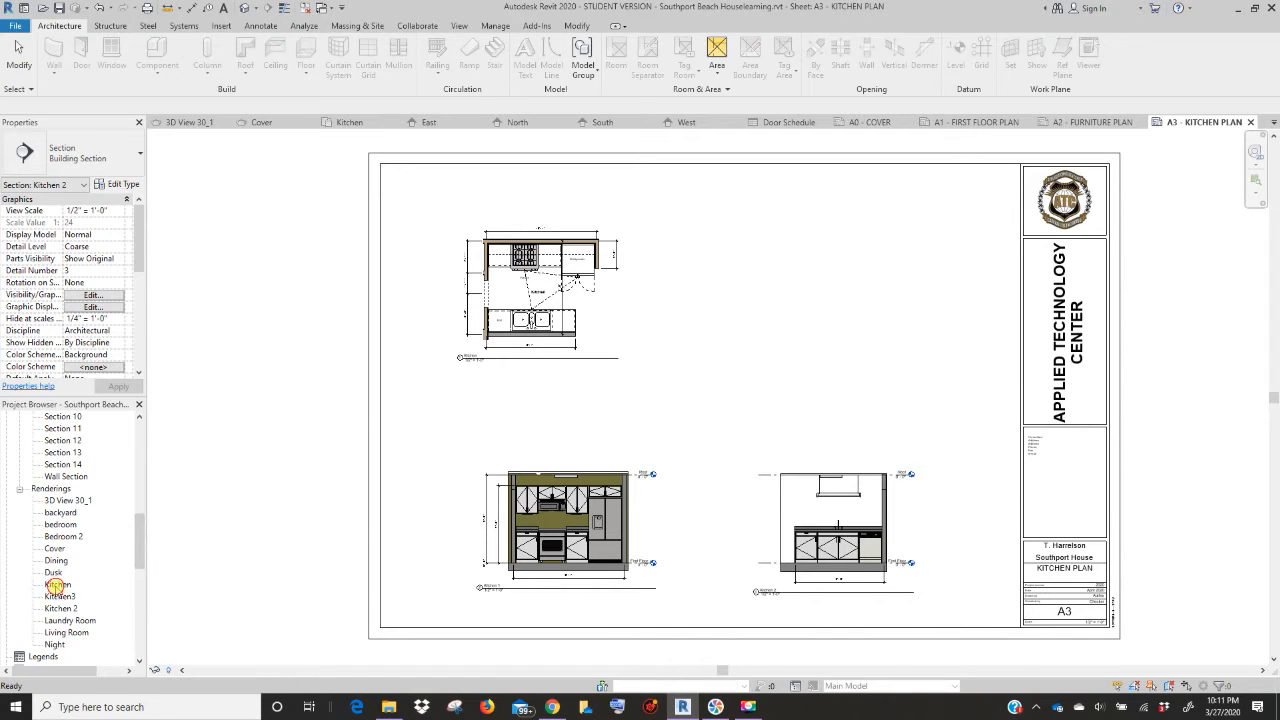
{"action": "left_click", "coordinate": [56, 584]}
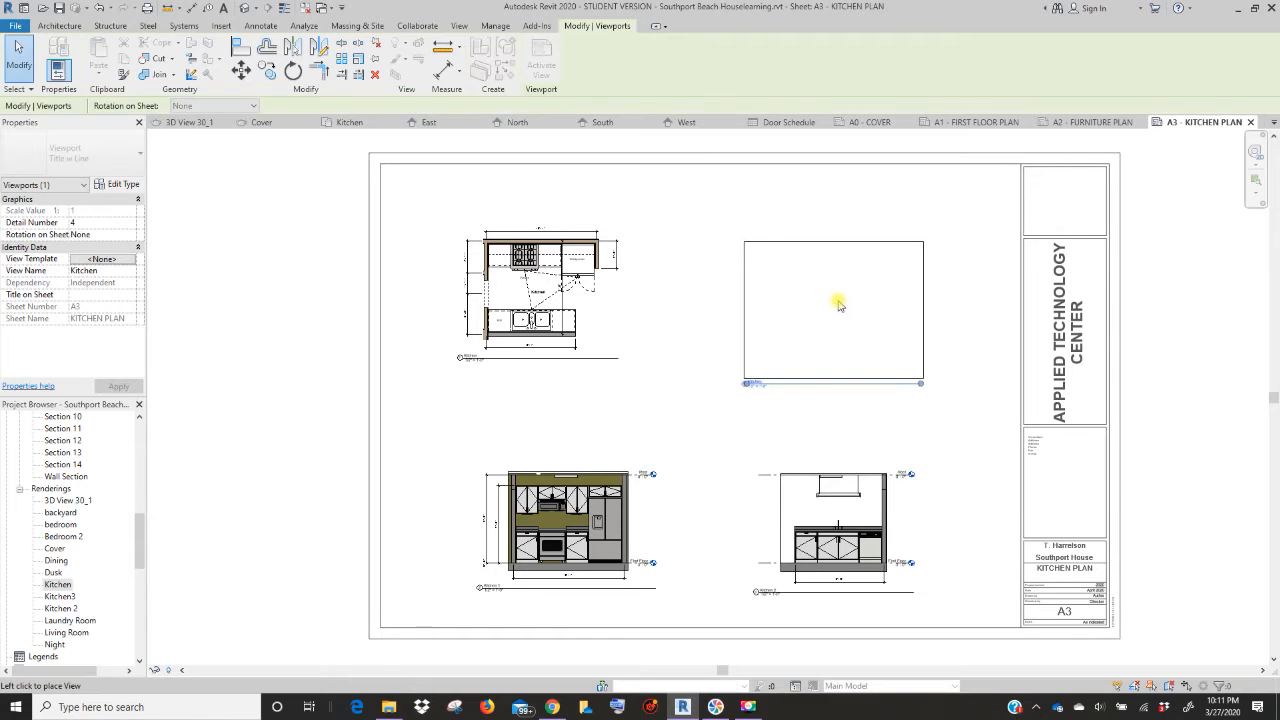
{"action": "left_click", "coordinate": [832, 300]}
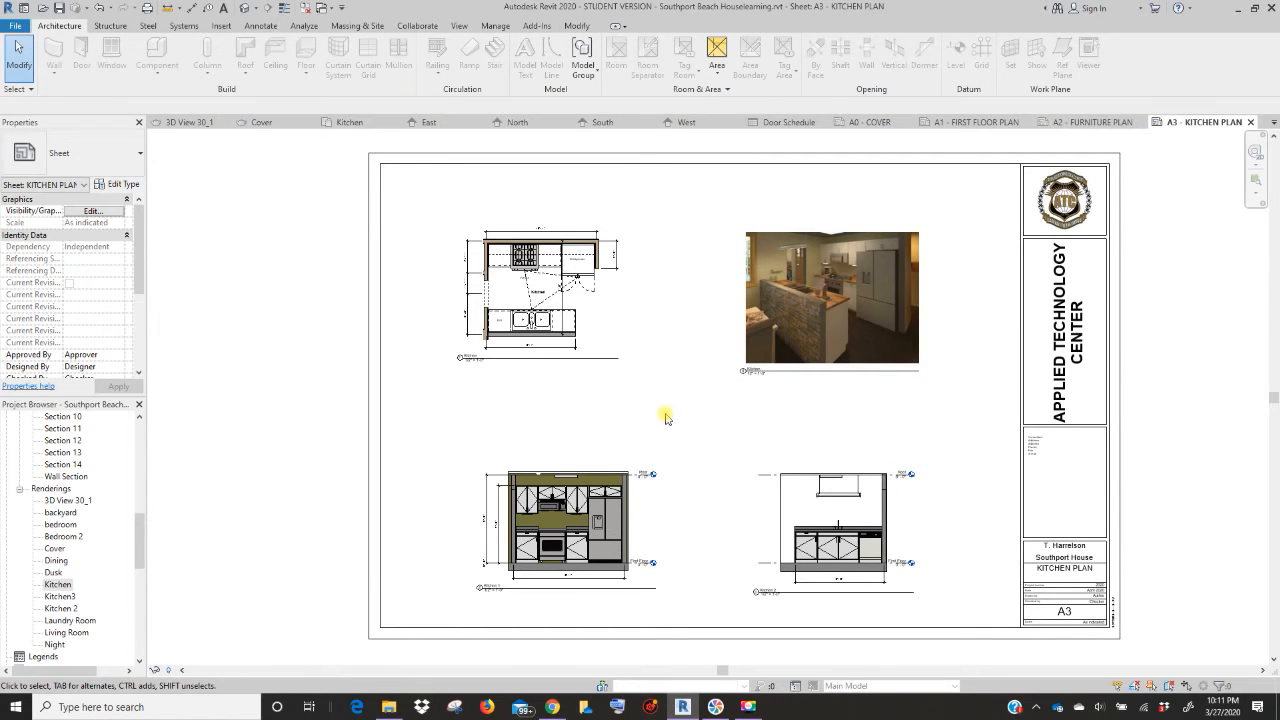
{"action": "left_click", "coordinate": [504, 292]}
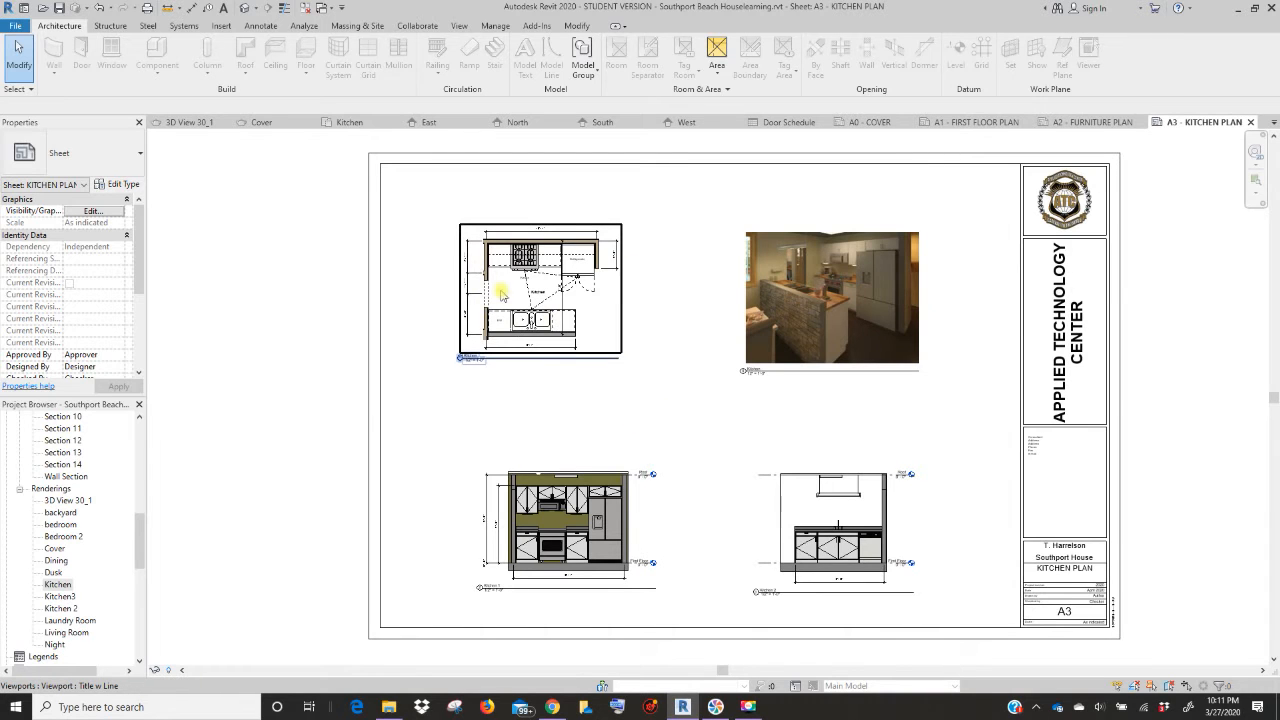
{"action": "mouse_move", "coordinate": [566, 458]}
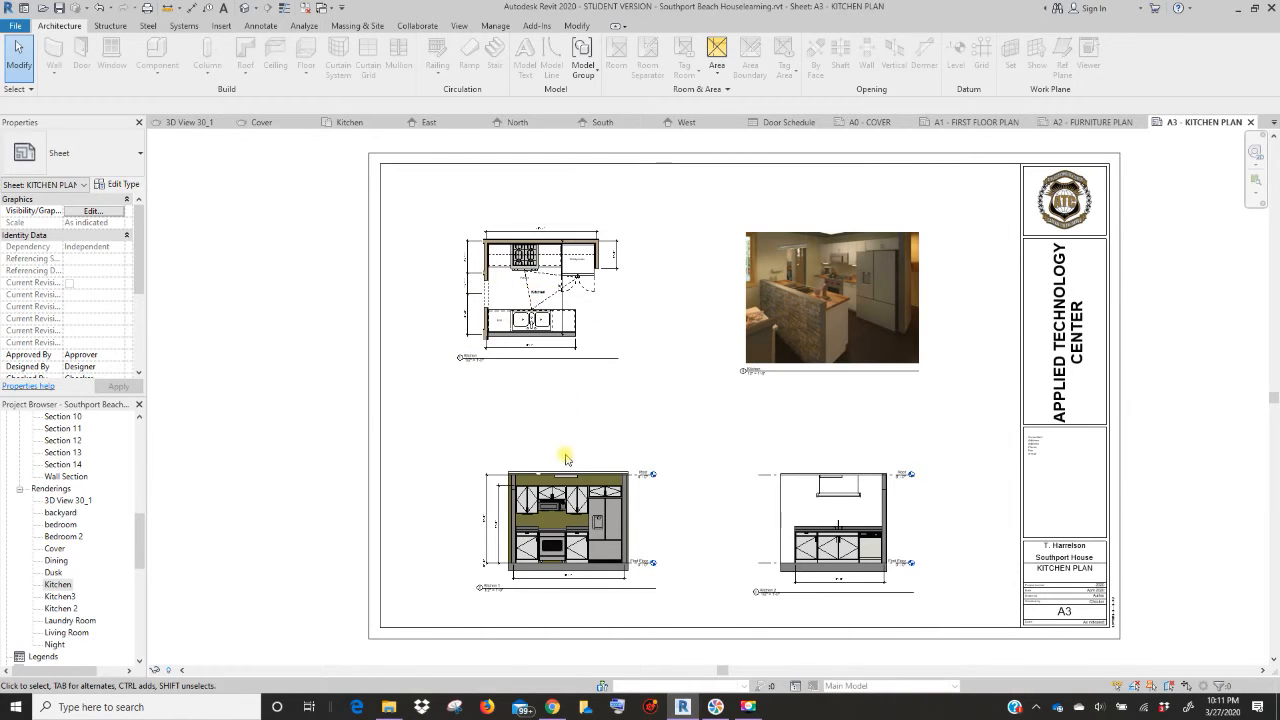
{"action": "mouse_move", "coordinate": [550, 336]}
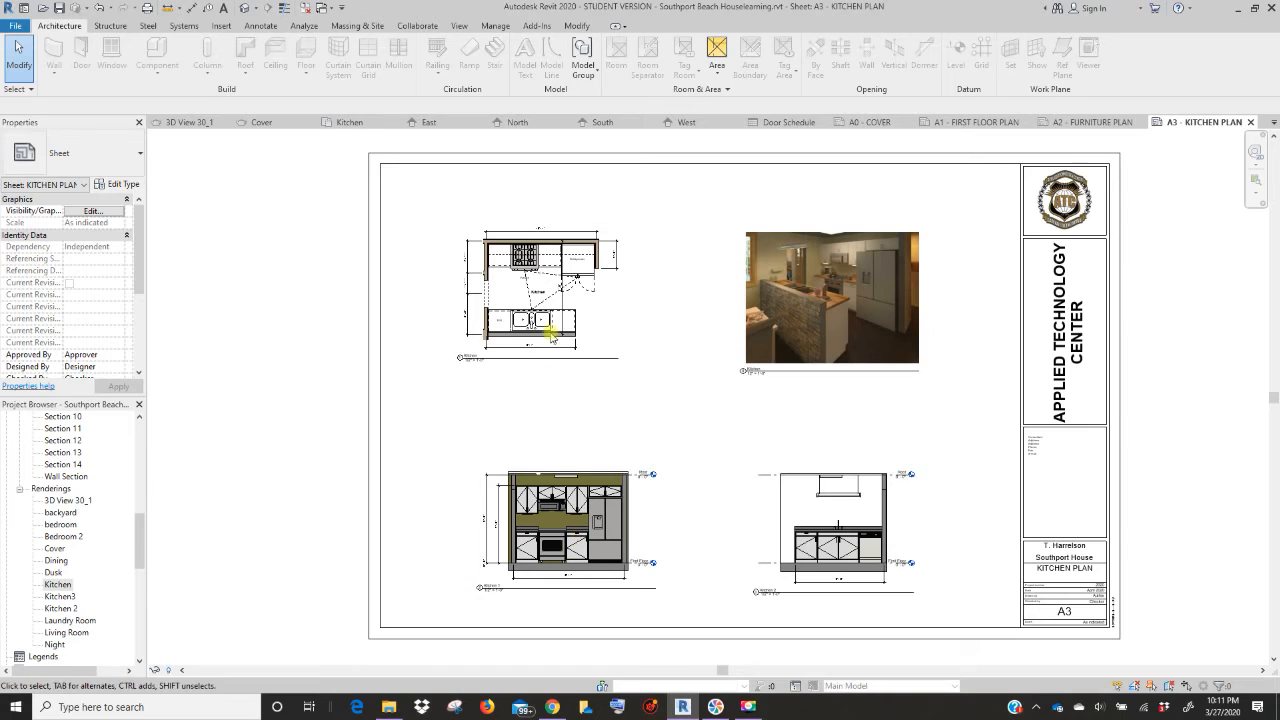
{"action": "left_click", "coordinate": [590, 344]}
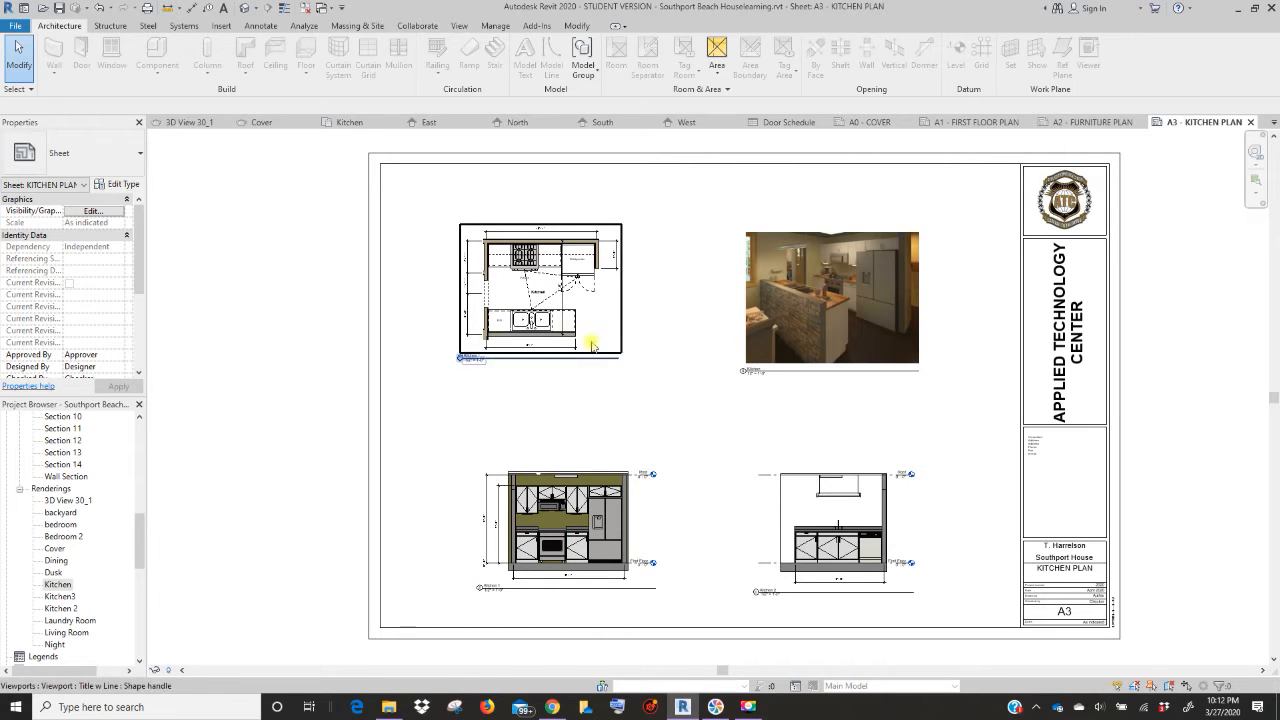
{"action": "left_click", "coordinate": [832, 296]}
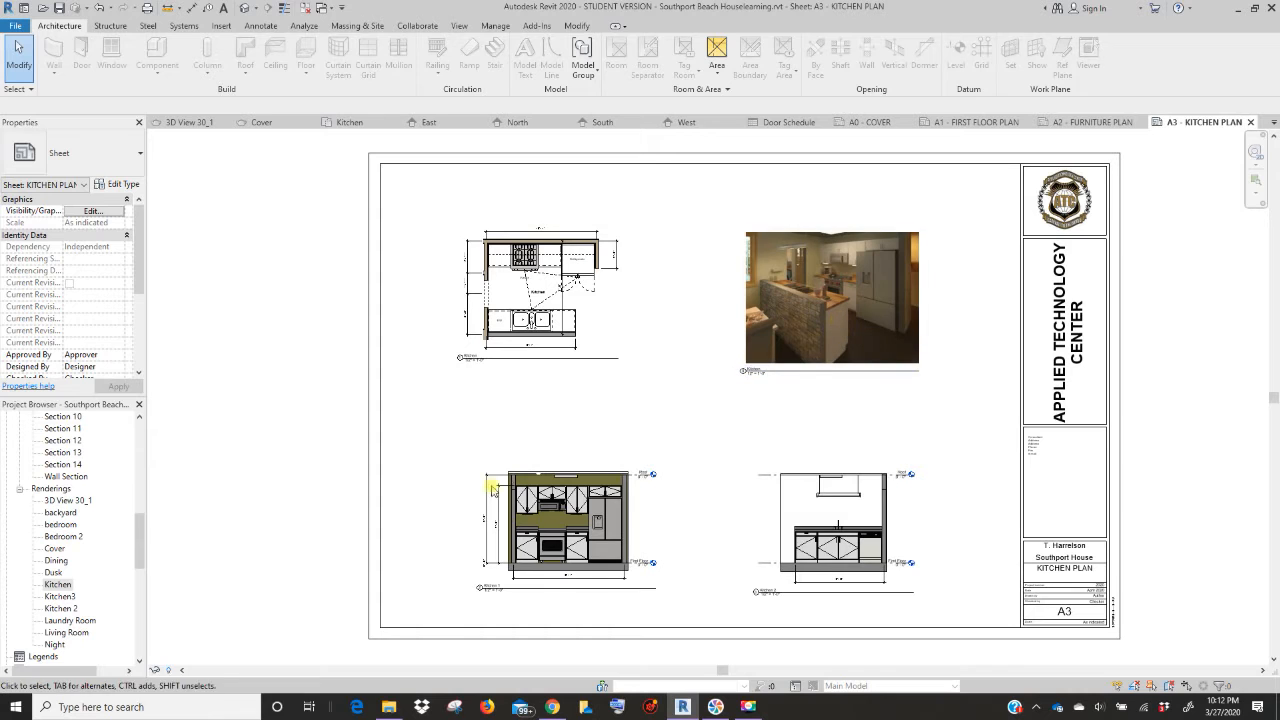
{"action": "scroll", "scroll_direction": "down", "scroll_amount": 3}
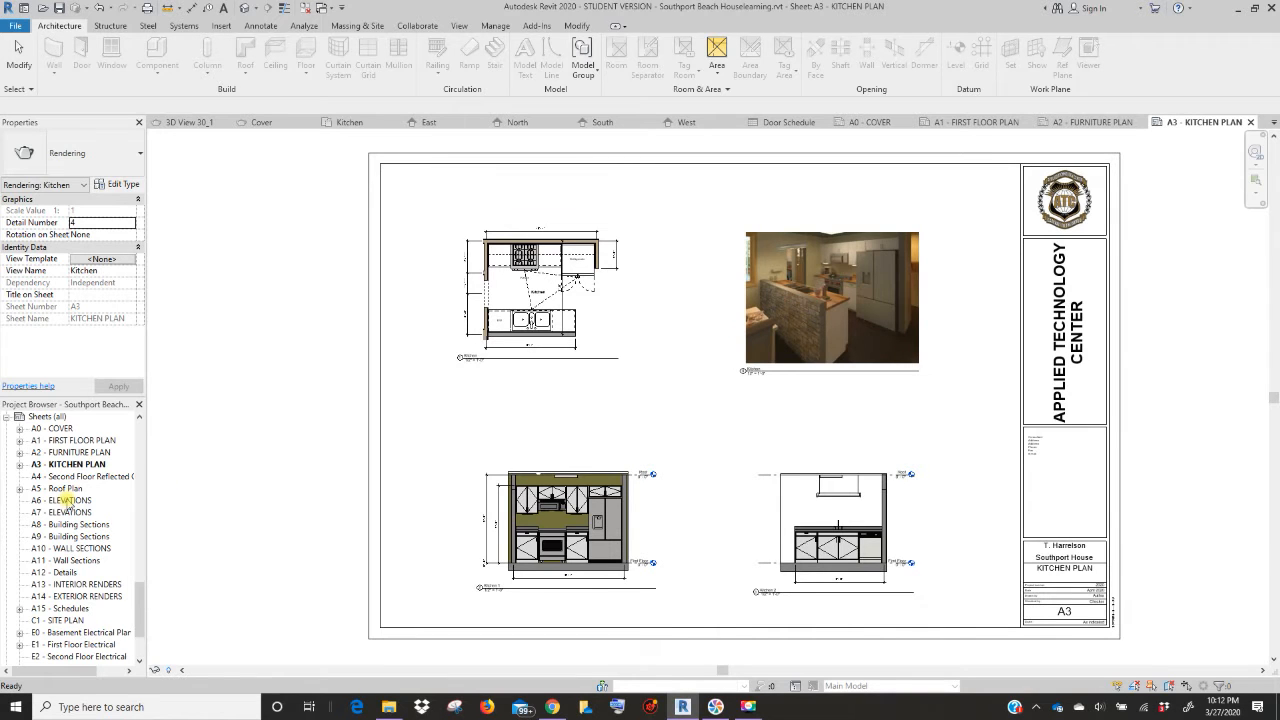
- Open sheet A6 ELEVATIONS and place the East elevation on it
{"action": "double_click", "coordinate": [64, 500]}
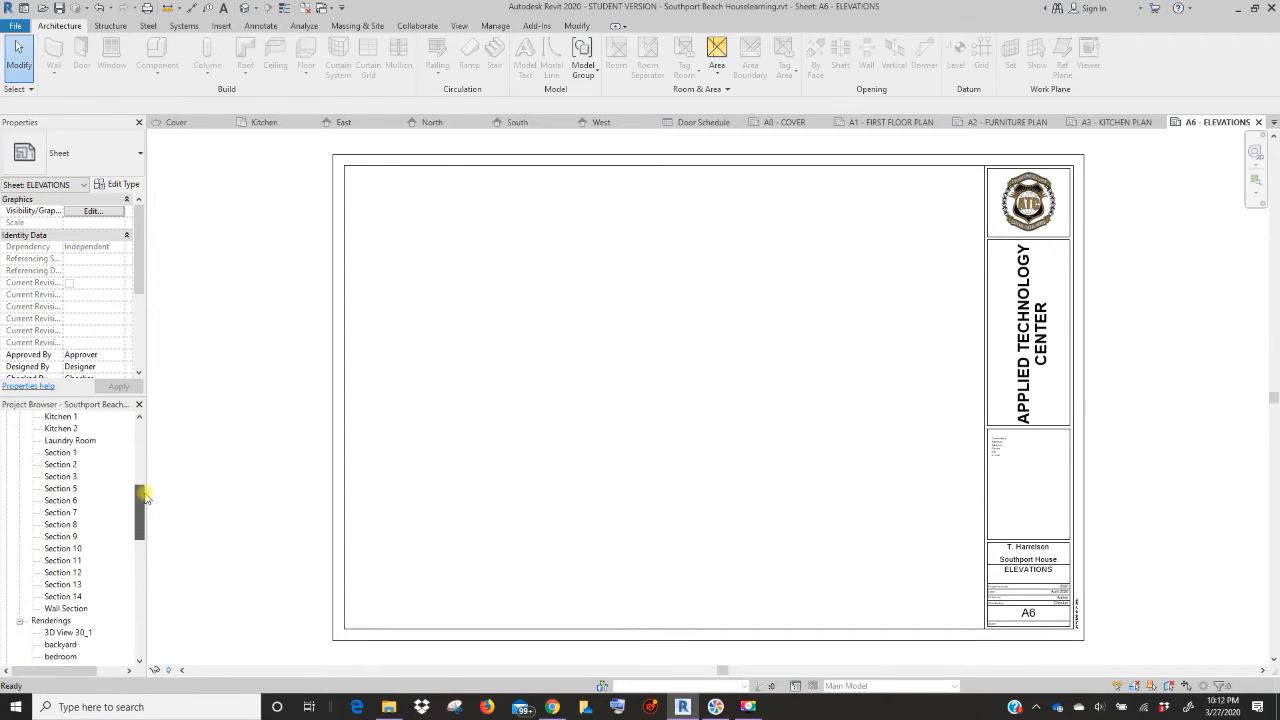
{"action": "scroll", "scroll_direction": "up", "scroll_amount": 3}
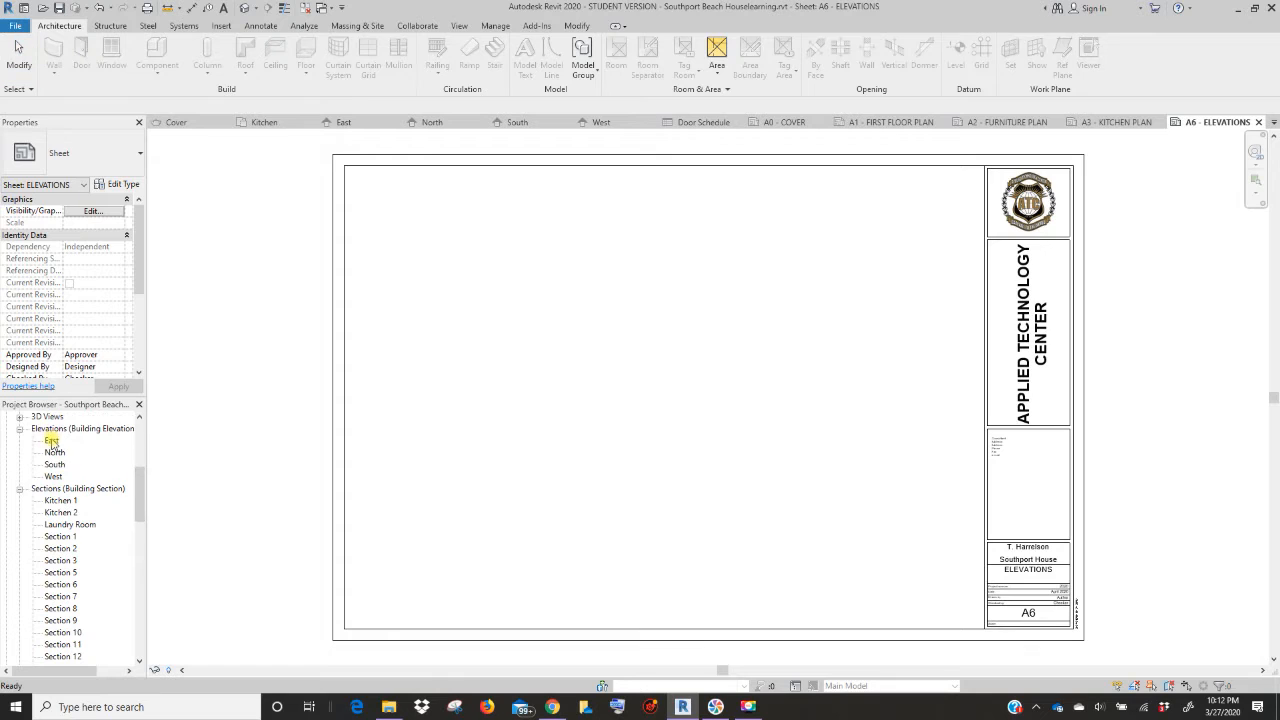
{"action": "left_click", "coordinate": [52, 440]}
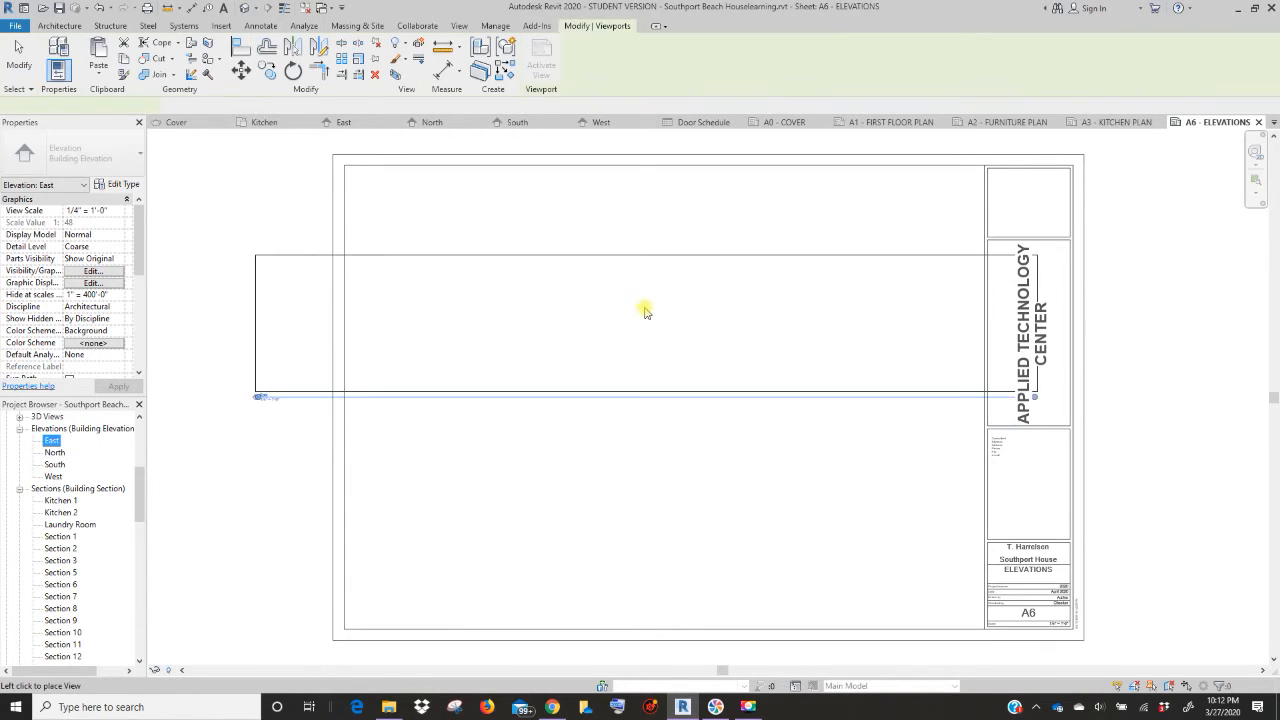
{"action": "left_click", "coordinate": [680, 264]}
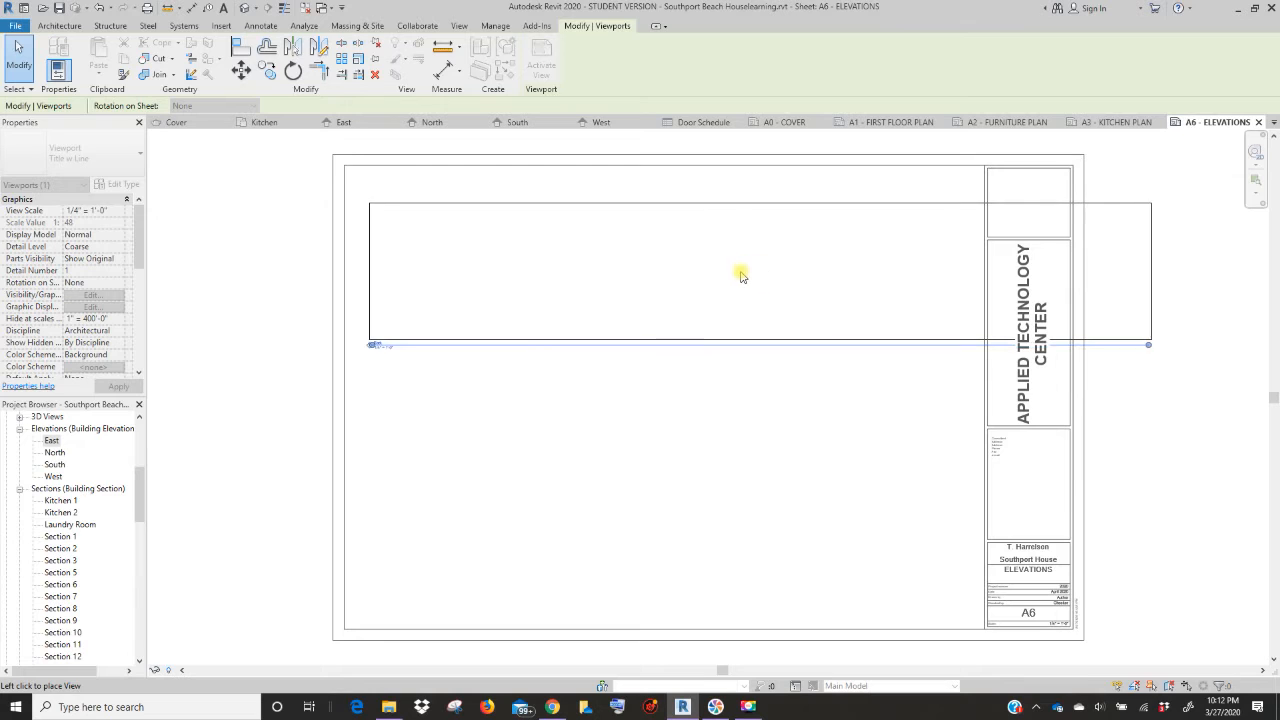
{"action": "left_click", "coordinate": [740, 276]}
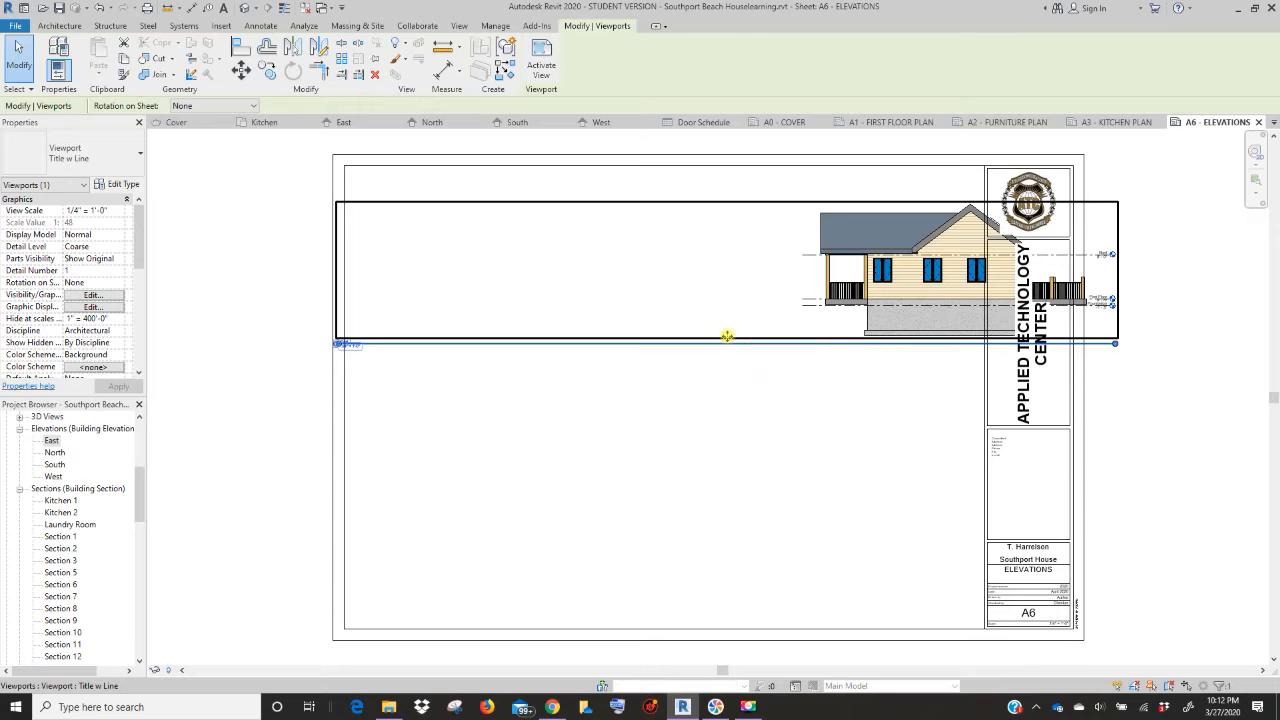
- Move the East elevation viewport into the sheet's upper area
{"action": "left_click_drag", "start_coordinate": [728, 336], "coordinate": [592, 334]}
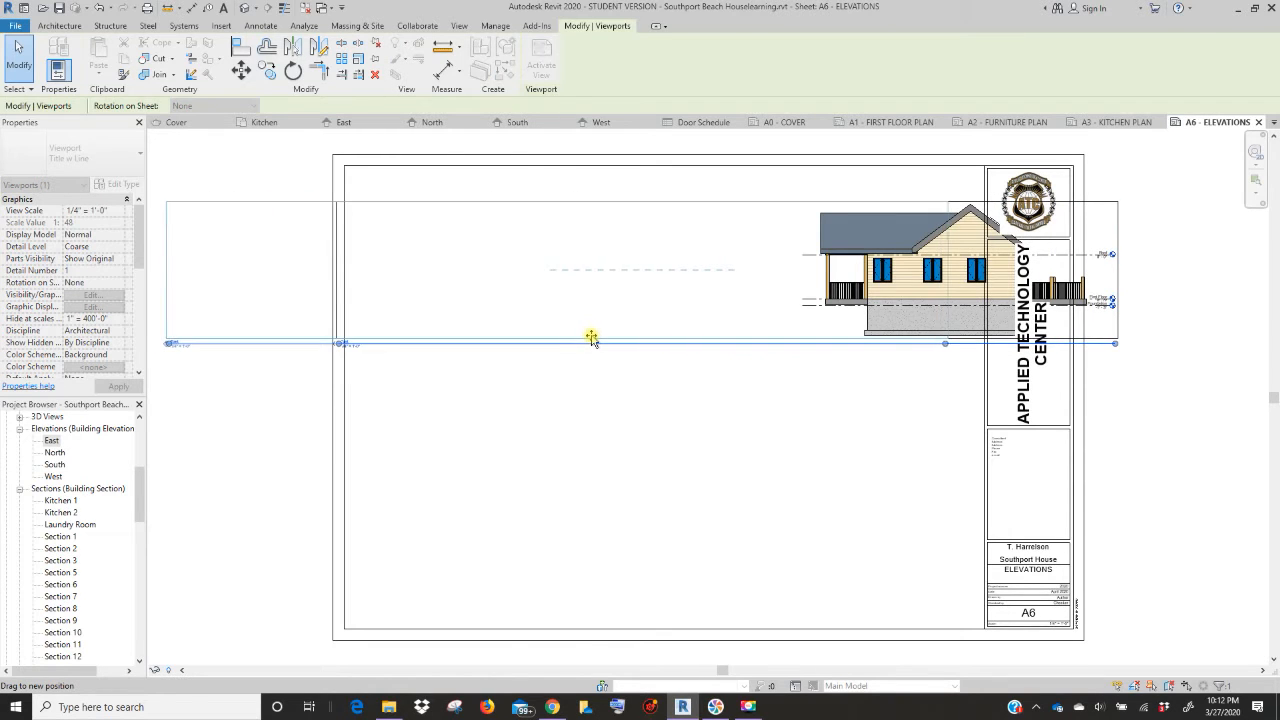
{"action": "left_click_drag", "start_coordinate": [592, 334], "coordinate": [598, 384]}
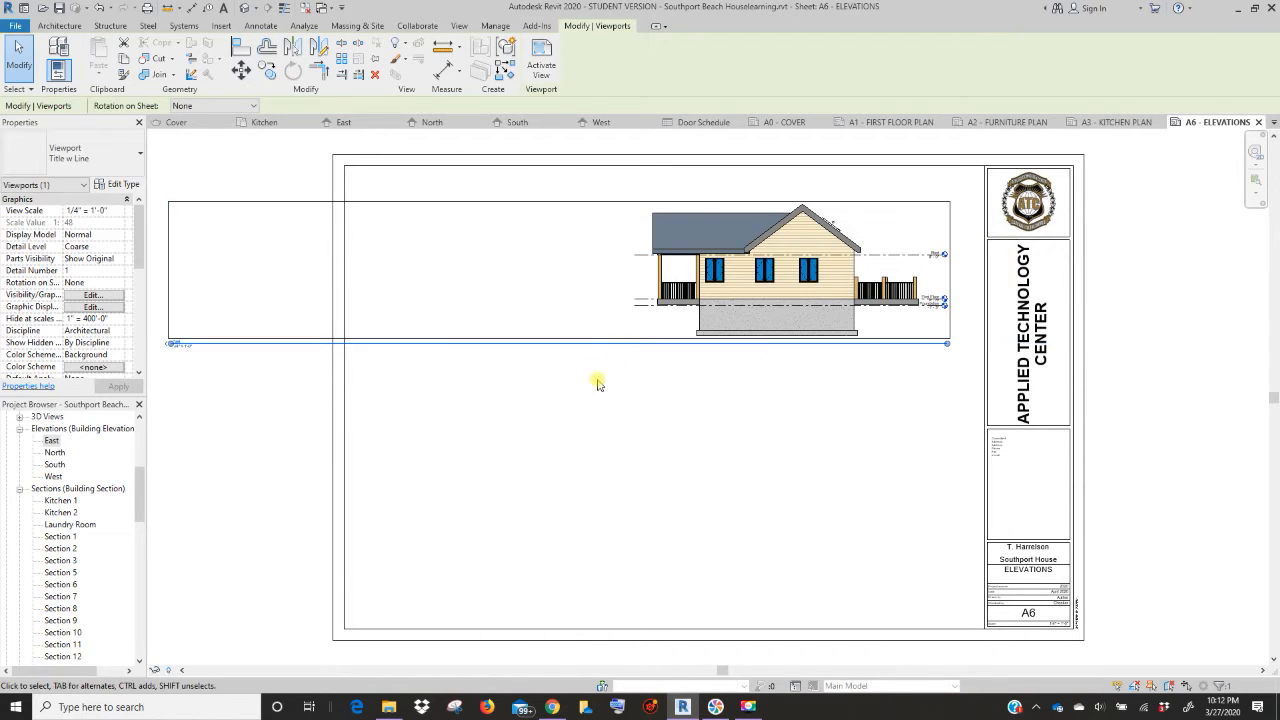
{"action": "mouse_move", "coordinate": [564, 388]}
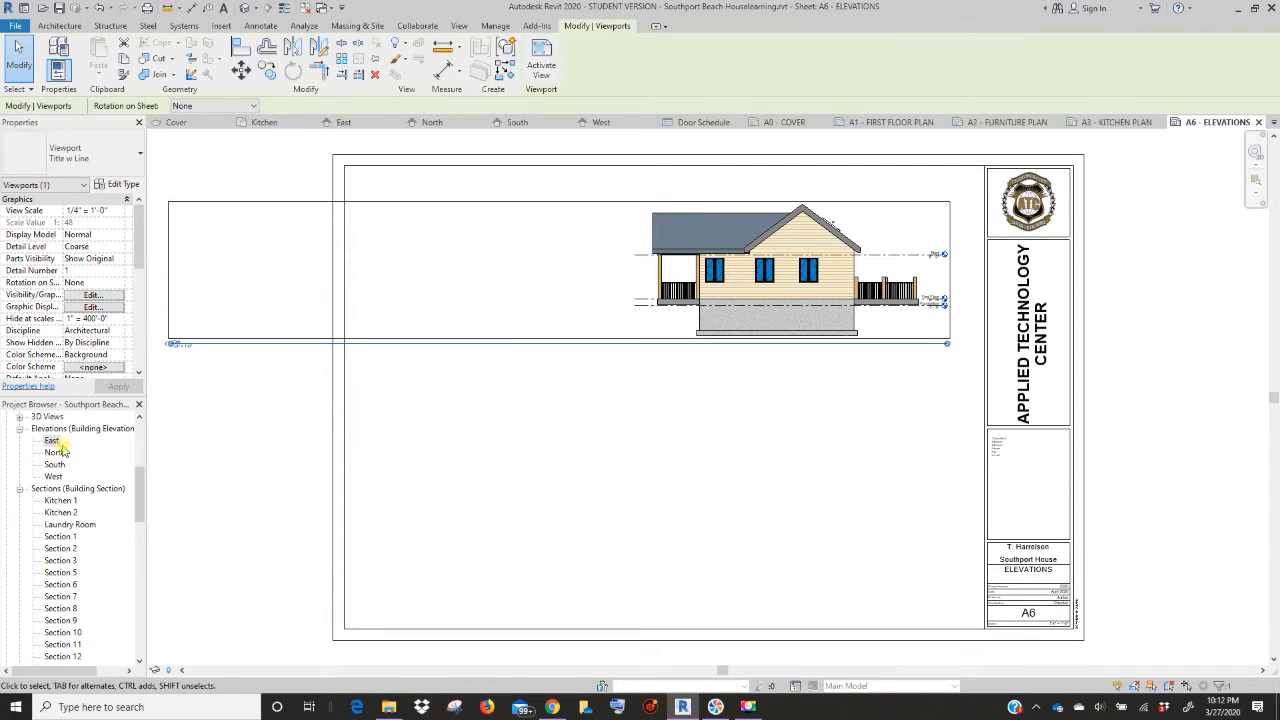
- In the East elevation view, tighten the crop around the house and hide the crop boundary
{"action": "double_click", "coordinate": [52, 440]}
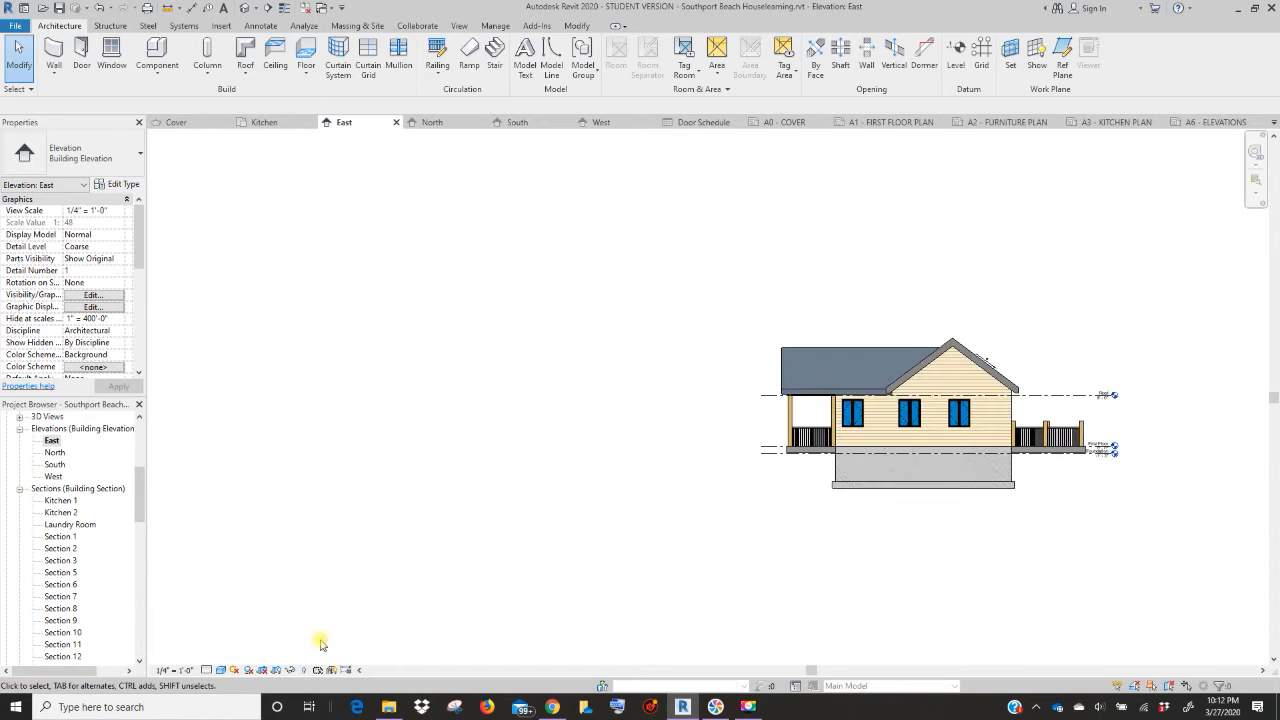
{"action": "mouse_move", "coordinate": [276, 670]}
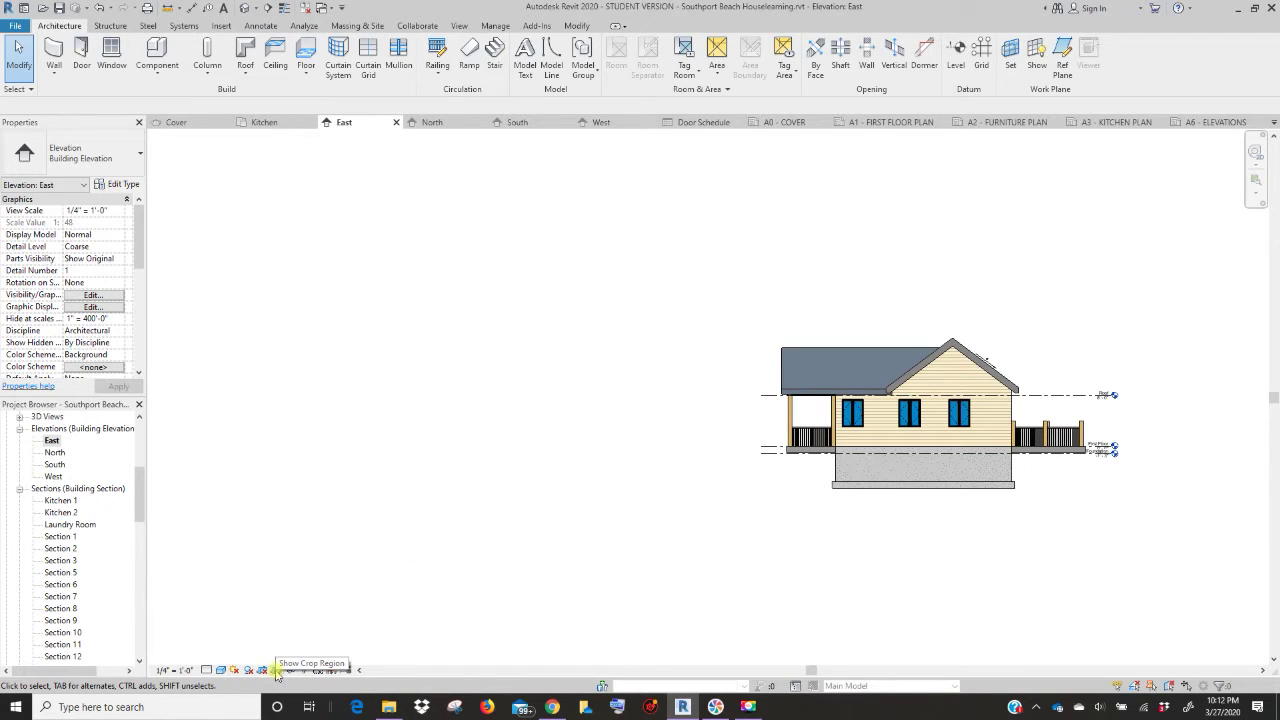
{"action": "left_click", "coordinate": [276, 670]}
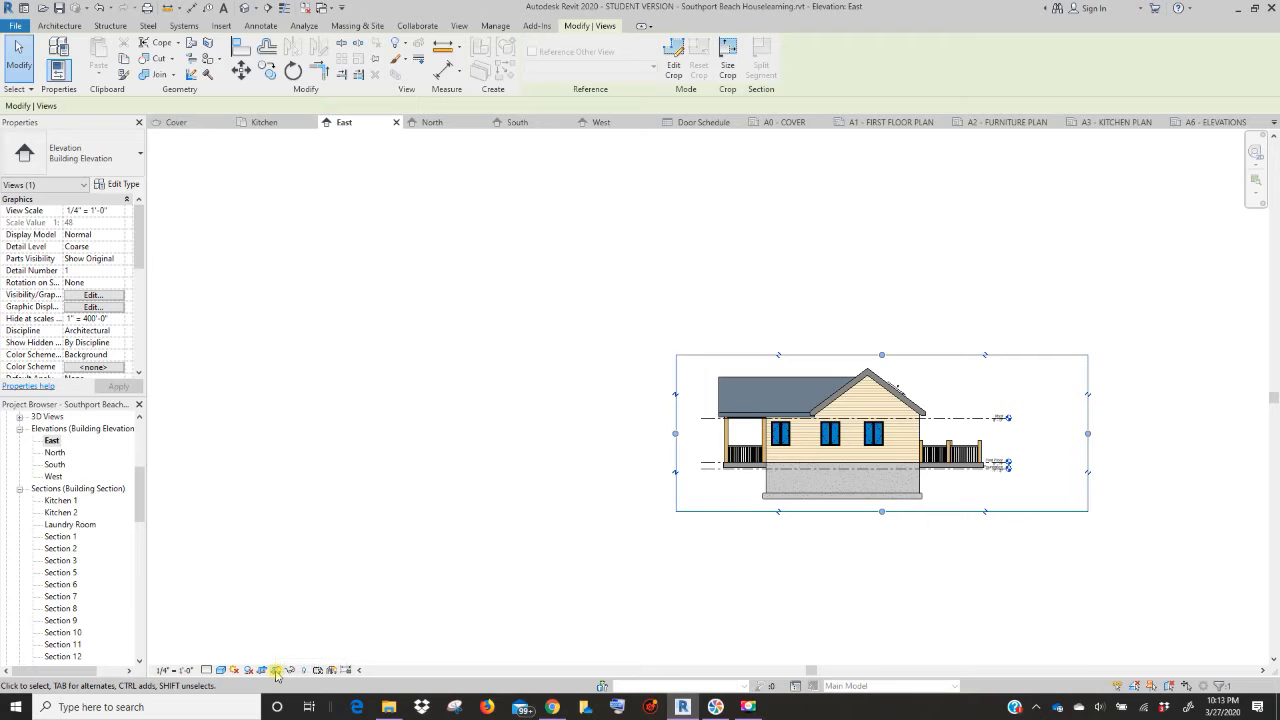
{"action": "left_click", "coordinate": [320, 604]}
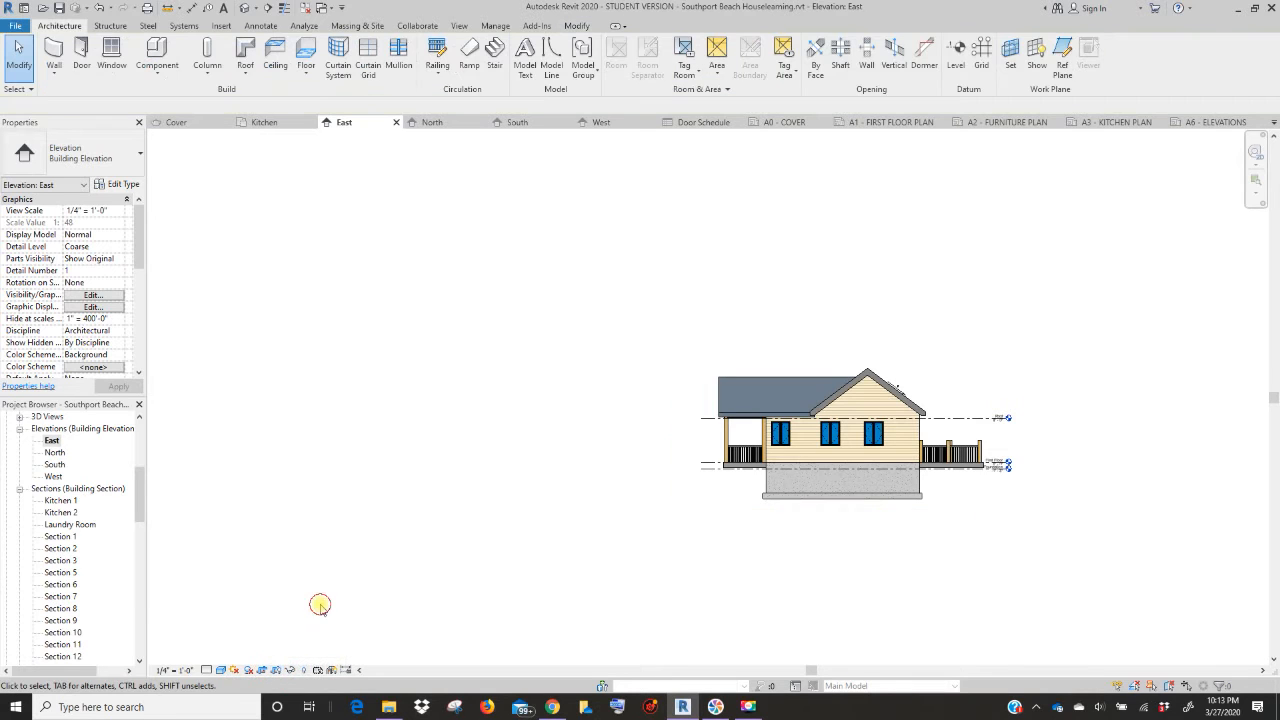
{"action": "scroll", "scroll_direction": "down", "scroll_amount": 3}
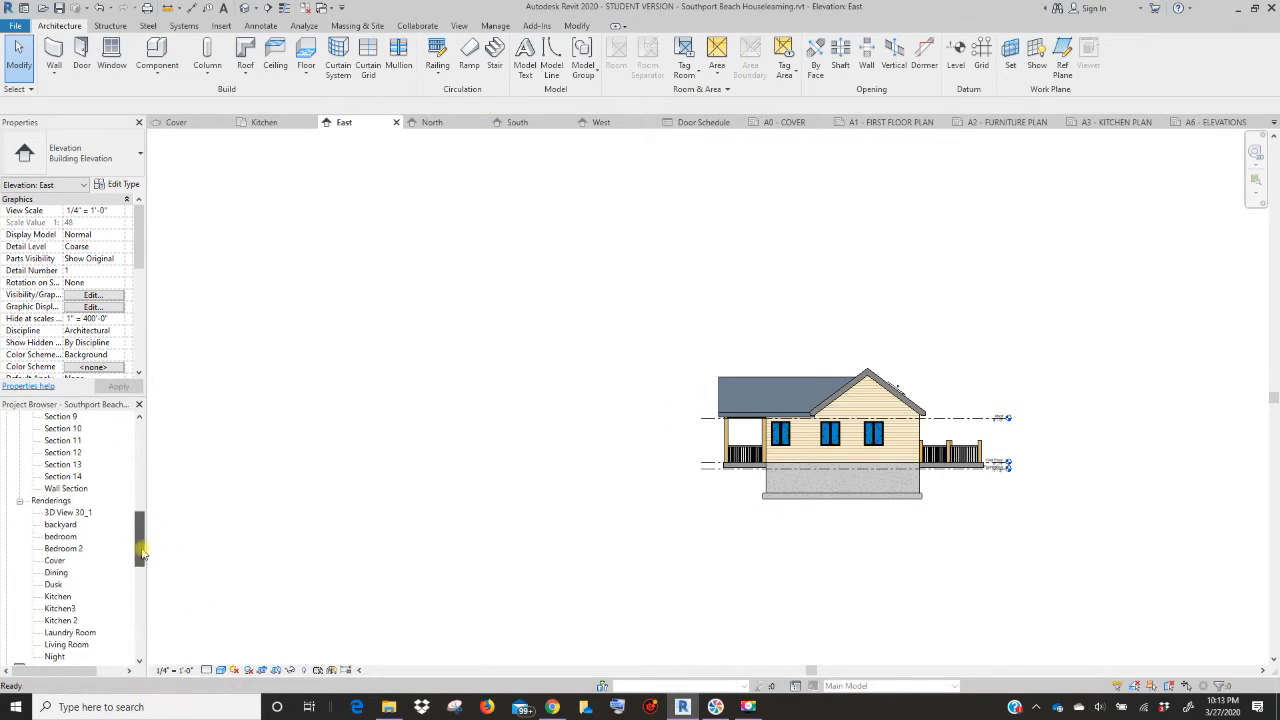
{"action": "scroll", "scroll_direction": "down", "scroll_amount": 3}
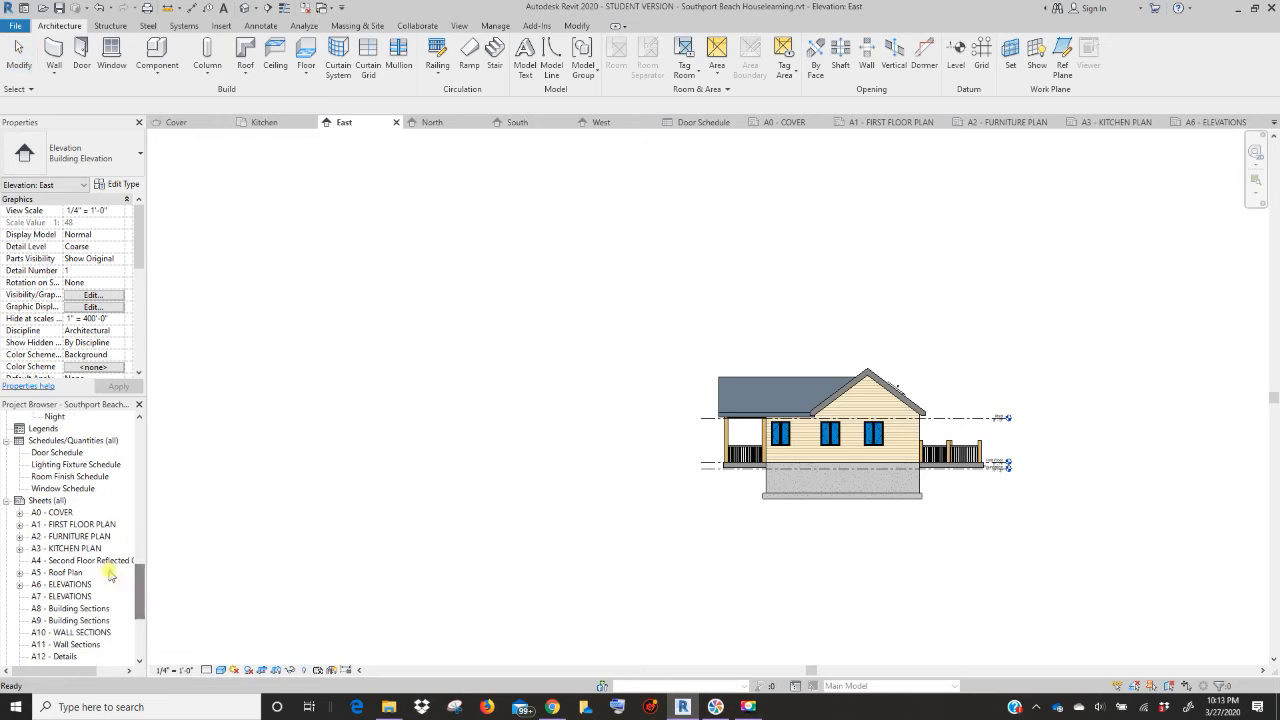
- Reopen A6, trim the East elevation's crop to the house and move it to the upper left
{"action": "double_click", "coordinate": [62, 584]}
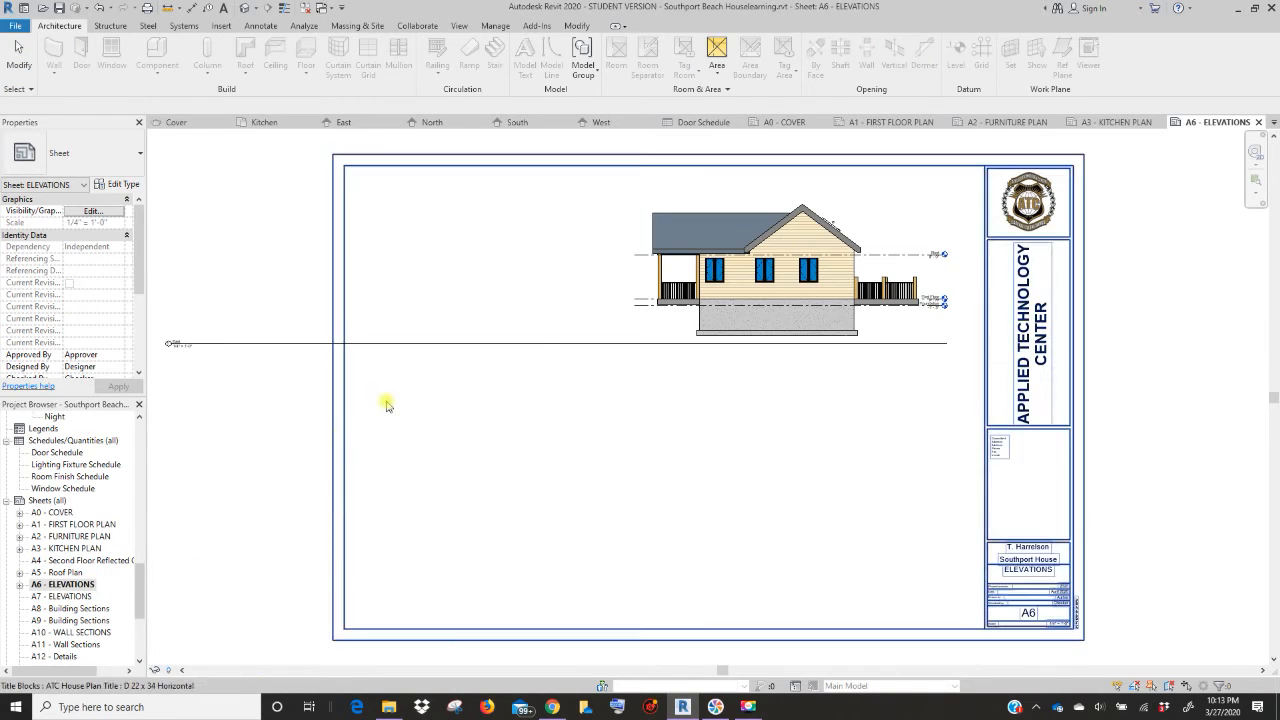
{"action": "left_click", "coordinate": [780, 260]}
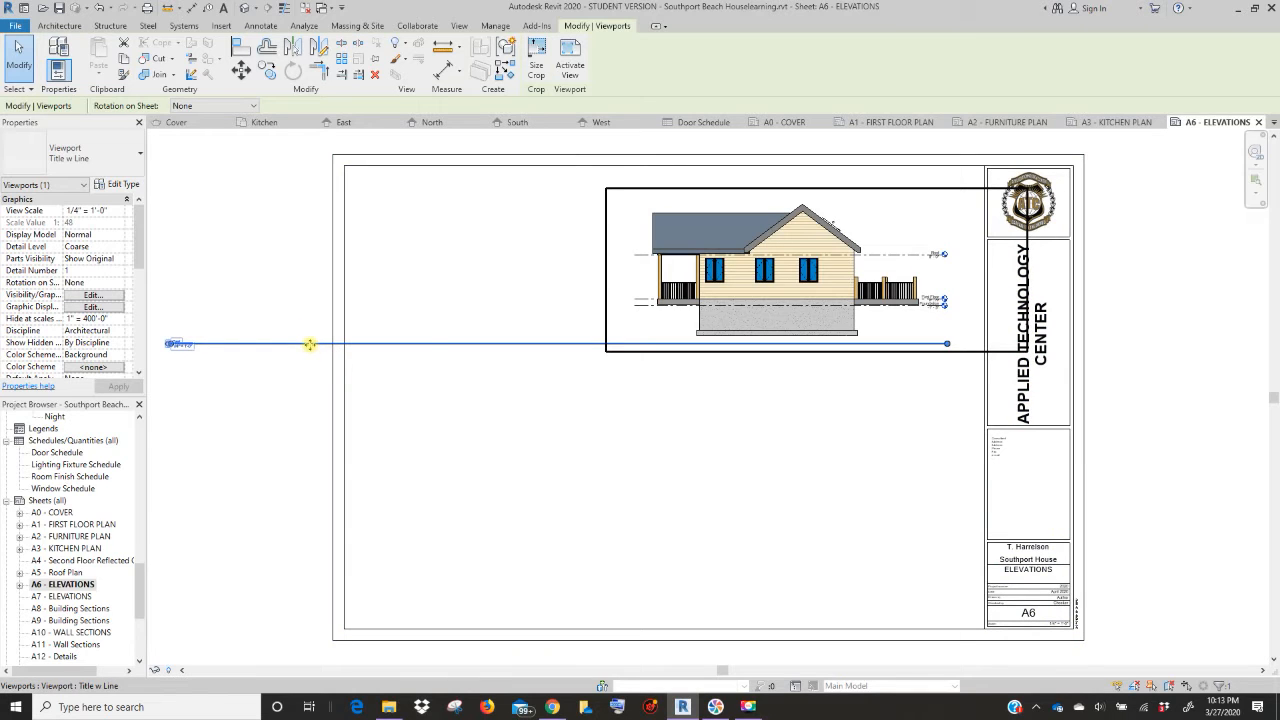
{"action": "left_click", "coordinate": [572, 436]}
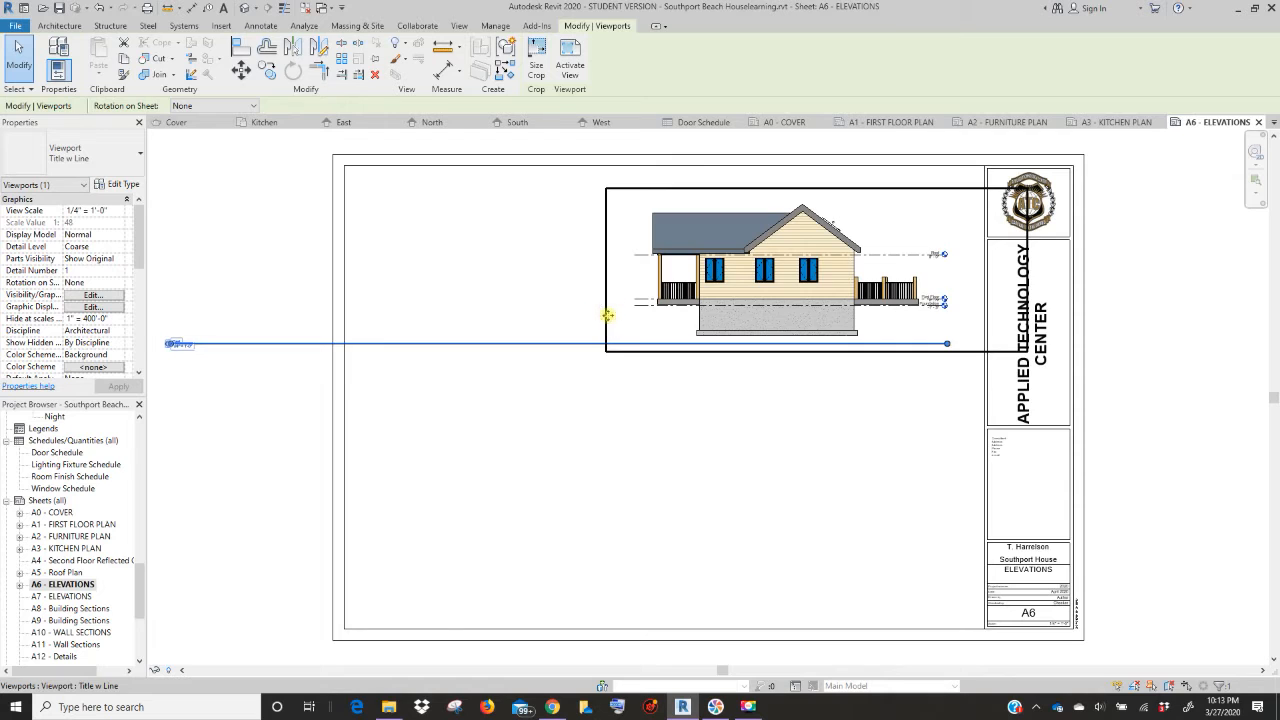
{"action": "left_click_drag", "start_coordinate": [608, 314], "coordinate": [482, 296]}
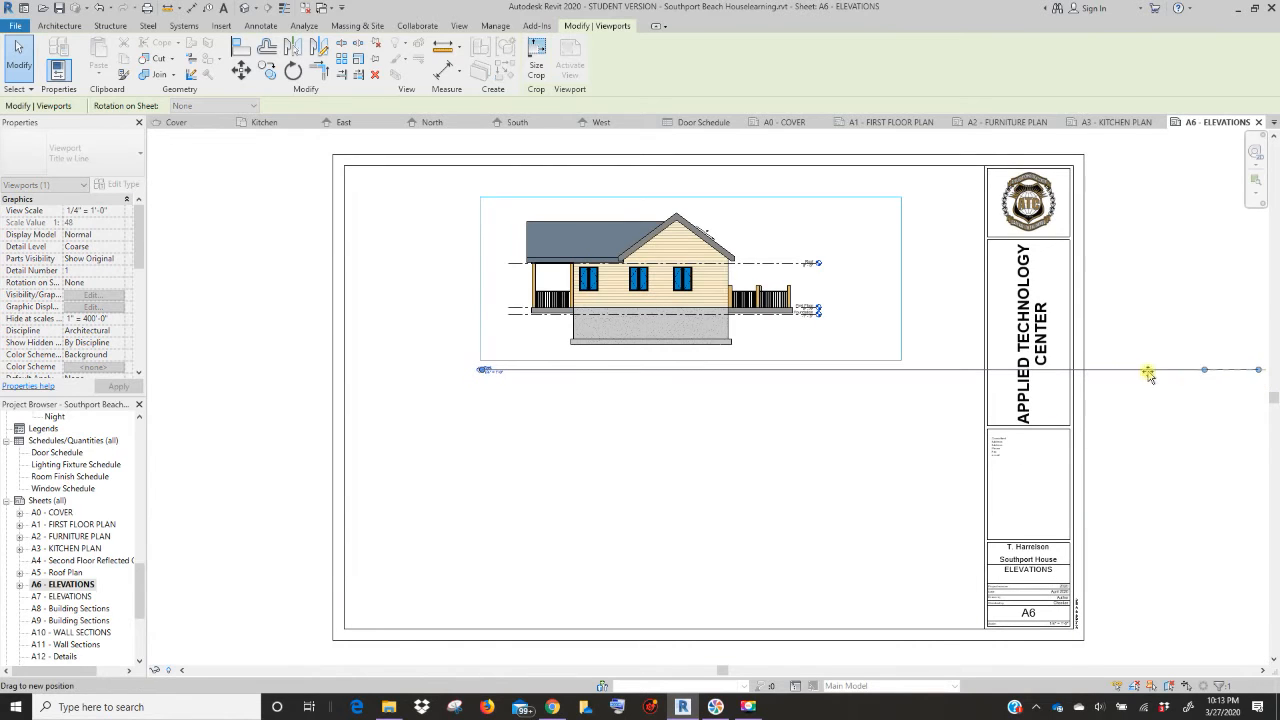
{"action": "left_click_drag", "start_coordinate": [1148, 372], "coordinate": [904, 372]}
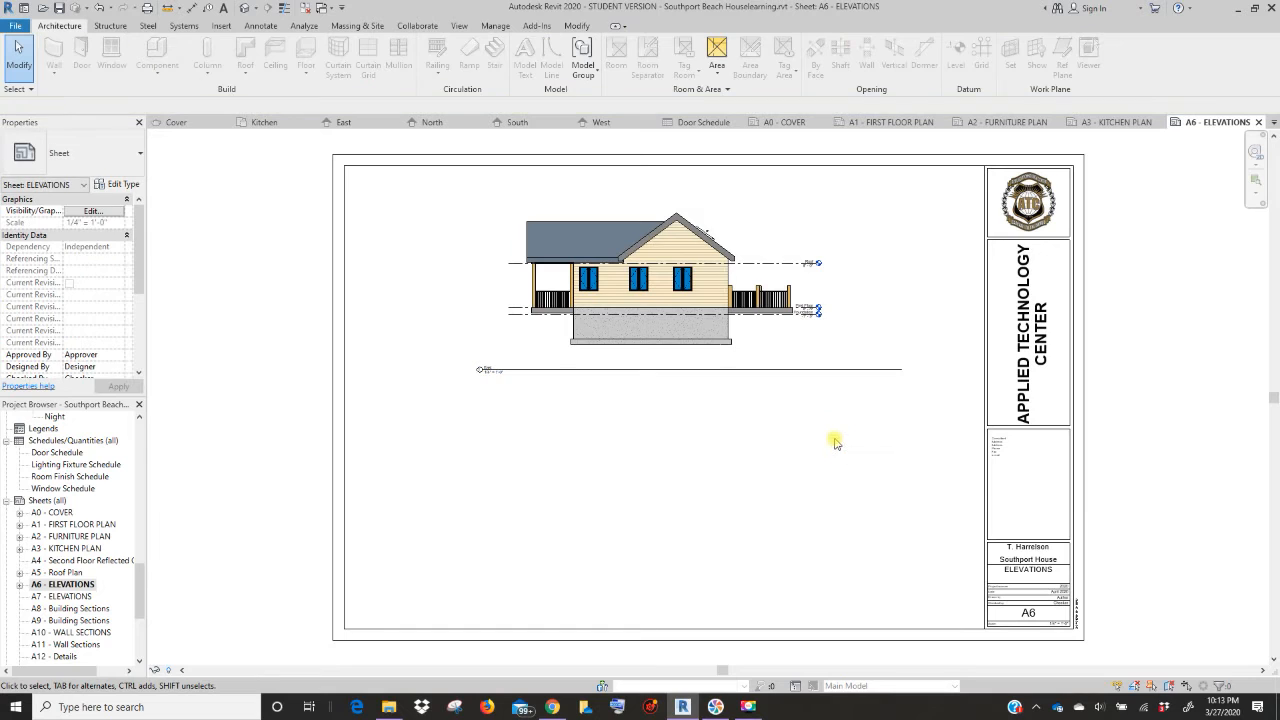
{"action": "mouse_move", "coordinate": [148, 588]}
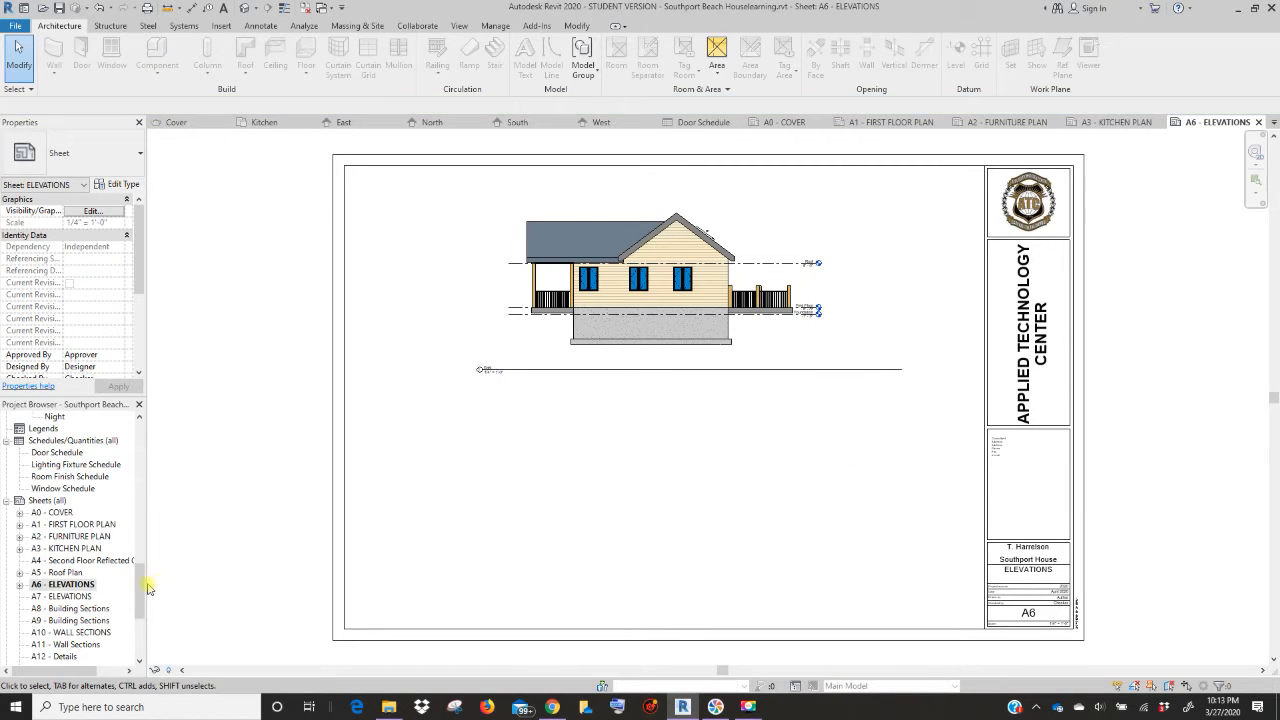
- Place the North elevation on sheet A6 directly below the East elevation
{"action": "scroll", "scroll_direction": "down", "scroll_amount": 3}
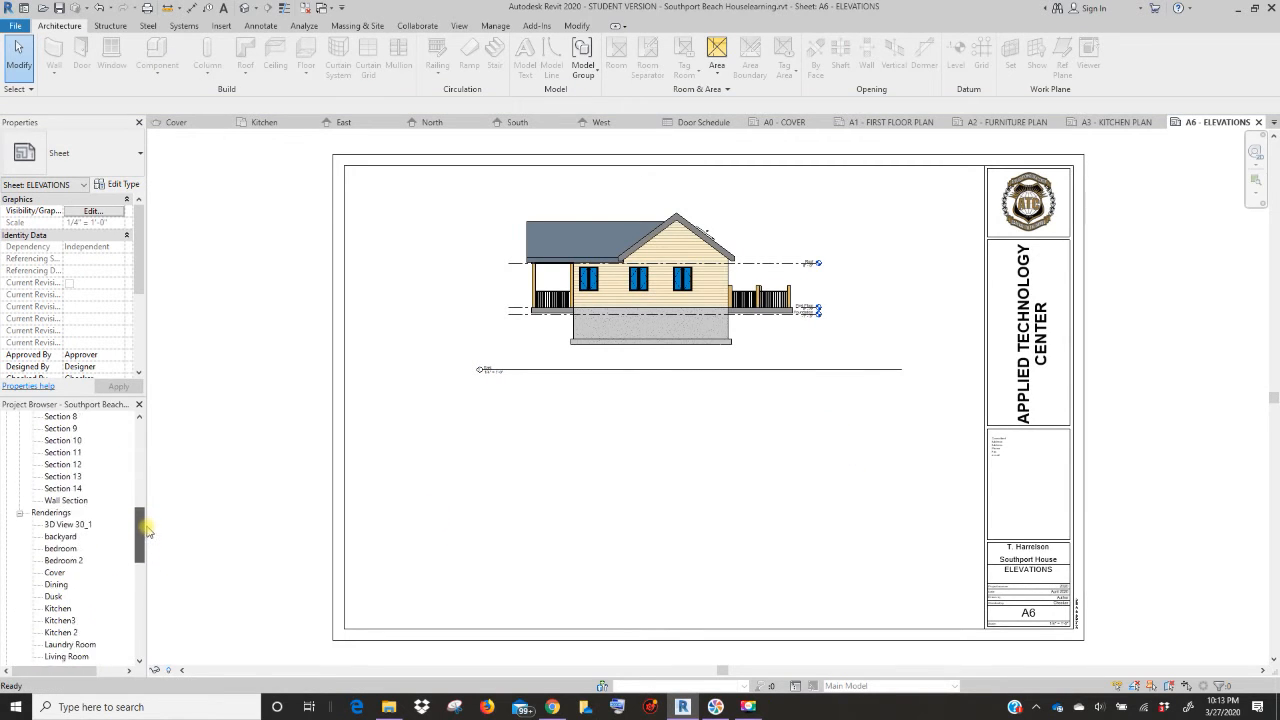
{"action": "scroll", "scroll_direction": "up", "scroll_amount": 3}
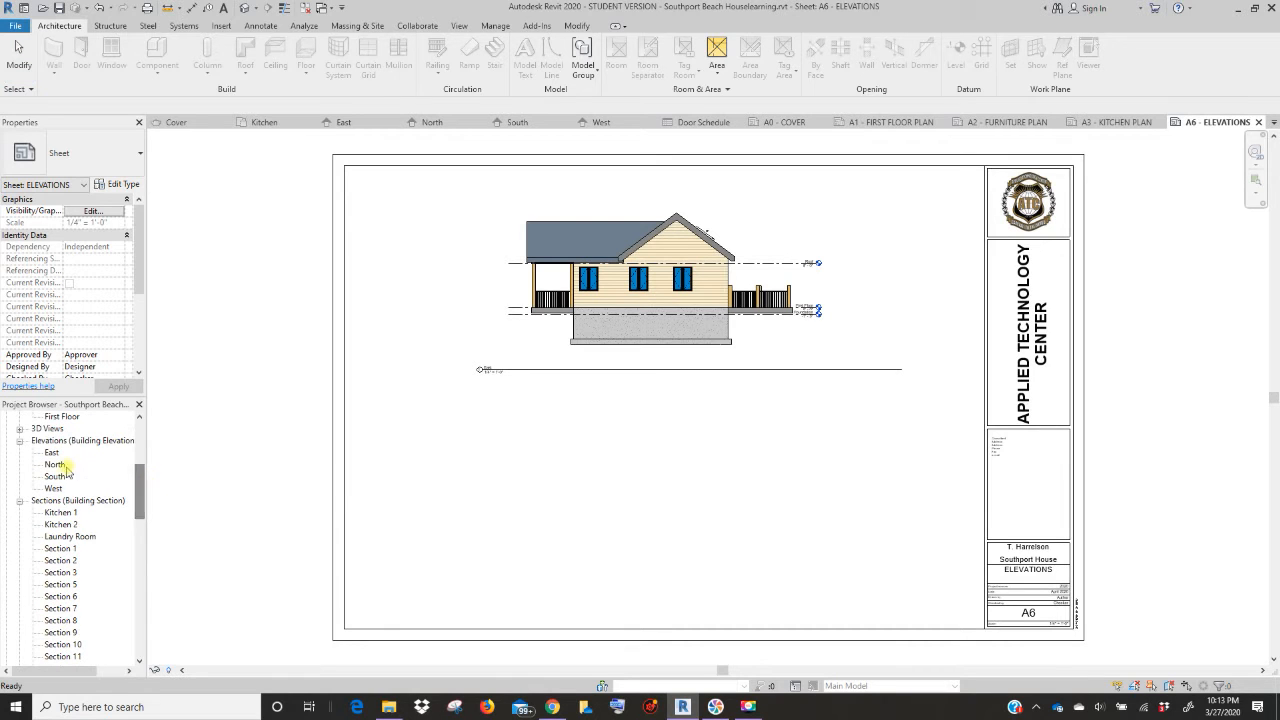
{"action": "left_click", "coordinate": [52, 464]}
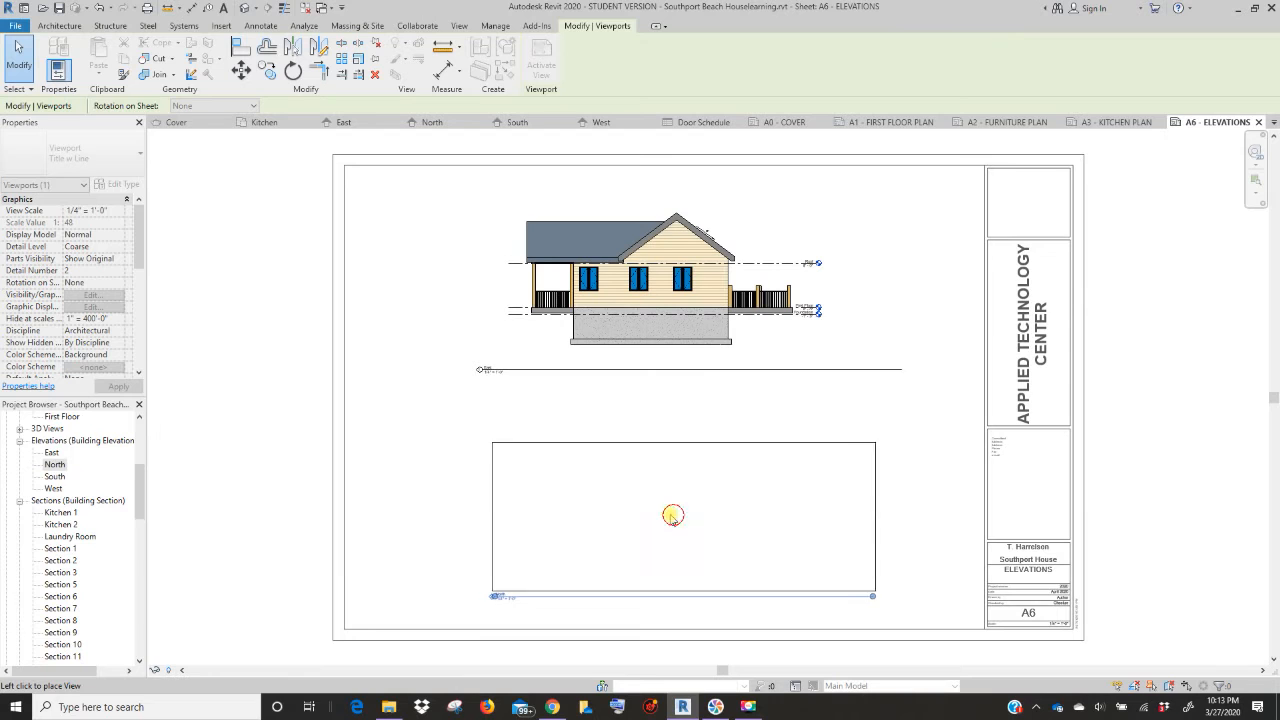
{"action": "left_click", "coordinate": [672, 516]}
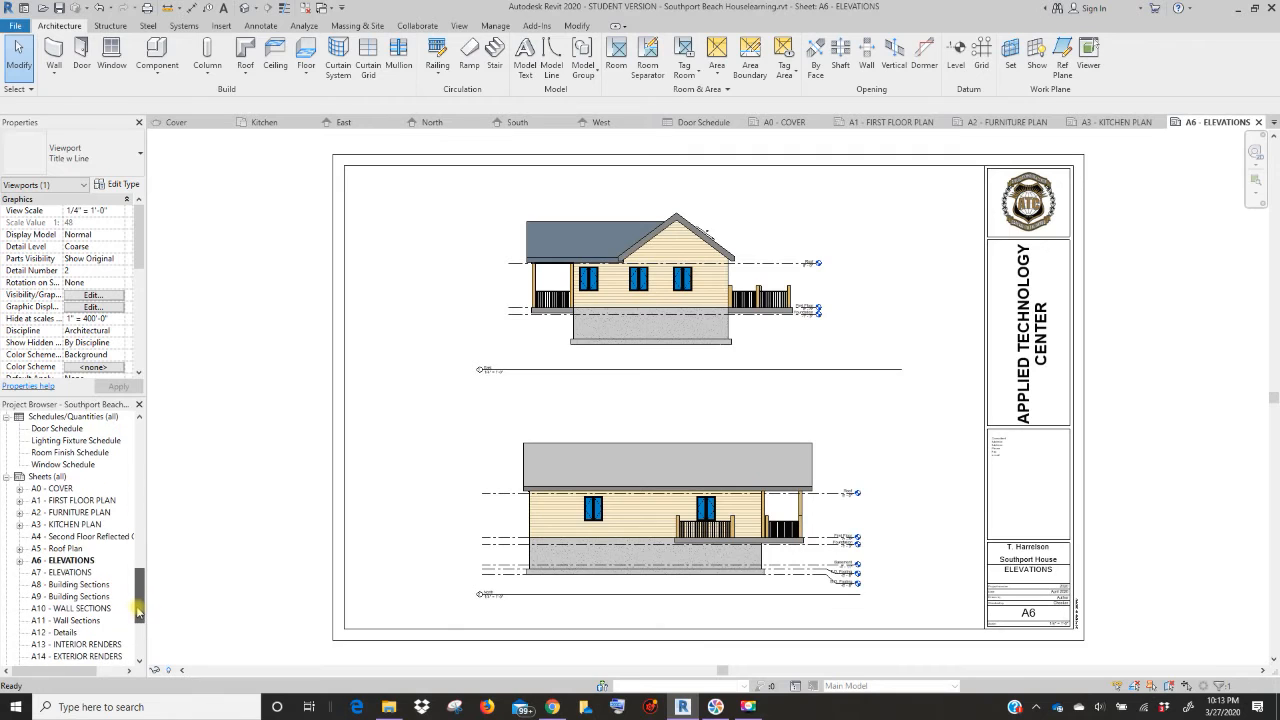
{"action": "left_click", "coordinate": [72, 572]}
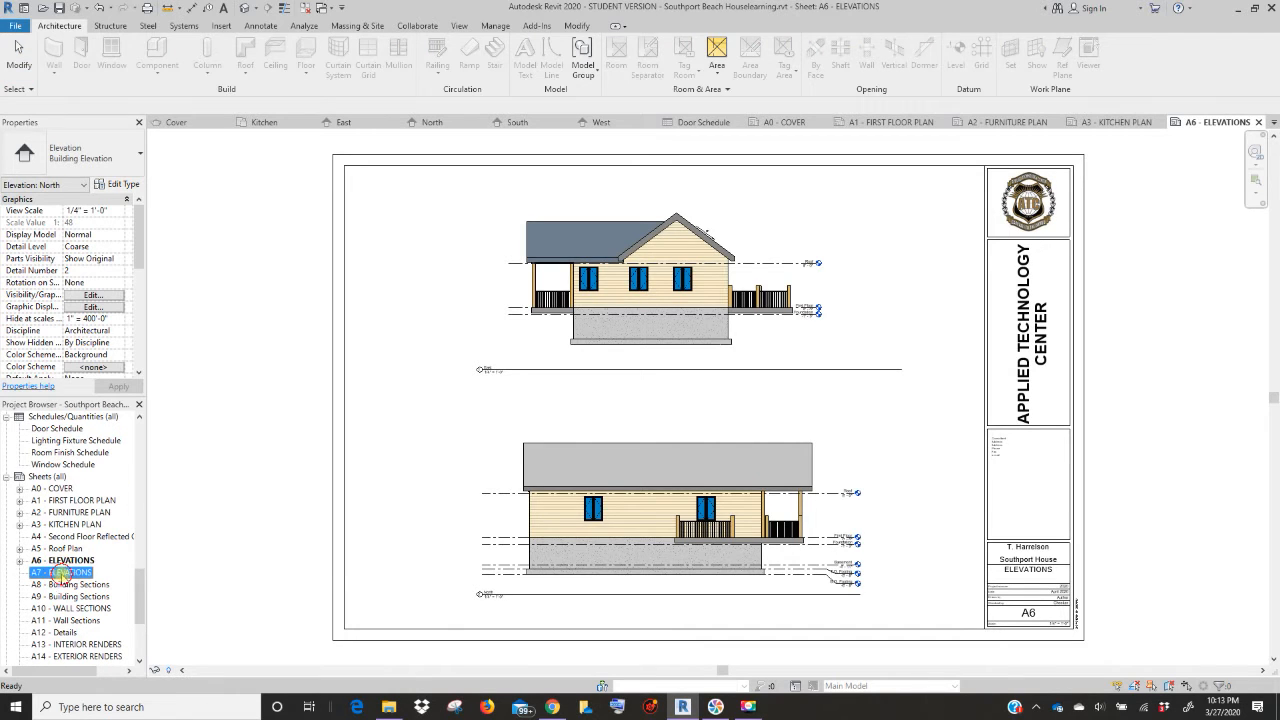
- Open sheet A7 ELEVATIONS and place the West elevation across its upper half
{"action": "double_click", "coordinate": [64, 572]}
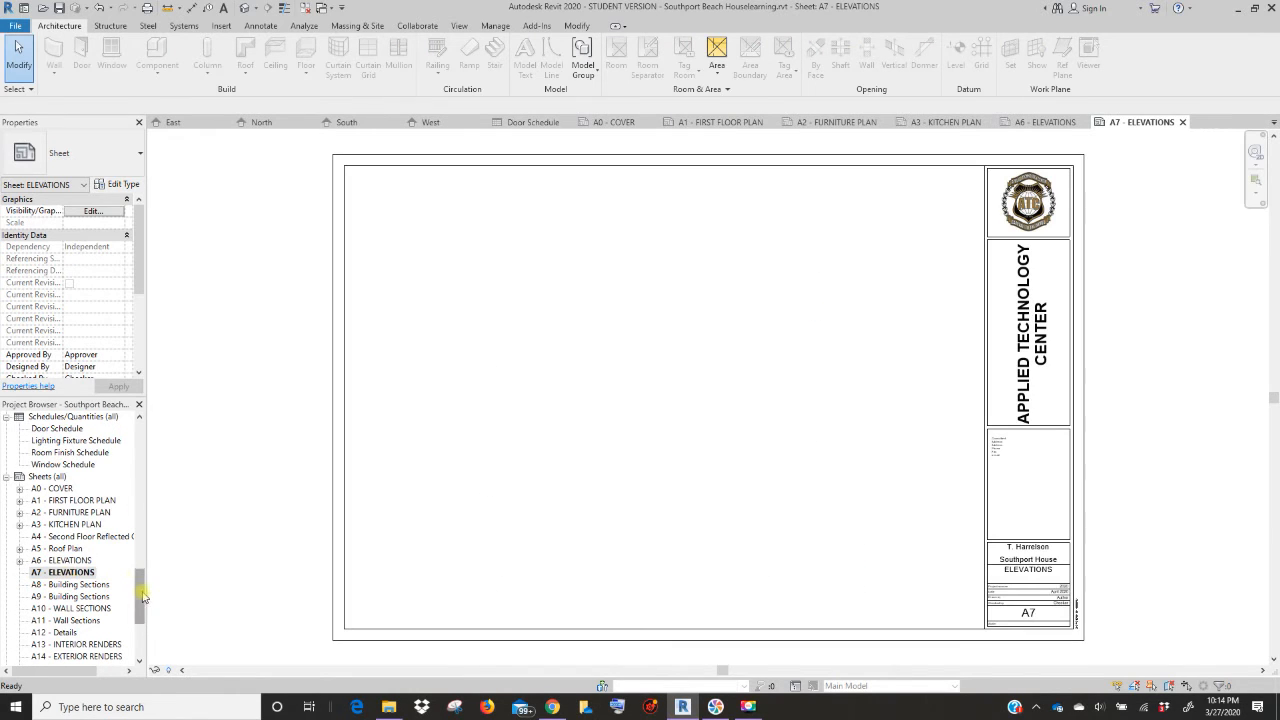
{"action": "scroll", "scroll_direction": "down", "scroll_amount": 3}
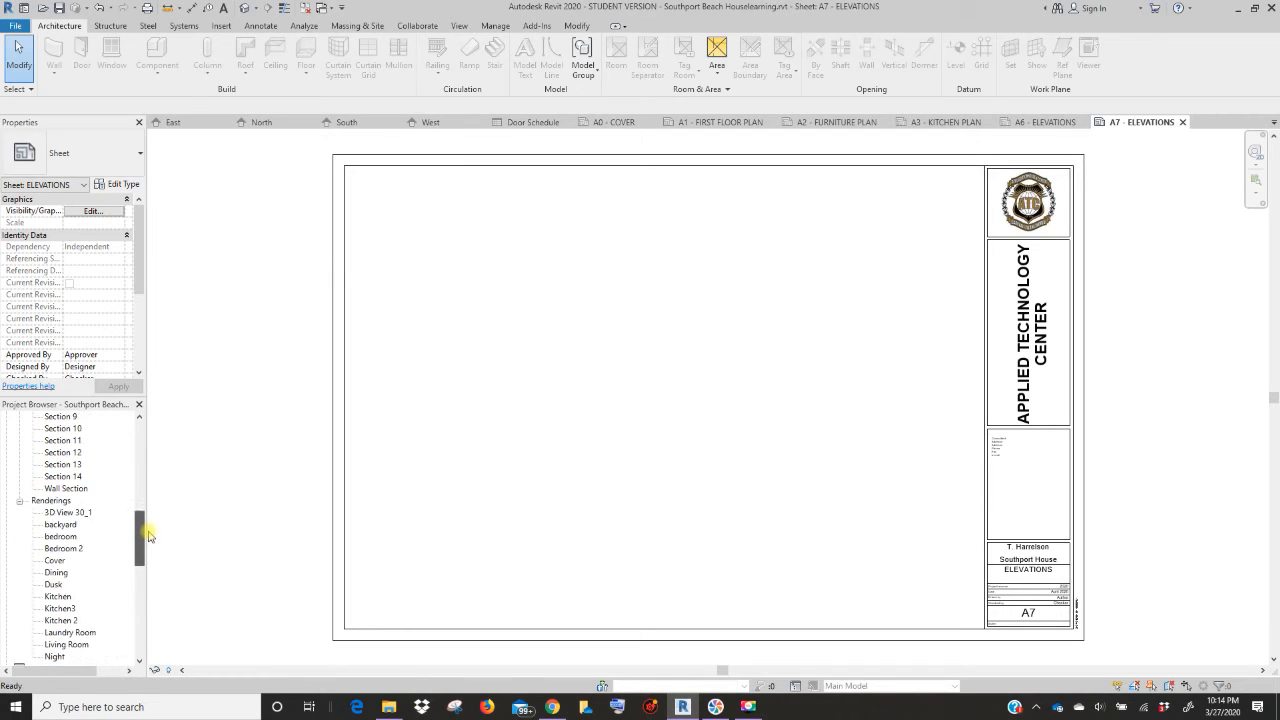
{"action": "scroll", "scroll_direction": "up", "scroll_amount": 3}
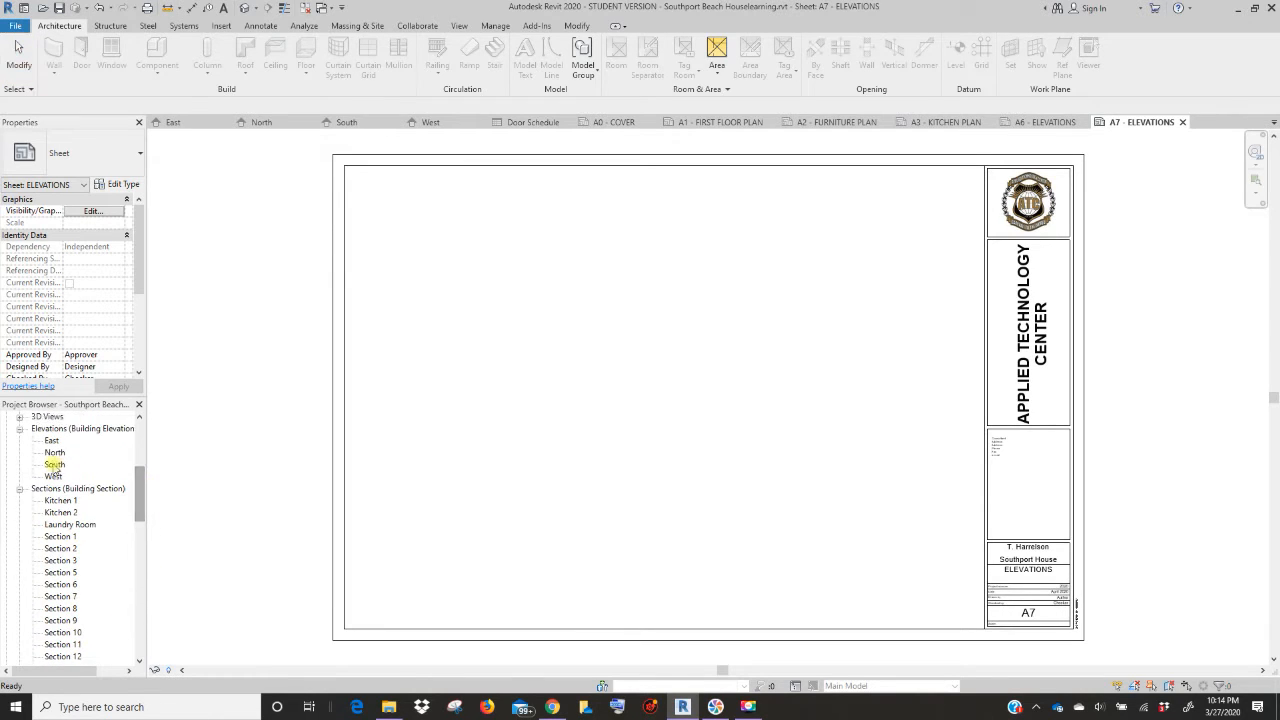
{"action": "left_click", "coordinate": [54, 464]}
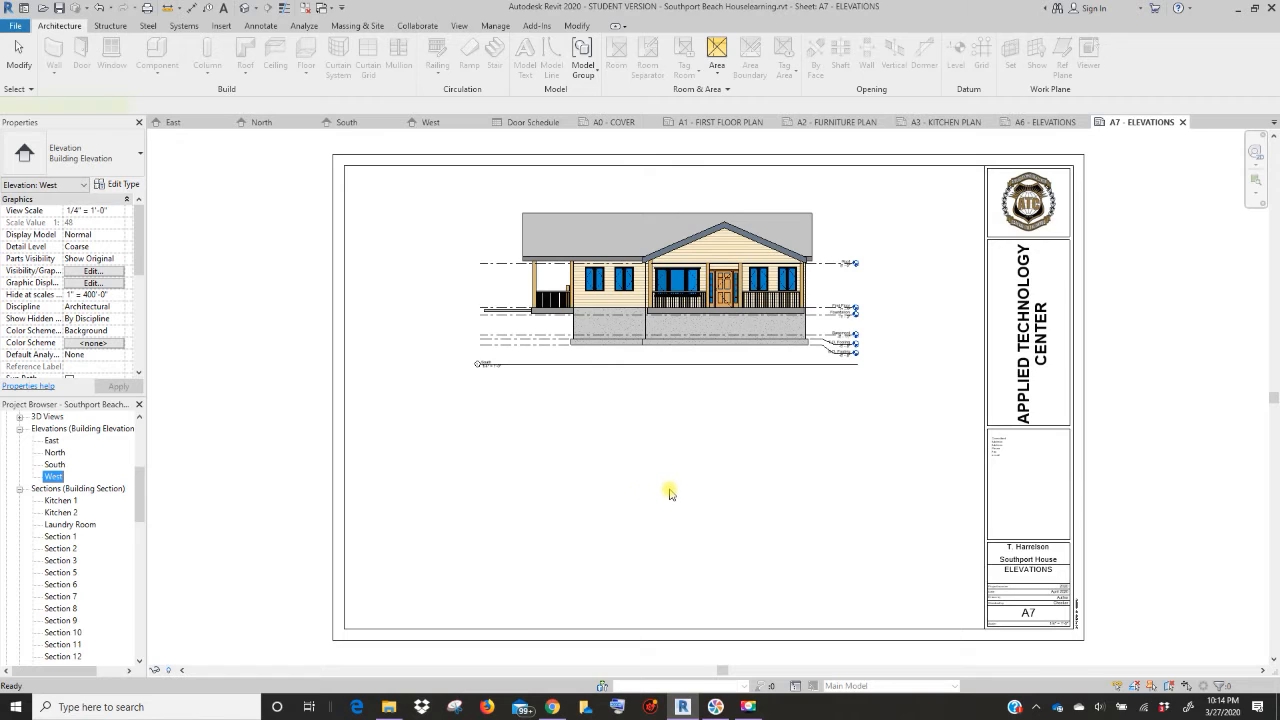
{"action": "left_click", "coordinate": [676, 490]}
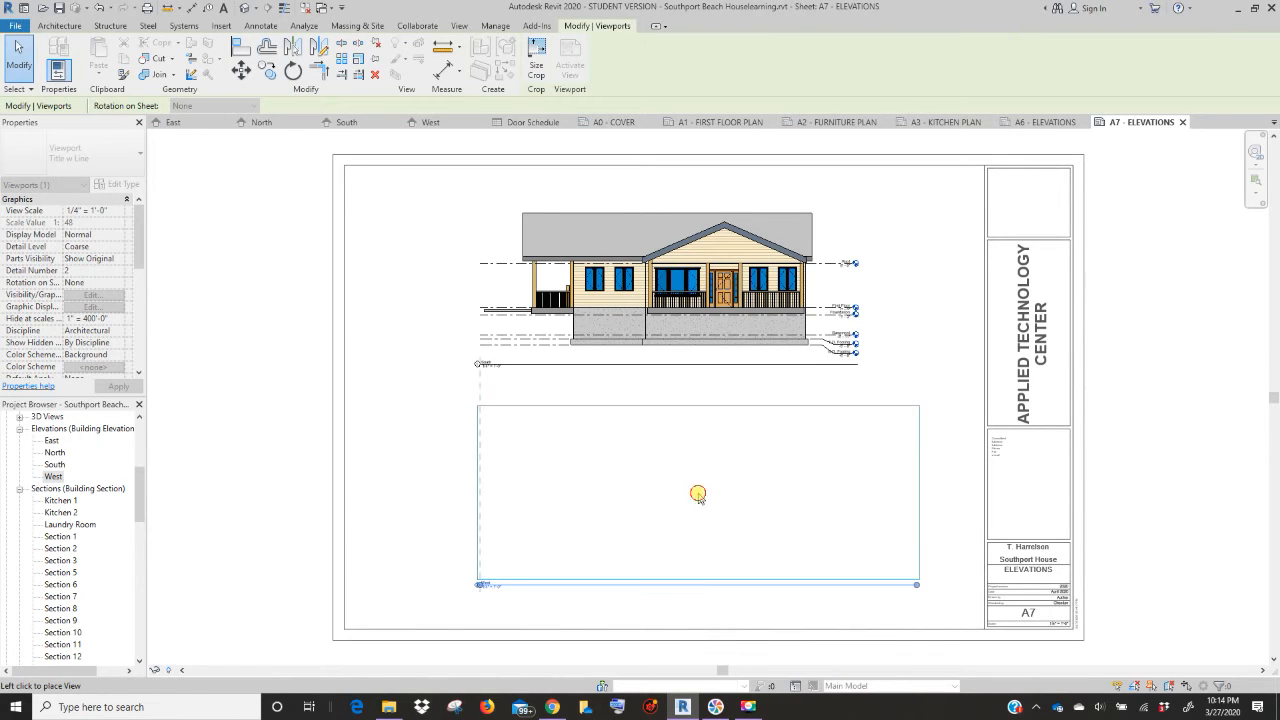
{"action": "left_click", "coordinate": [696, 494]}
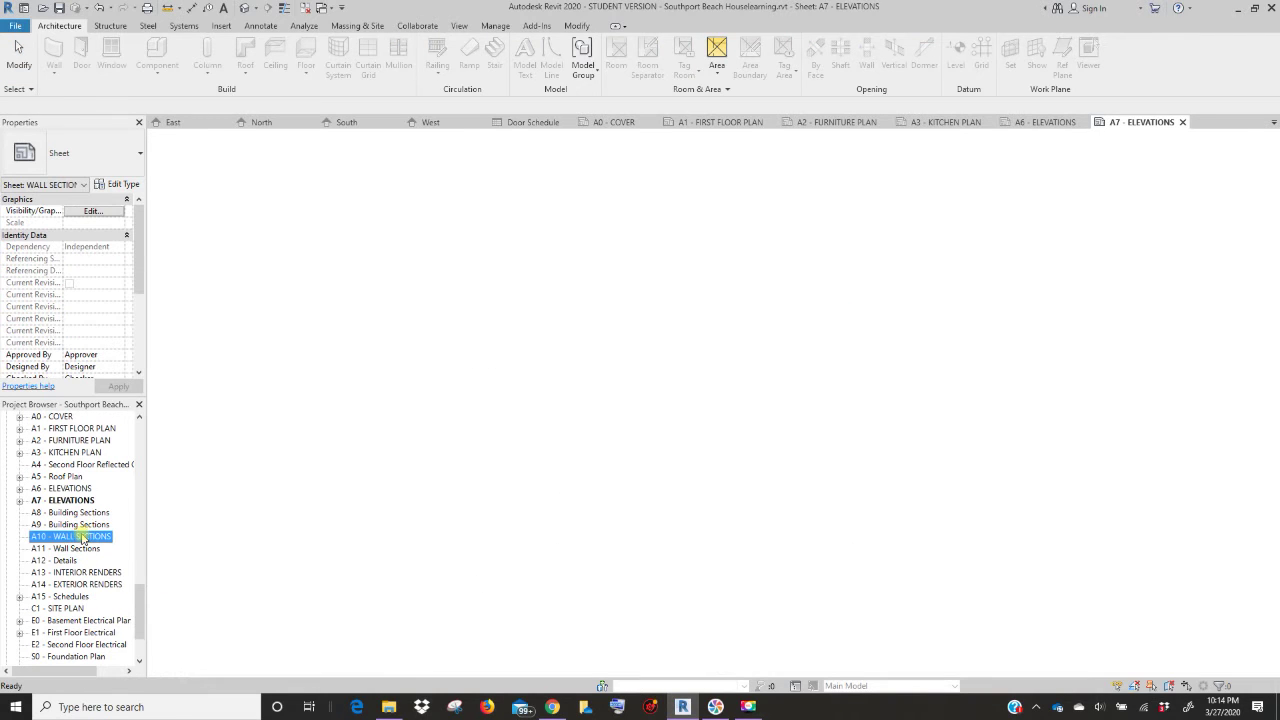
- Open sheet A10 WALL SECTIONS and place the Wall Section view at its left-center
{"action": "double_click", "coordinate": [82, 536]}
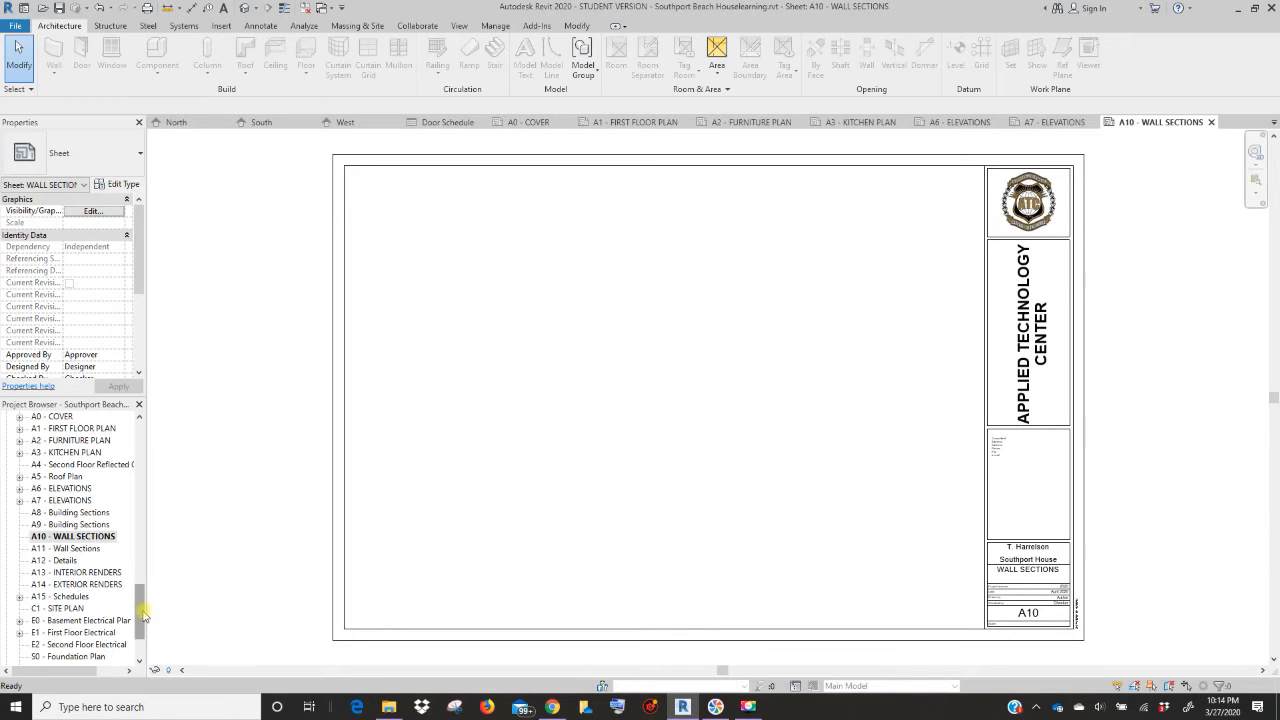
{"action": "scroll", "scroll_direction": "up", "scroll_amount": 3}
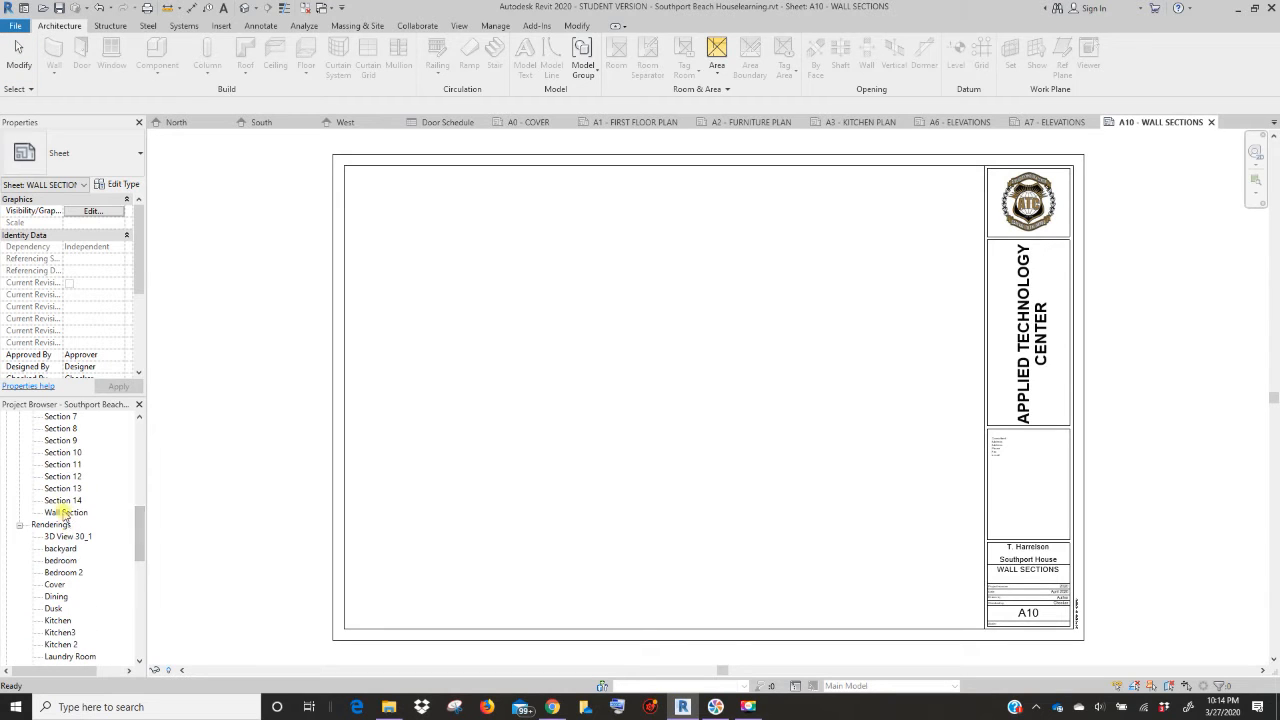
{"action": "left_click", "coordinate": [66, 512]}
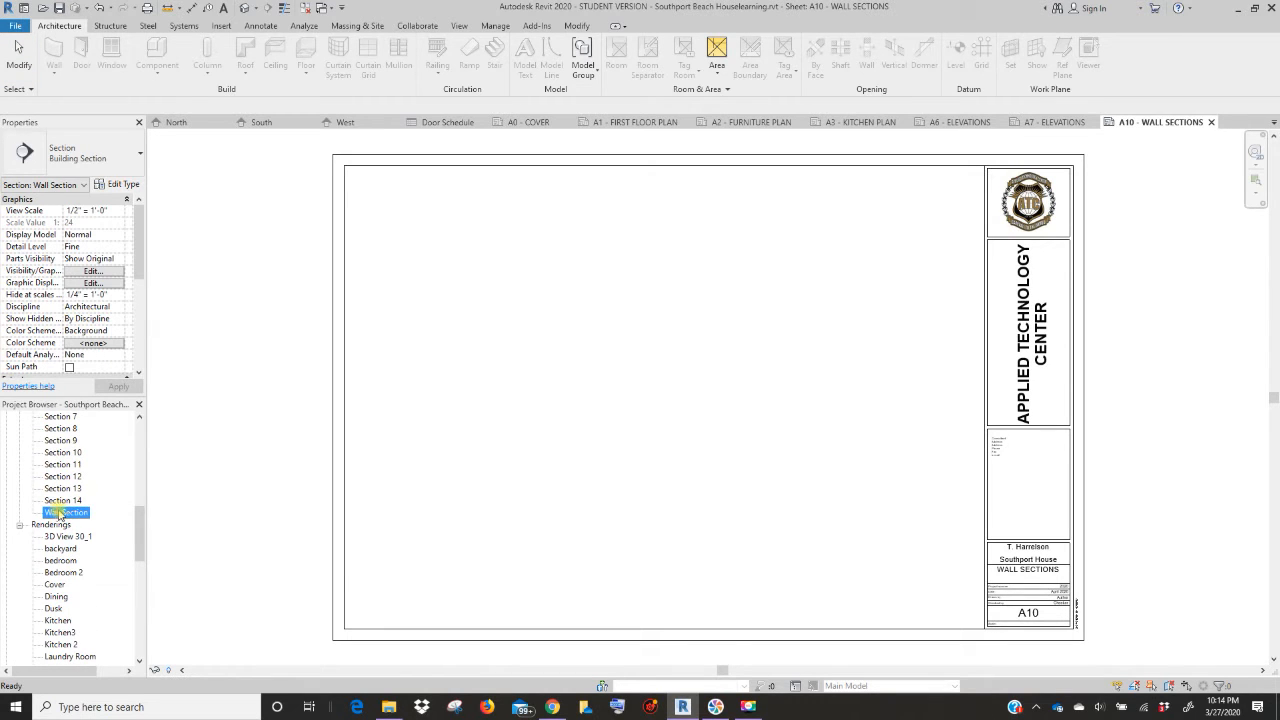
{"action": "mouse_move", "coordinate": [484, 488]}
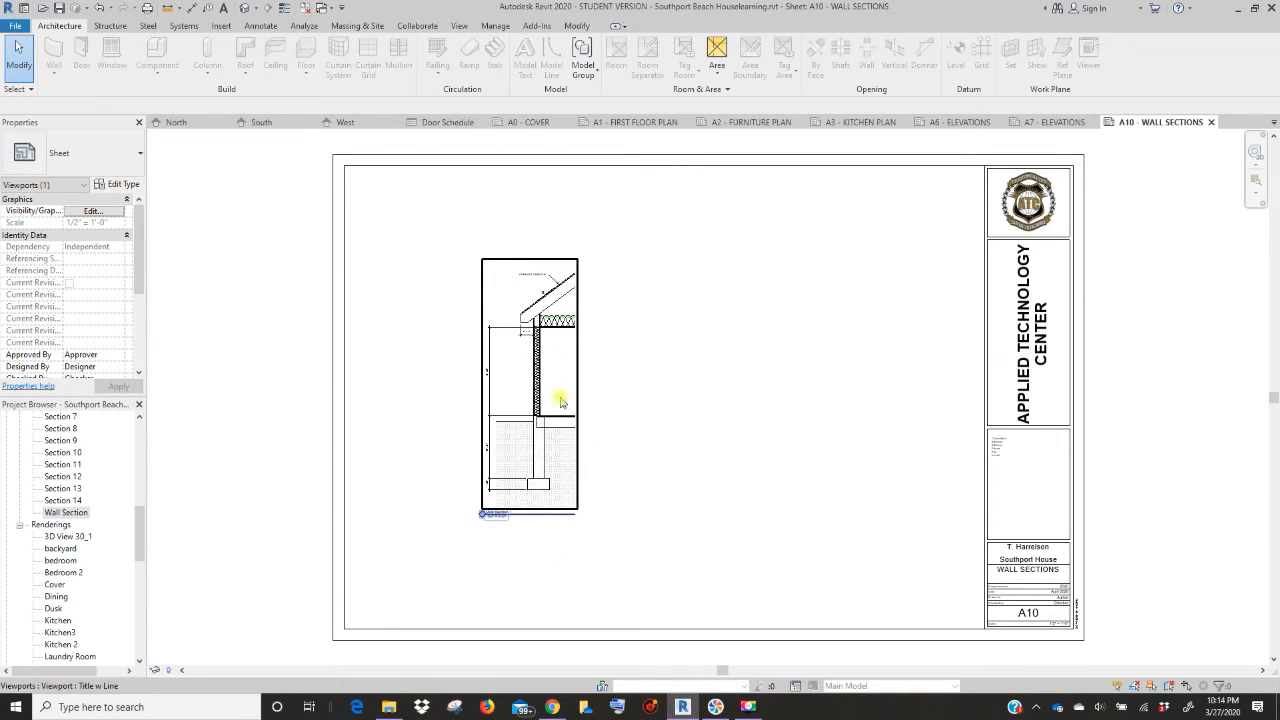
{"action": "mouse_move", "coordinate": [500, 300]}
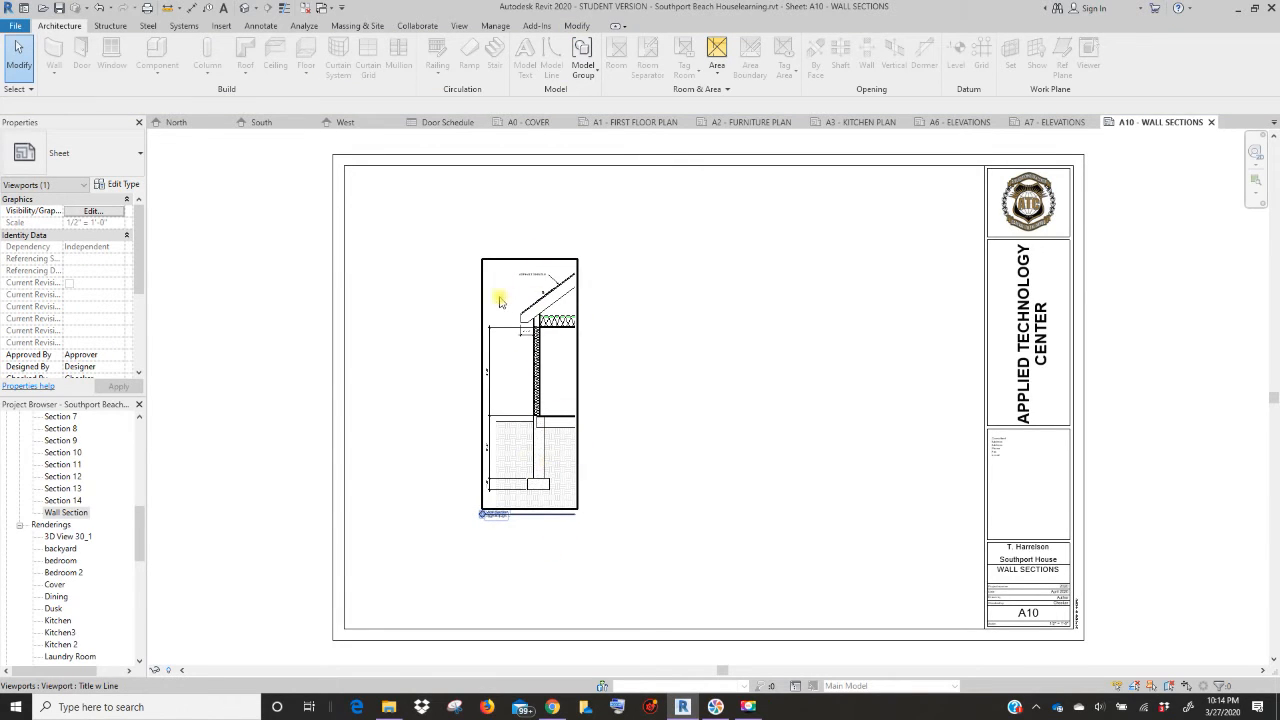
{"action": "left_click", "coordinate": [500, 300]}
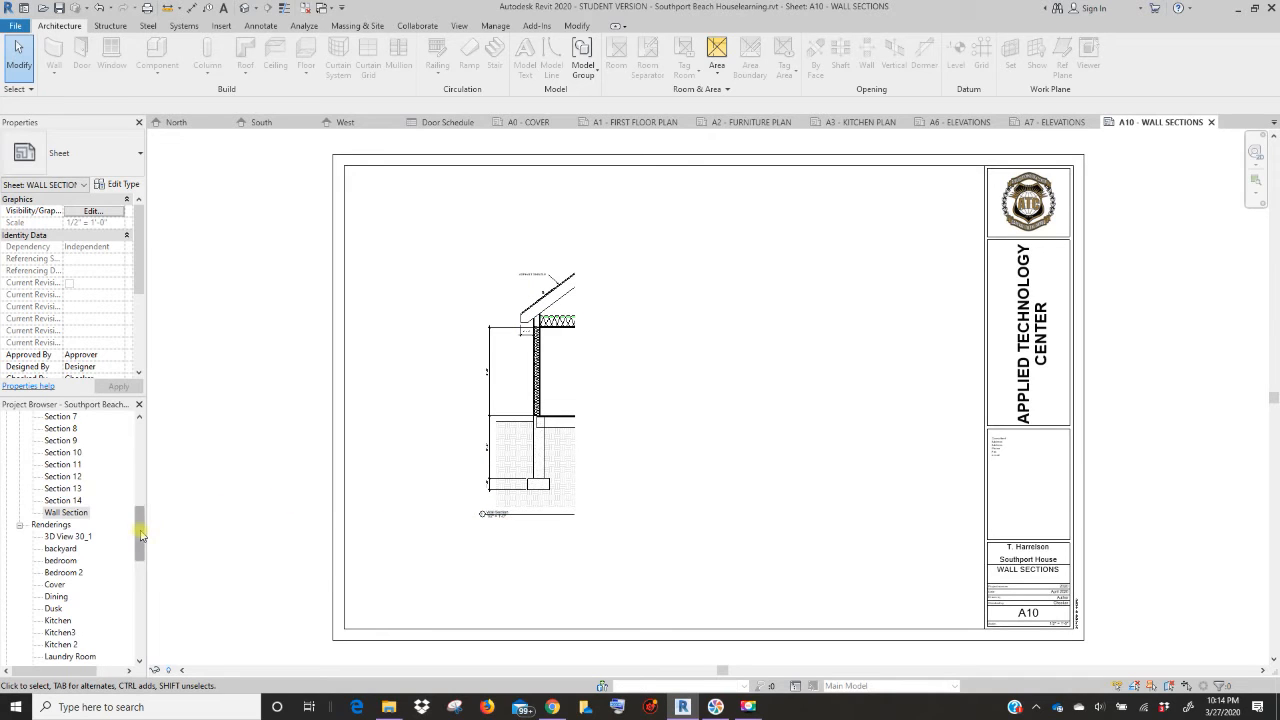
{"action": "left_click", "coordinate": [66, 512]}
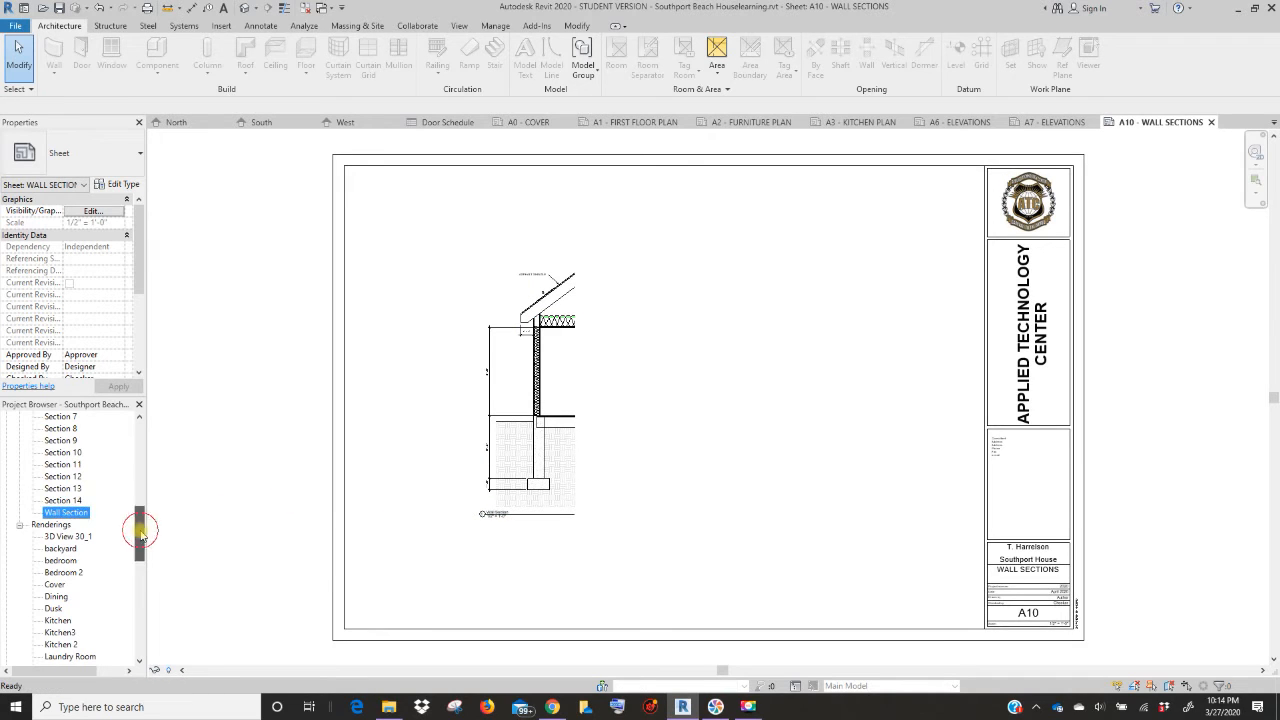
{"action": "scroll", "scroll_direction": "down", "scroll_amount": 3}
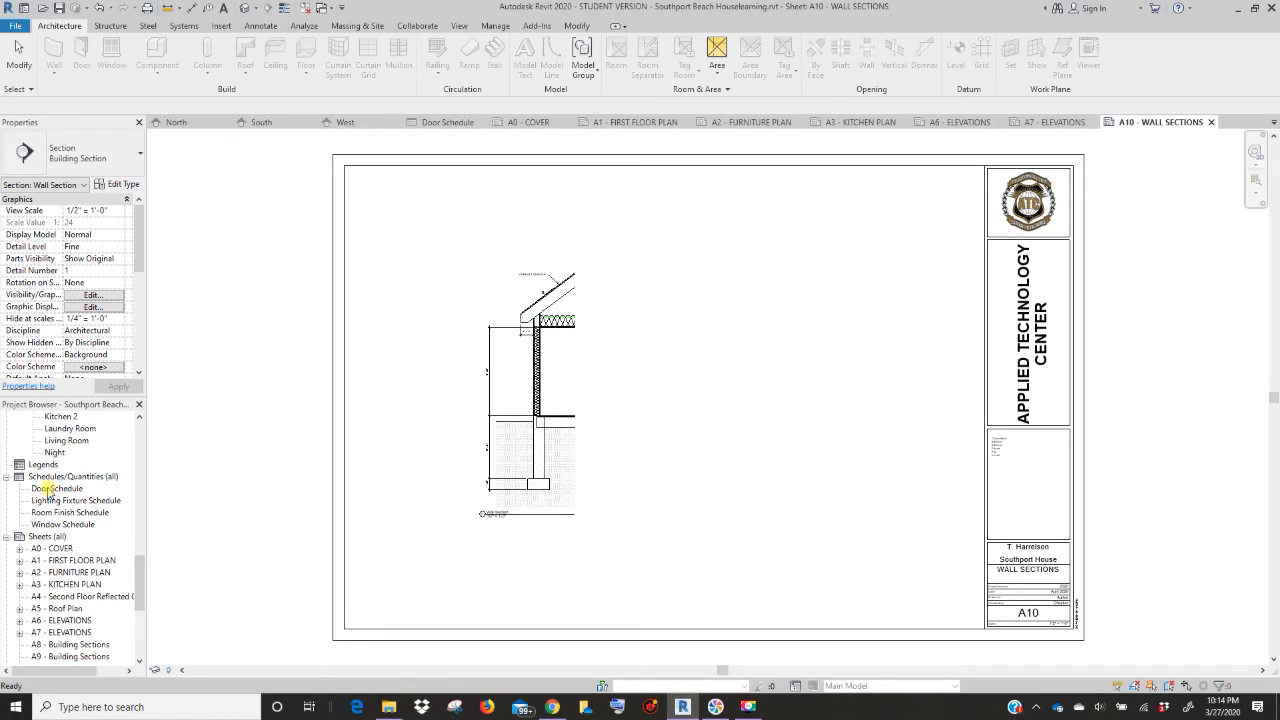
- Stack the Door, Room Finish and Window schedules to the right of the wall section on A10
{"action": "left_click", "coordinate": [56, 488]}
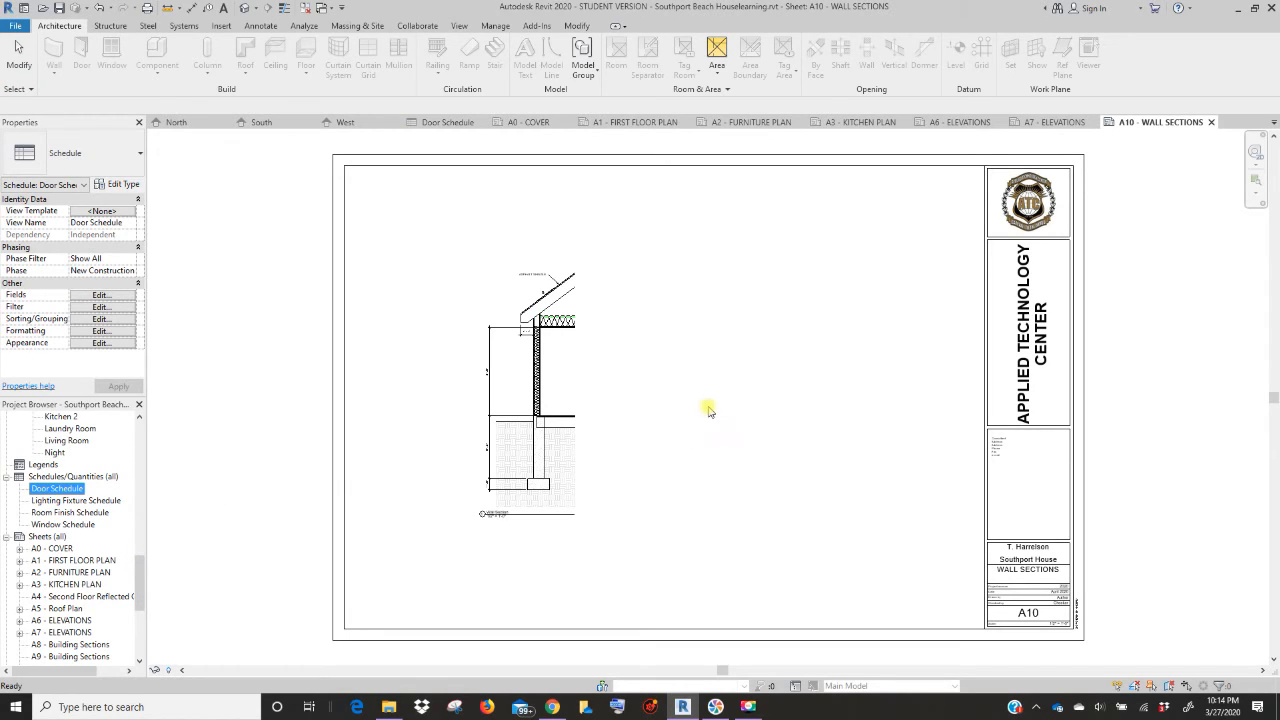
{"action": "left_click", "coordinate": [708, 410]}
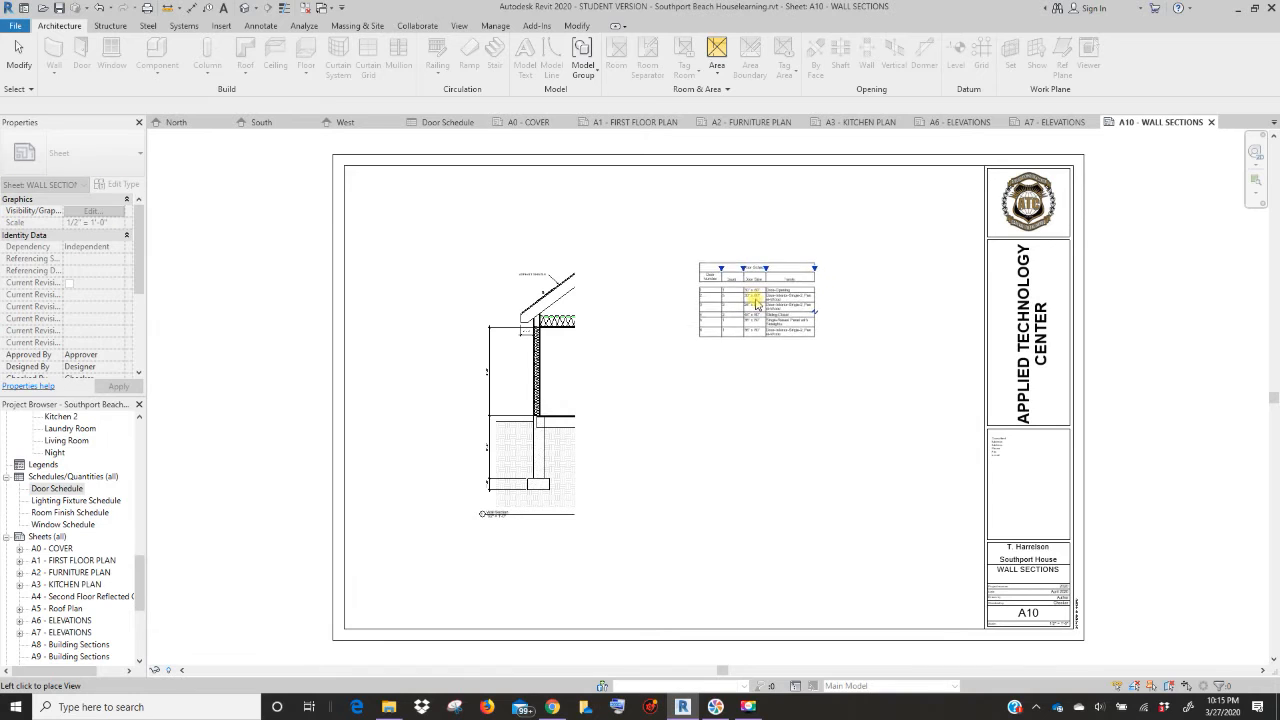
{"action": "left_click", "coordinate": [756, 296]}
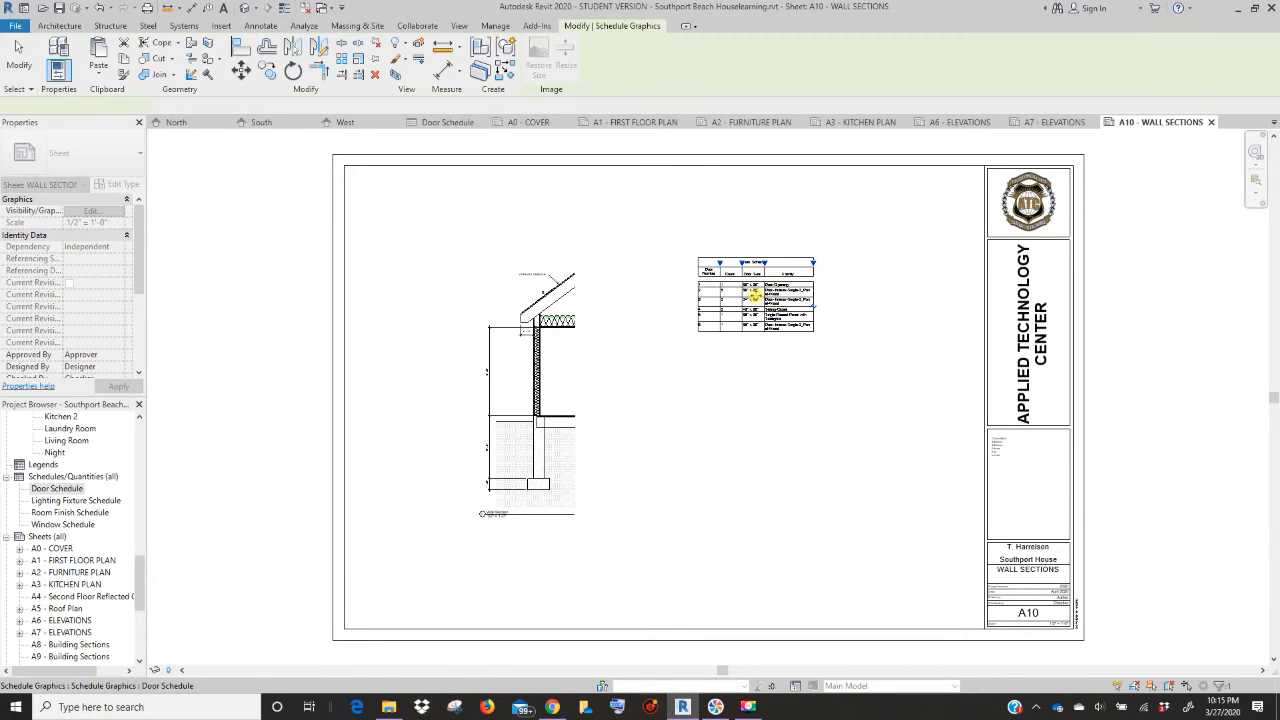
{"action": "left_click", "coordinate": [756, 296]}
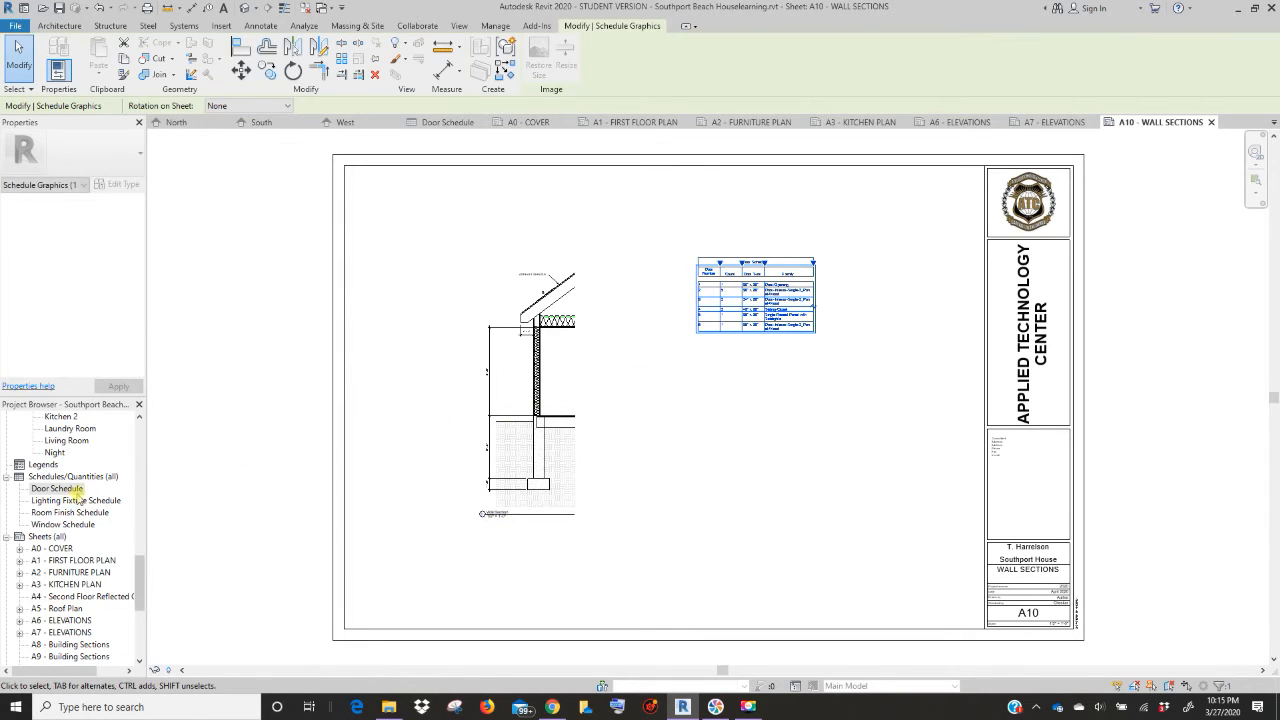
{"action": "left_click", "coordinate": [68, 512]}
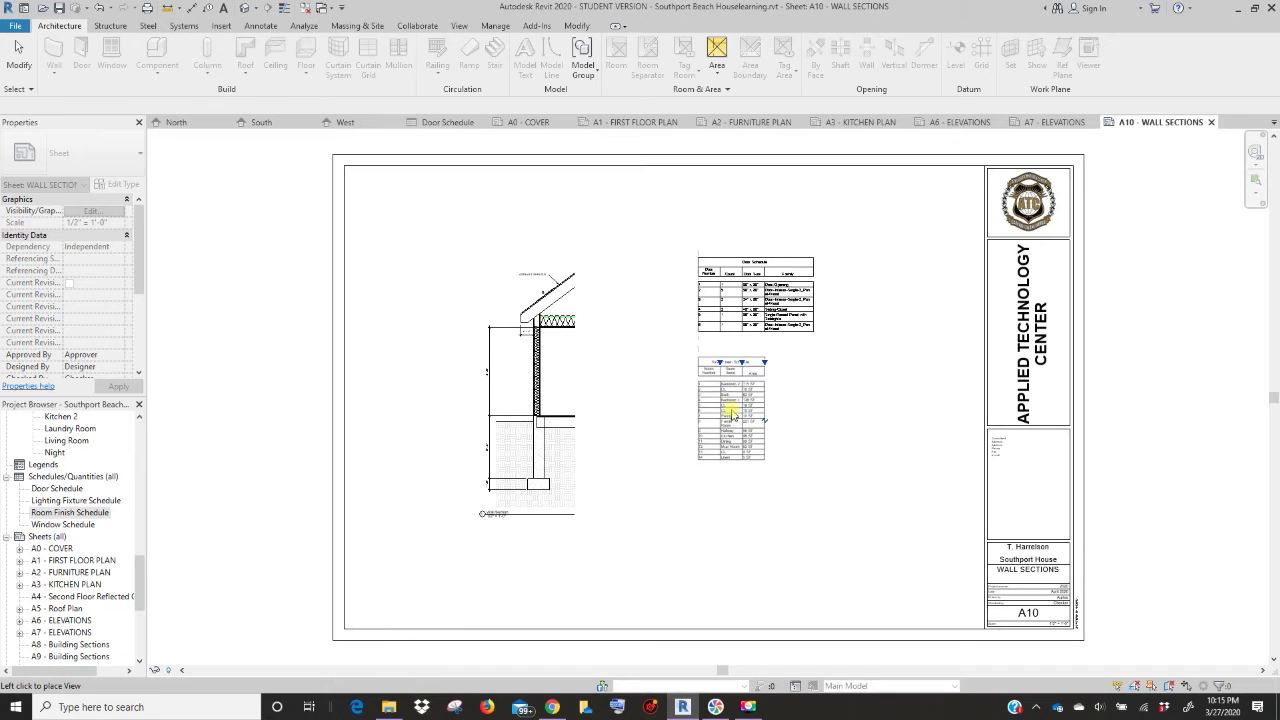
{"action": "left_click", "coordinate": [62, 524]}
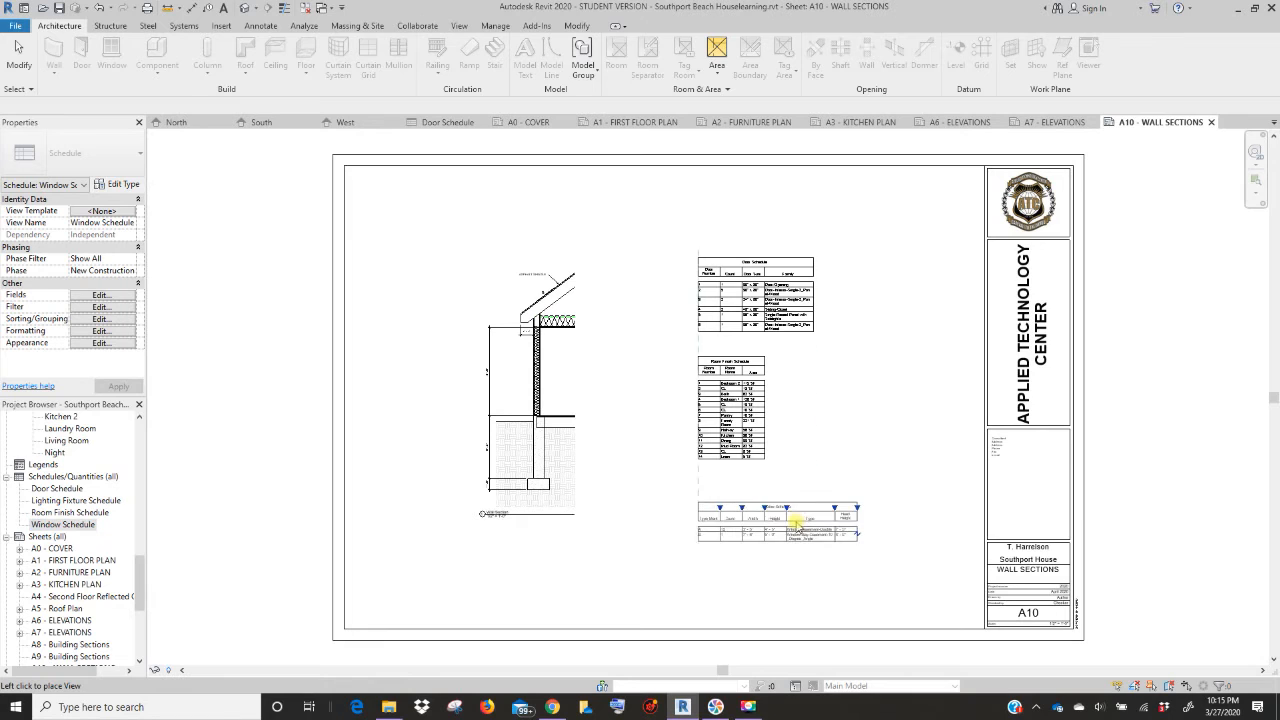
{"action": "left_click", "coordinate": [778, 532]}
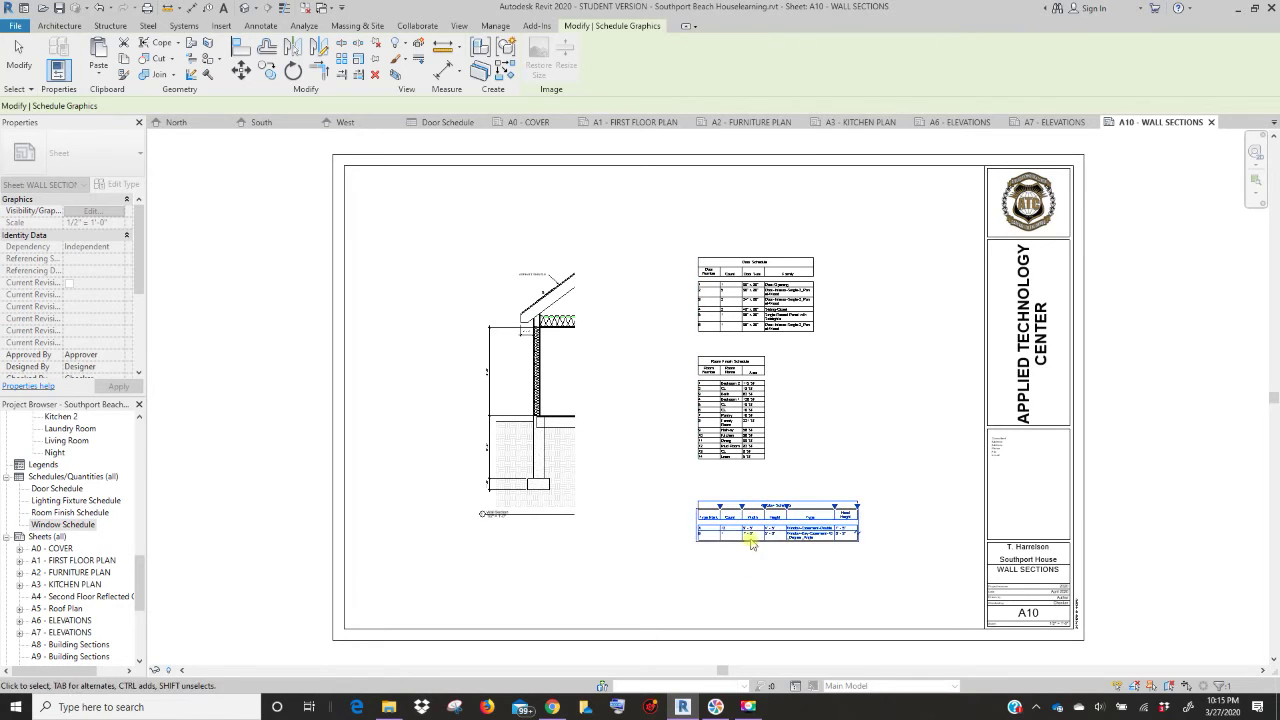
{"action": "left_click", "coordinate": [778, 524]}
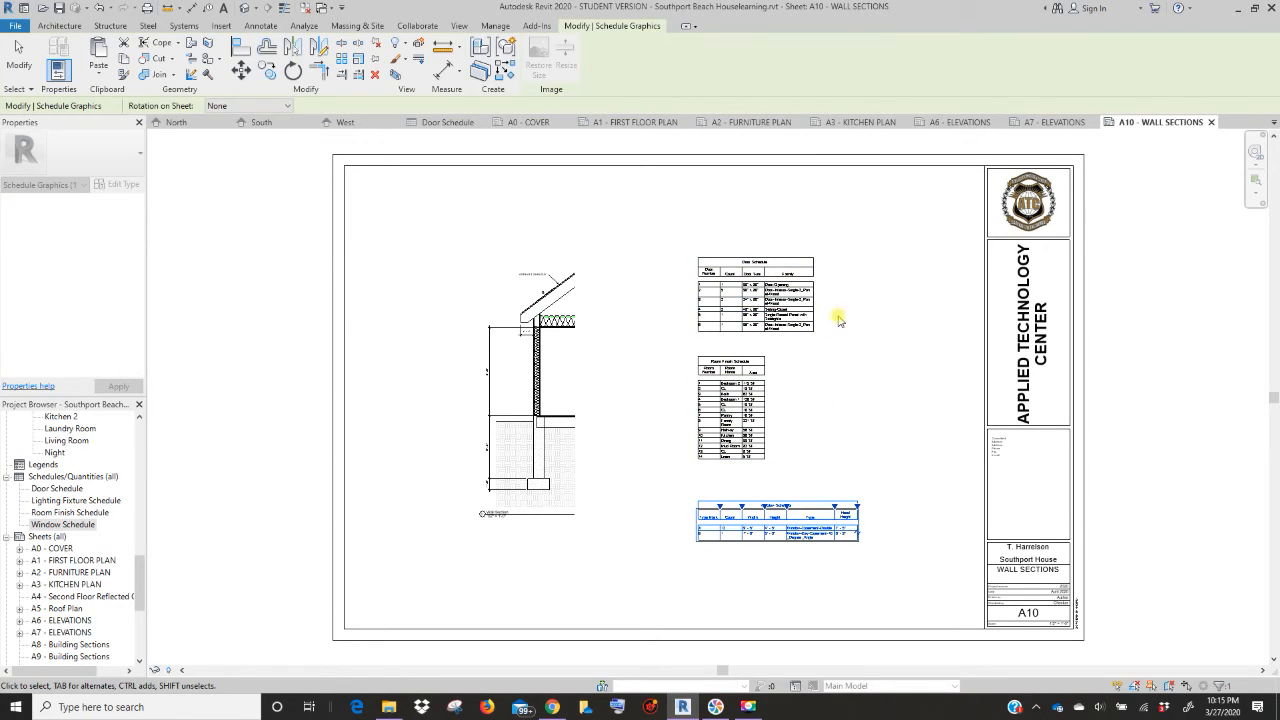
{"action": "left_click", "coordinate": [756, 296]}
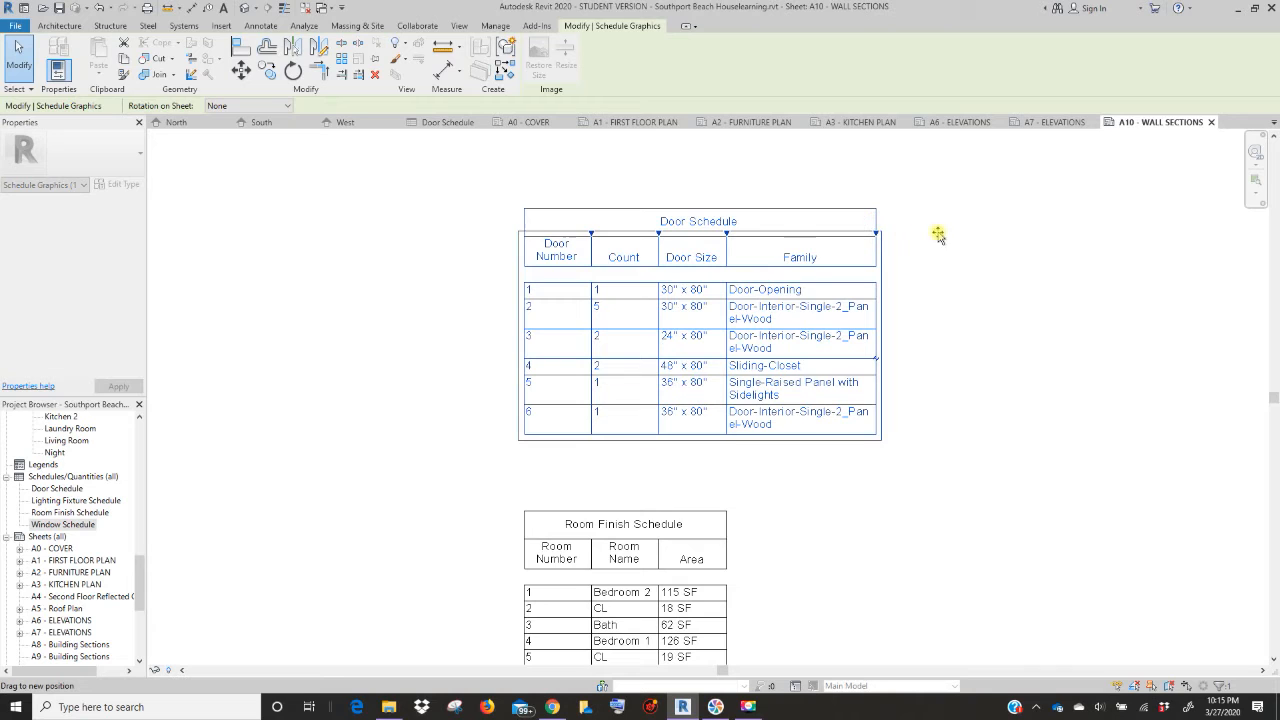
- Widen the Door Schedule's Family column so each door family name fits on one line
{"action": "left_click_drag", "start_coordinate": [876, 236], "coordinate": [1030, 236]}
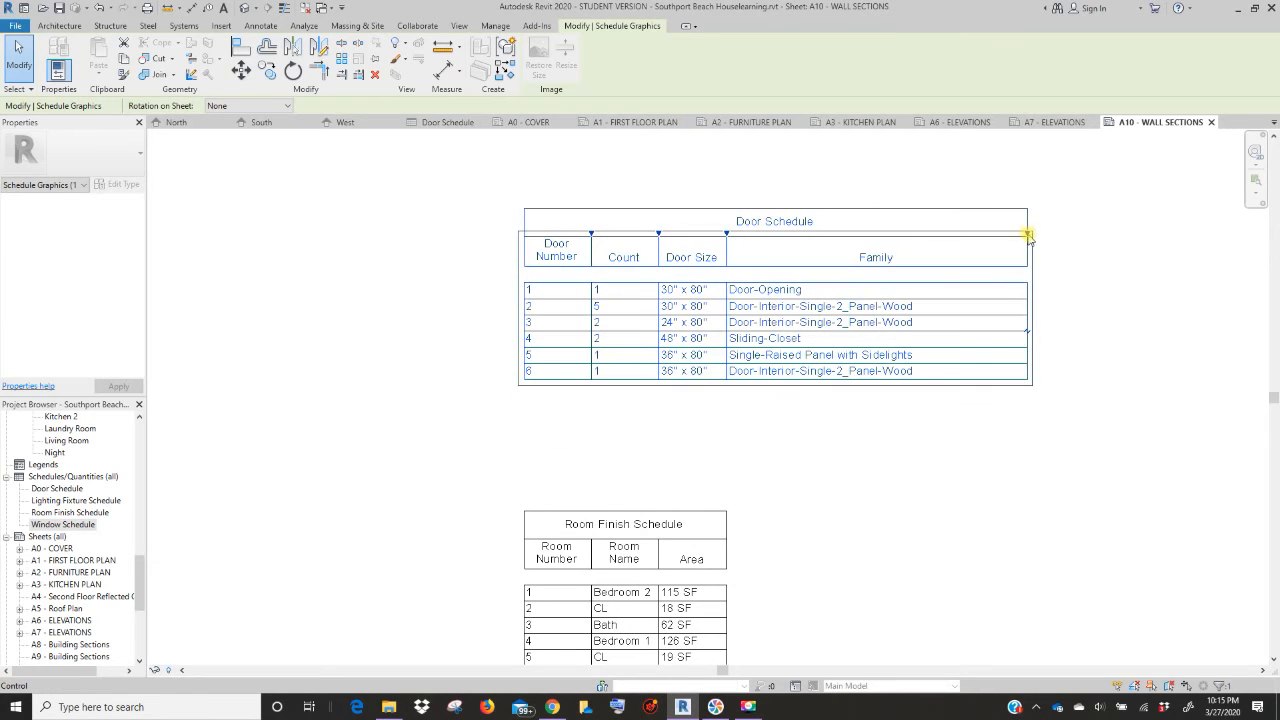
{"action": "left_click", "coordinate": [768, 310]}
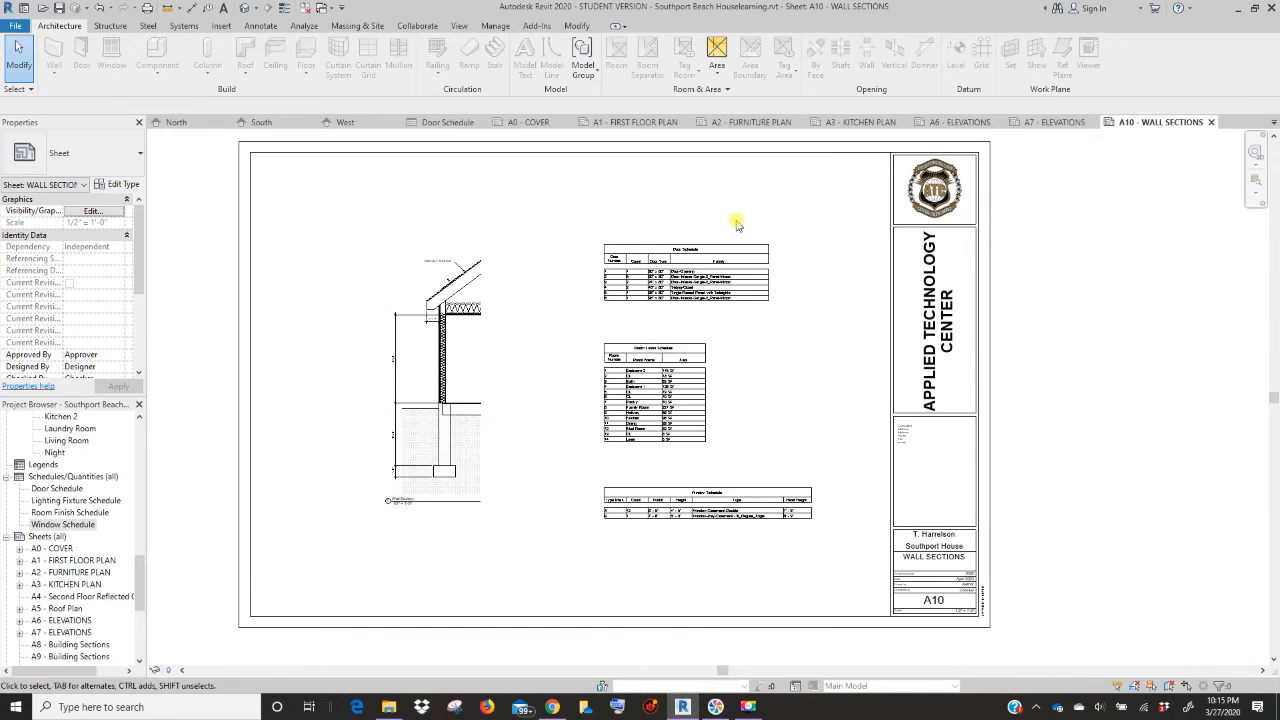
{"action": "mouse_move", "coordinate": [528, 536]}
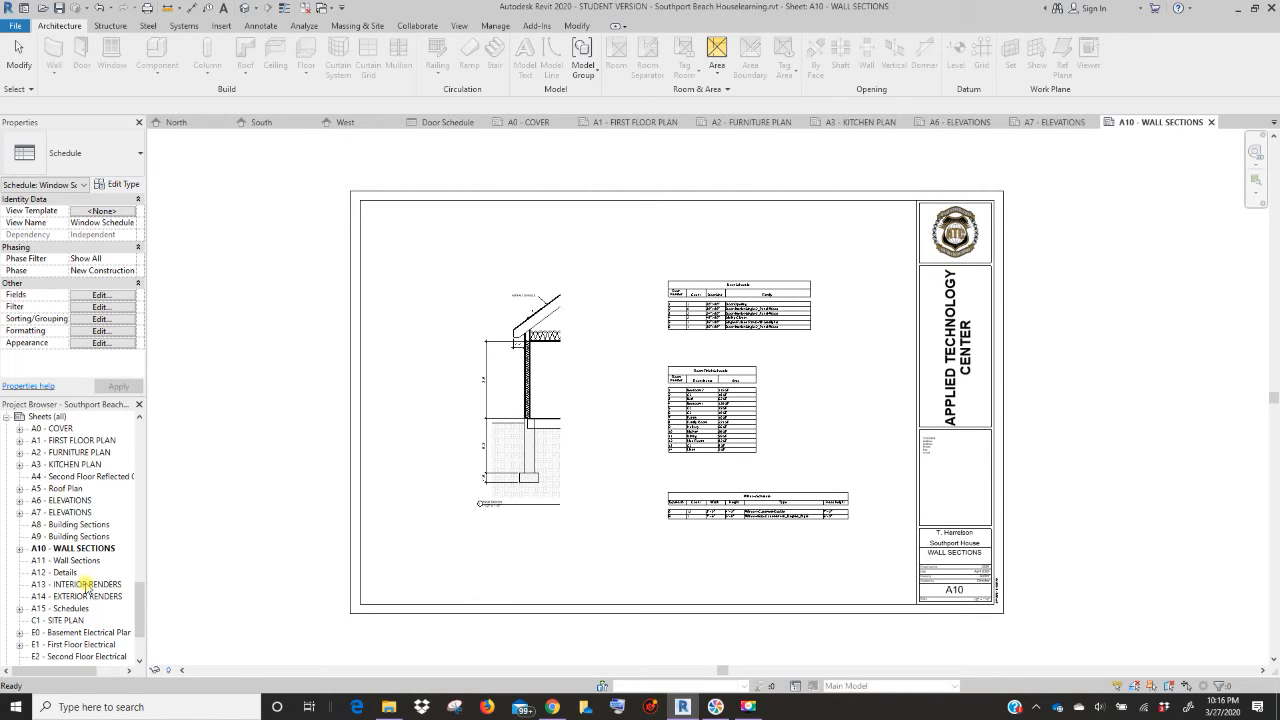
{"action": "left_click", "coordinate": [76, 584]}
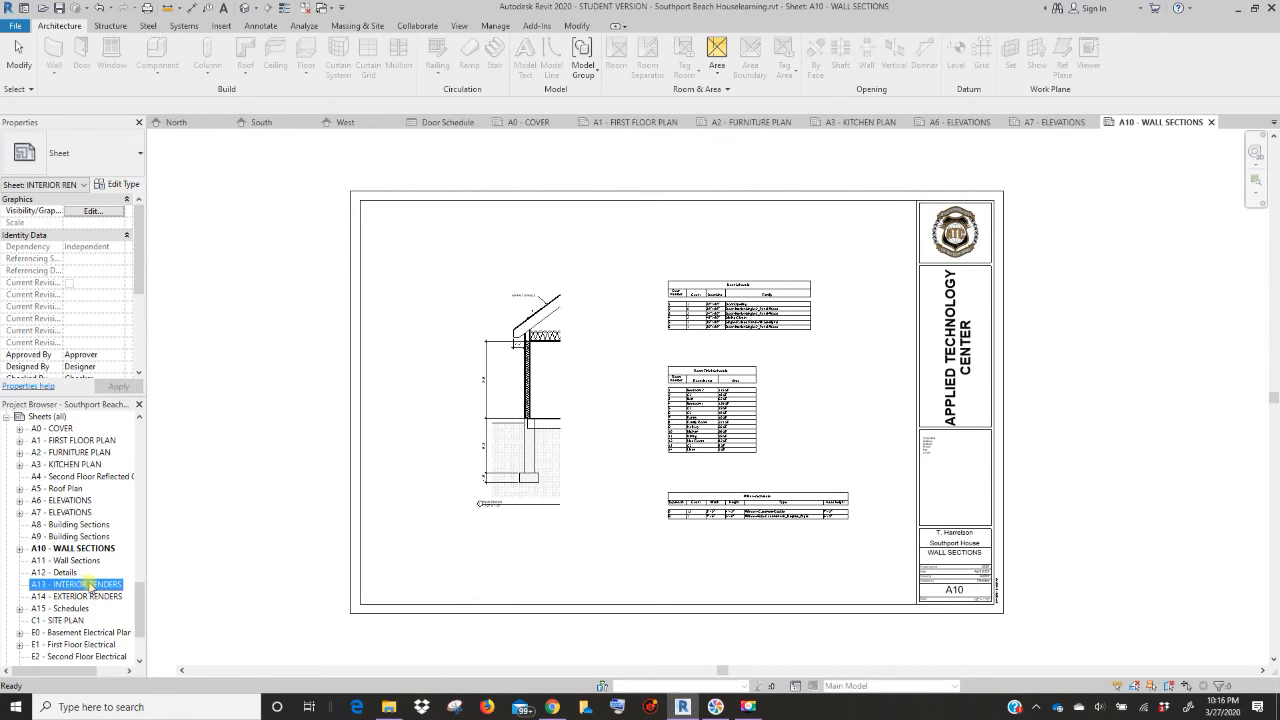
- Open sheet A13 INTERIOR RENDERS and place the bedroom rendering at its top-left
{"action": "double_click", "coordinate": [84, 584]}
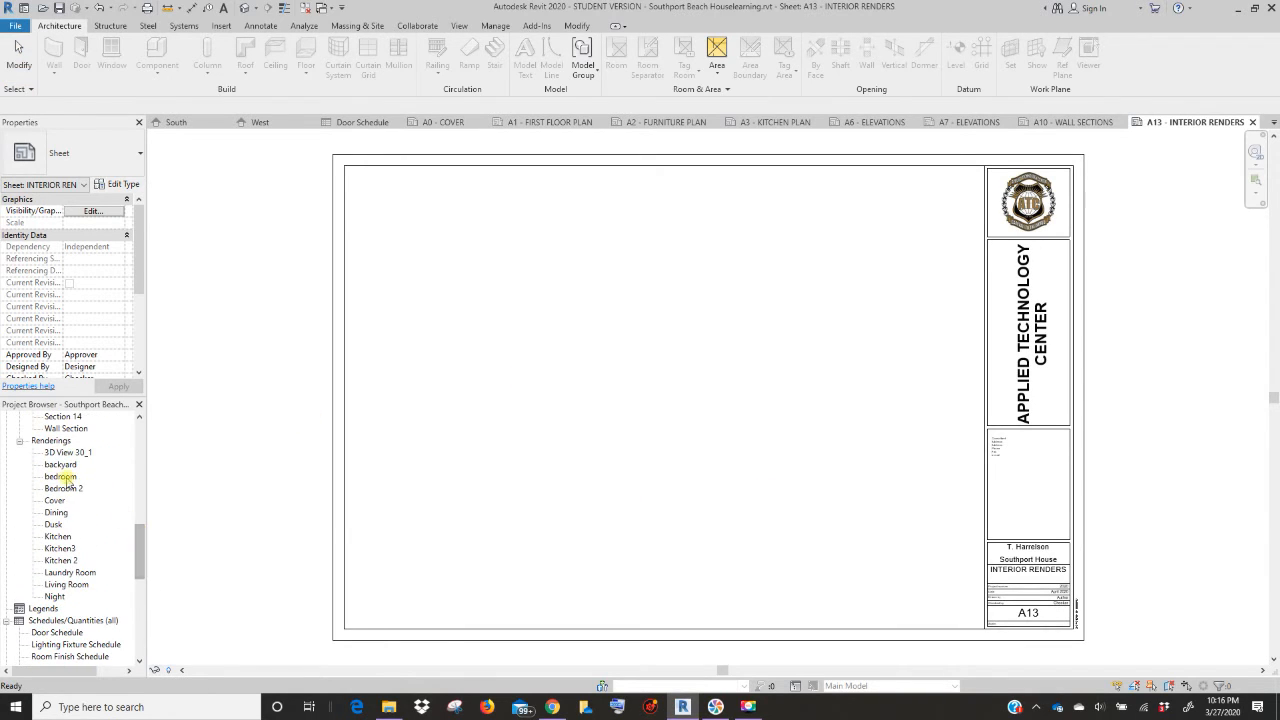
{"action": "left_click", "coordinate": [60, 476]}
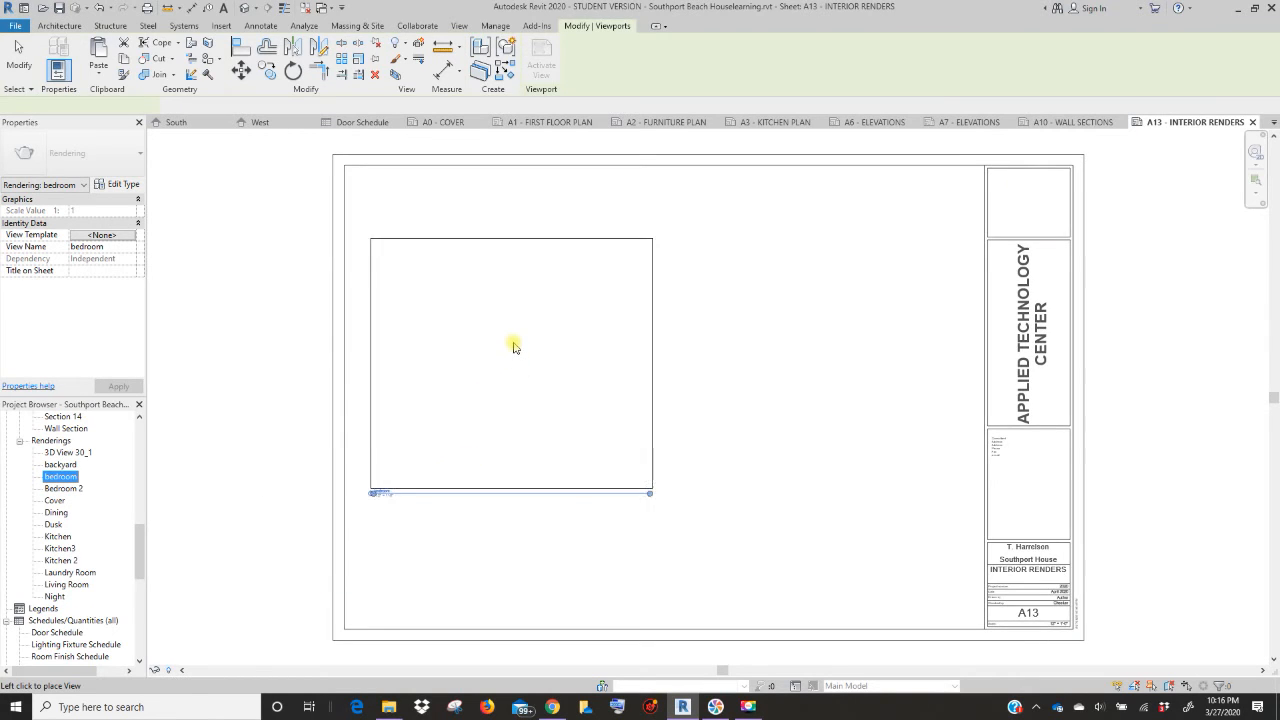
{"action": "left_click_drag", "start_coordinate": [512, 348], "coordinate": [508, 308]}
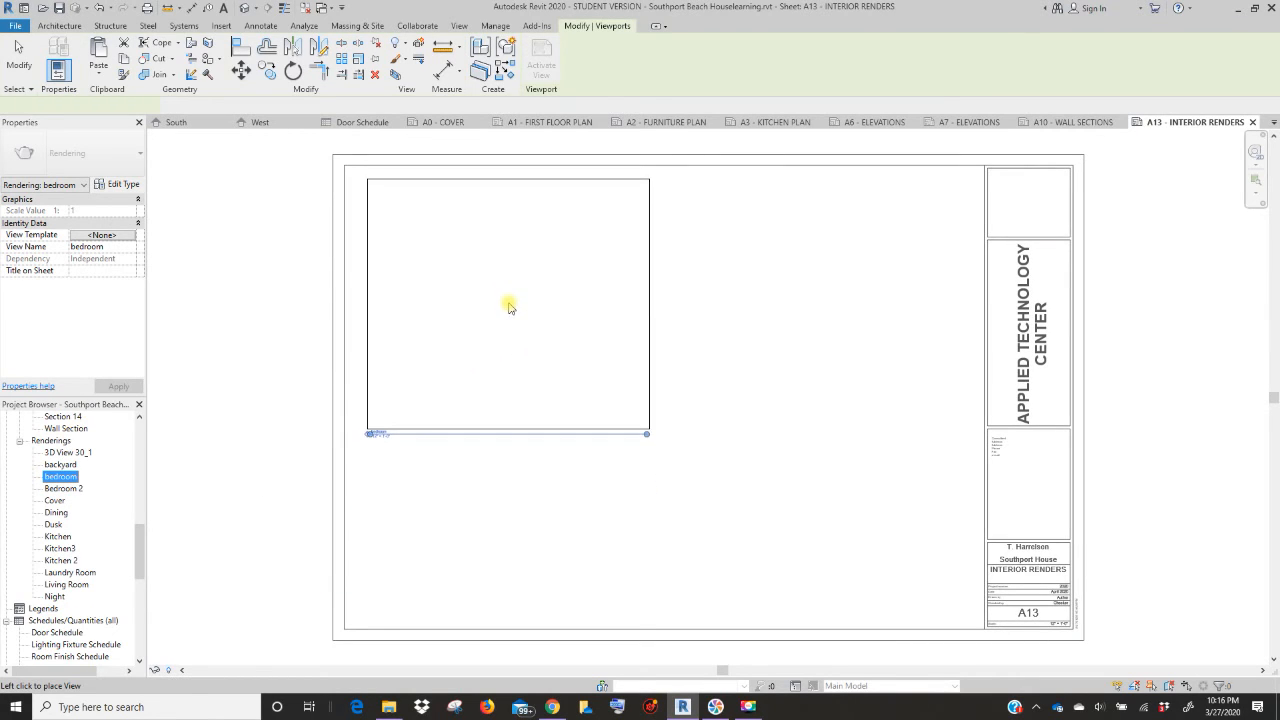
{"action": "left_click", "coordinate": [508, 304]}
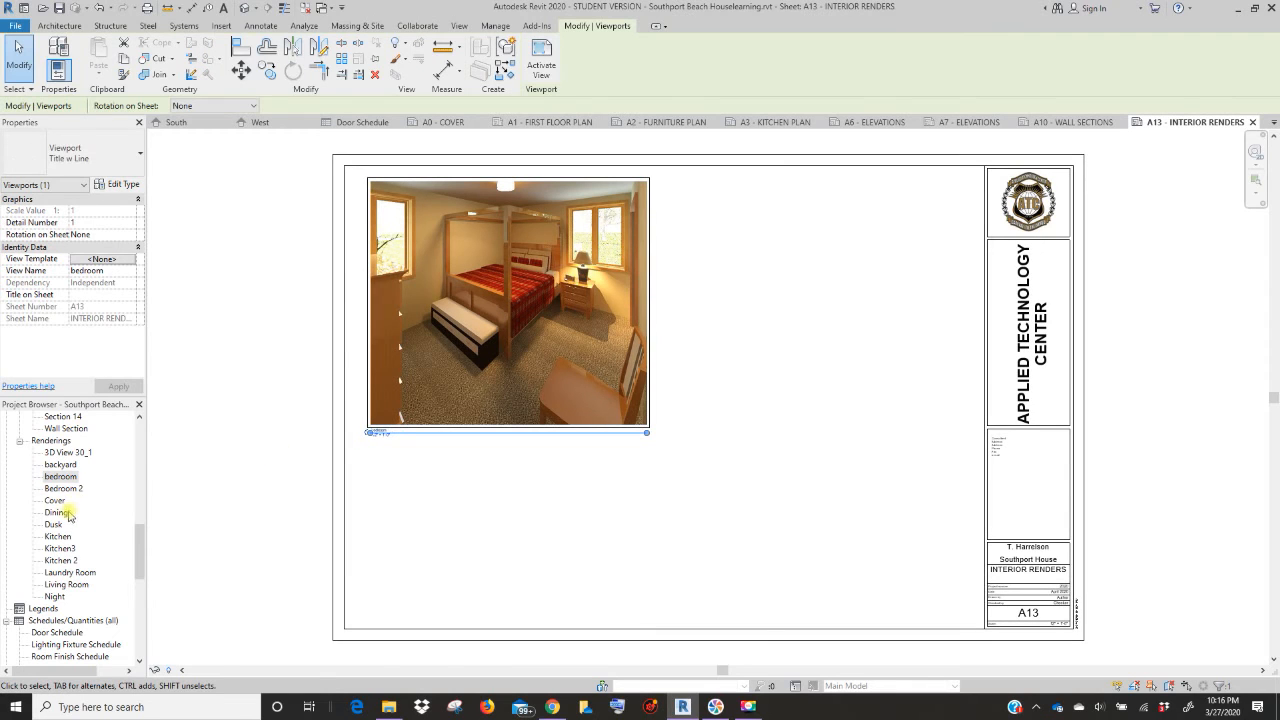
- Add the Kitchen3 and Laundry Room renderings alongside the bedroom render
{"action": "left_click", "coordinate": [56, 536]}
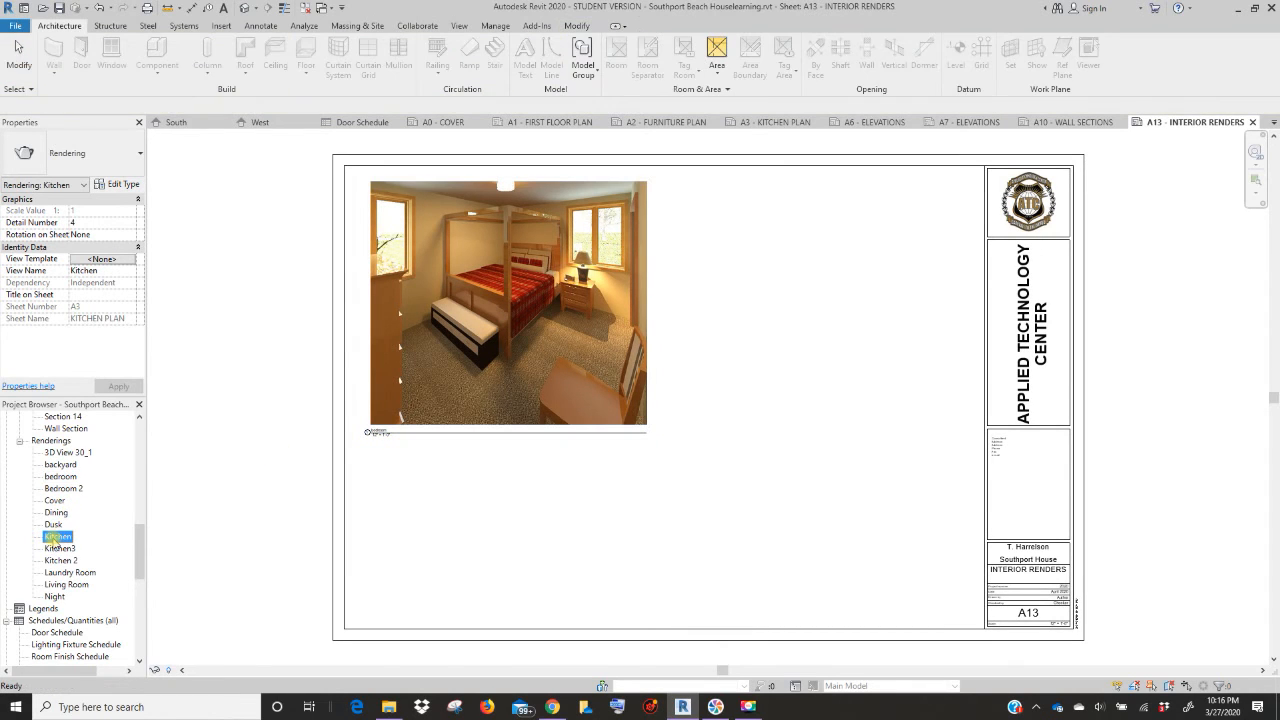
{"action": "left_click", "coordinate": [58, 548]}
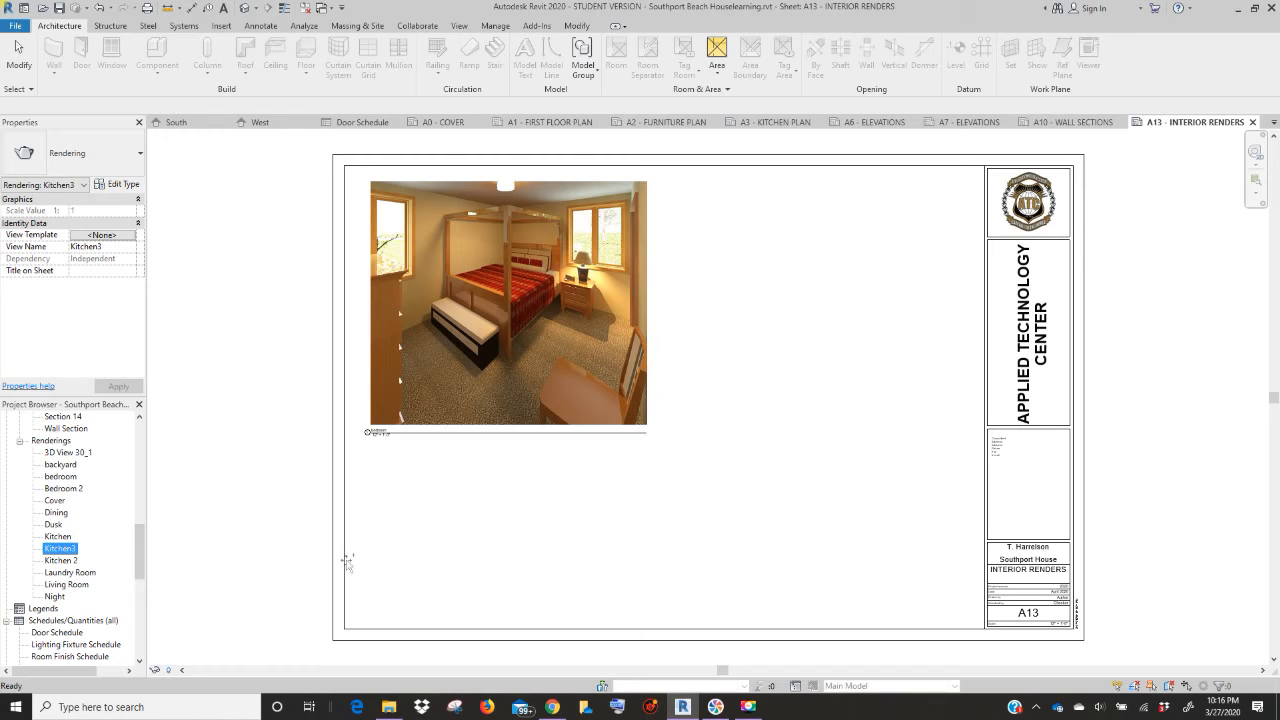
{"action": "left_click", "coordinate": [458, 542]}
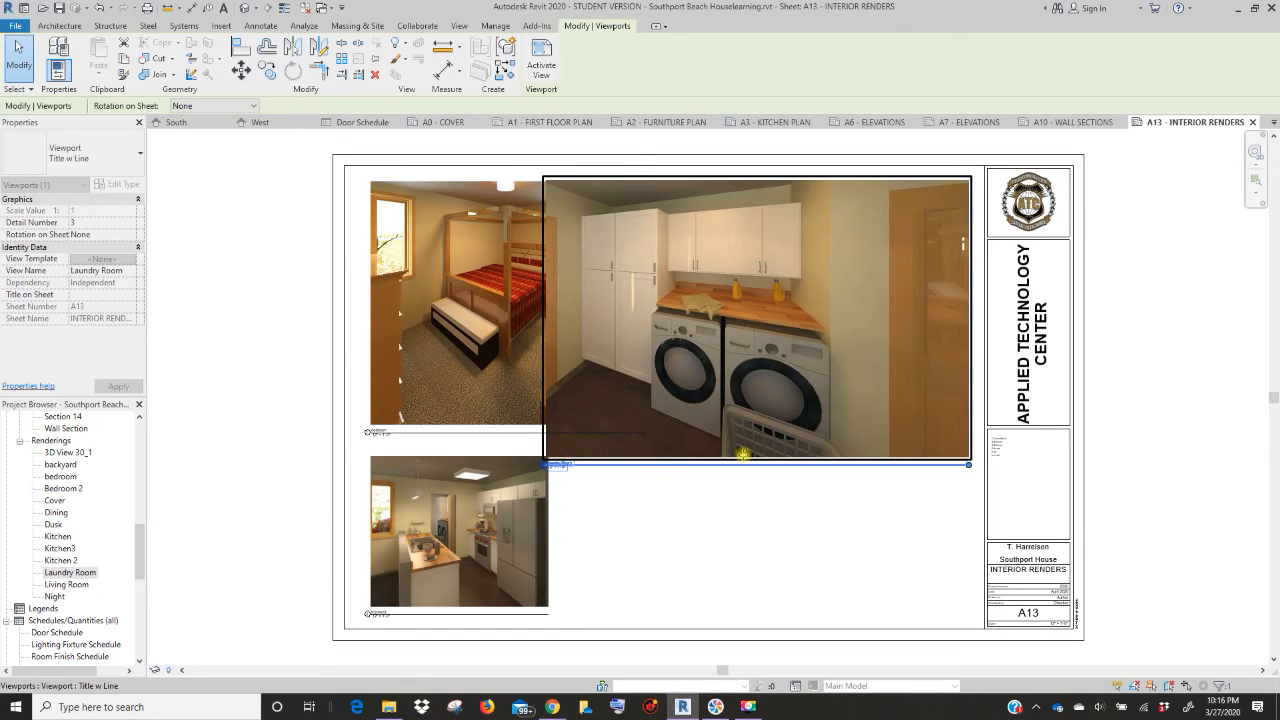
- Shrink the laundry room render and set it beside the kitchen render in the bottom row
{"action": "left_click", "coordinate": [748, 410]}
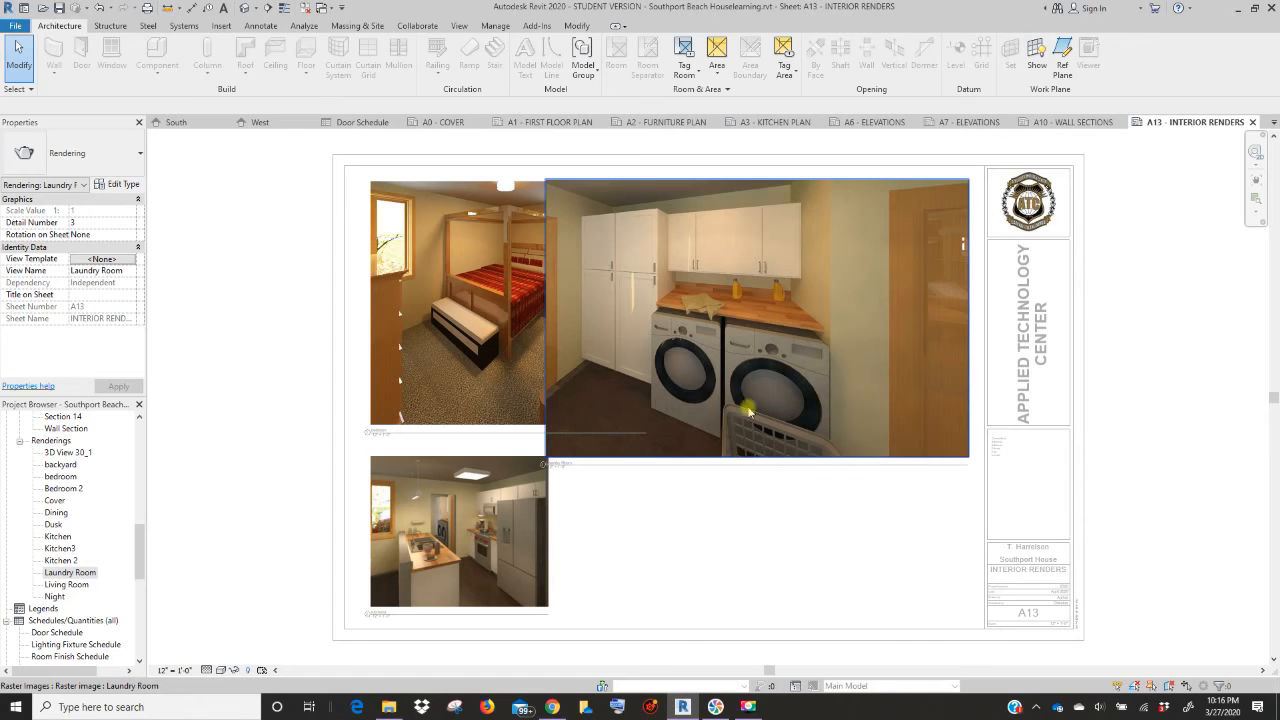
{"action": "left_click", "coordinate": [748, 408]}
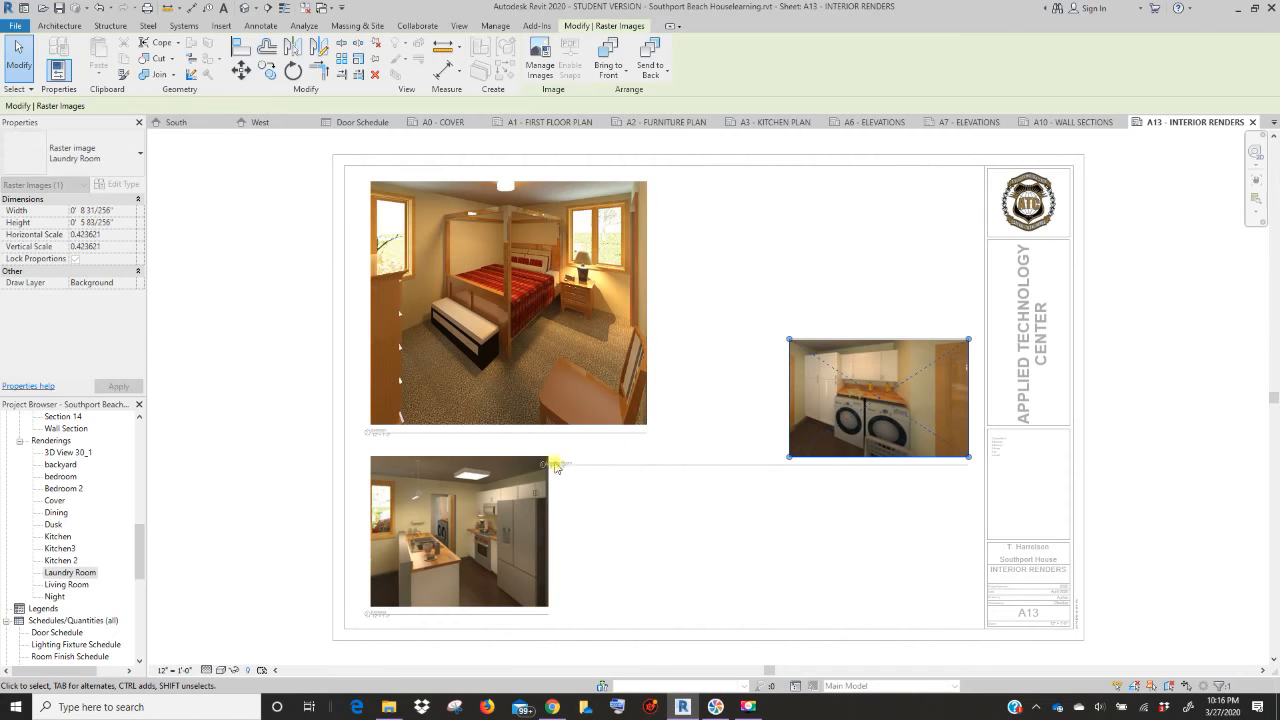
{"action": "left_click", "coordinate": [76, 258]}
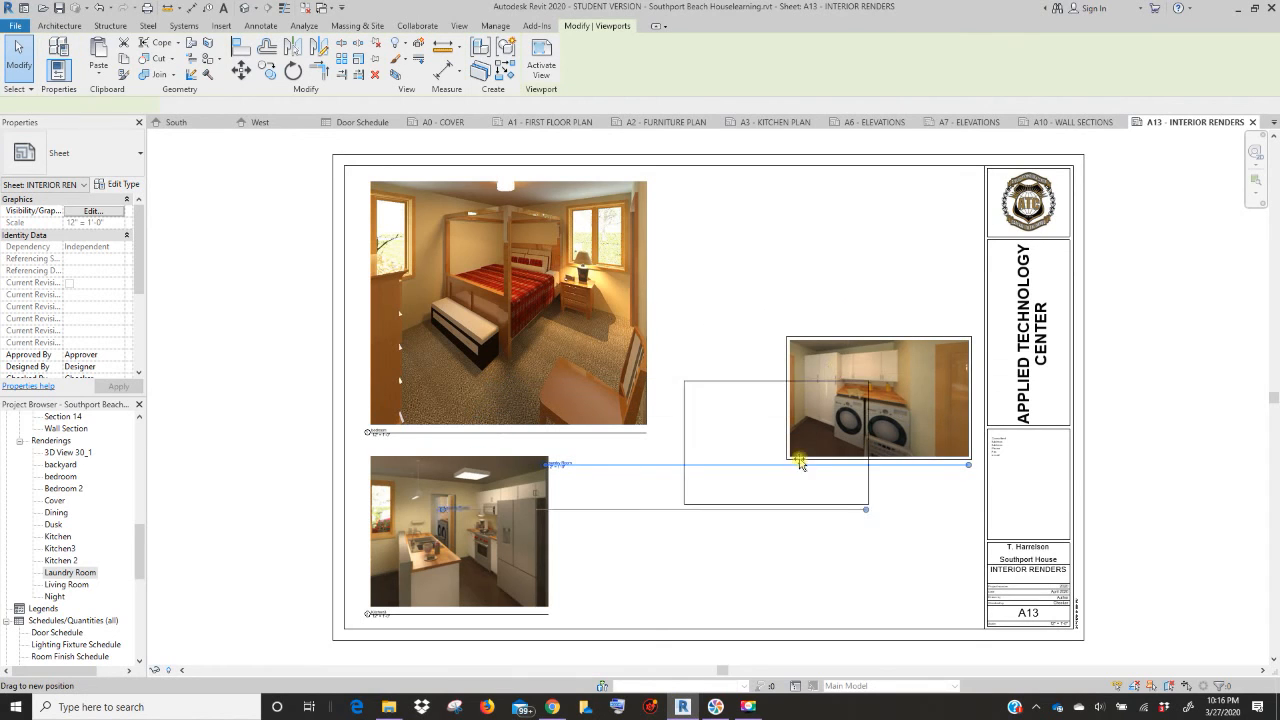
{"action": "left_click_drag", "start_coordinate": [800, 460], "coordinate": [722, 486]}
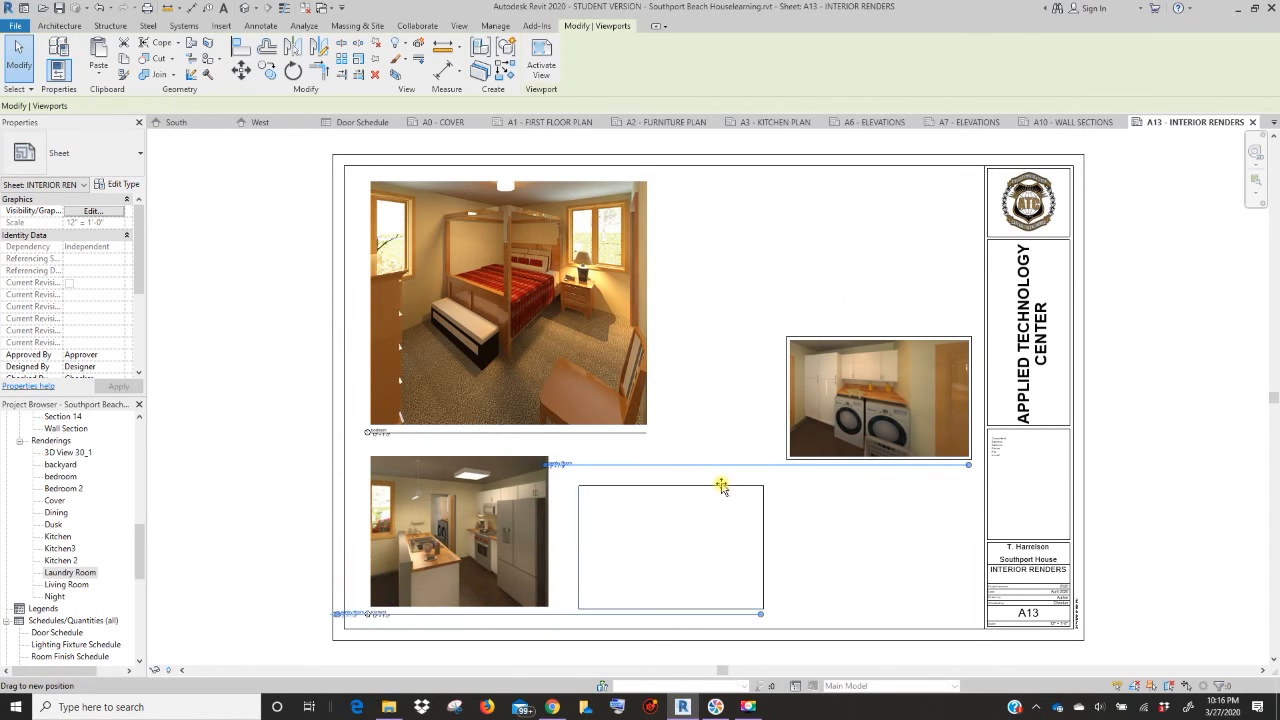
{"action": "left_click_drag", "start_coordinate": [880, 398], "coordinate": [670, 548]}
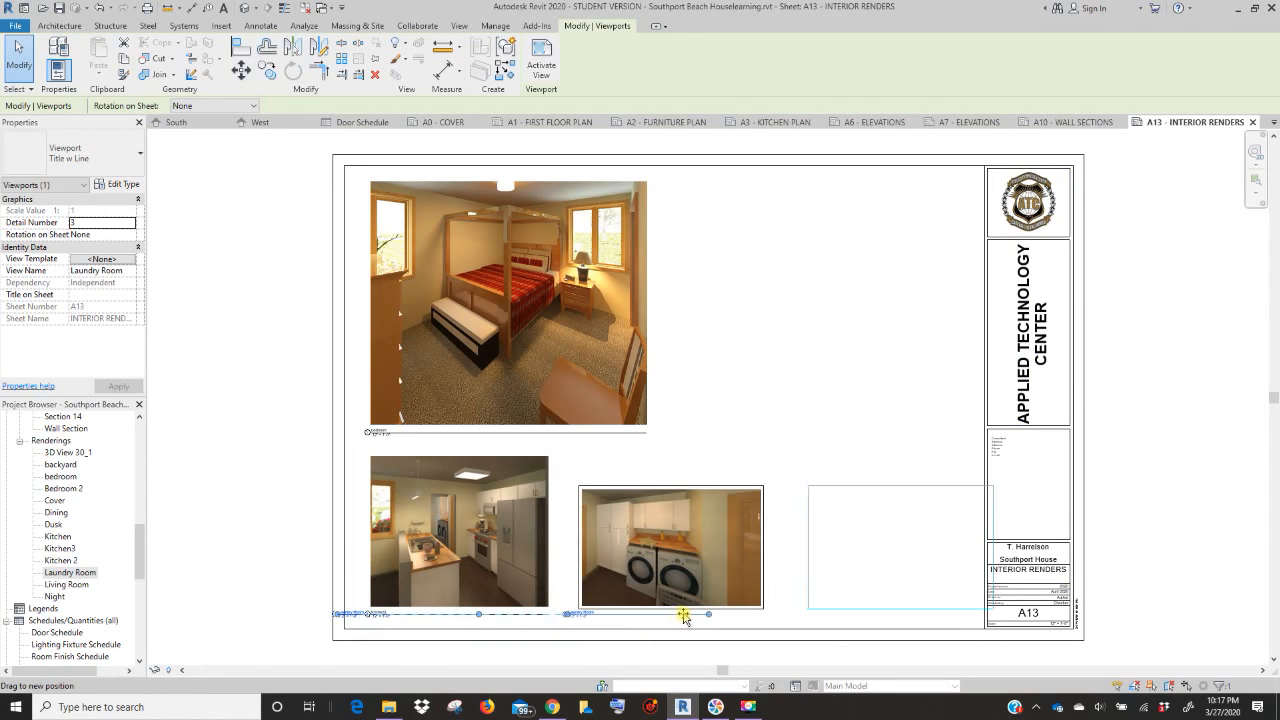
{"action": "left_click_drag", "start_coordinate": [670, 548], "coordinate": [904, 548]}
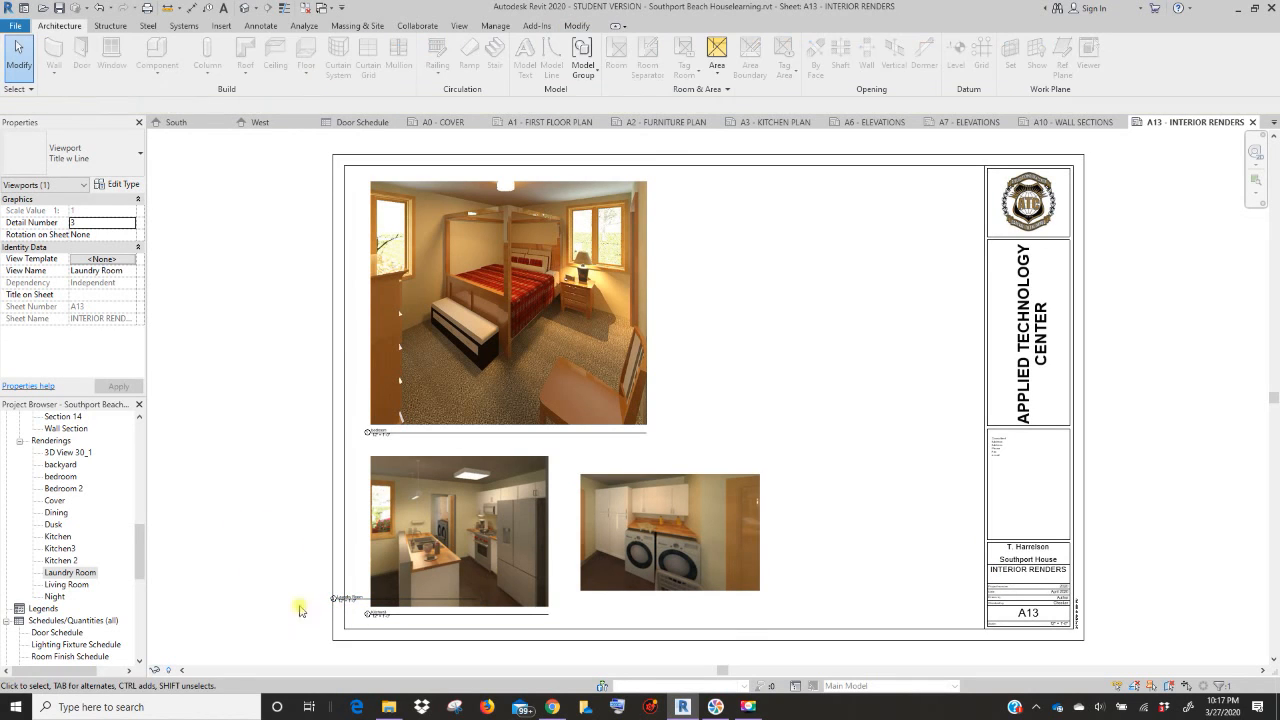
{"action": "left_click", "coordinate": [668, 532]}
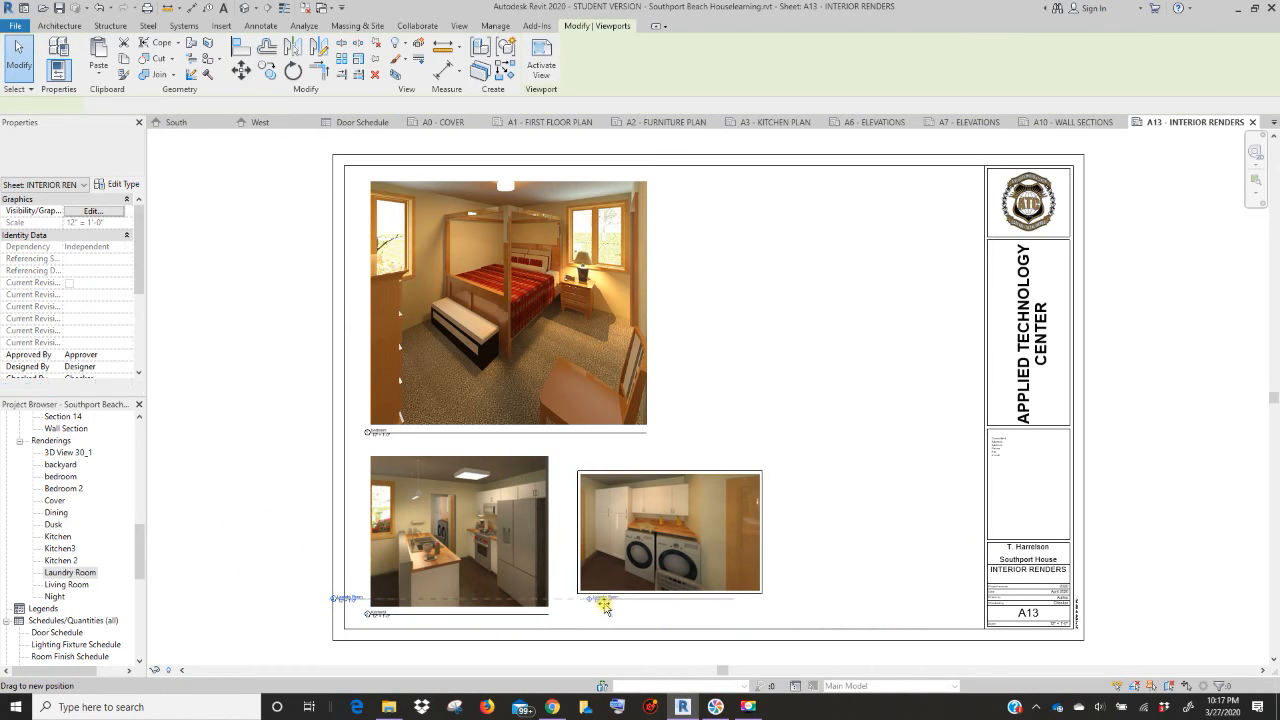
{"action": "left_click", "coordinate": [668, 532]}
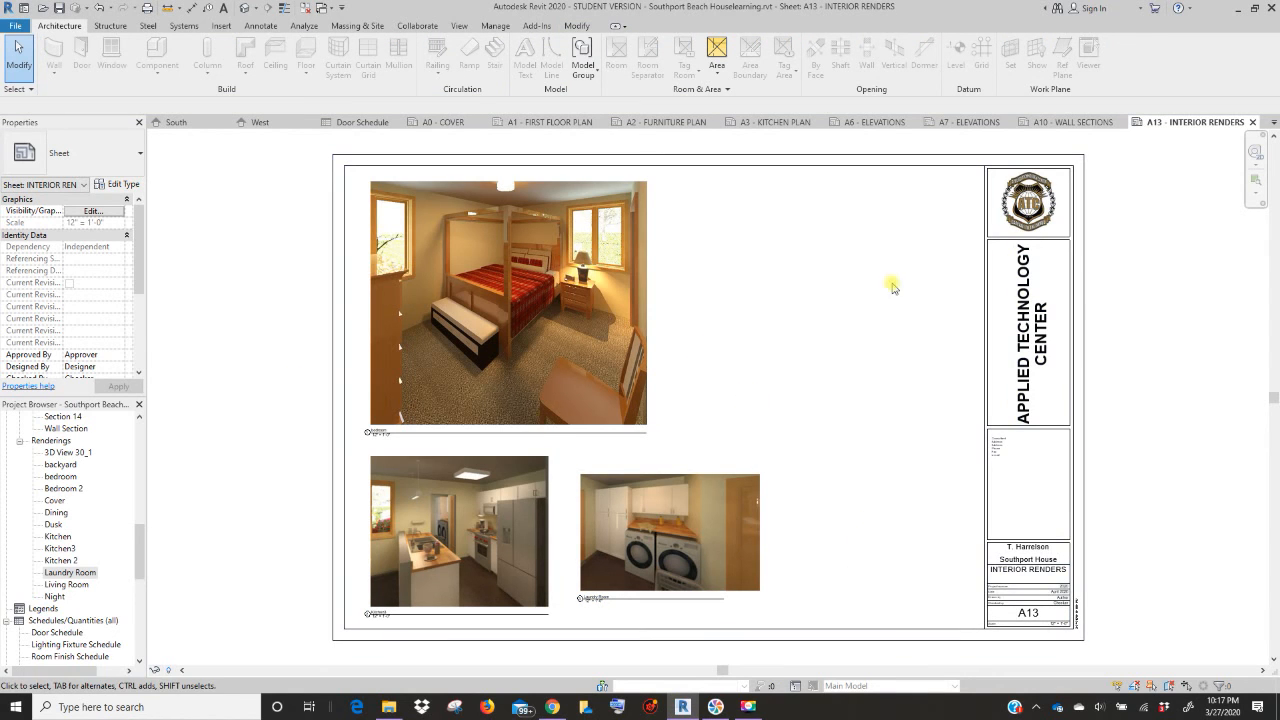
{"action": "mouse_move", "coordinate": [158, 598]}
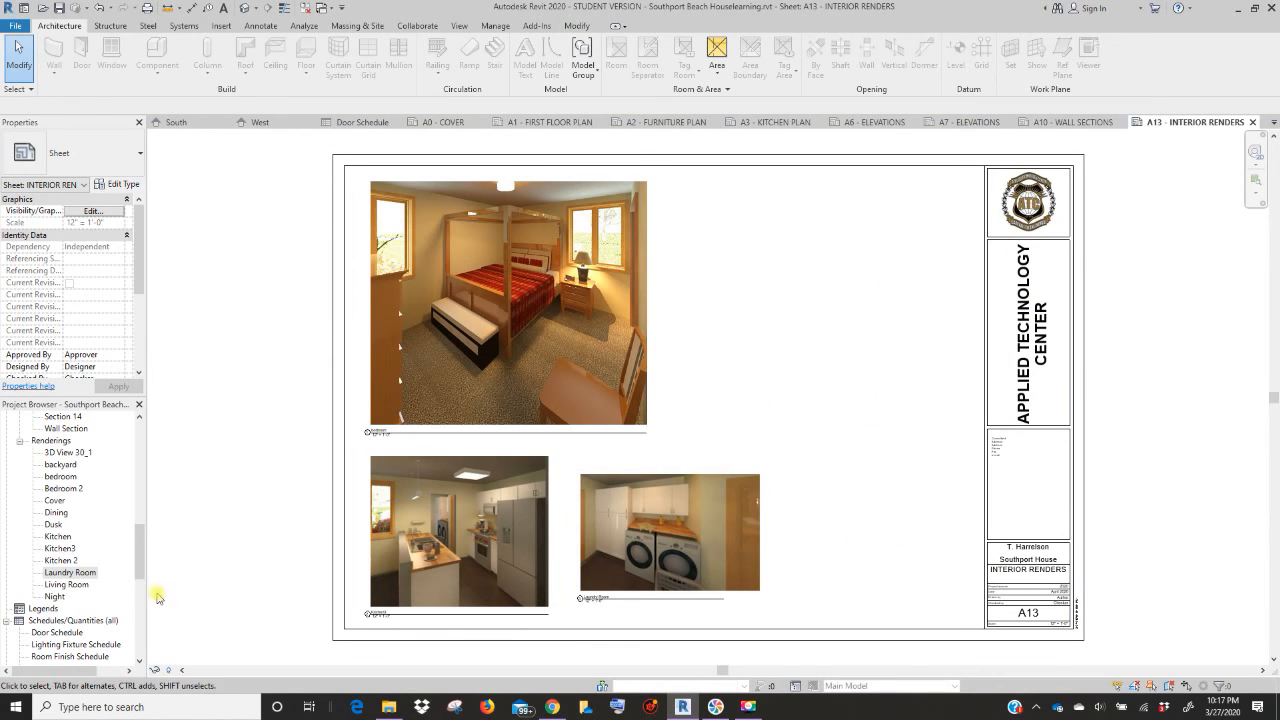
{"action": "scroll", "scroll_direction": "down", "scroll_amount": 3}
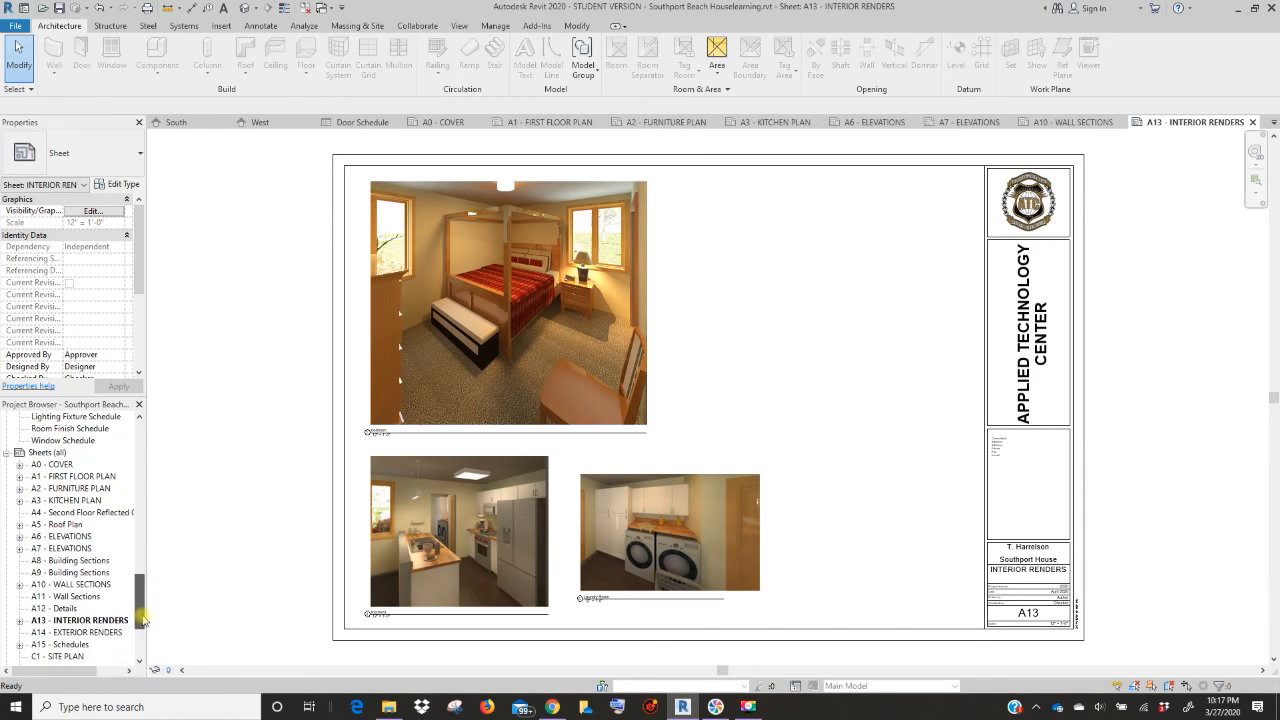
- Open sheet A14 and place the Dusk and Night renderings along the bottom beneath the daytime render
{"action": "left_click", "coordinate": [76, 572]}
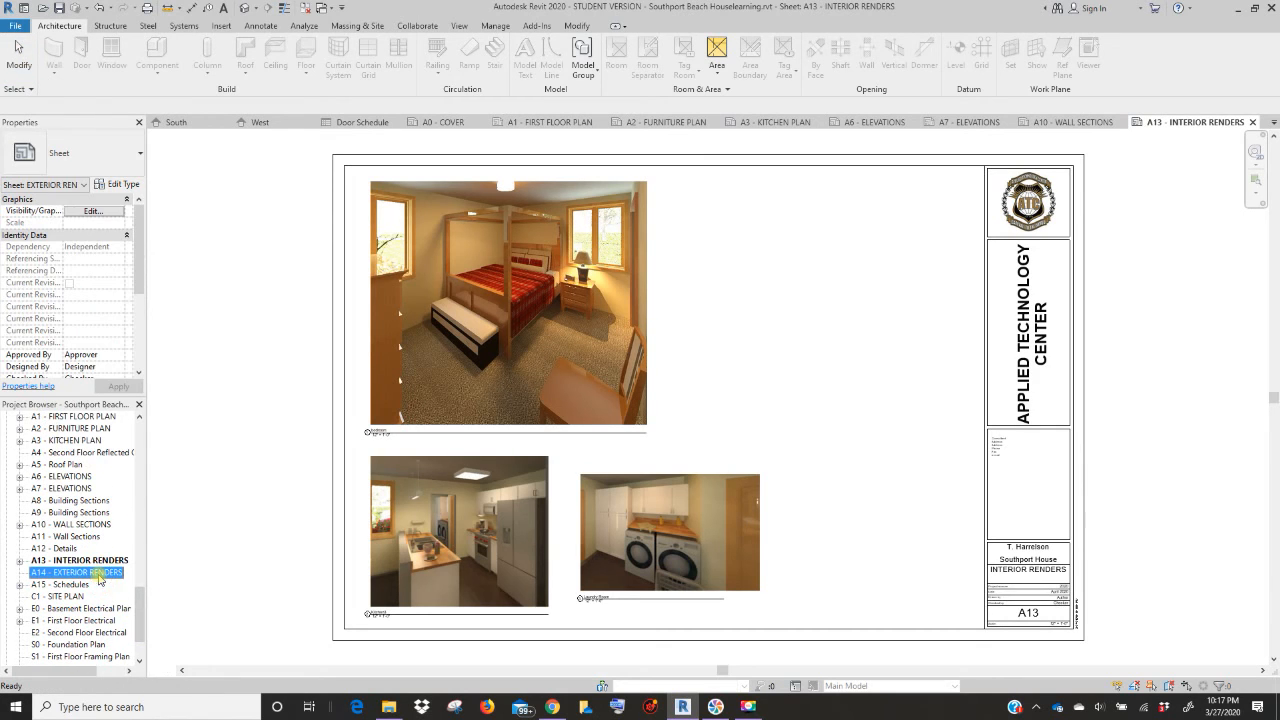
{"action": "double_click", "coordinate": [76, 572]}
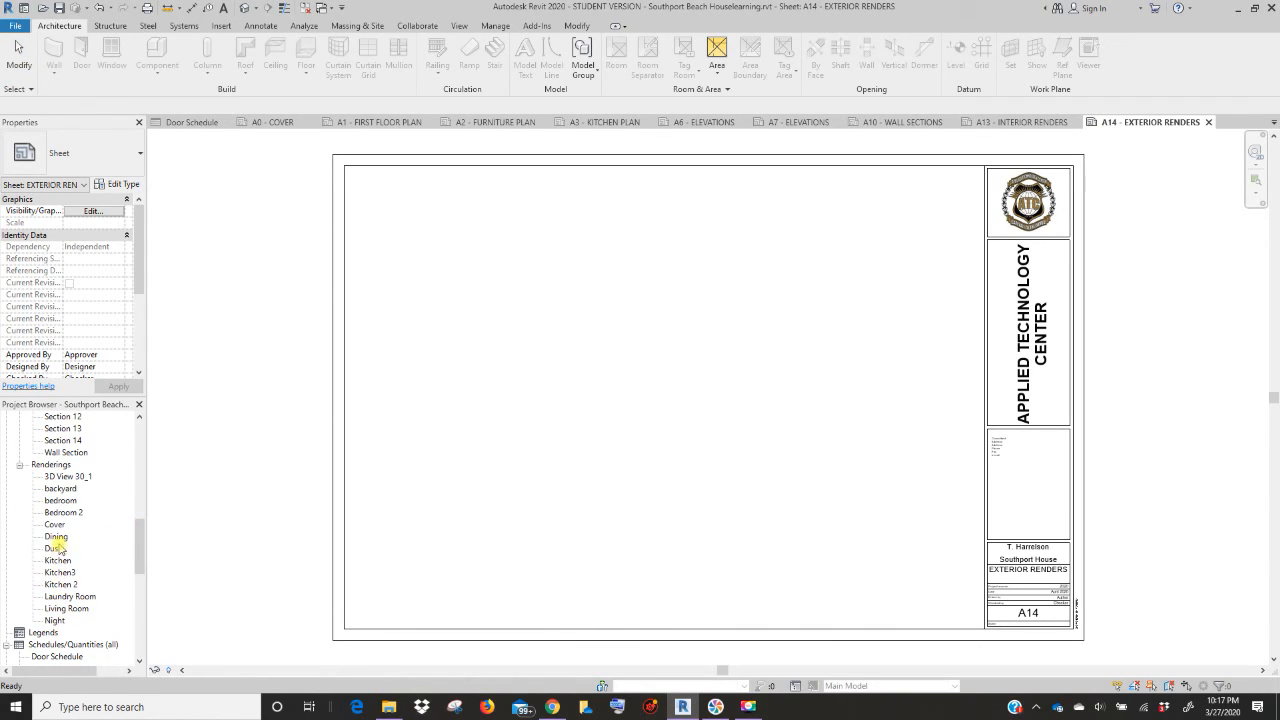
{"action": "left_click", "coordinate": [52, 548]}
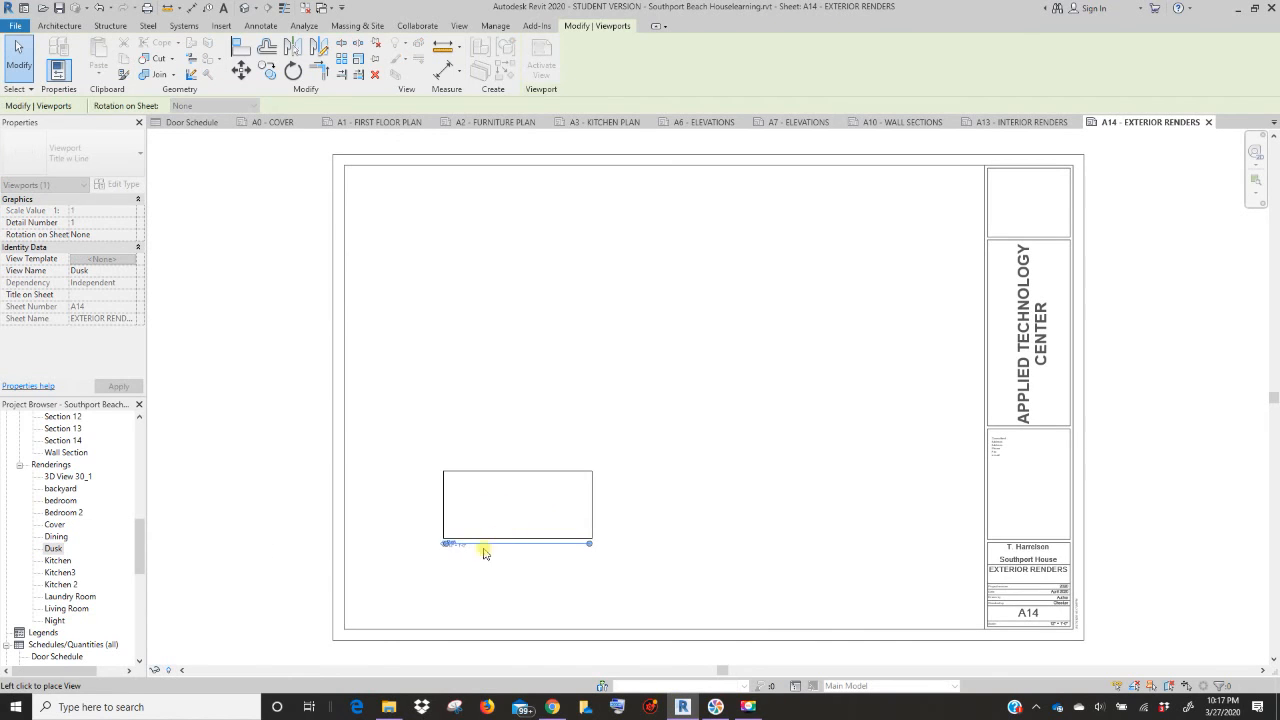
{"action": "left_click", "coordinate": [460, 568]}
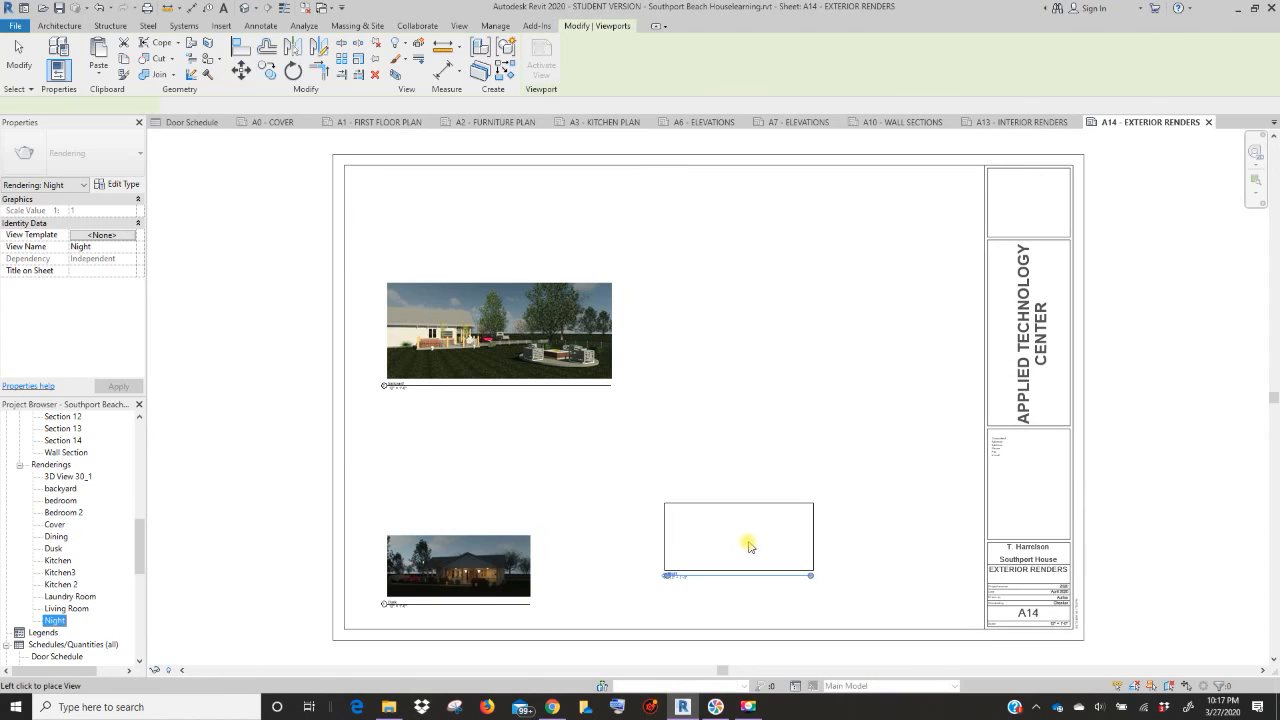
{"action": "left_click", "coordinate": [740, 548]}
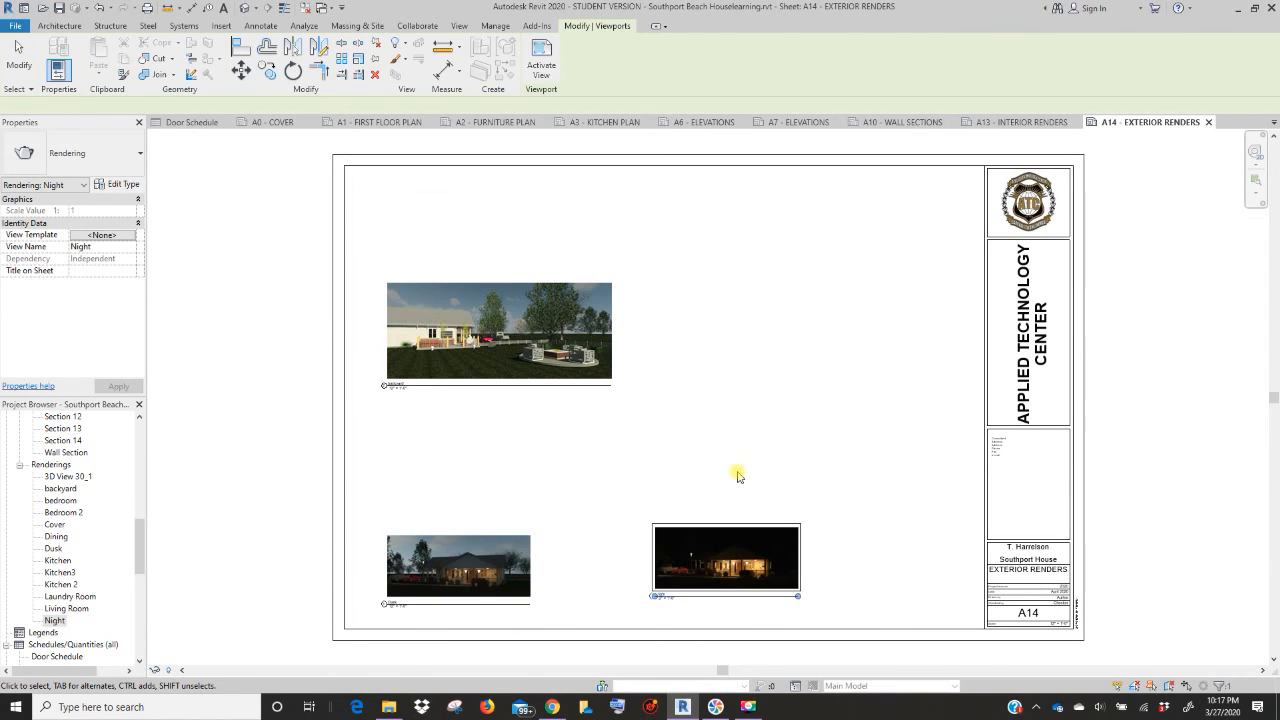
{"action": "left_click", "coordinate": [562, 492]}
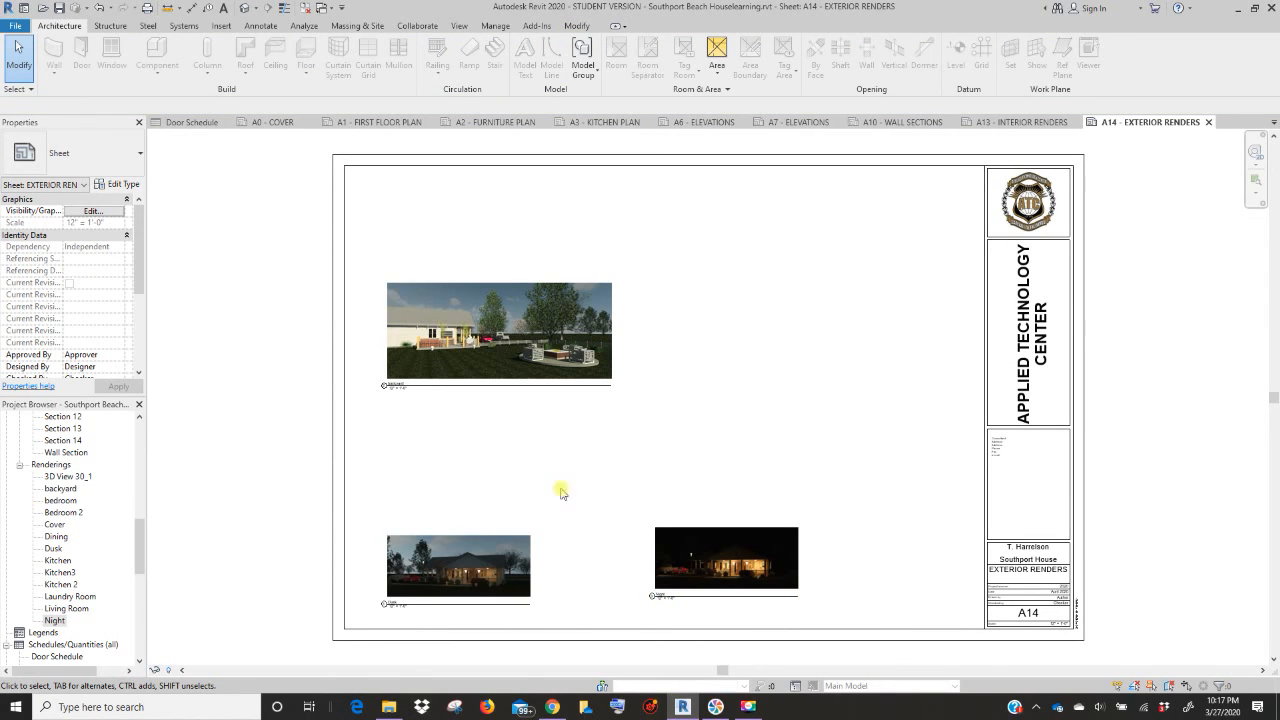
{"action": "left_click", "coordinate": [500, 330]}
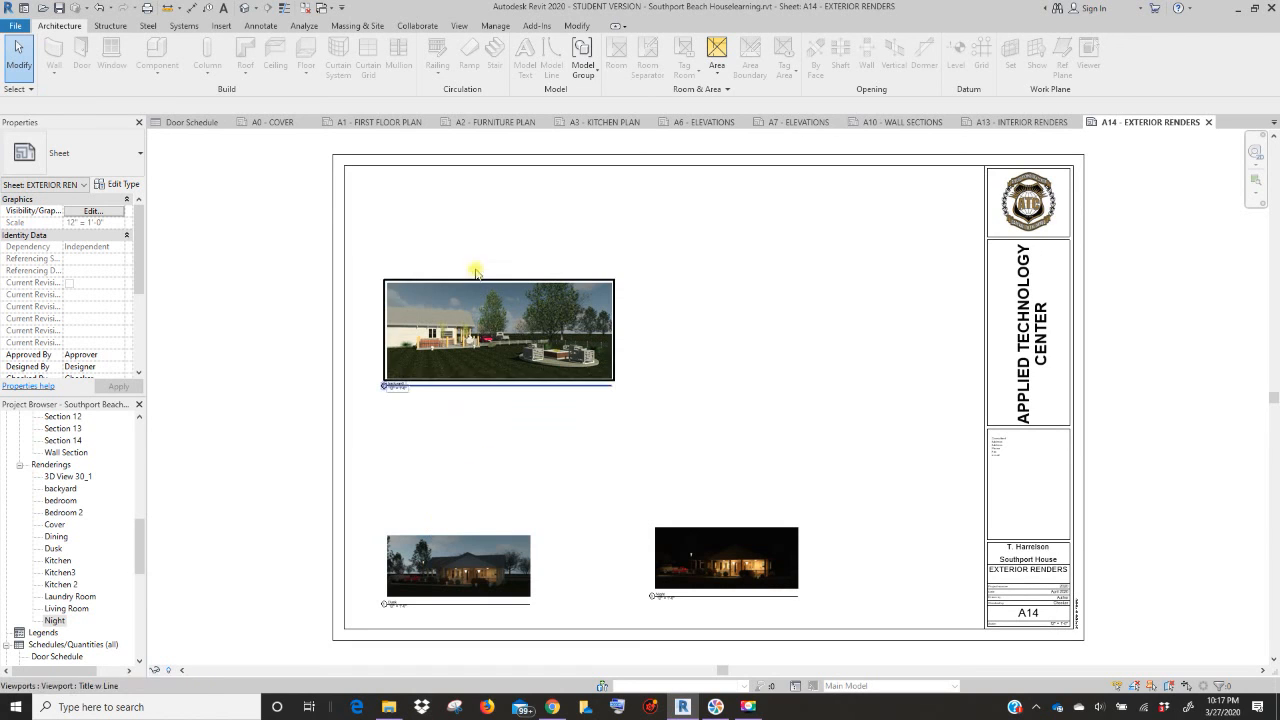
{"action": "left_click", "coordinate": [724, 558]}
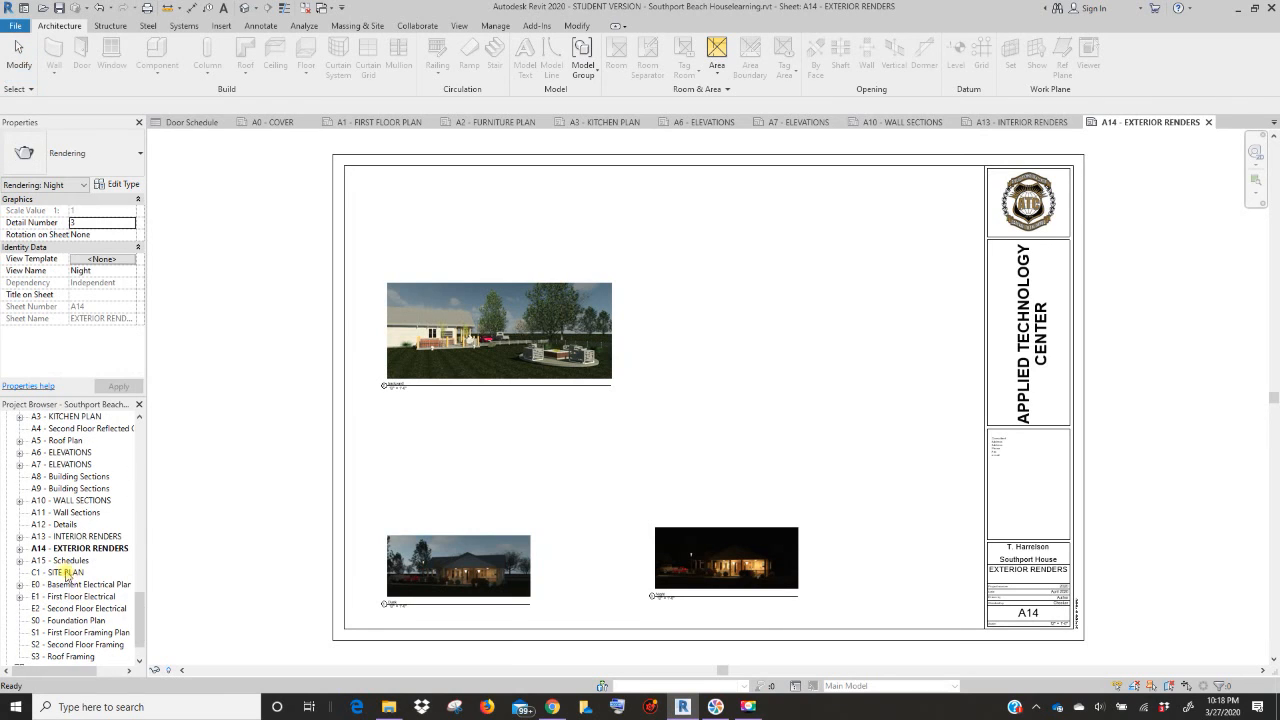
- Open sheet C1 SITE PLAN and place the Site Plan view of the property within its title block
{"action": "double_click", "coordinate": [62, 572]}
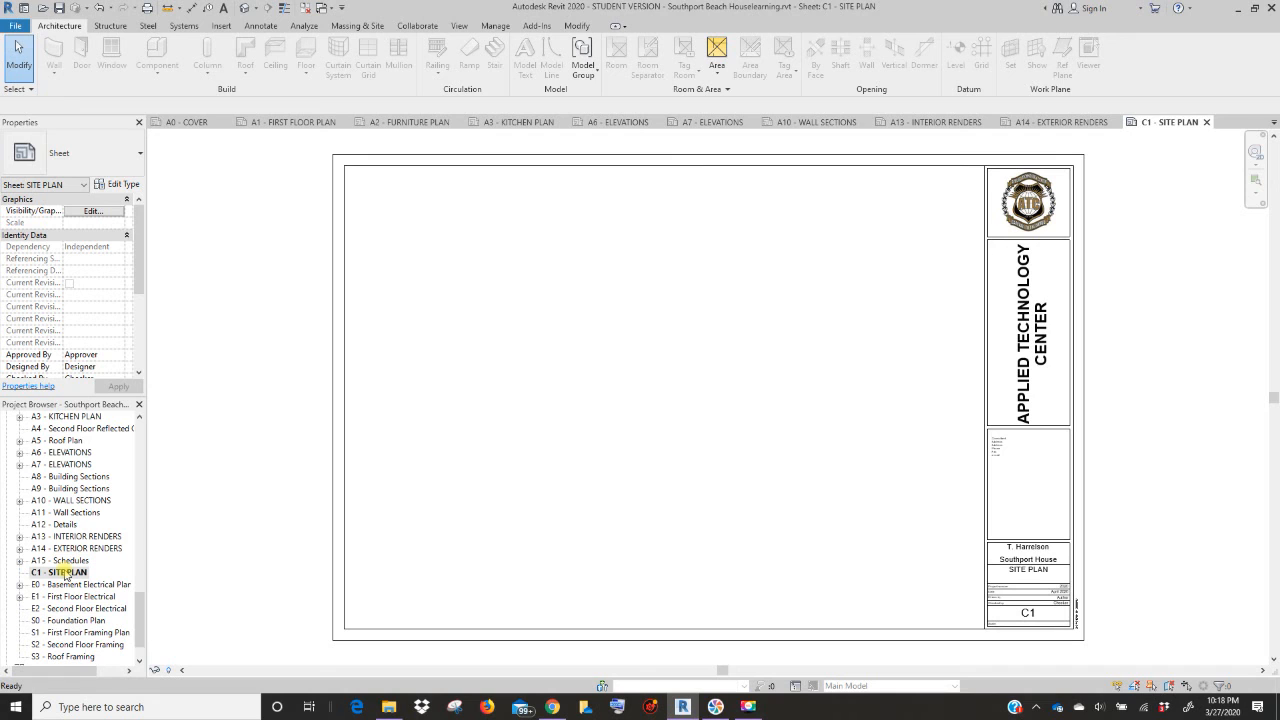
{"action": "scroll", "scroll_direction": "up", "scroll_amount": 3}
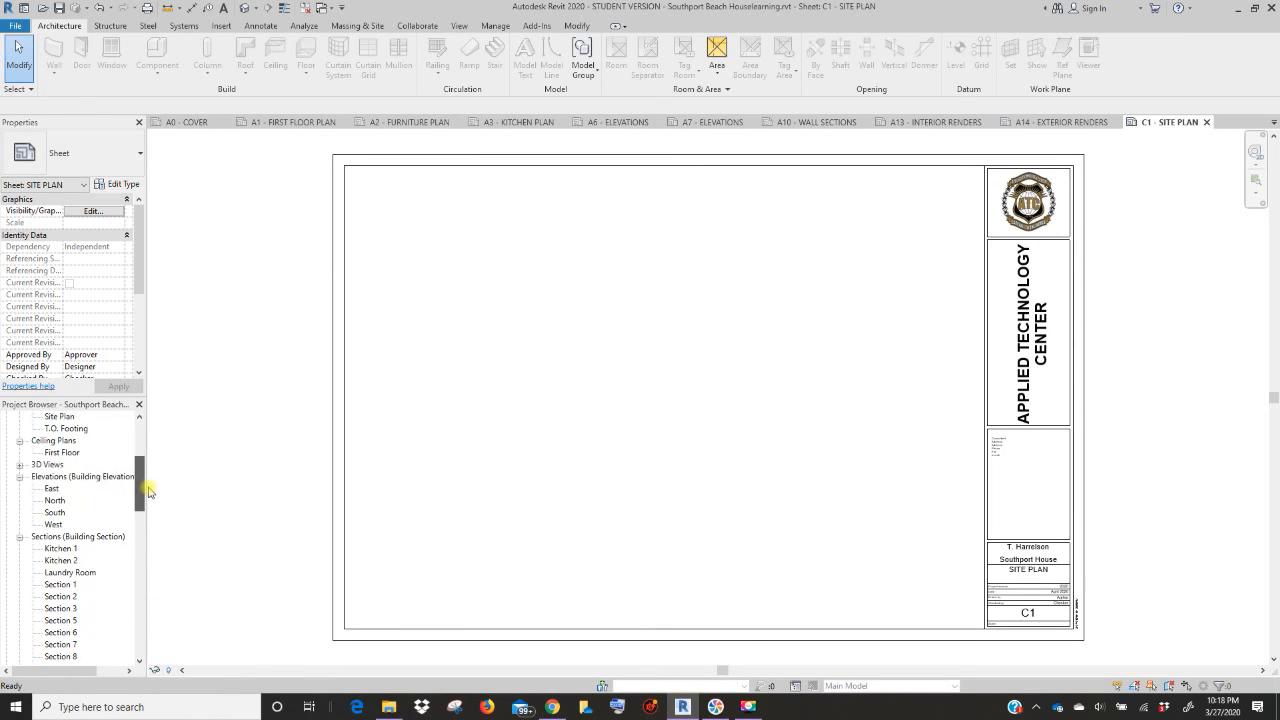
{"action": "scroll", "scroll_direction": "up", "scroll_amount": 3}
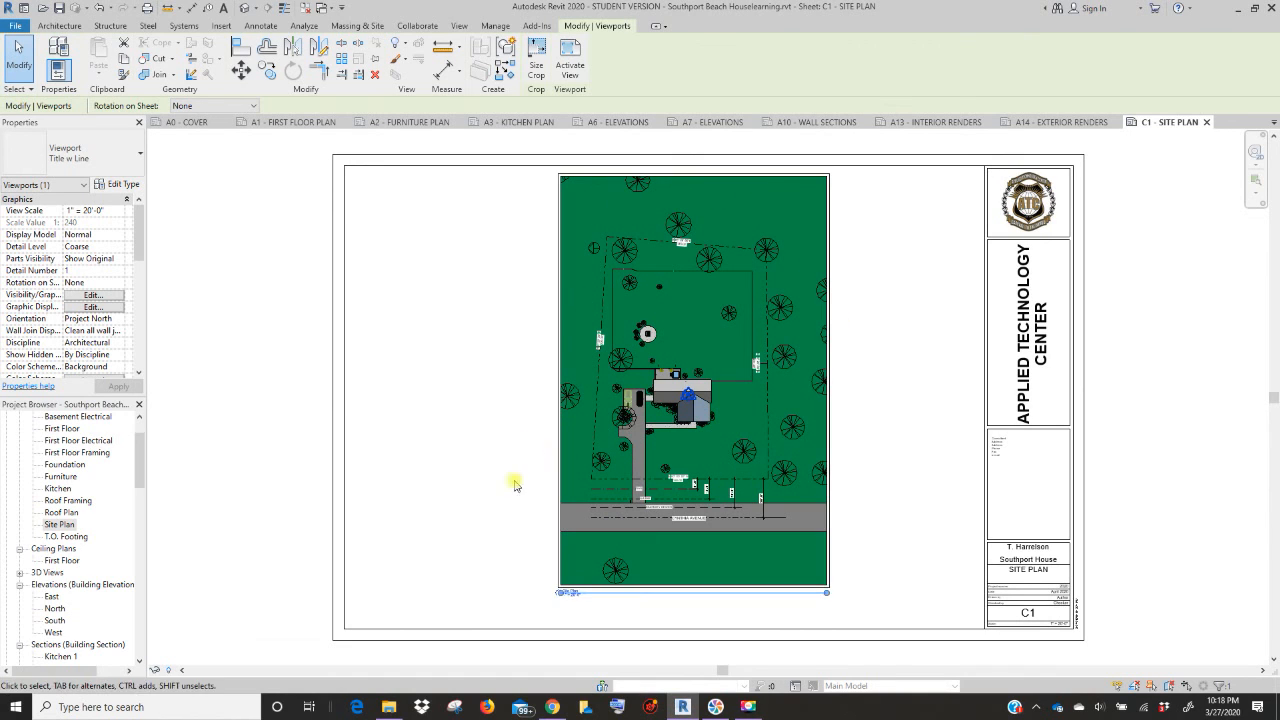
{"action": "mouse_move", "coordinate": [610, 492]}
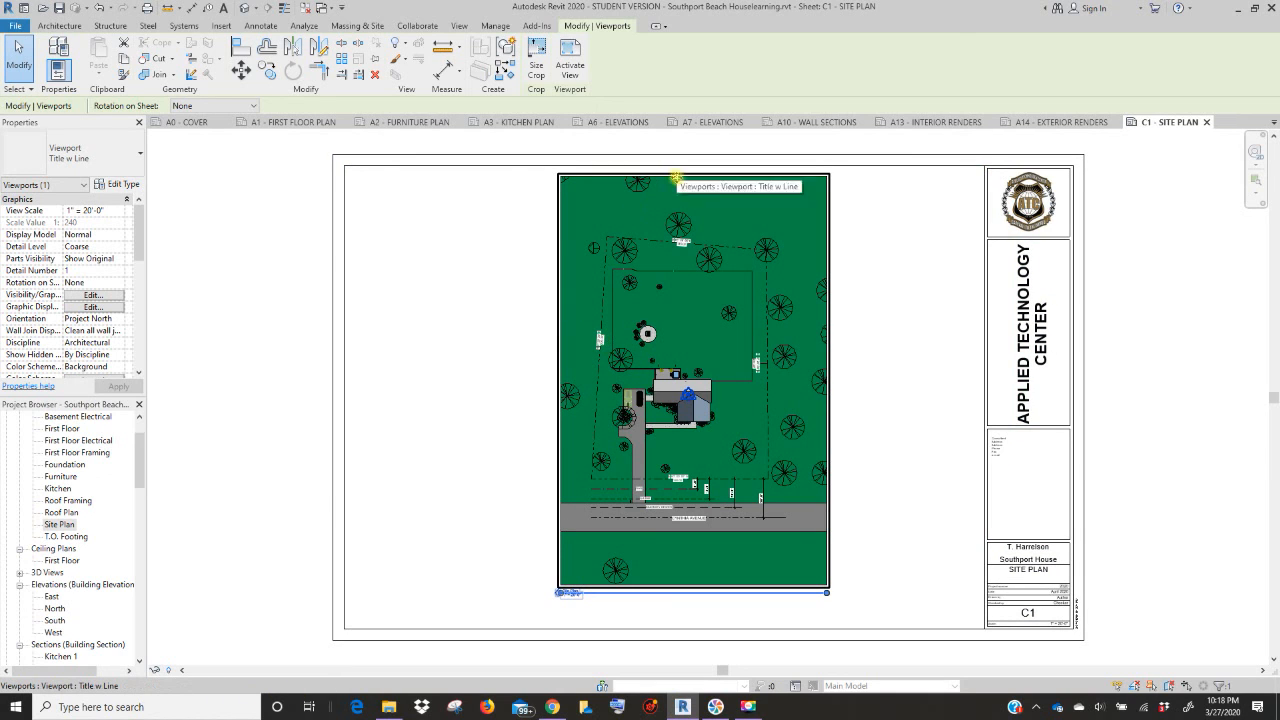
{"action": "mouse_move", "coordinate": [772, 424]}
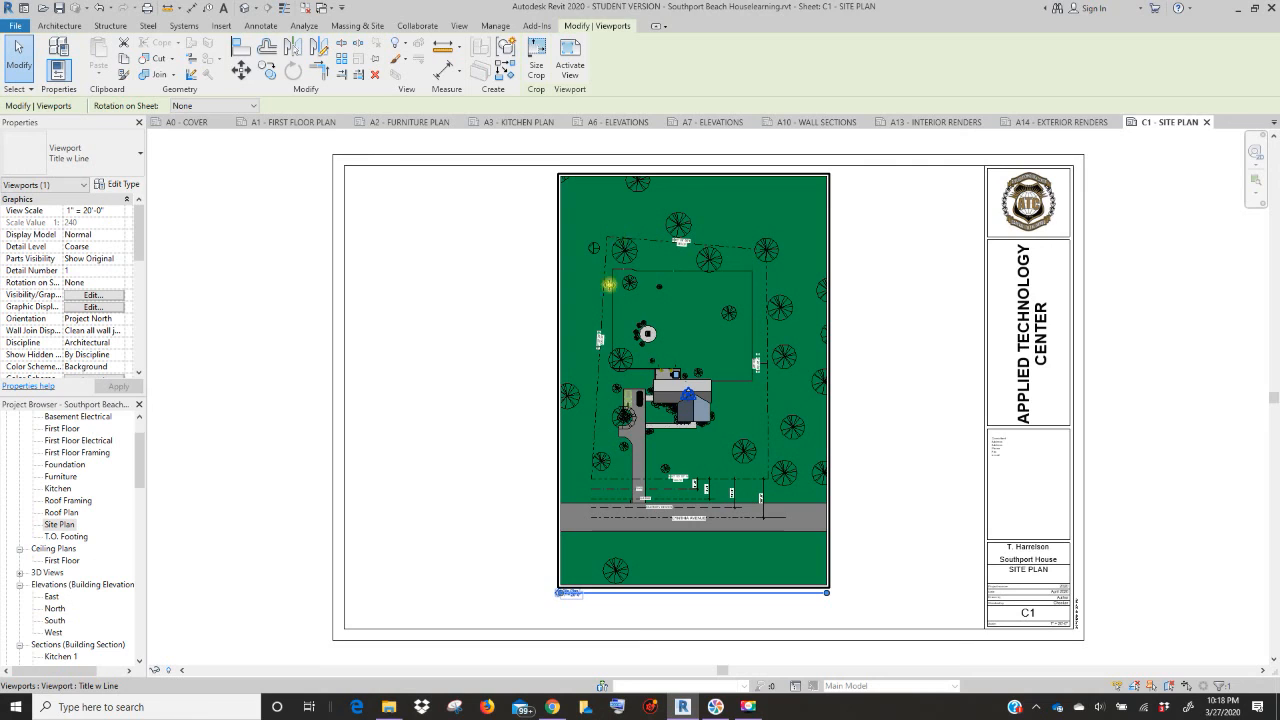
{"action": "mouse_move", "coordinate": [826, 500]}
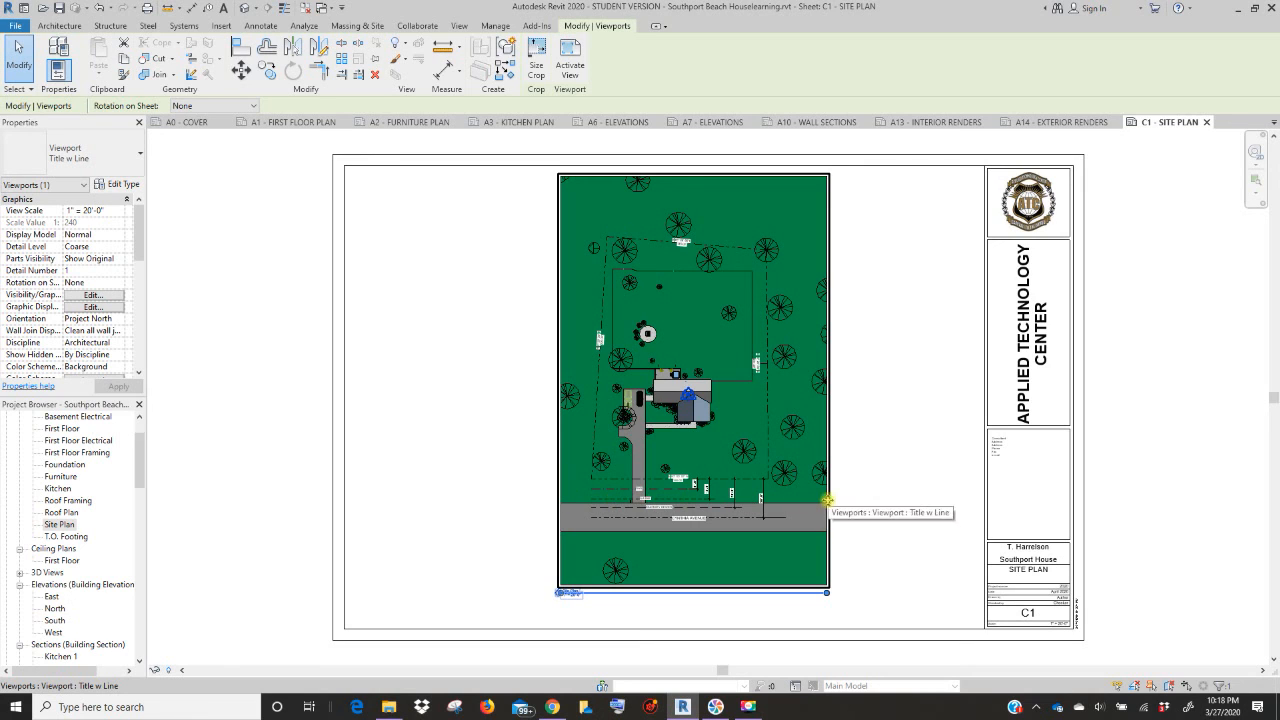
{"action": "mouse_move", "coordinate": [648, 298]}
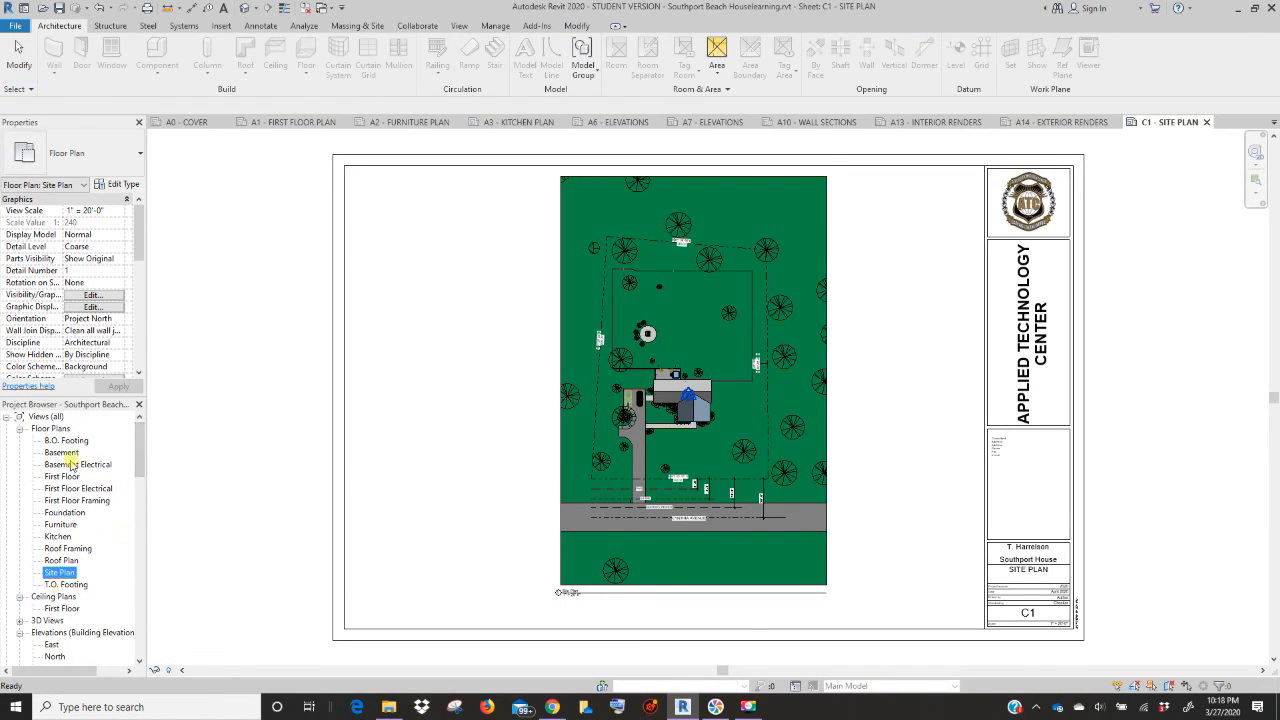
{"action": "scroll", "scroll_direction": "down", "scroll_amount": 3}
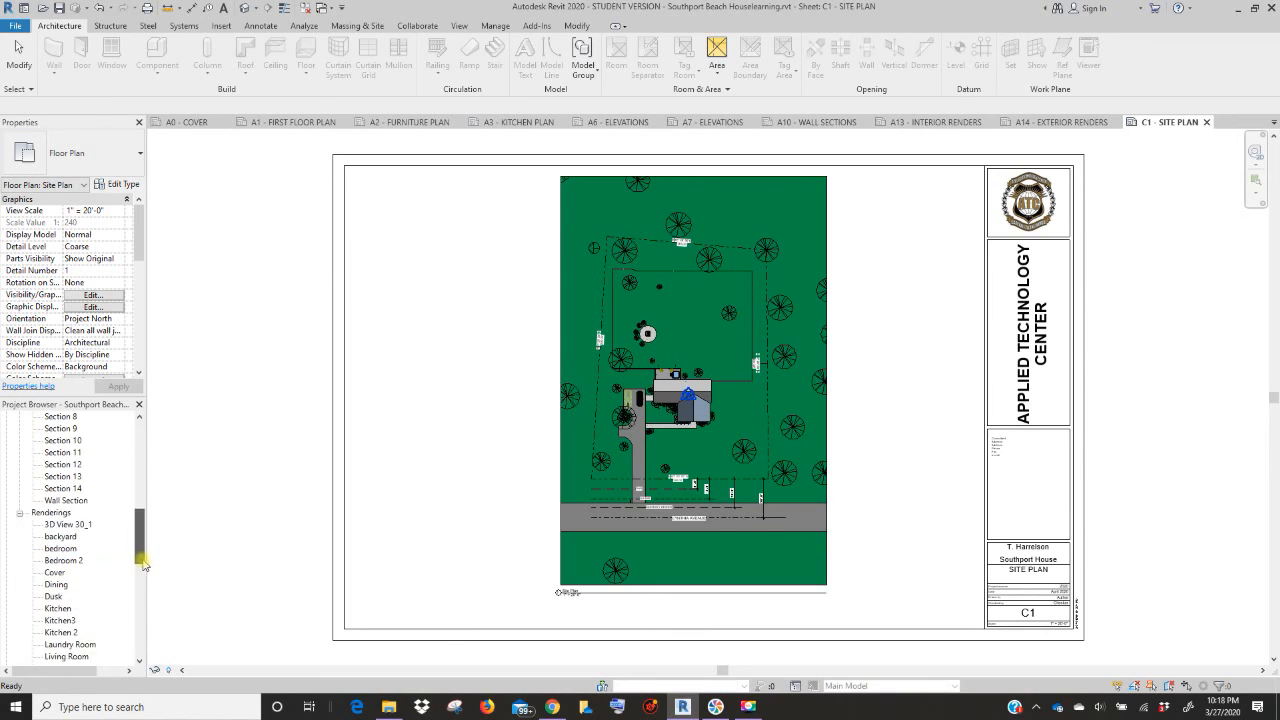